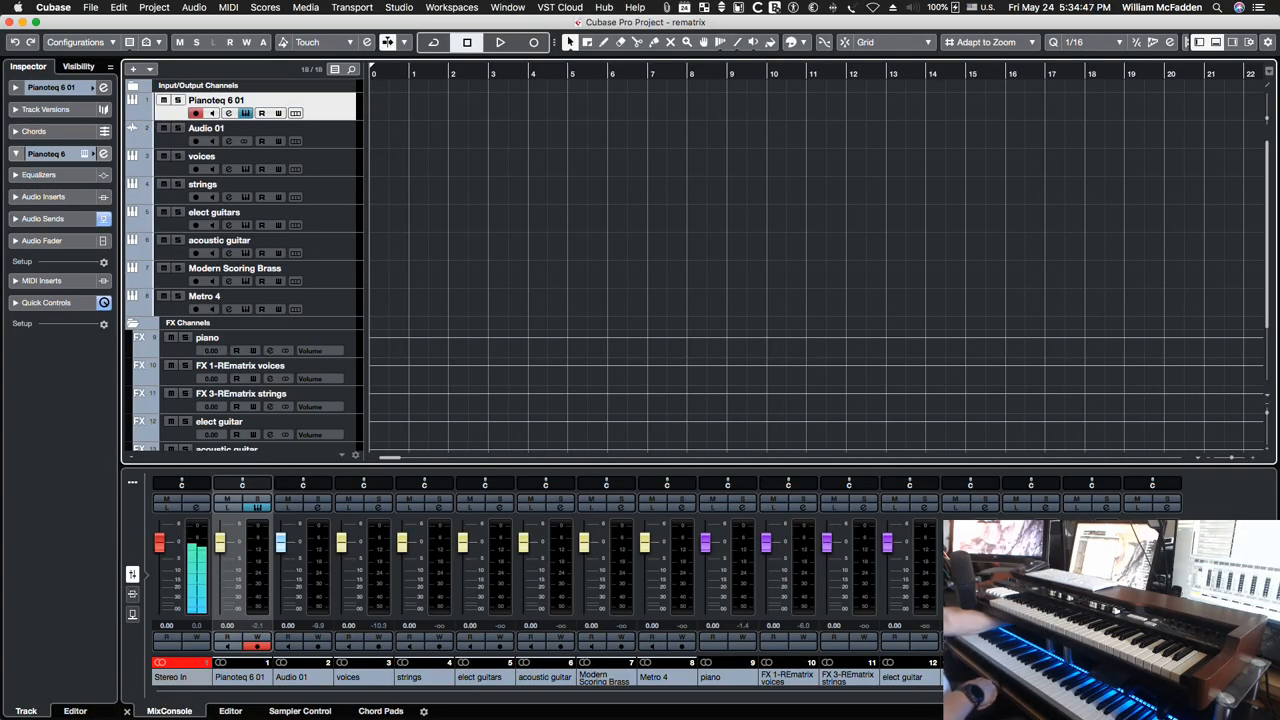
{"action": "mouse_move", "coordinate": [536, 180]}
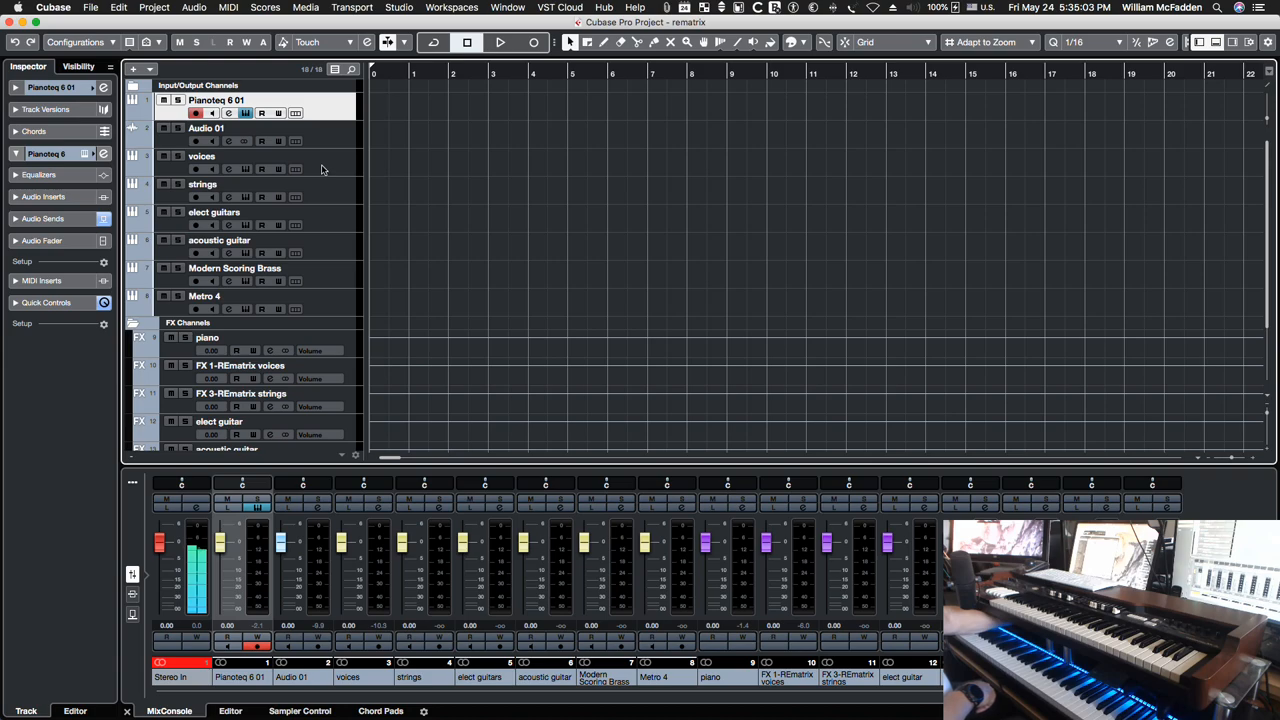
{"action": "mouse_move", "coordinate": [338, 224]}
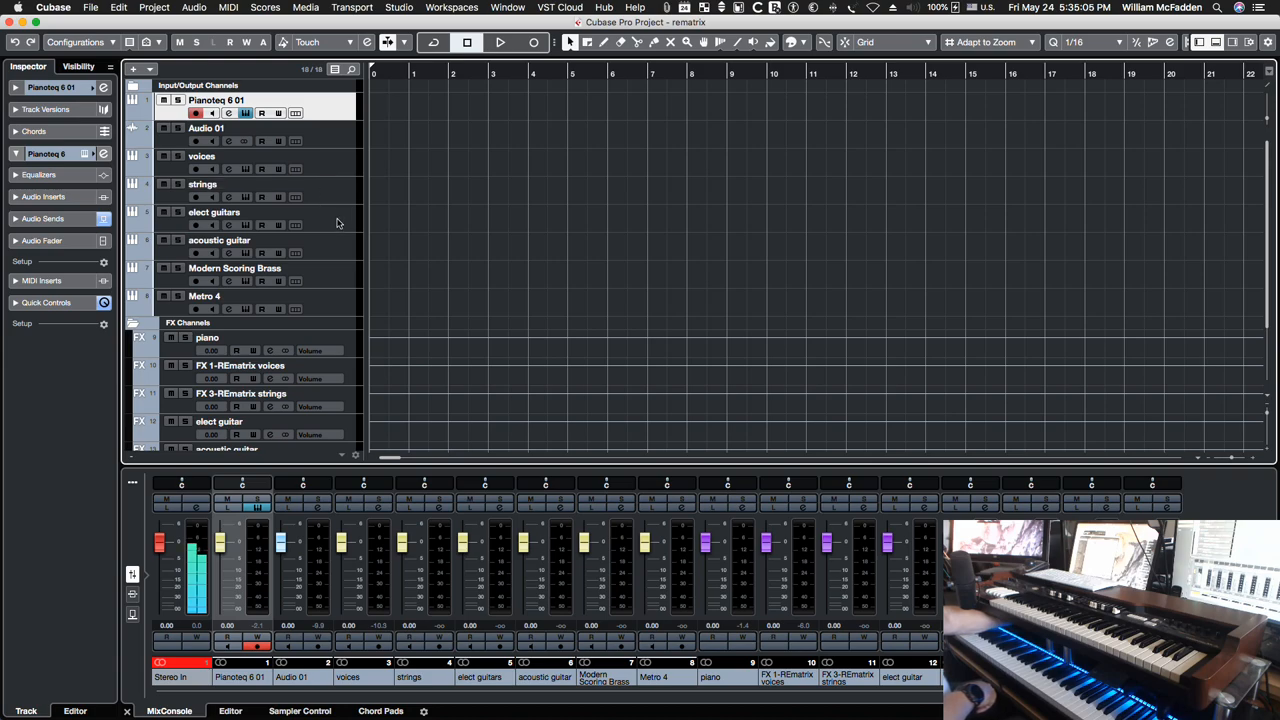
{"action": "mouse_move", "coordinate": [332, 282]}
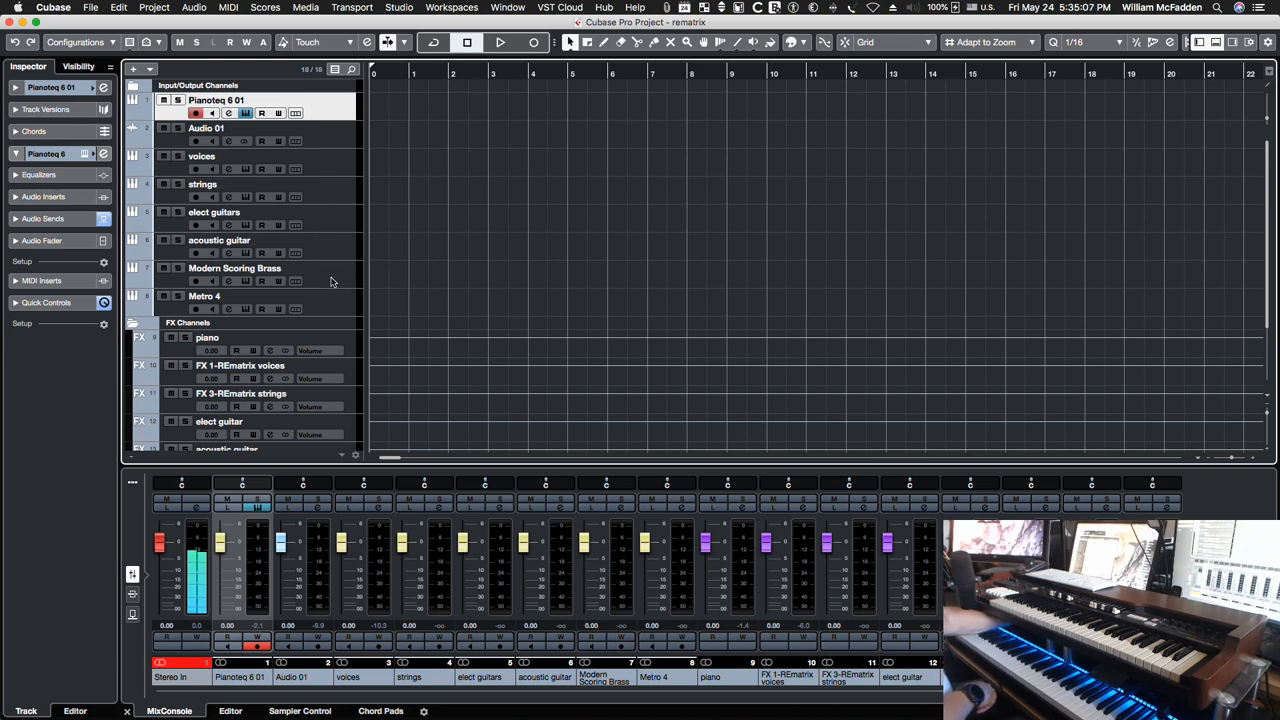
{"action": "mouse_move", "coordinate": [320, 278]}
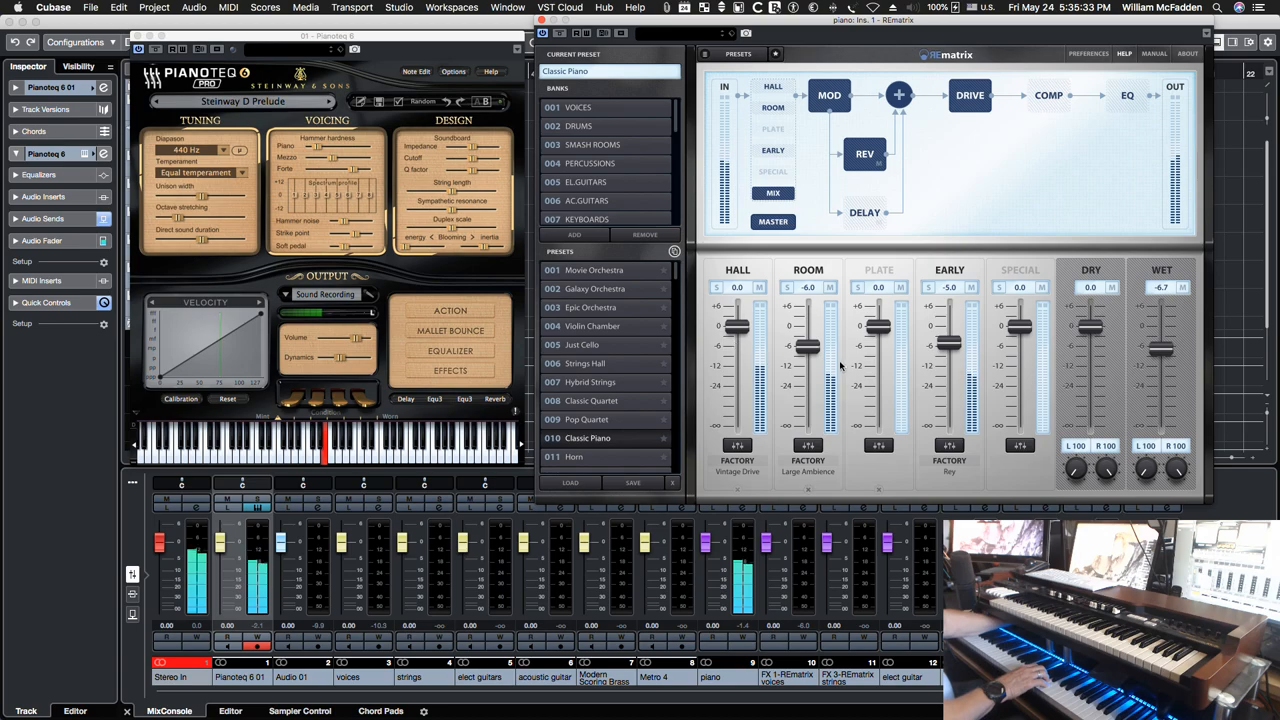
{"action": "mouse_move", "coordinate": [948, 344]}
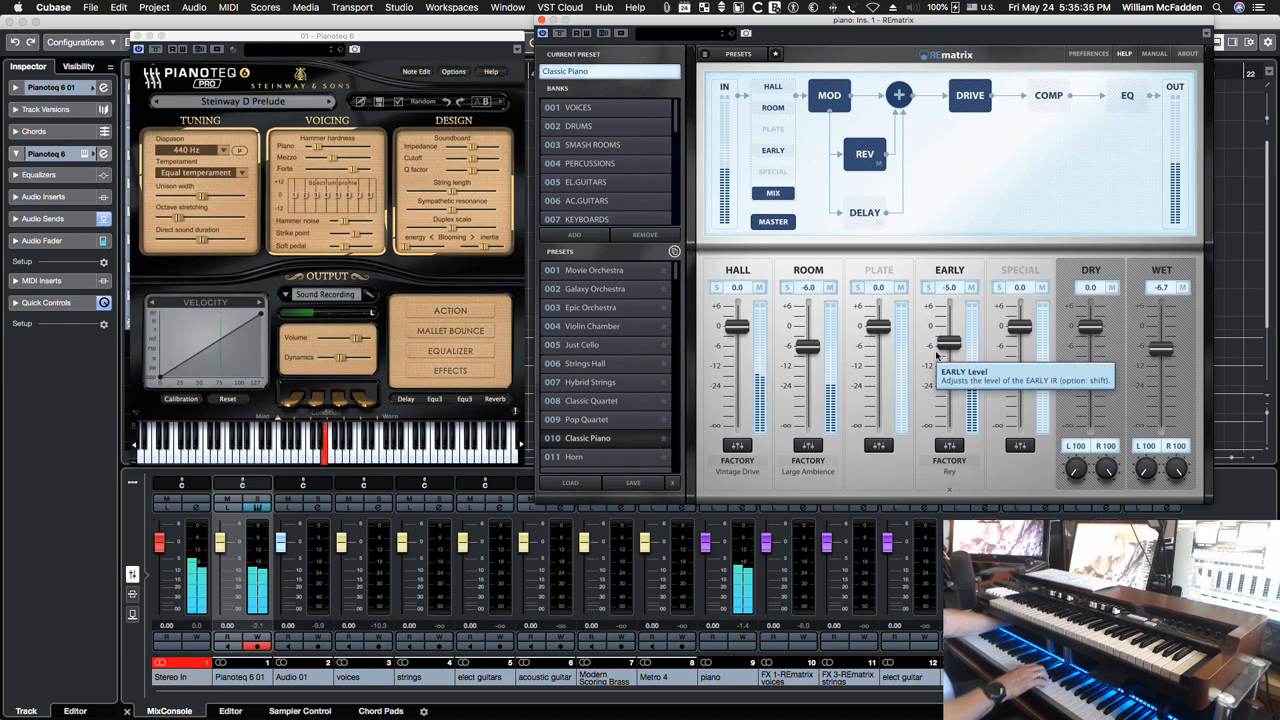
{"action": "mouse_move", "coordinate": [948, 344]}
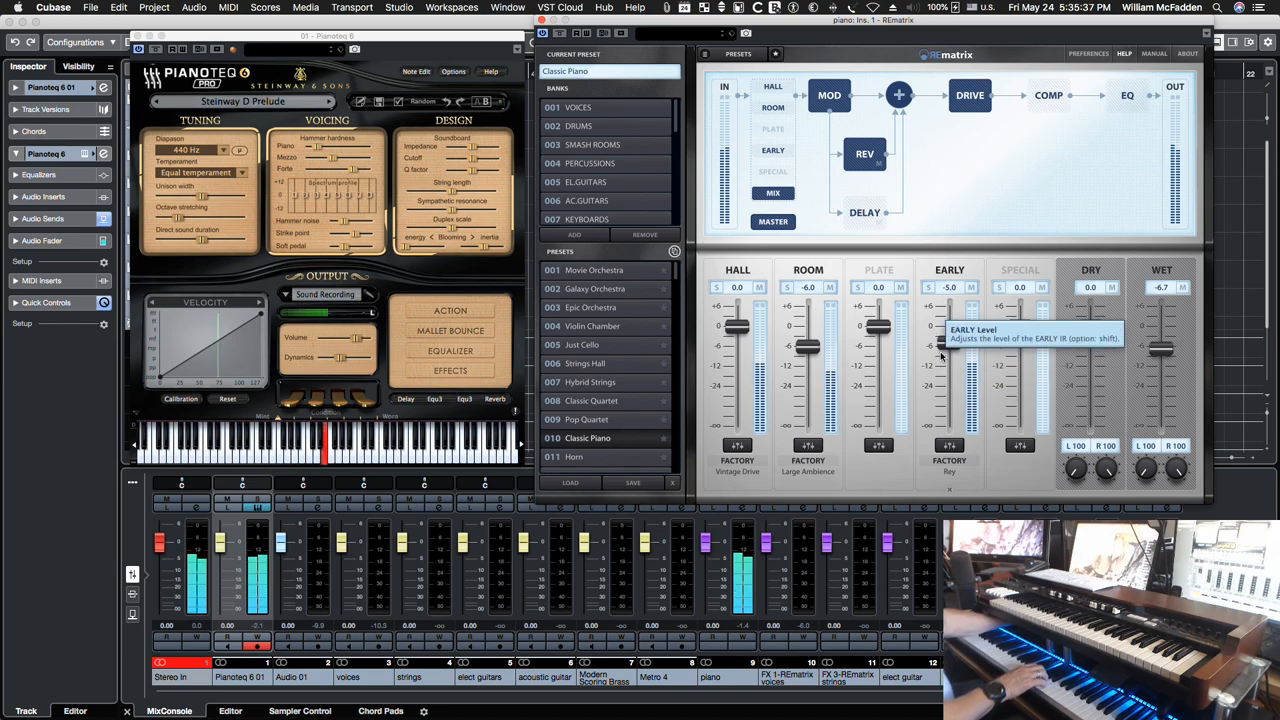
{"action": "mouse_move", "coordinate": [1064, 180]}
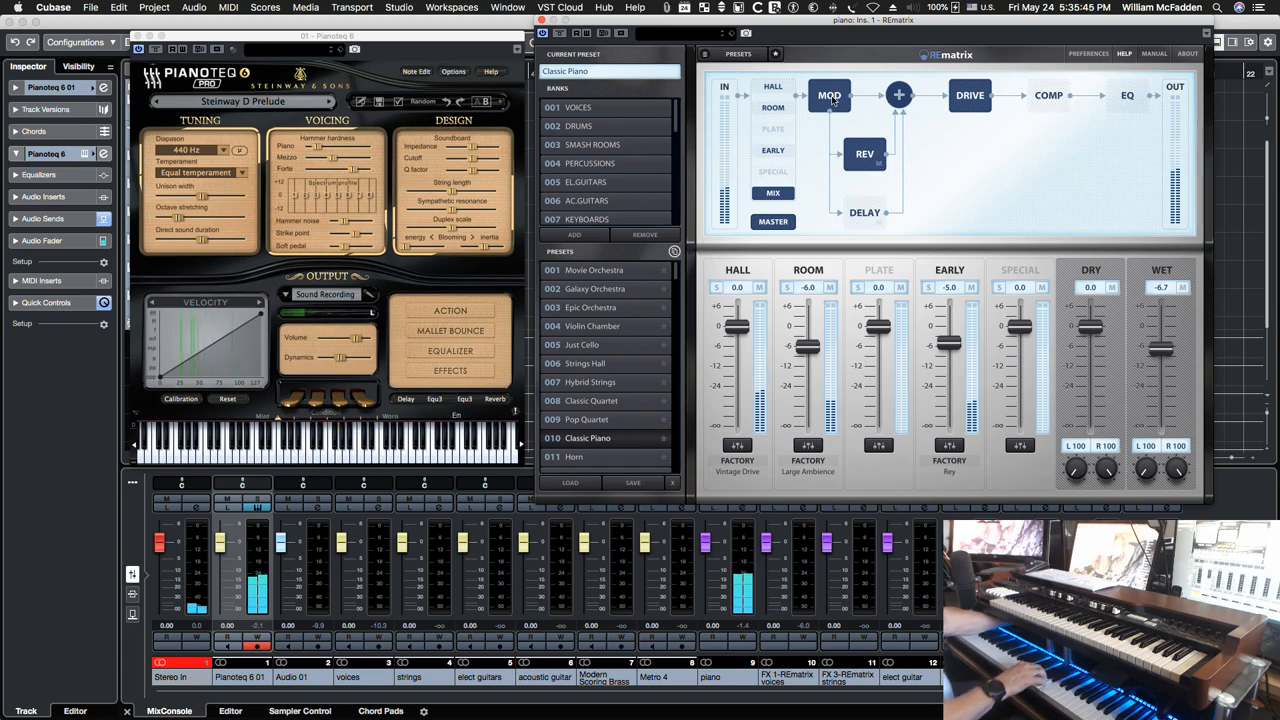
{"action": "mouse_move", "coordinate": [828, 96]}
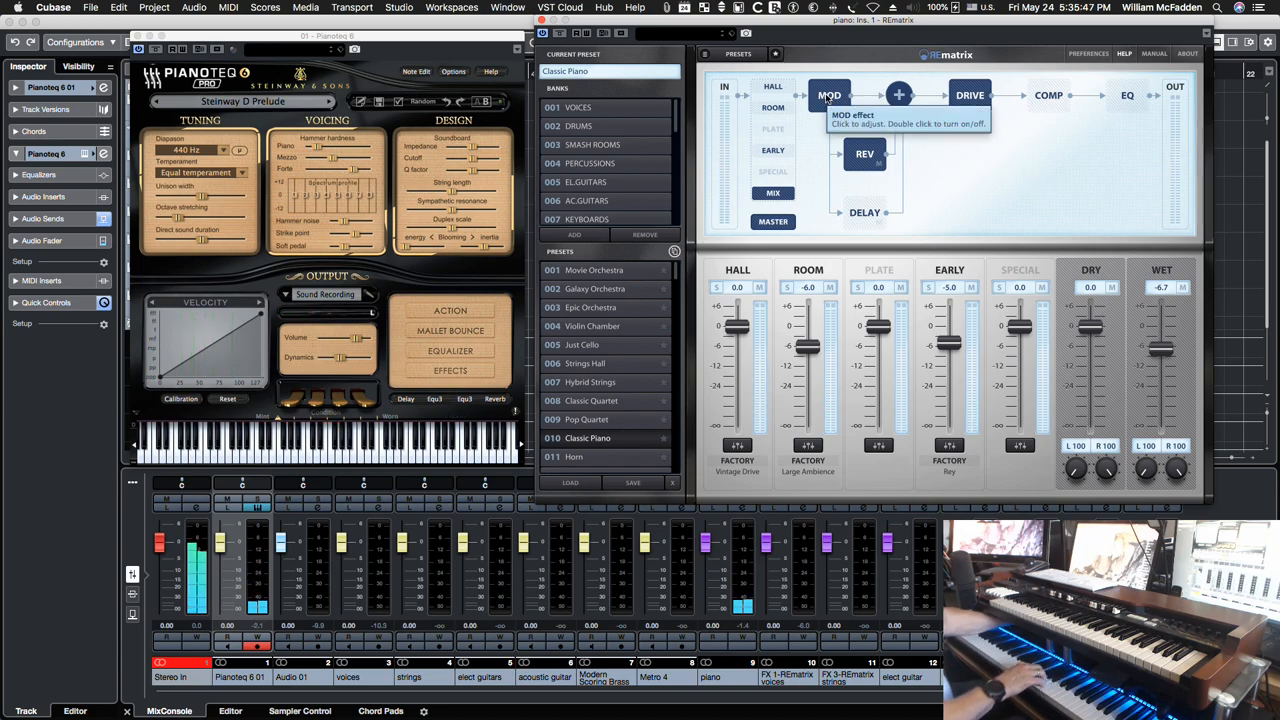
- Show the MOD module's settings, then the Drive module's settings in REmatrix
{"action": "left_click", "coordinate": [828, 96]}
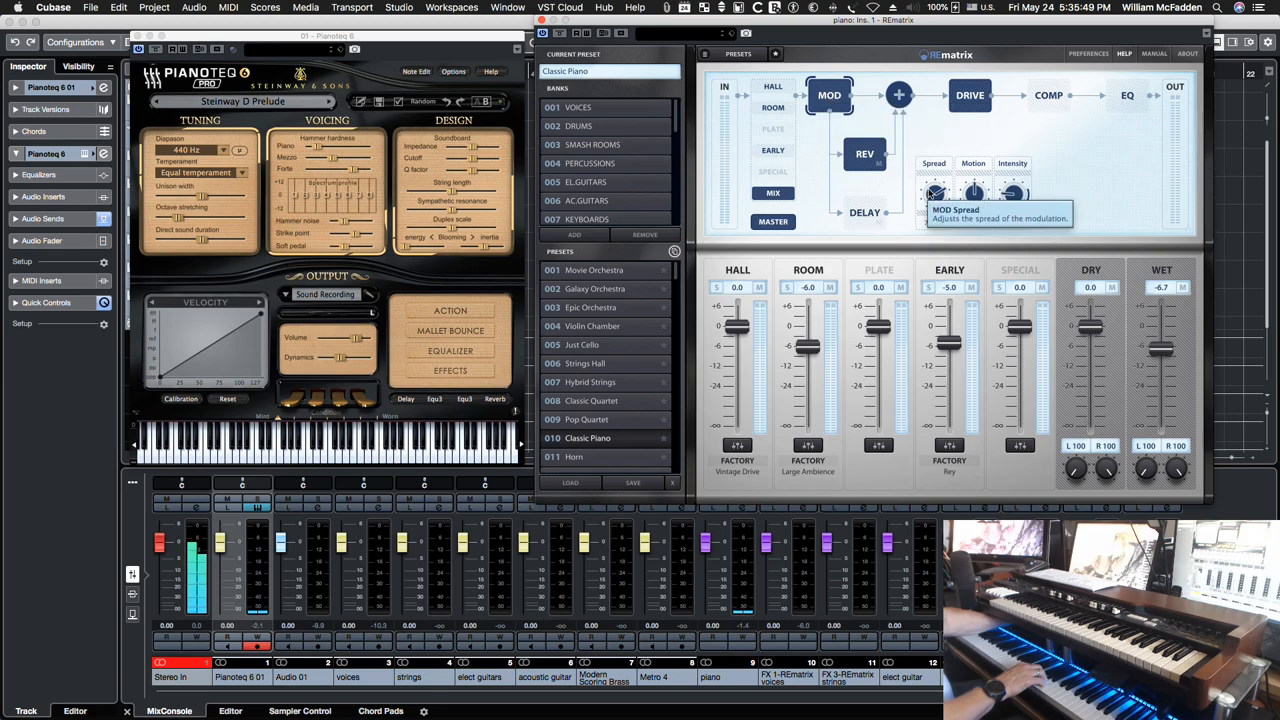
{"action": "mouse_move", "coordinate": [978, 160]}
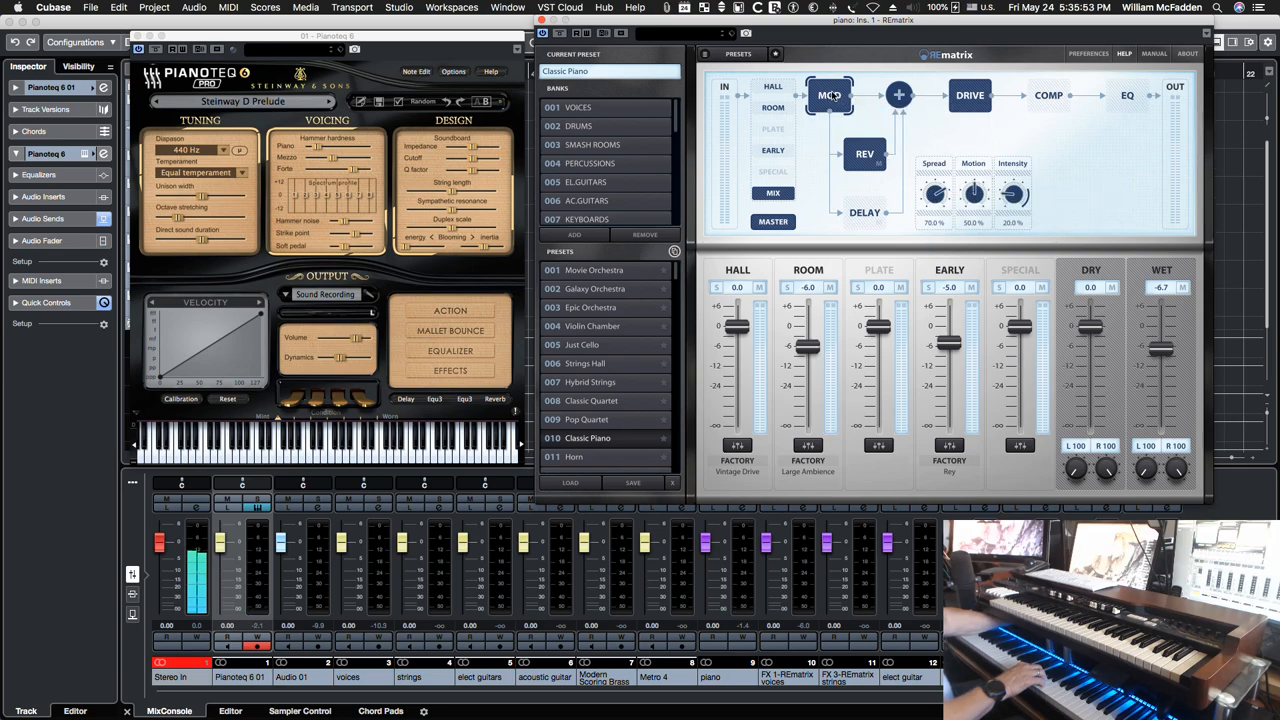
{"action": "mouse_move", "coordinate": [828, 96]}
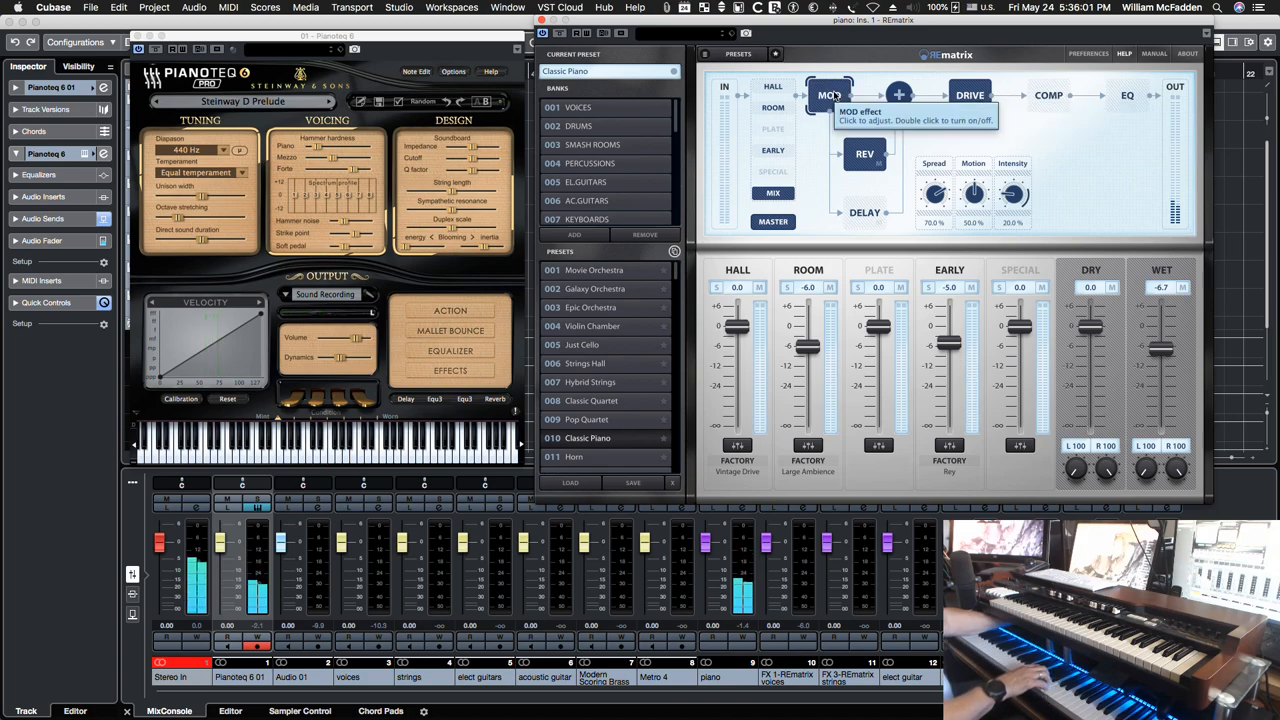
{"action": "left_click", "coordinate": [968, 96]}
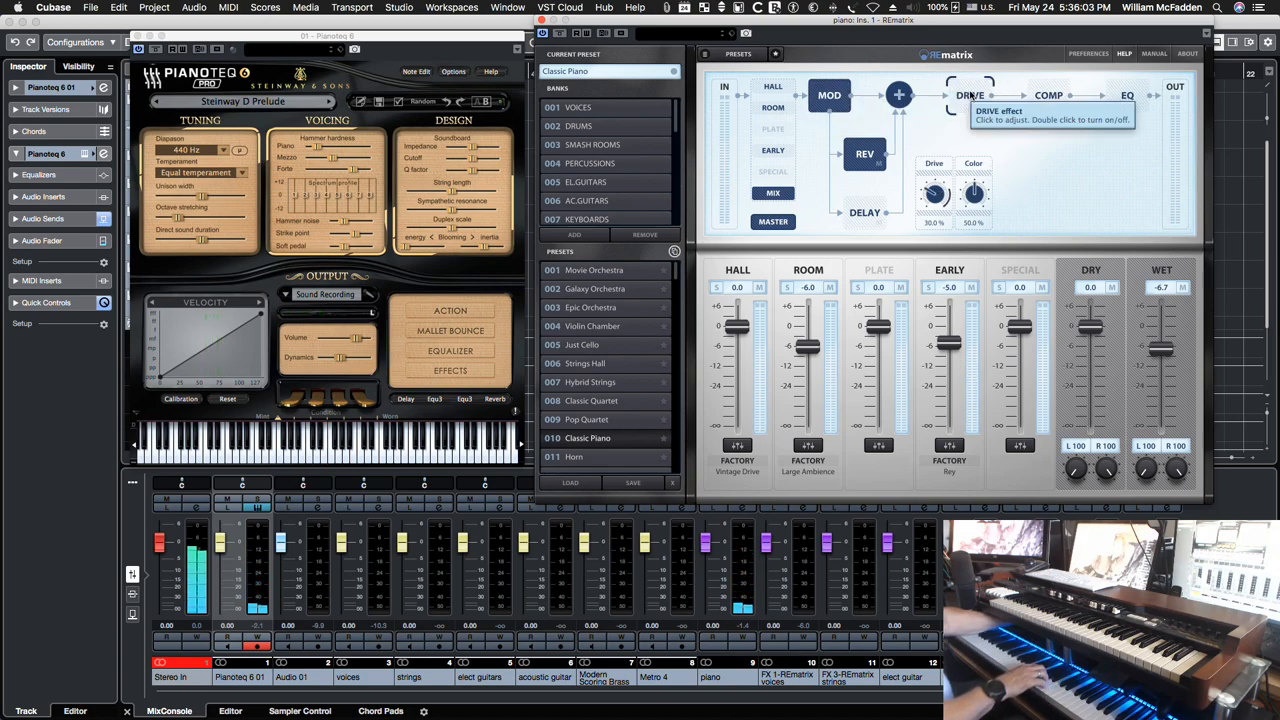
{"action": "mouse_move", "coordinate": [1010, 184]}
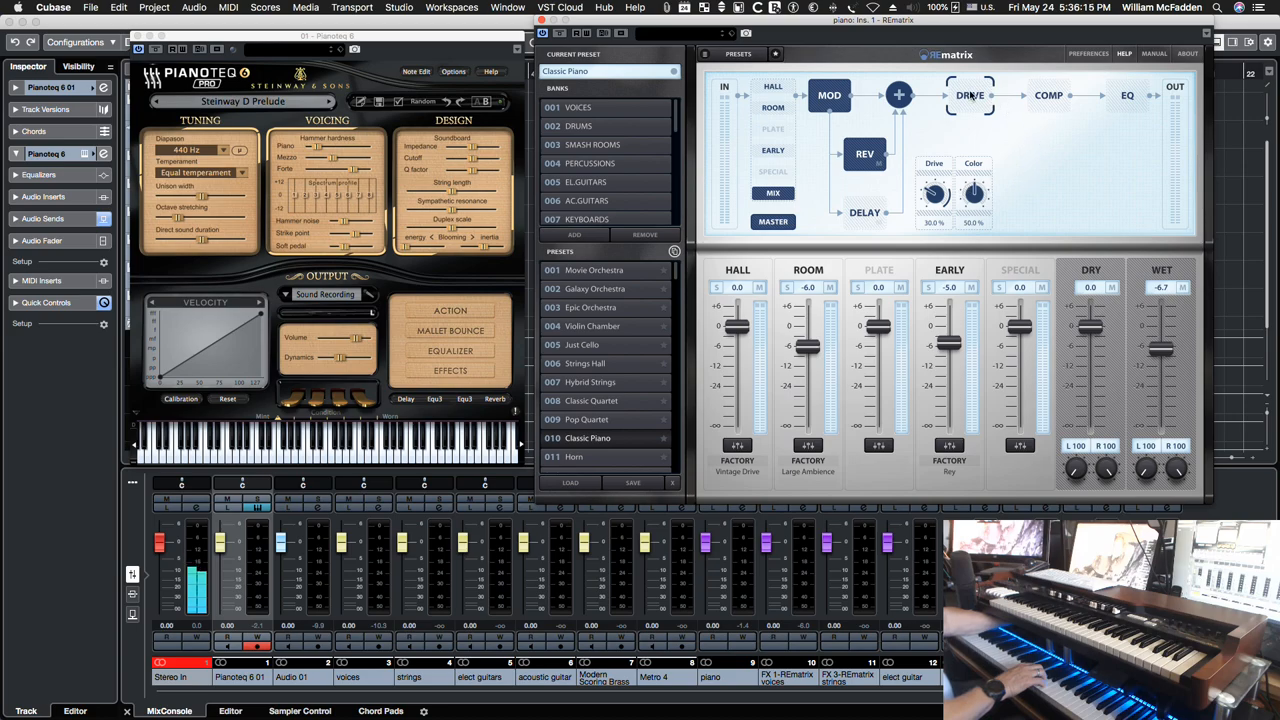
- Show the REV module's settings (Time, Color, Diffuse, Level, HPF) in REmatrix
{"action": "left_click", "coordinate": [864, 152]}
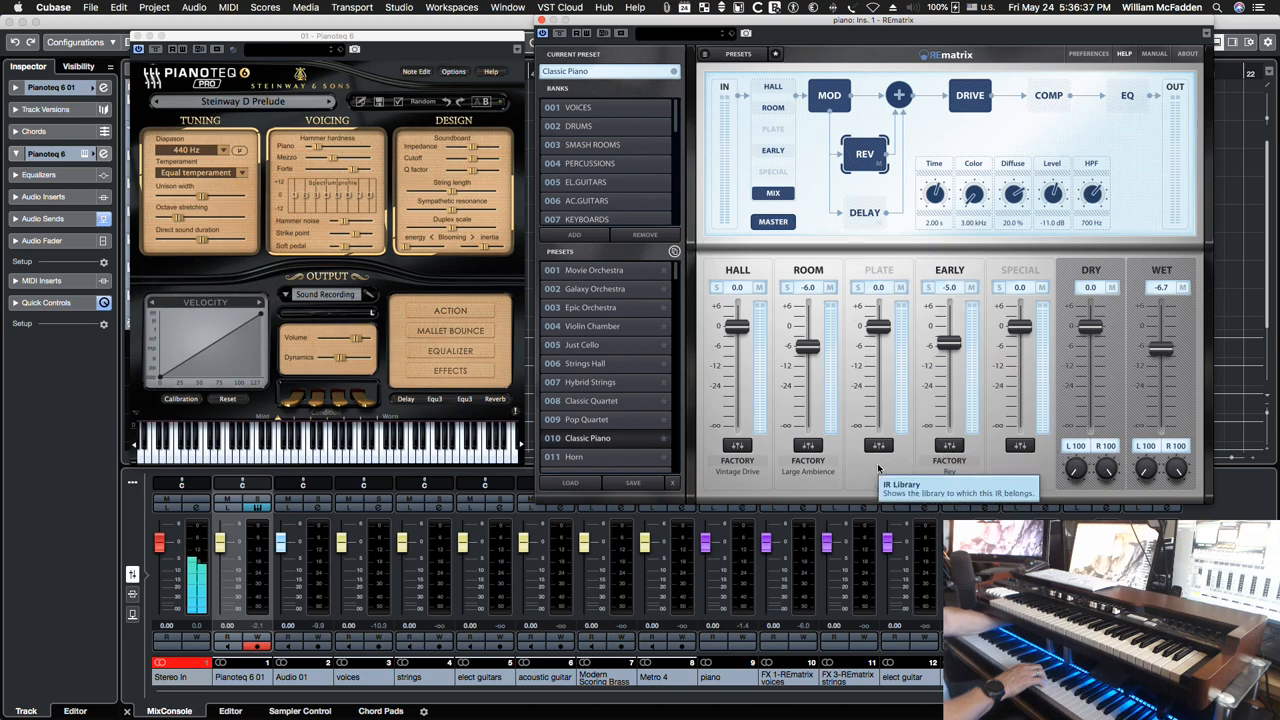
{"action": "mouse_move", "coordinate": [1020, 458]}
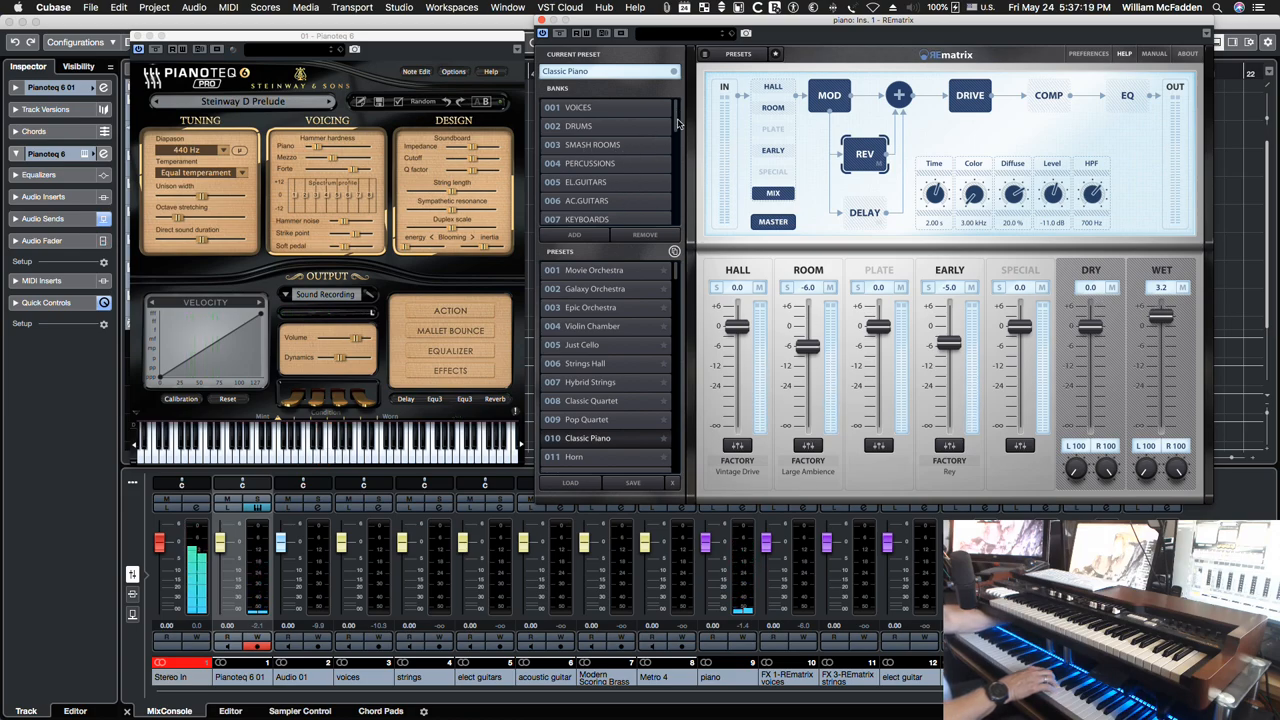
- Choose the 007 KEYBOARDS bank and pick its Movie Piano preset, triggering the unsaved-changes warning
{"action": "scroll", "scroll_direction": "down", "scroll_amount": 3}
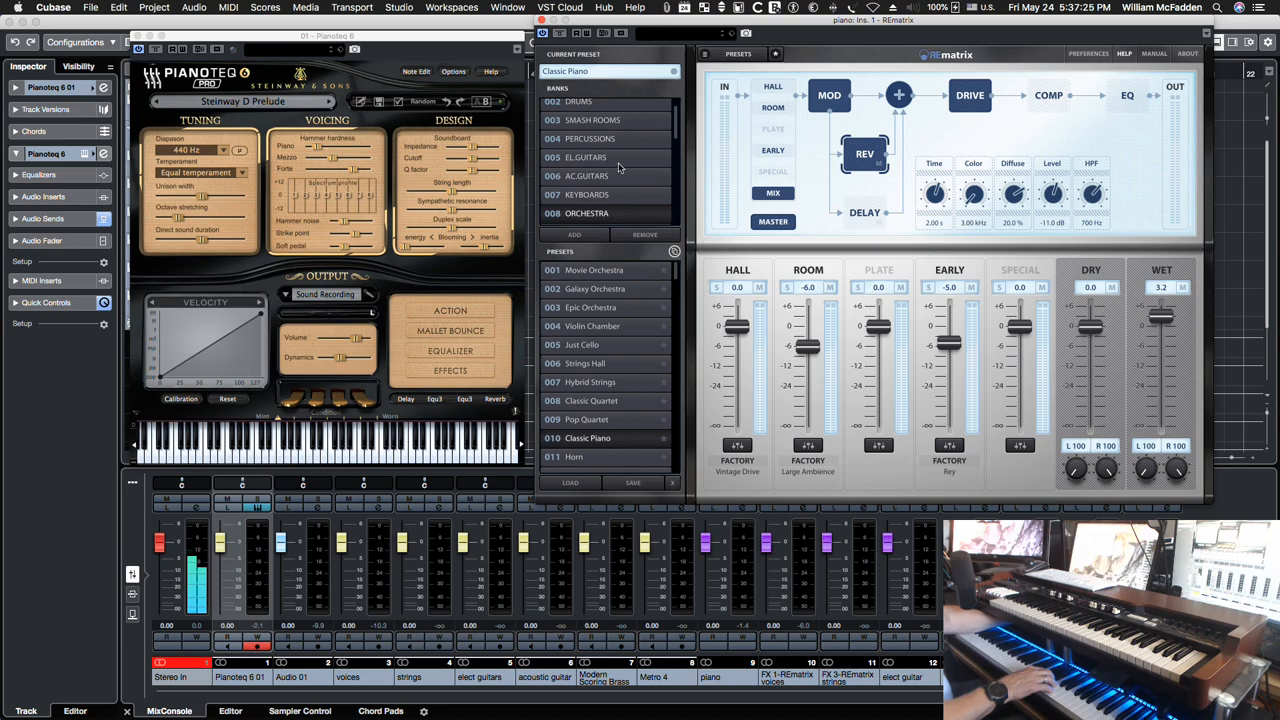
{"action": "mouse_move", "coordinate": [678, 126]}
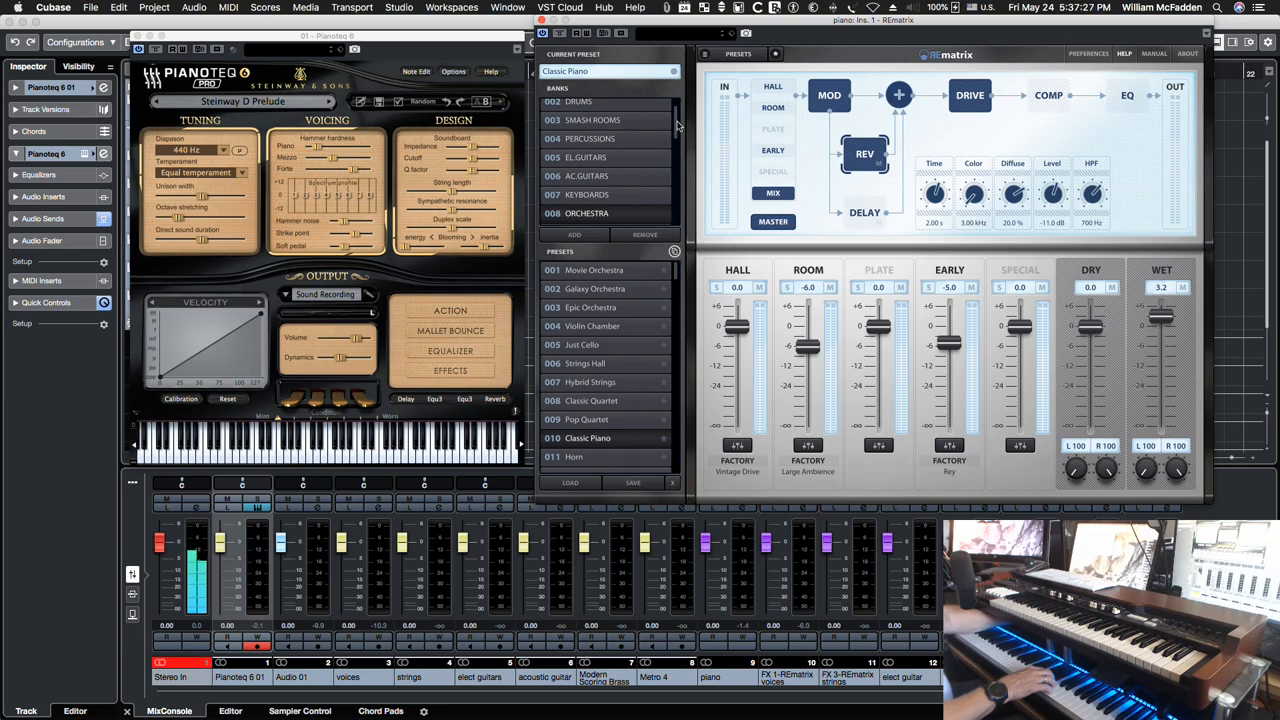
{"action": "scroll", "scroll_direction": "down", "scroll_amount": 3}
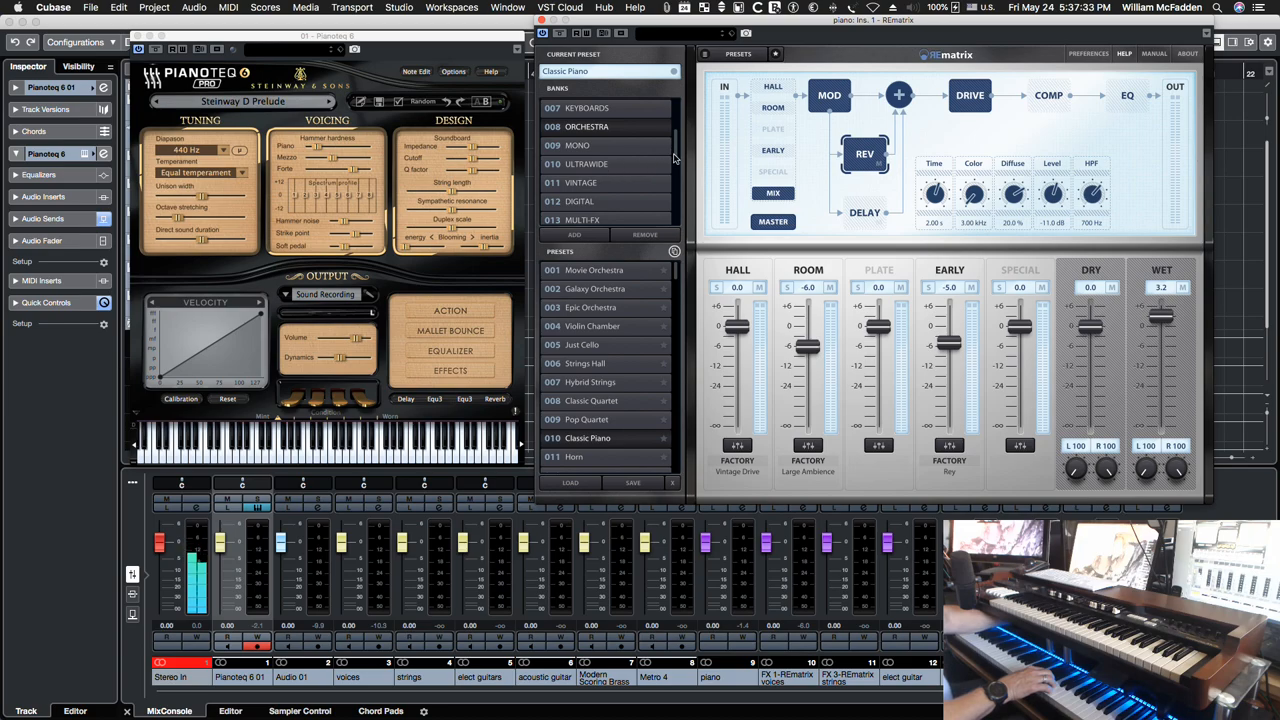
{"action": "scroll", "scroll_direction": "up", "scroll_amount": 3}
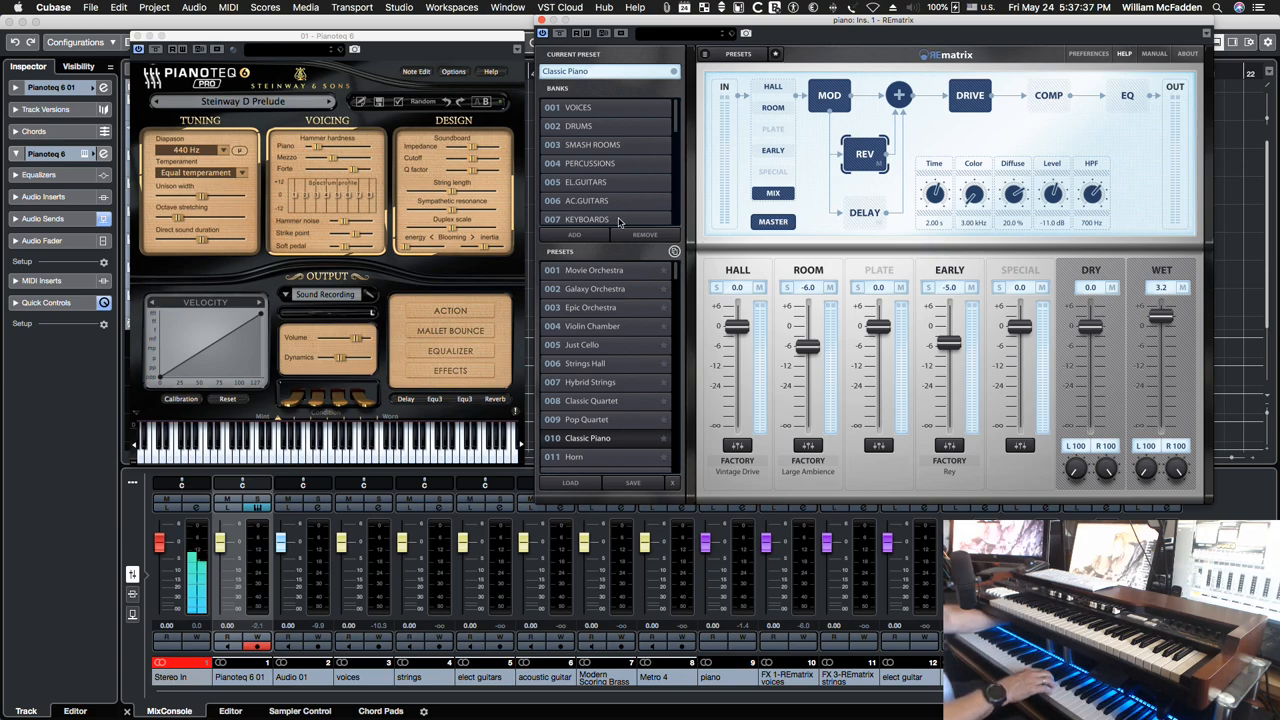
{"action": "left_click", "coordinate": [586, 218]}
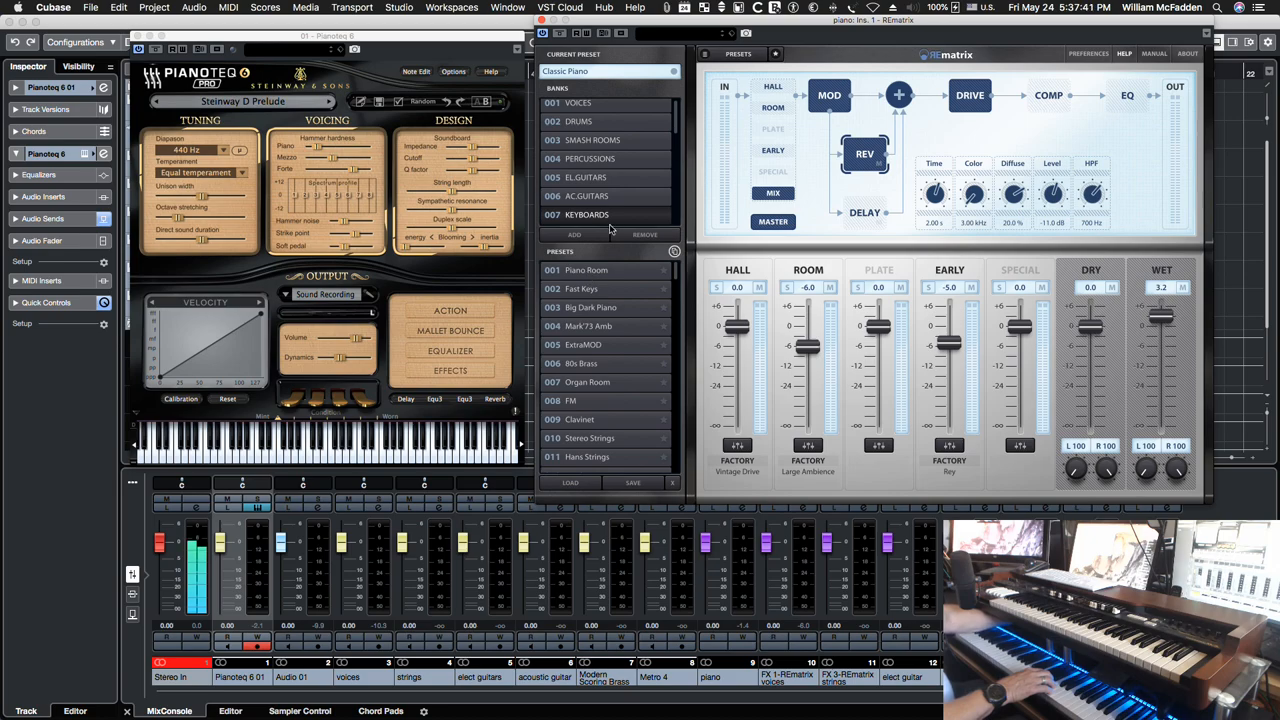
{"action": "scroll", "scroll_direction": "down", "scroll_amount": 3}
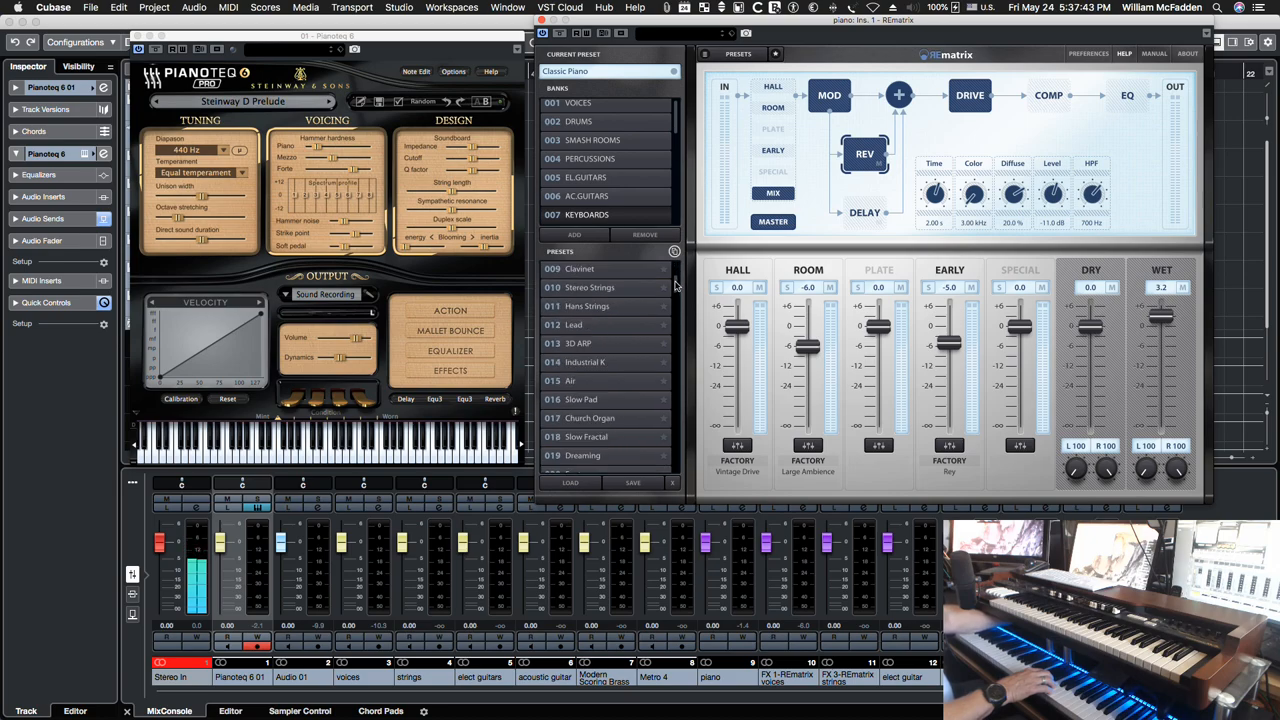
{"action": "scroll", "scroll_direction": "down", "scroll_amount": 3}
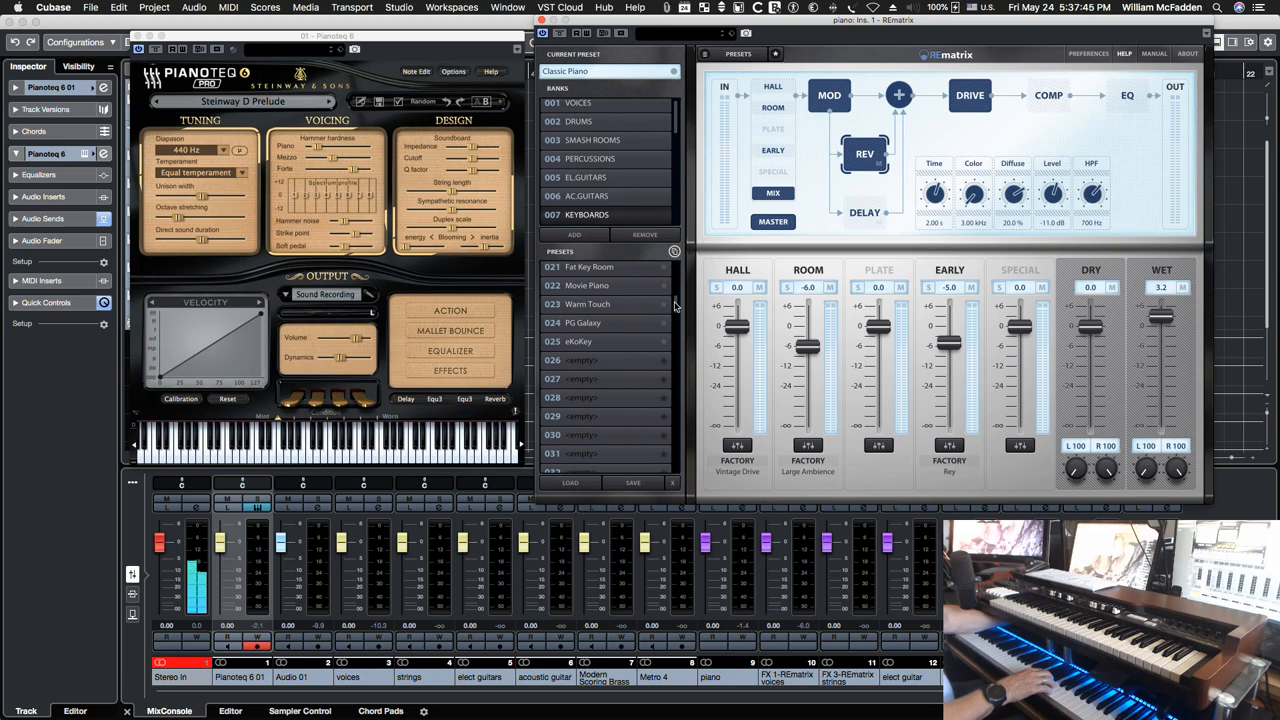
{"action": "scroll", "scroll_direction": "up", "scroll_amount": 3}
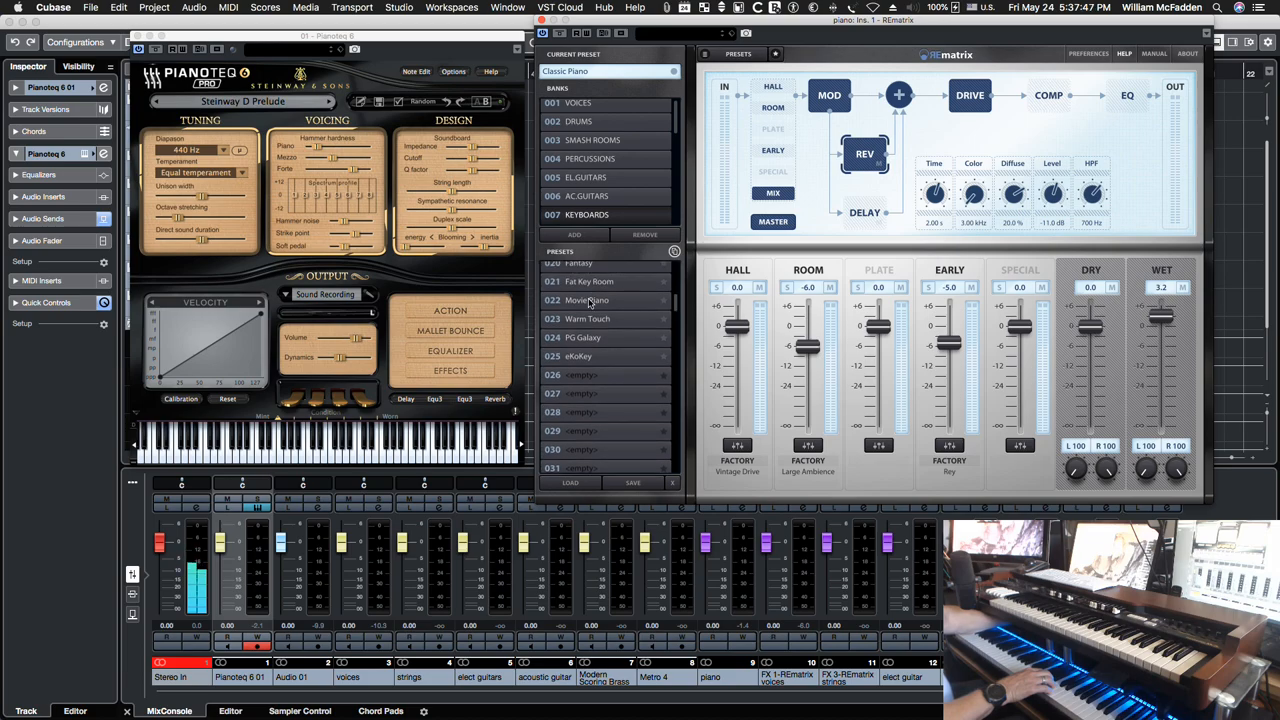
{"action": "left_click", "coordinate": [588, 300]}
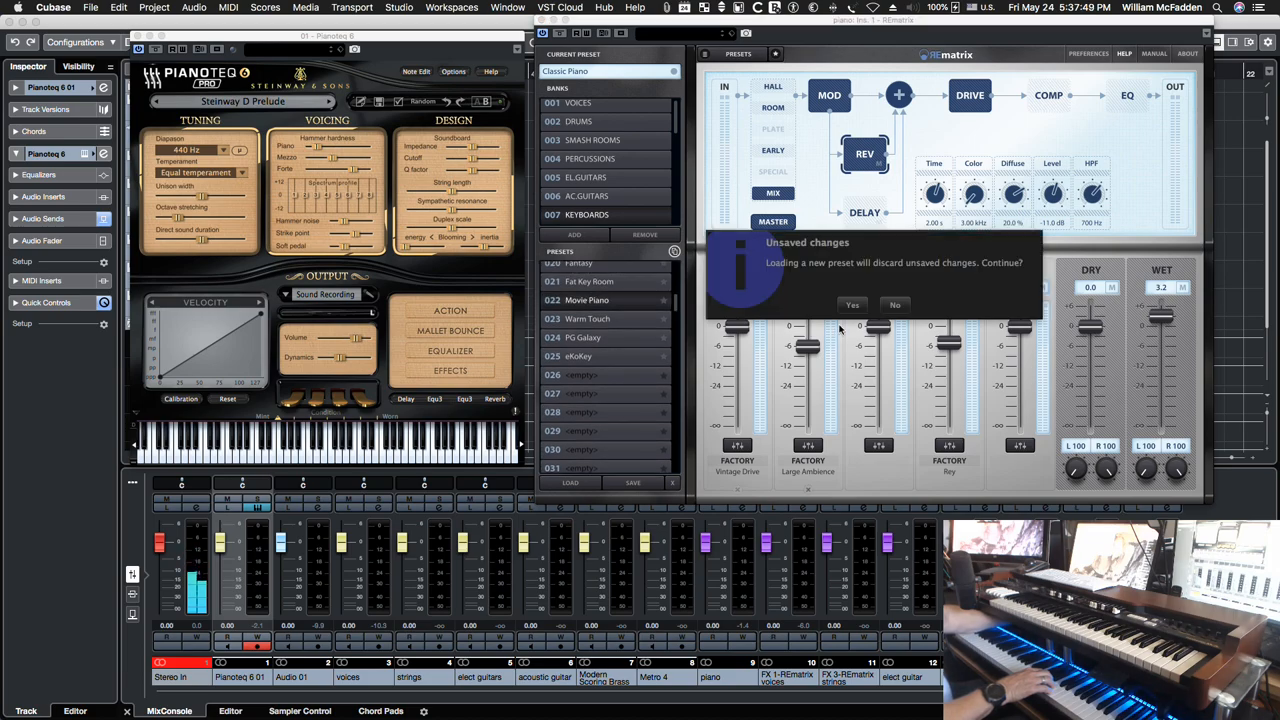
- Confirm discarding unsaved changes so the Movie Piano preset loads
{"action": "left_click", "coordinate": [852, 304]}
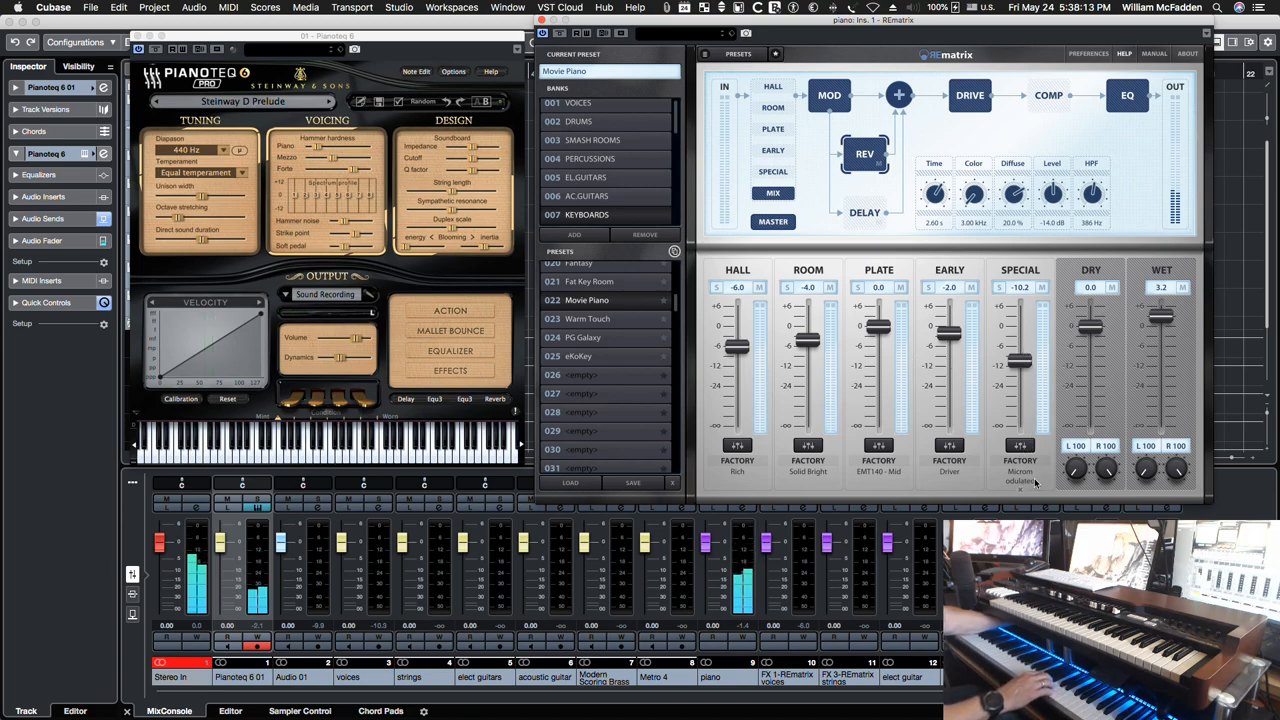
{"action": "mouse_move", "coordinate": [1020, 478]}
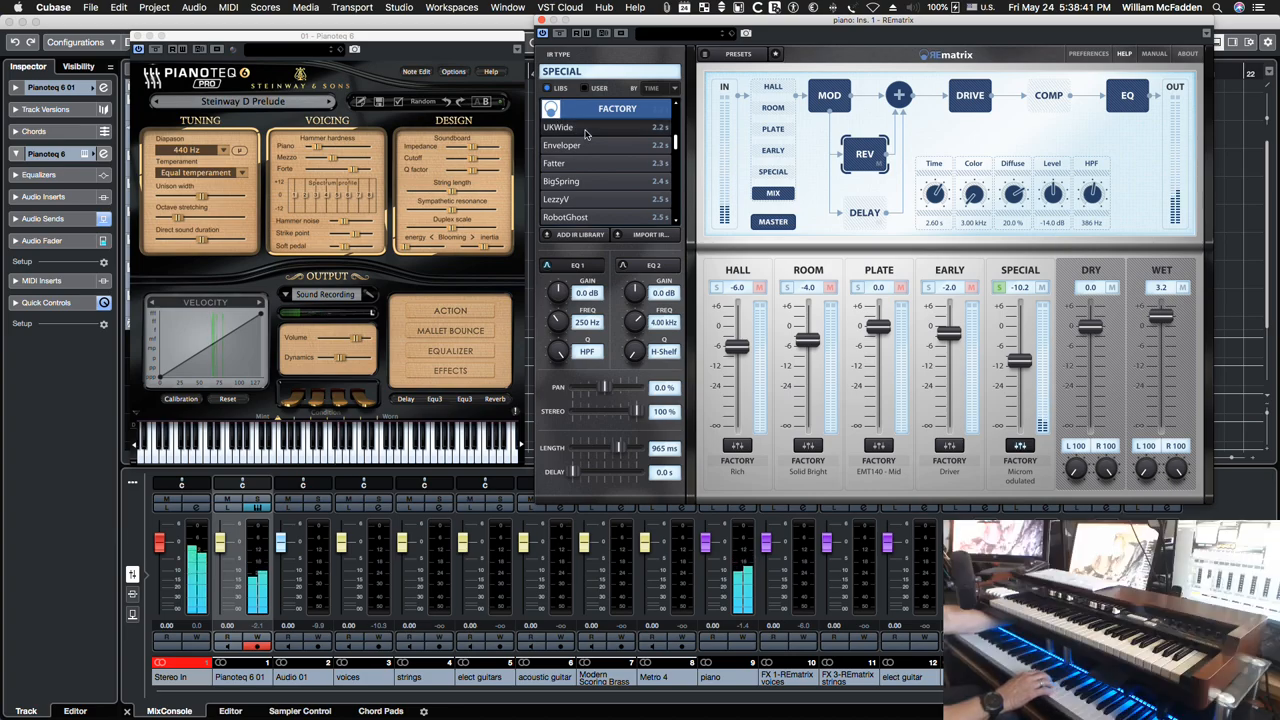
- Load UKWide, then Enveloper, from the Factory library into the Special module
{"action": "left_click", "coordinate": [772, 172]}
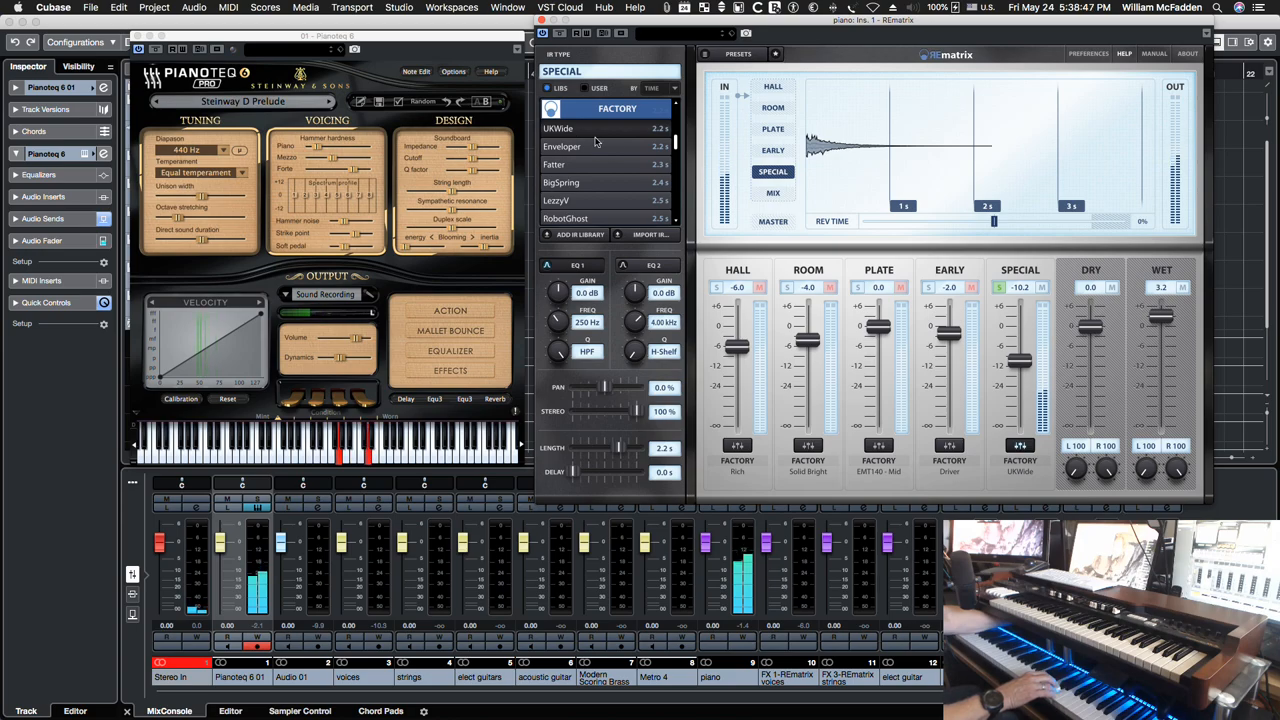
{"action": "left_click", "coordinate": [560, 146]}
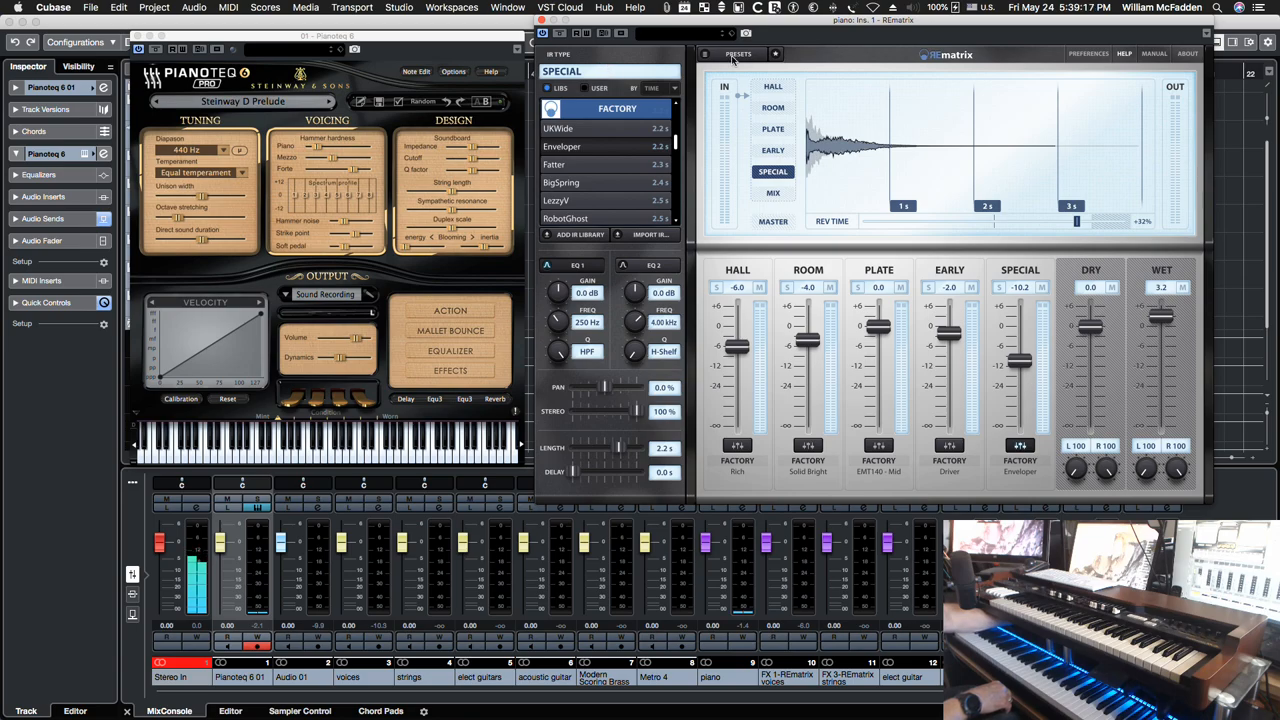
{"action": "mouse_move", "coordinate": [696, 210]}
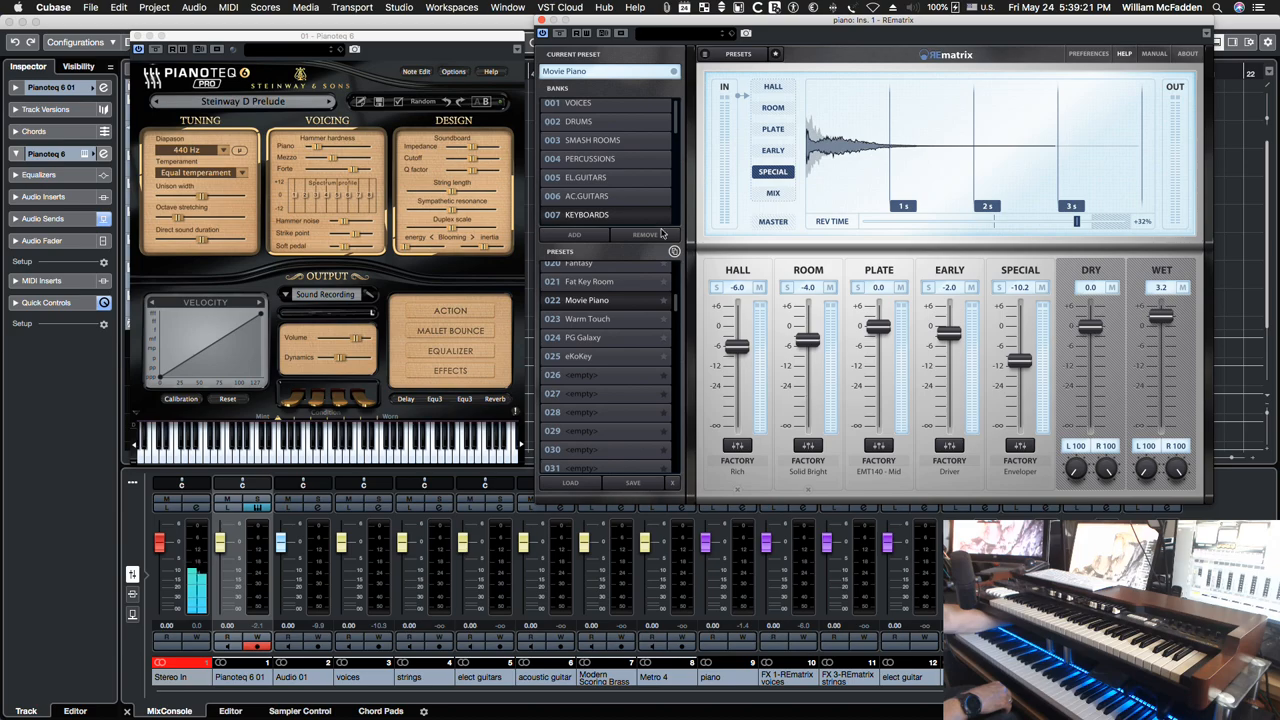
{"action": "mouse_move", "coordinate": [676, 118]}
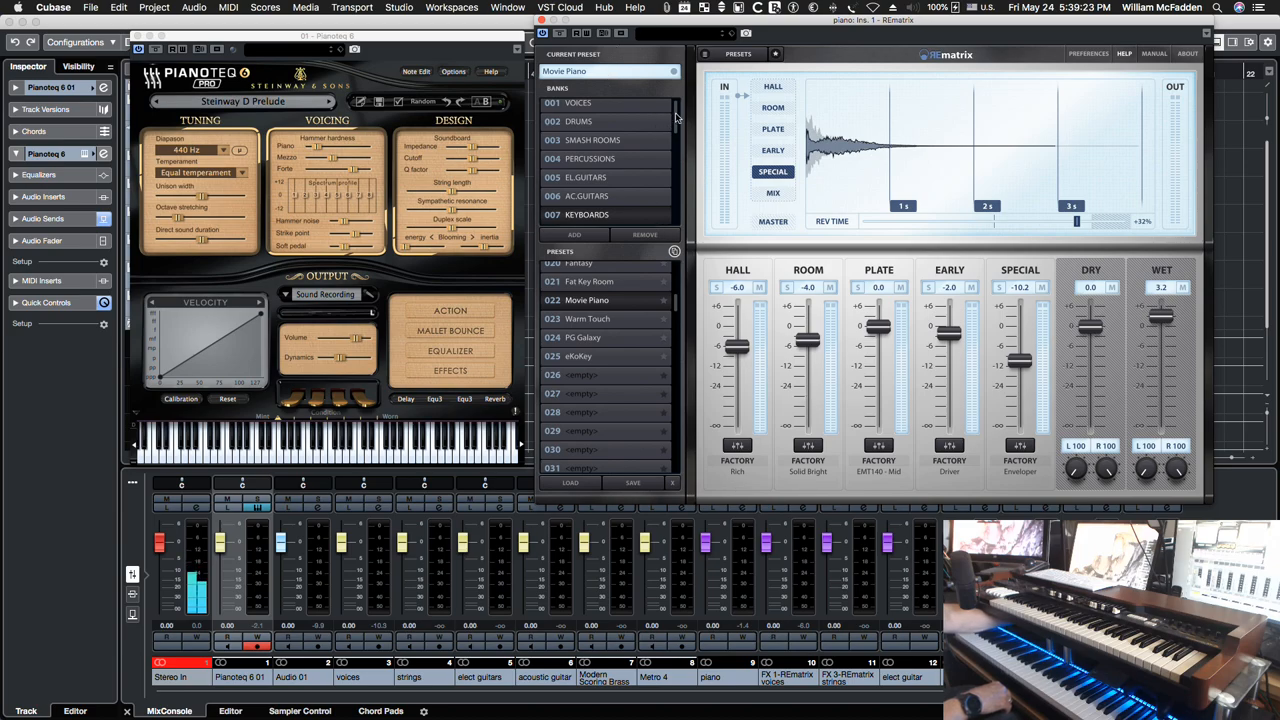
- Scroll through the Orchestra bank's orchestral, string, brass and piano presets
{"action": "scroll", "scroll_direction": "down", "scroll_amount": 3}
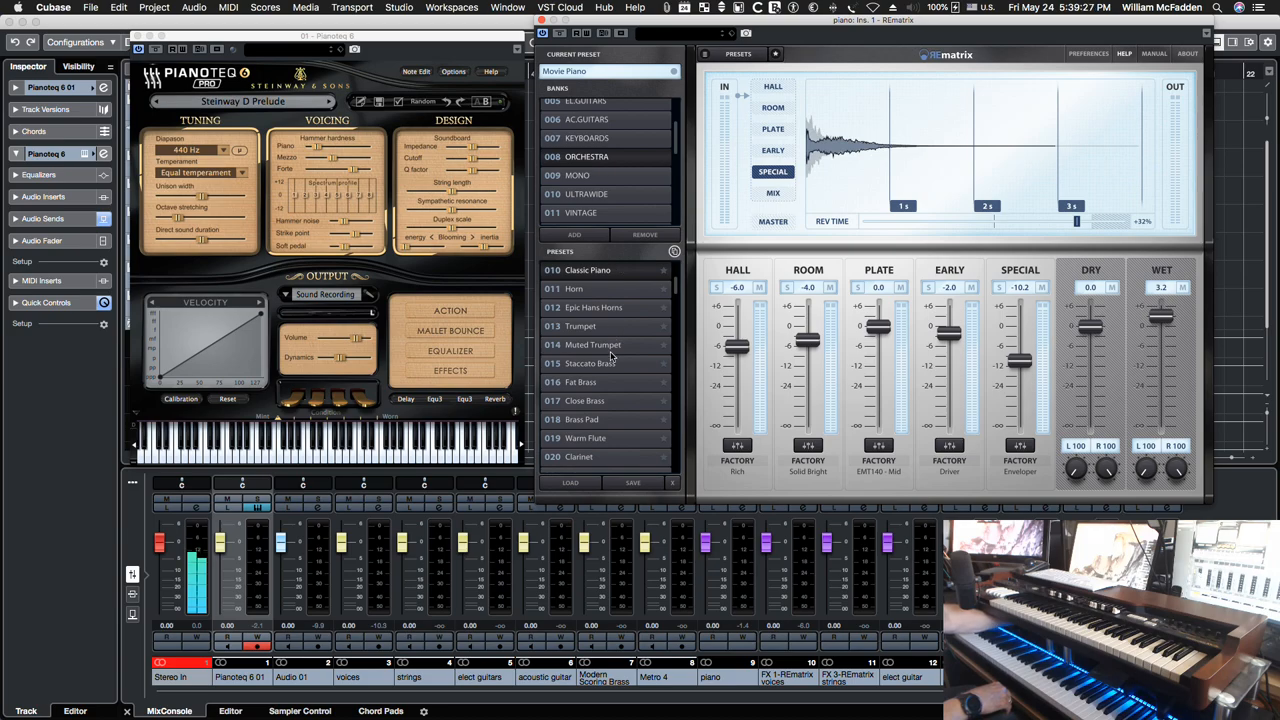
{"action": "scroll", "scroll_direction": "down", "scroll_amount": 3}
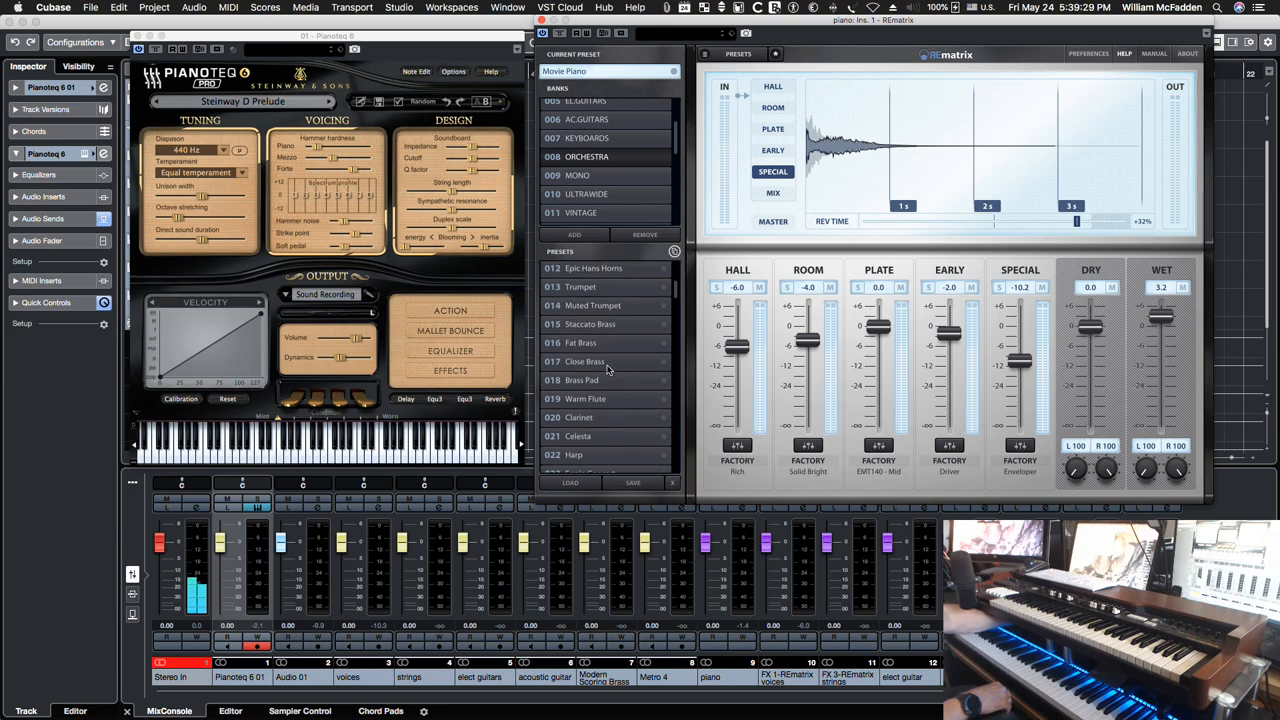
{"action": "scroll", "scroll_direction": "down", "scroll_amount": 3}
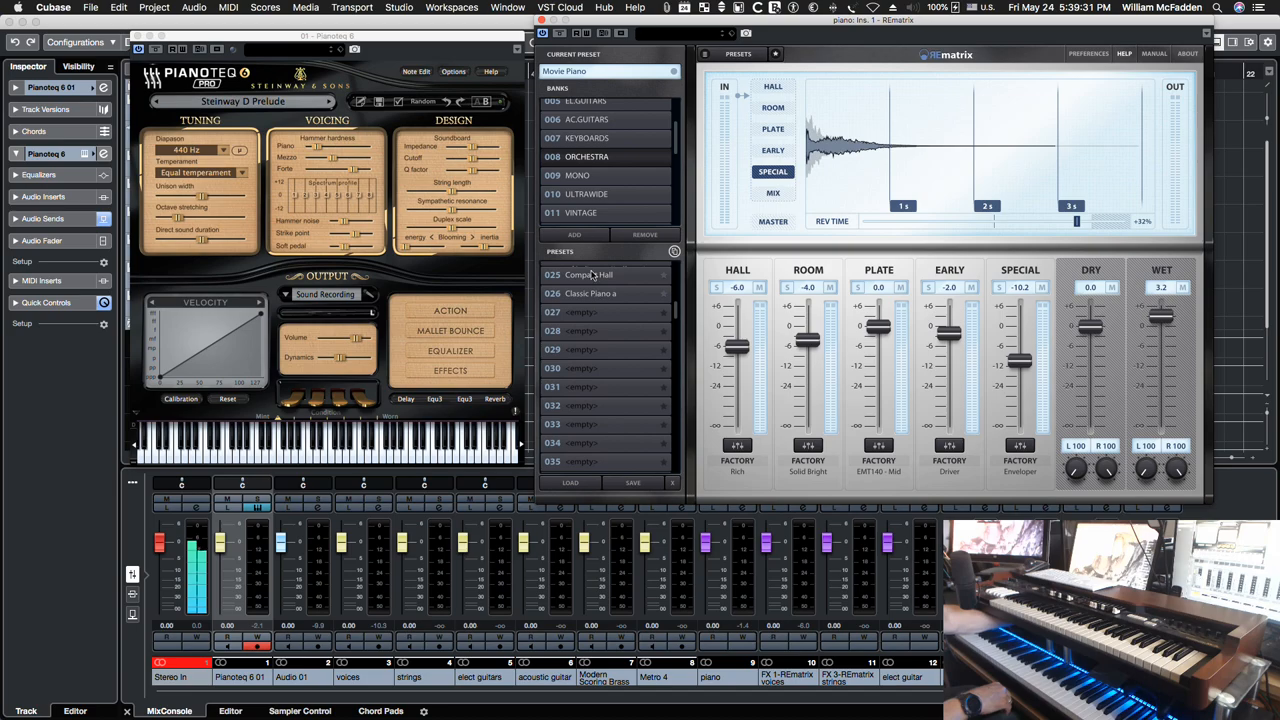
{"action": "scroll", "scroll_direction": "down", "scroll_amount": 3}
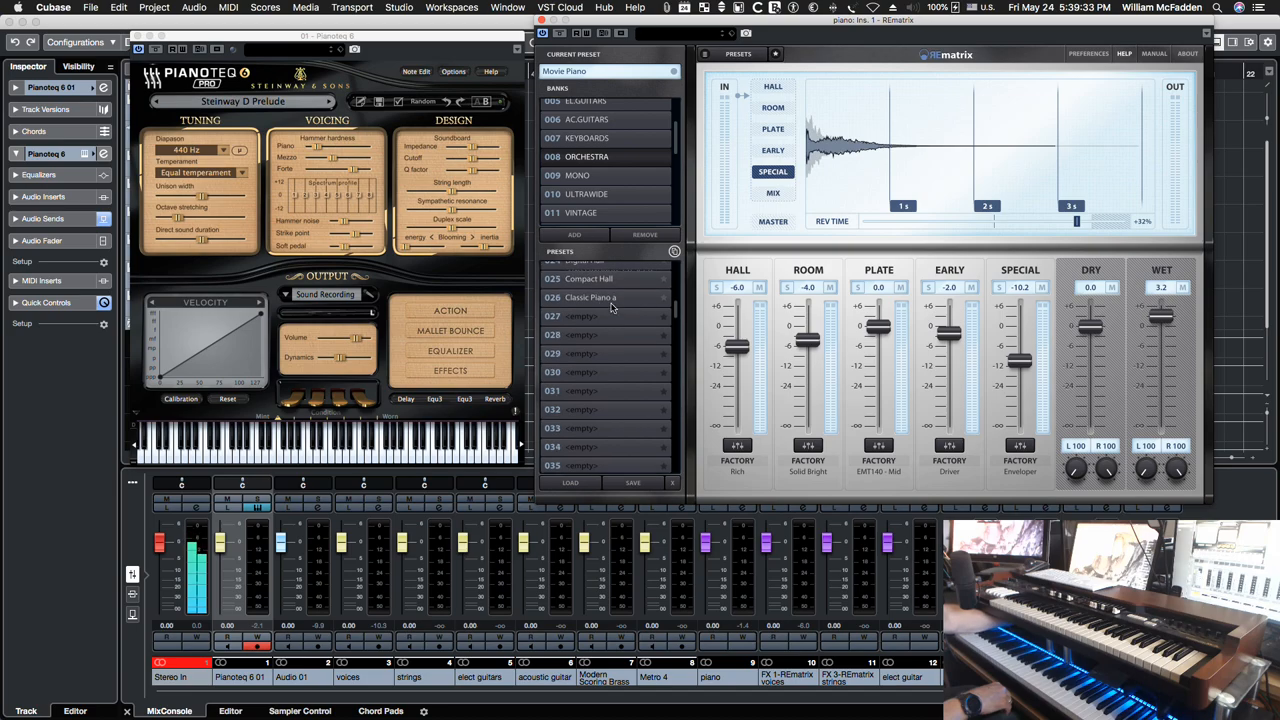
{"action": "scroll", "scroll_direction": "up", "scroll_amount": 3}
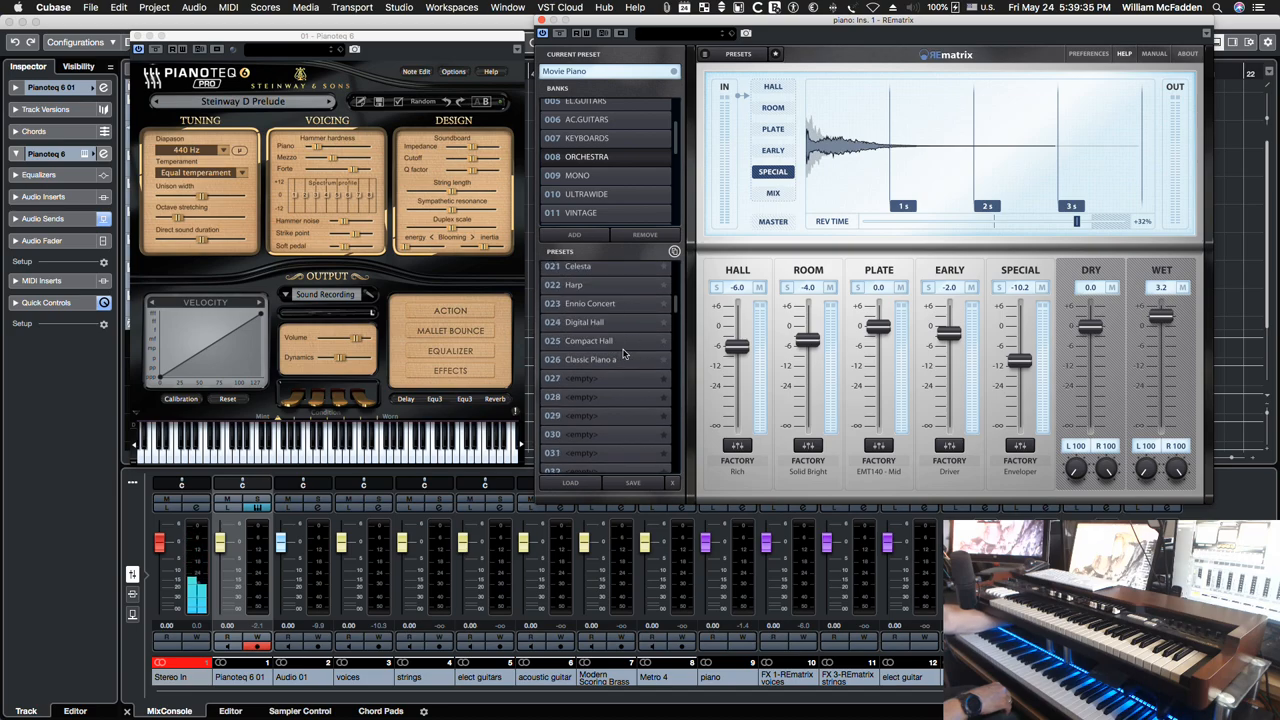
{"action": "scroll", "scroll_direction": "up", "scroll_amount": 3}
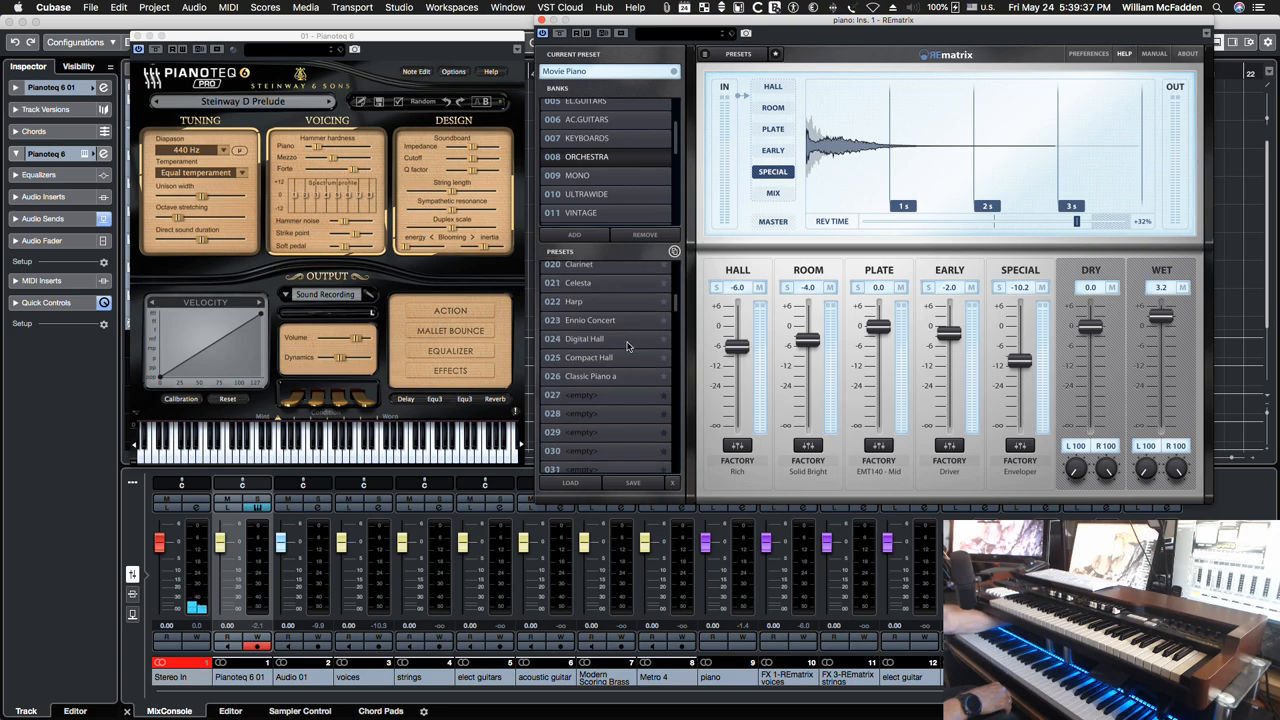
{"action": "scroll", "scroll_direction": "up", "scroll_amount": 3}
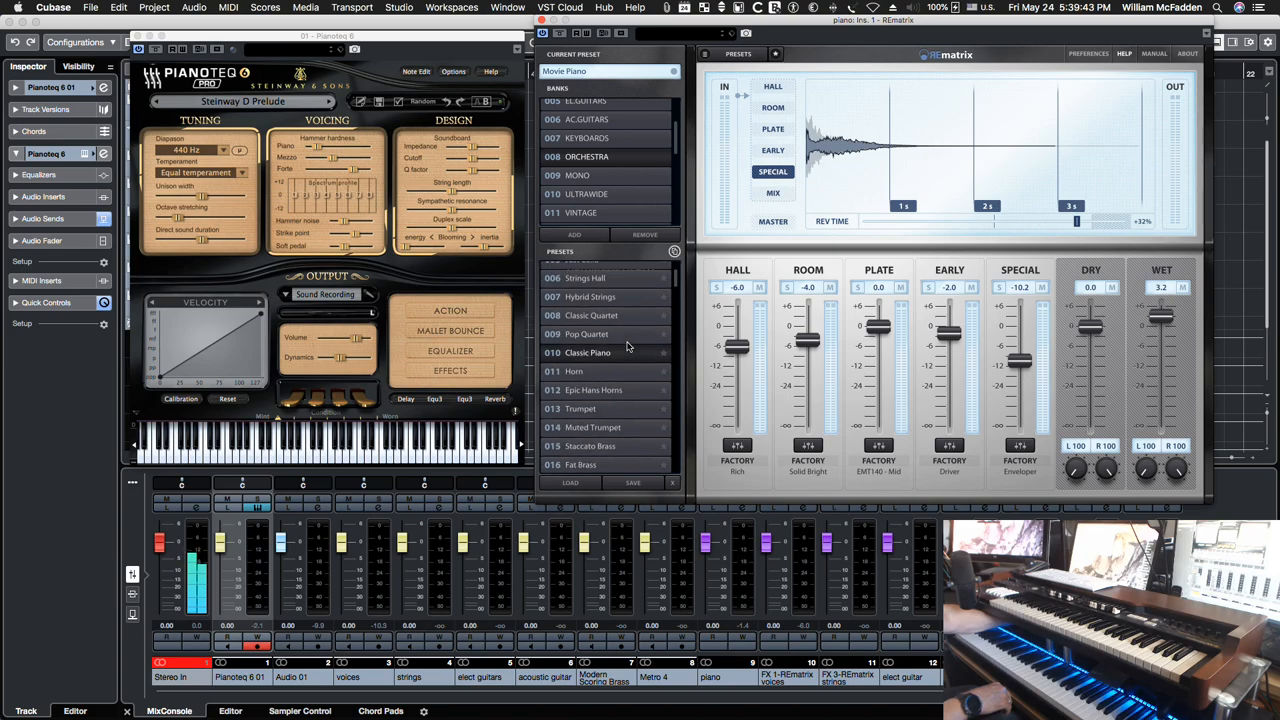
{"action": "scroll", "scroll_direction": "up", "scroll_amount": 3}
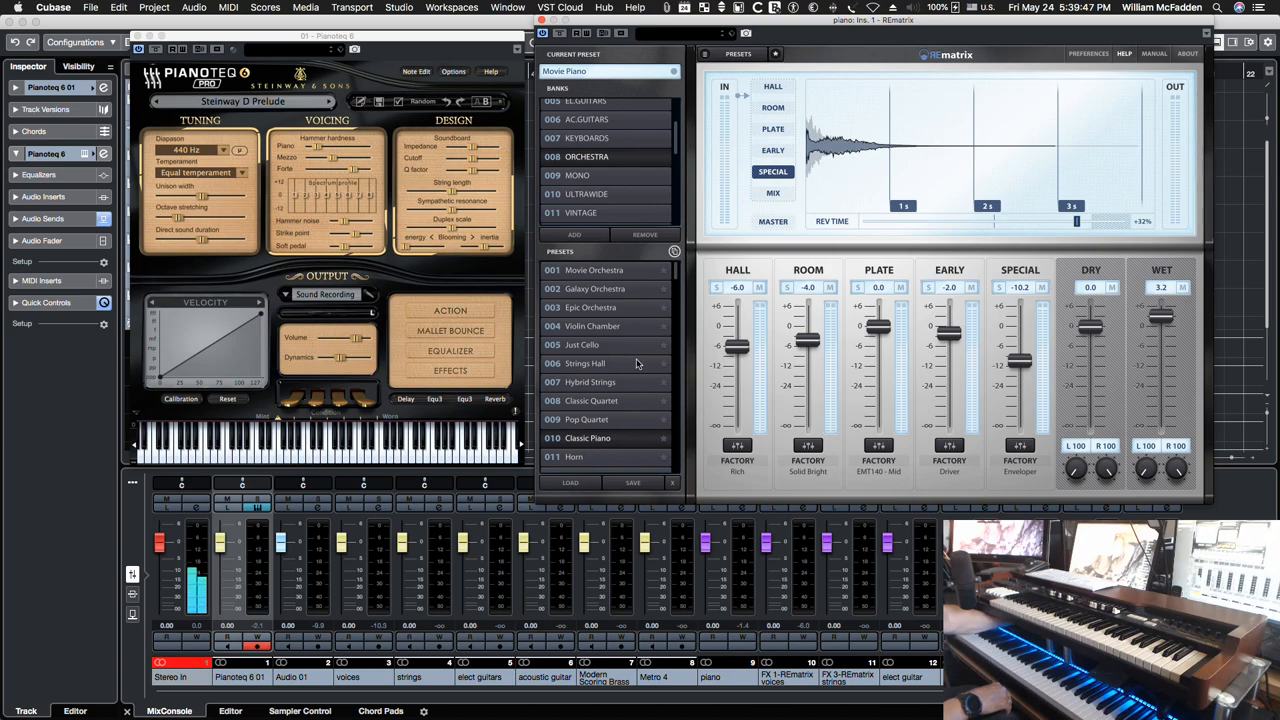
{"action": "mouse_move", "coordinate": [616, 410]}
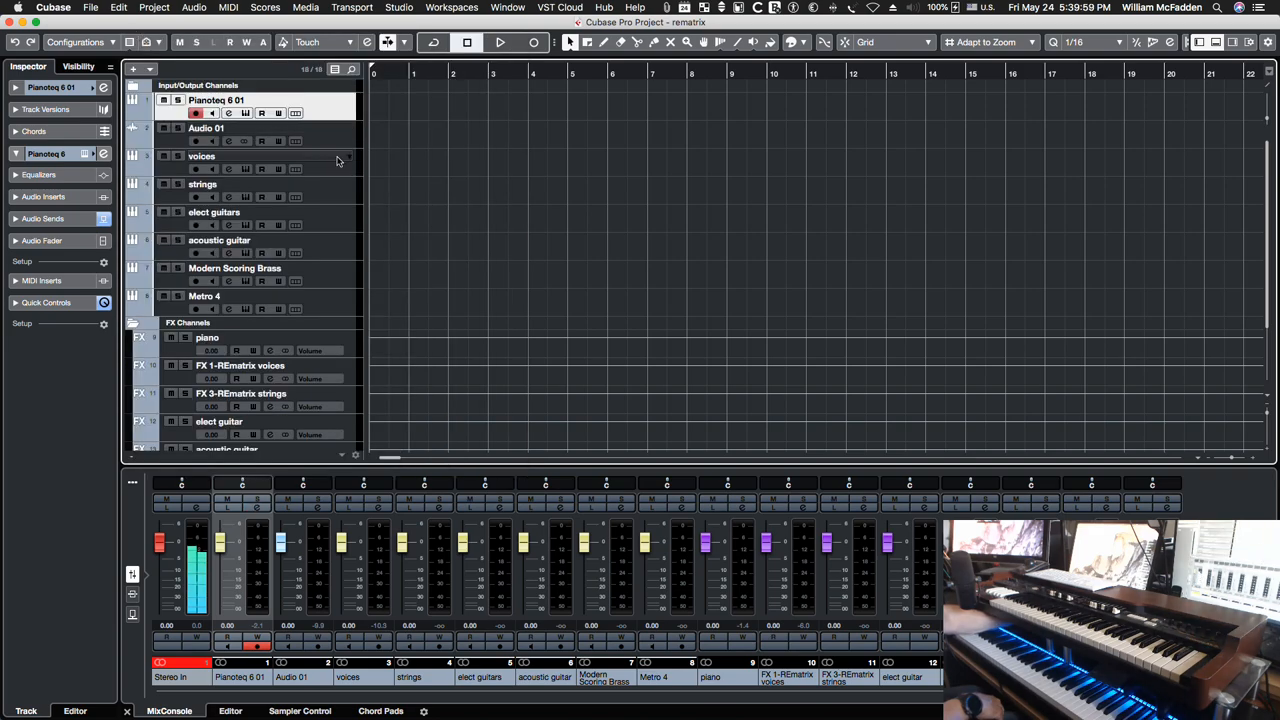
- Select the voices track to reach its Kontakt instrument and FX channel reverb
{"action": "left_click", "coordinate": [200, 156]}
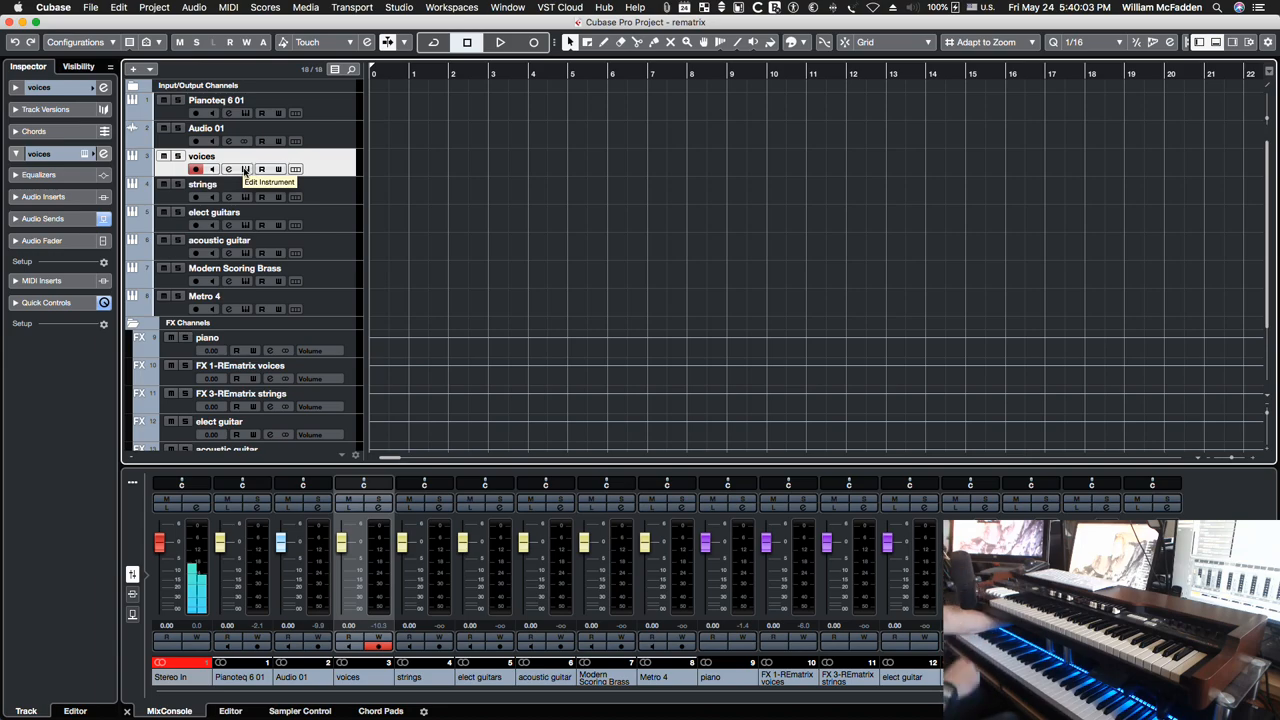
{"action": "mouse_move", "coordinate": [400, 188]}
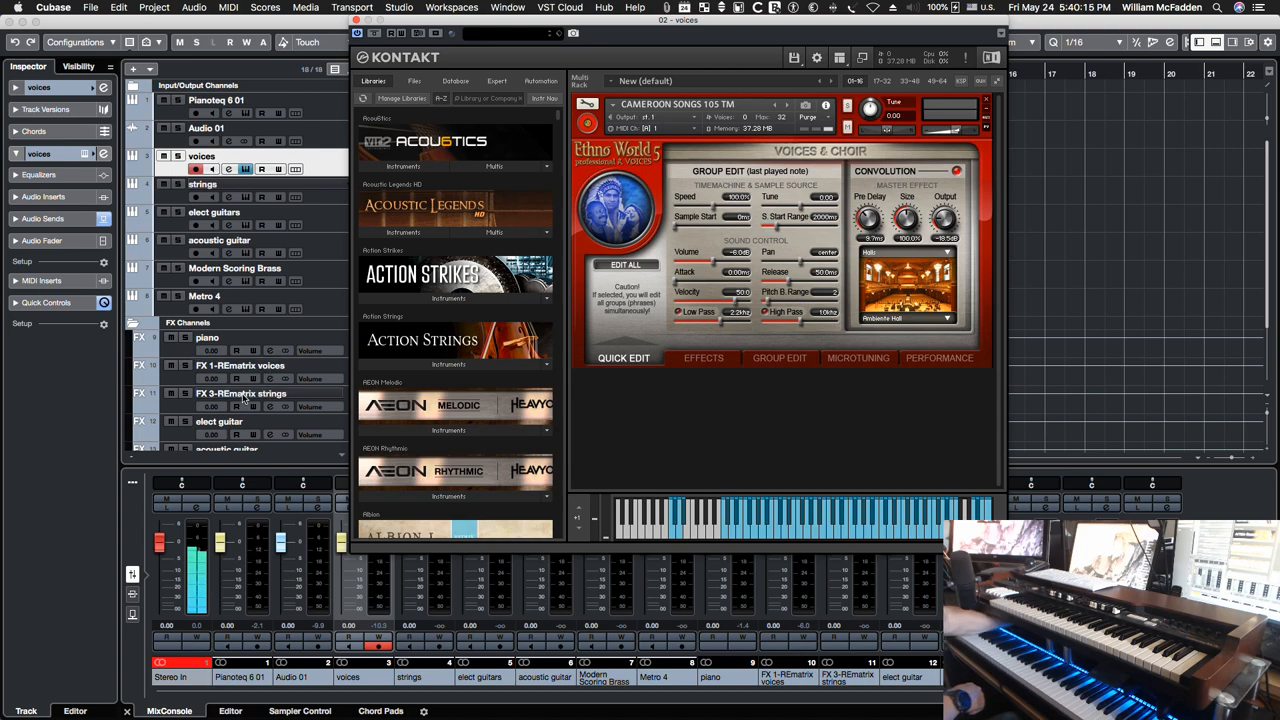
{"action": "scroll", "scroll_direction": "down", "scroll_amount": 3}
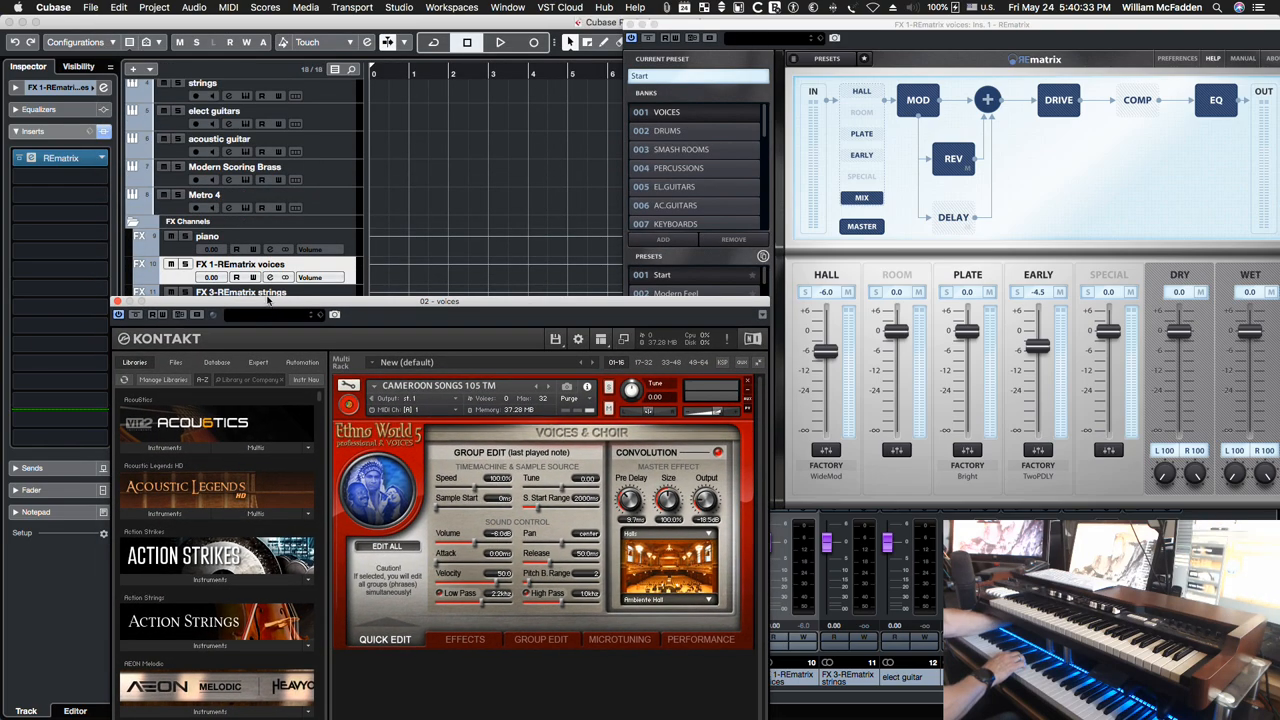
{"action": "scroll", "scroll_direction": "up", "scroll_amount": 3}
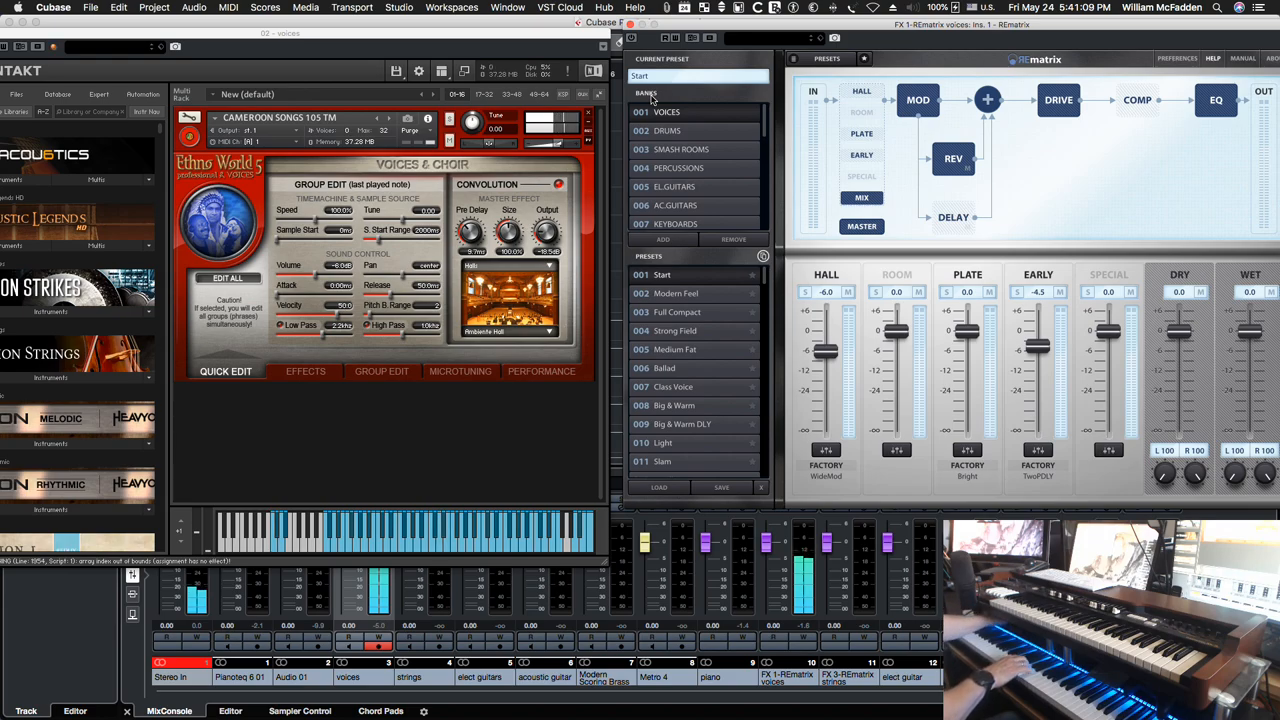
{"action": "mouse_move", "coordinate": [630, 38]}
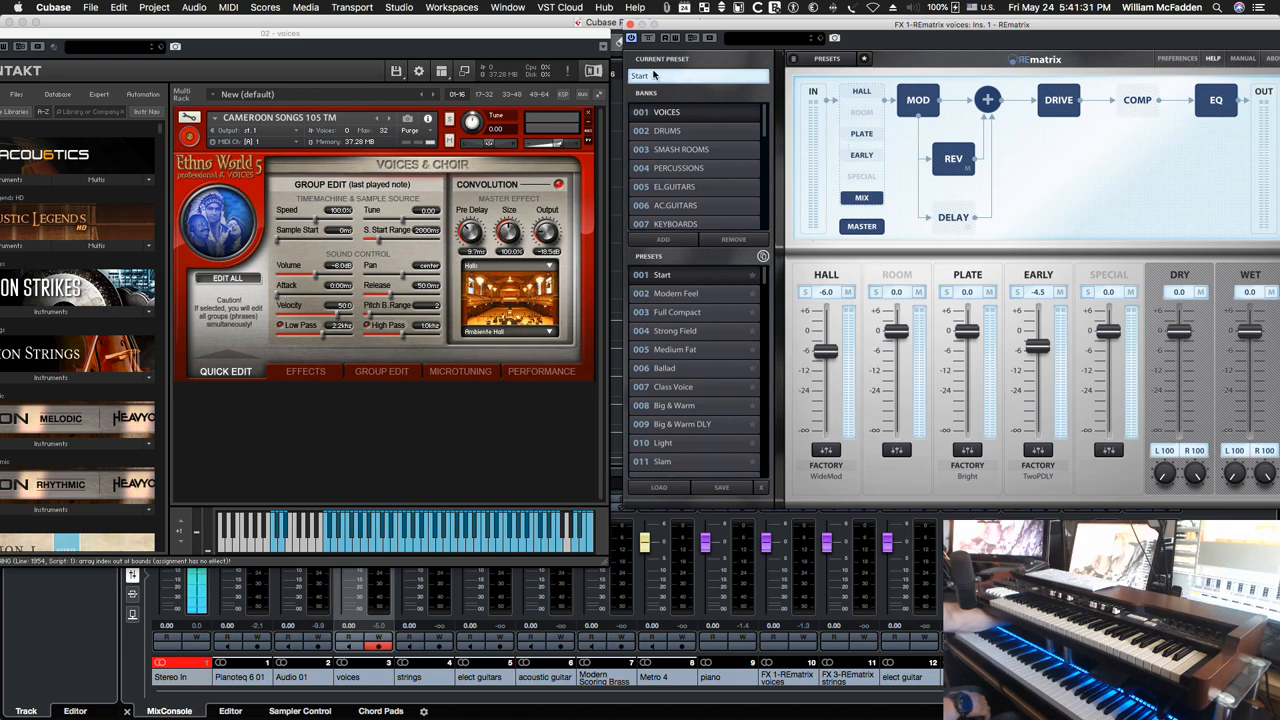
{"action": "mouse_move", "coordinate": [692, 120]}
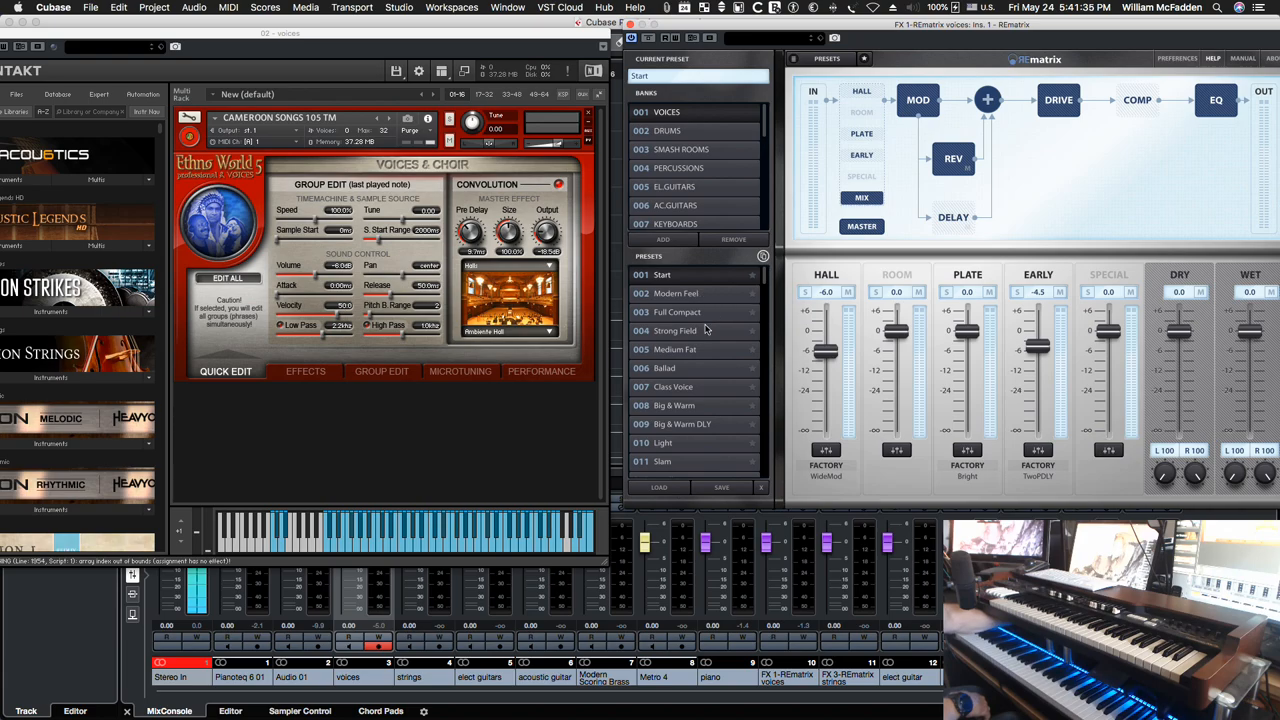
{"action": "mouse_move", "coordinate": [698, 336]}
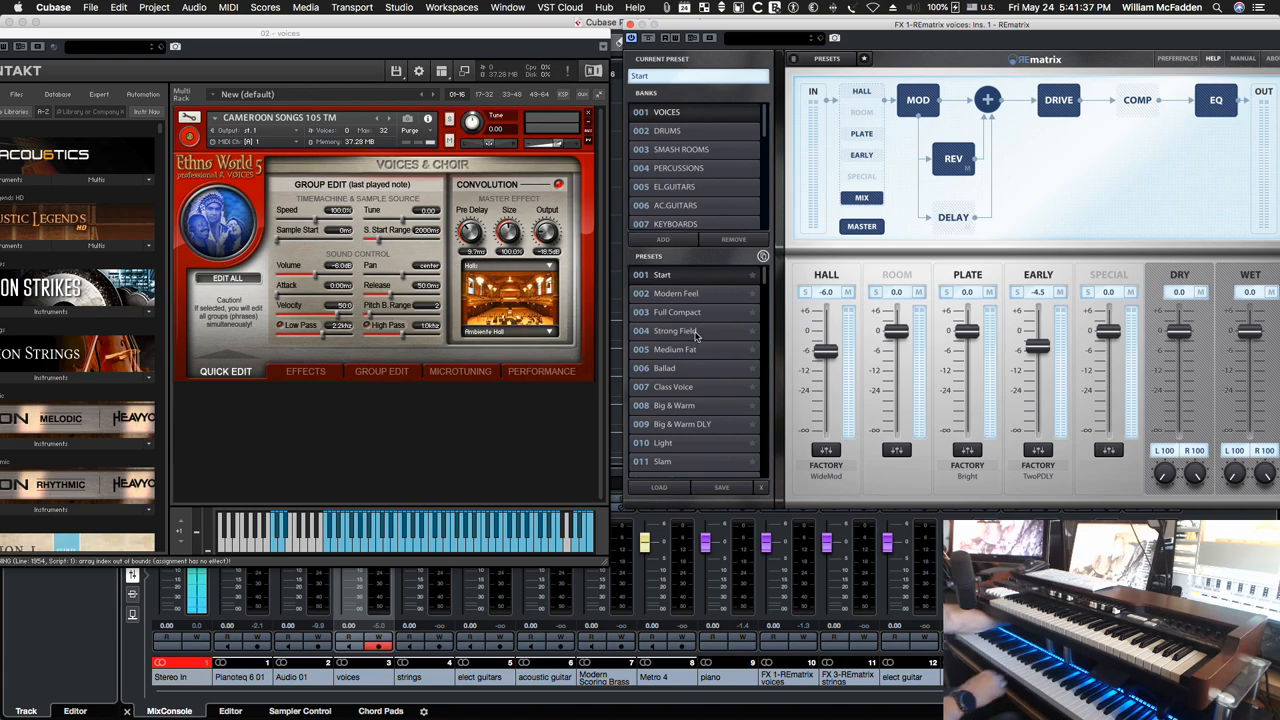
- Load Strong Field, then Big & Warm, settling on the Big & Warm DLY preset
{"action": "left_click", "coordinate": [676, 332]}
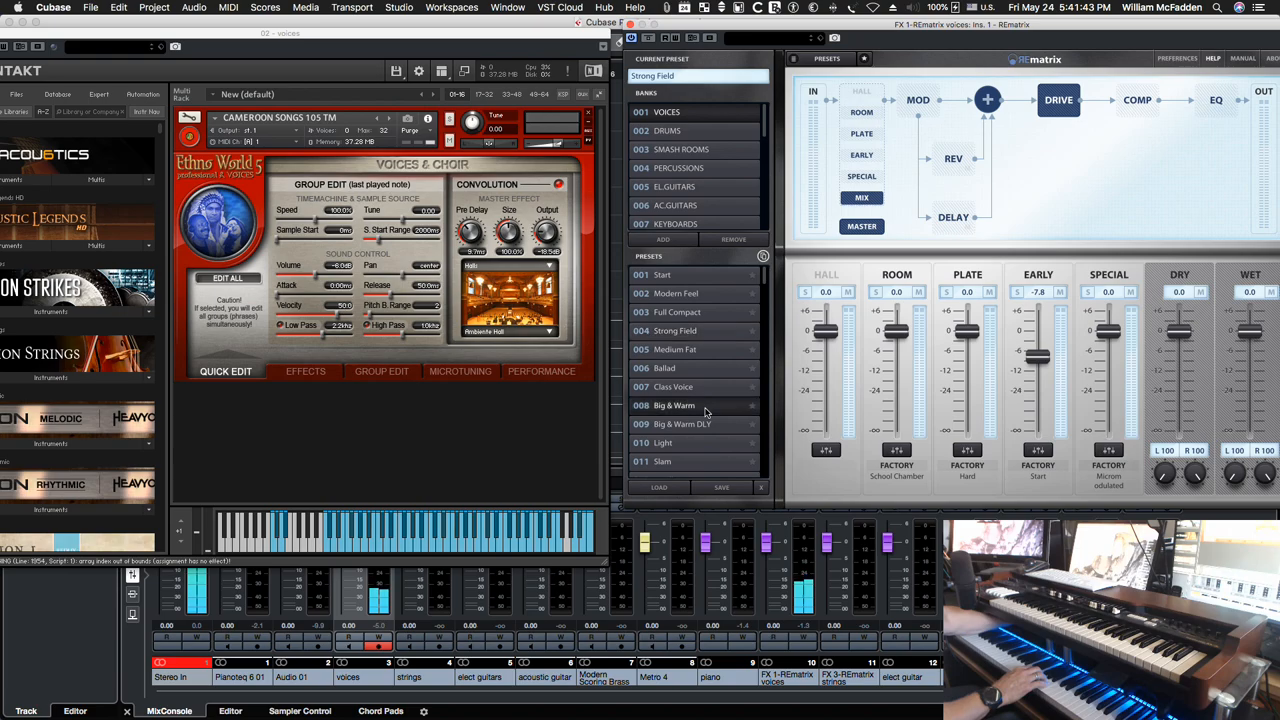
{"action": "left_click", "coordinate": [676, 404]}
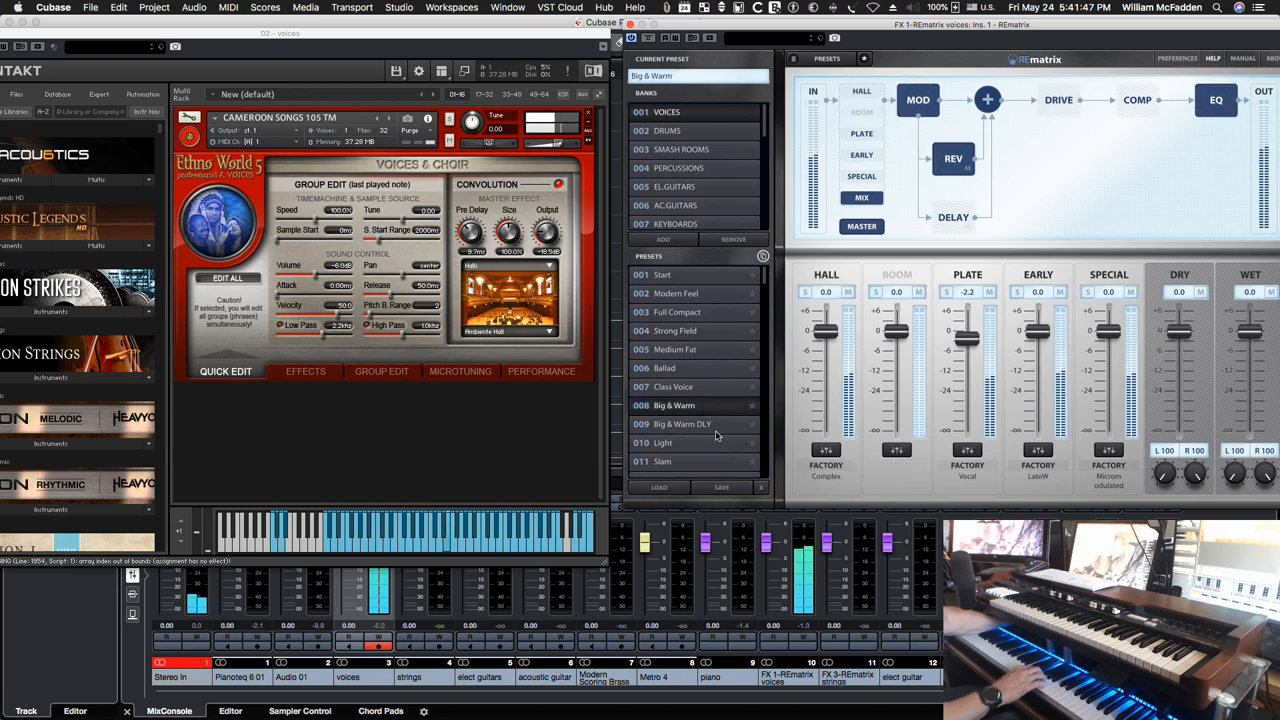
{"action": "left_click", "coordinate": [684, 424]}
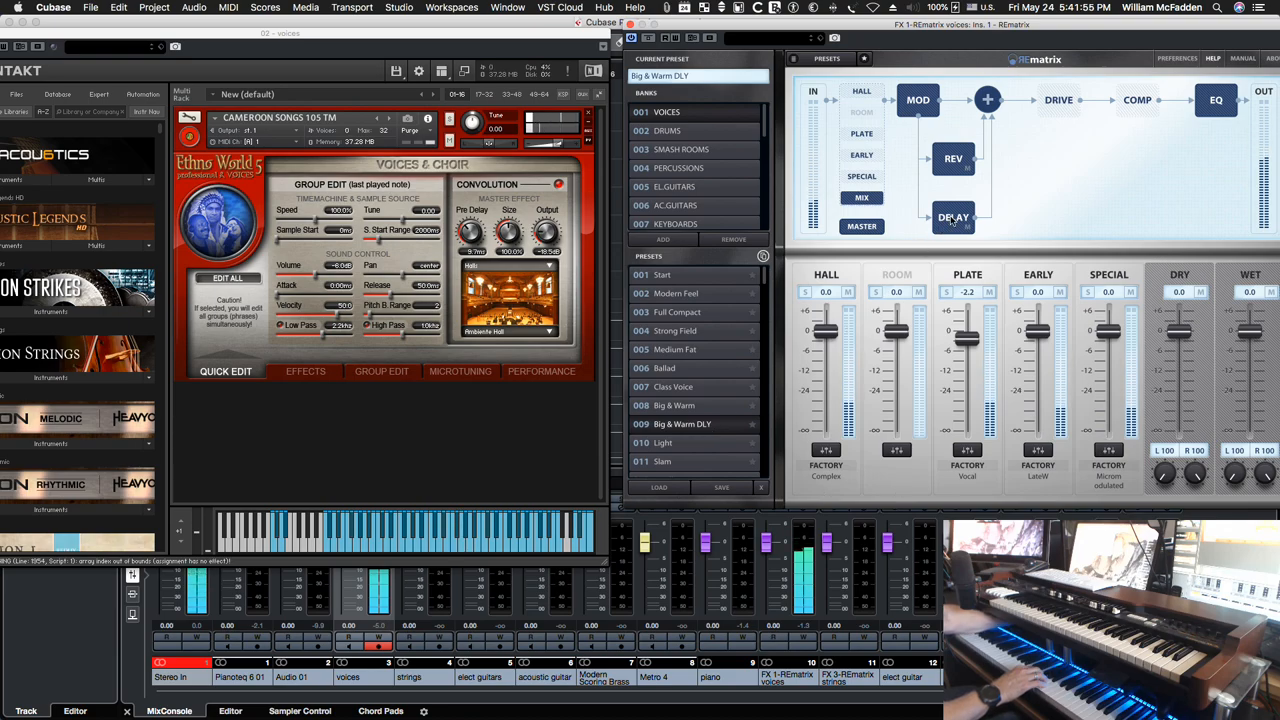
{"action": "mouse_move", "coordinate": [952, 216]}
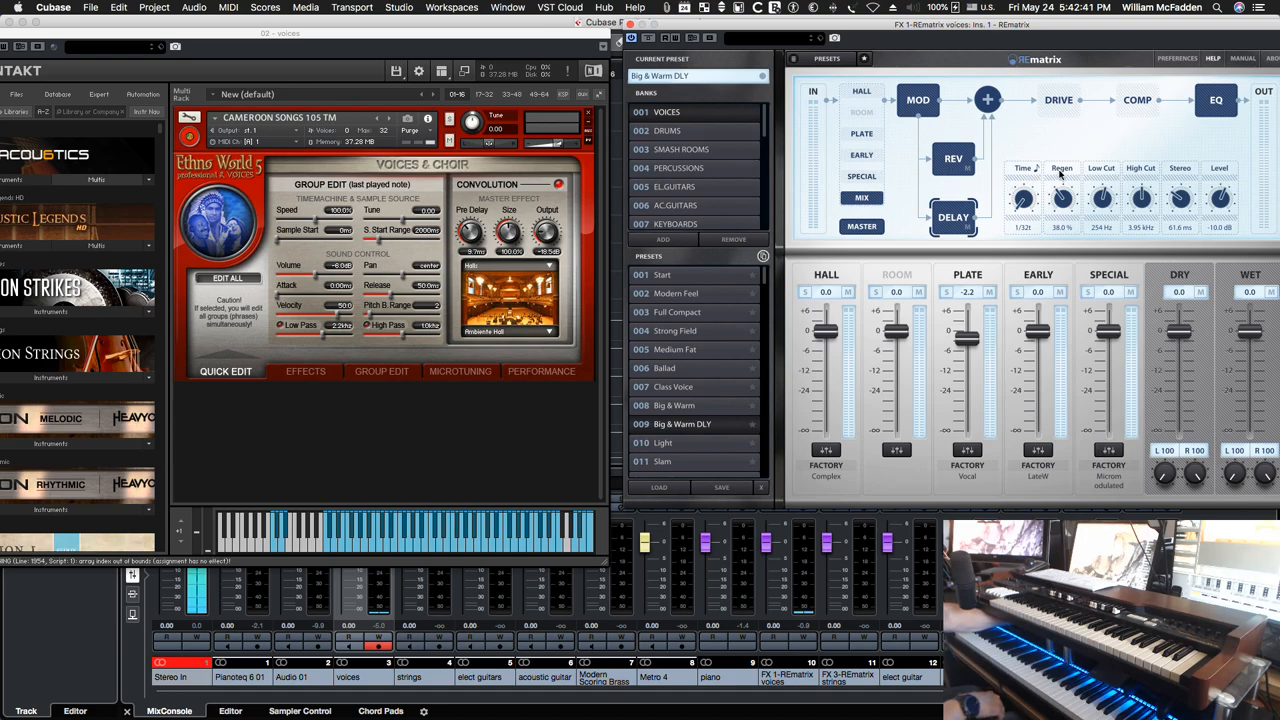
{"action": "mouse_move", "coordinate": [1056, 138]}
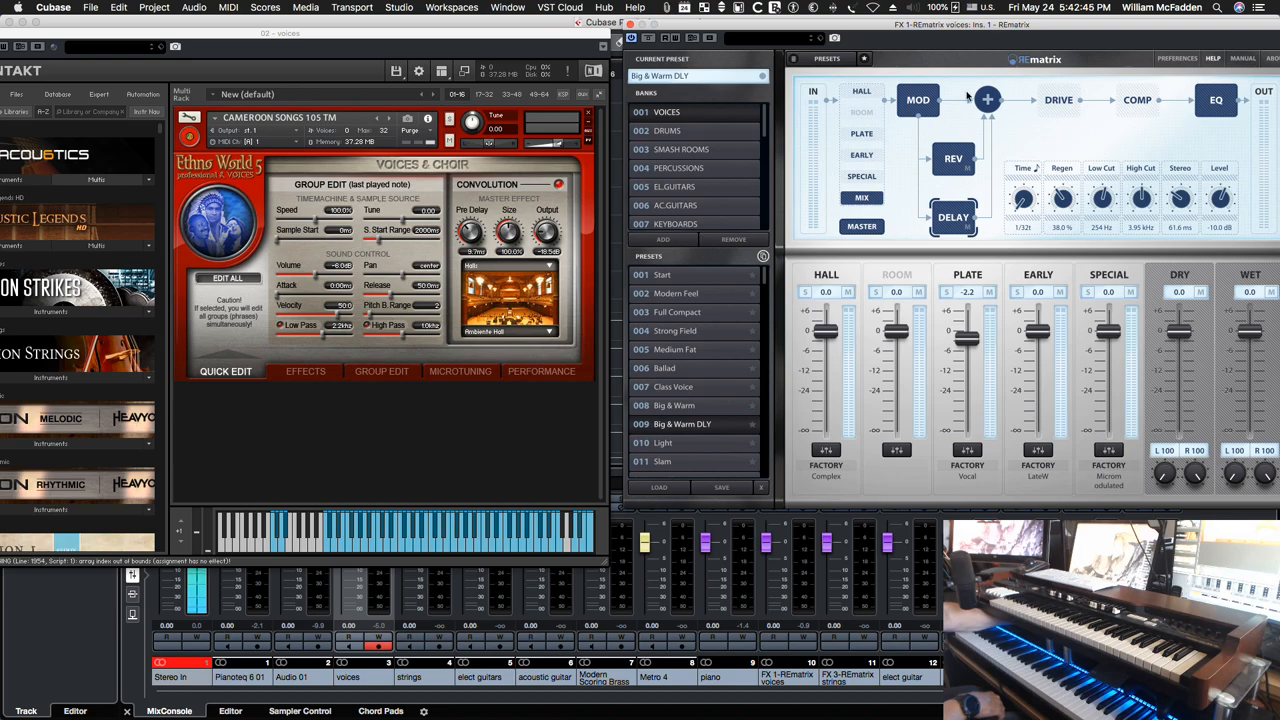
{"action": "mouse_move", "coordinate": [1136, 100]}
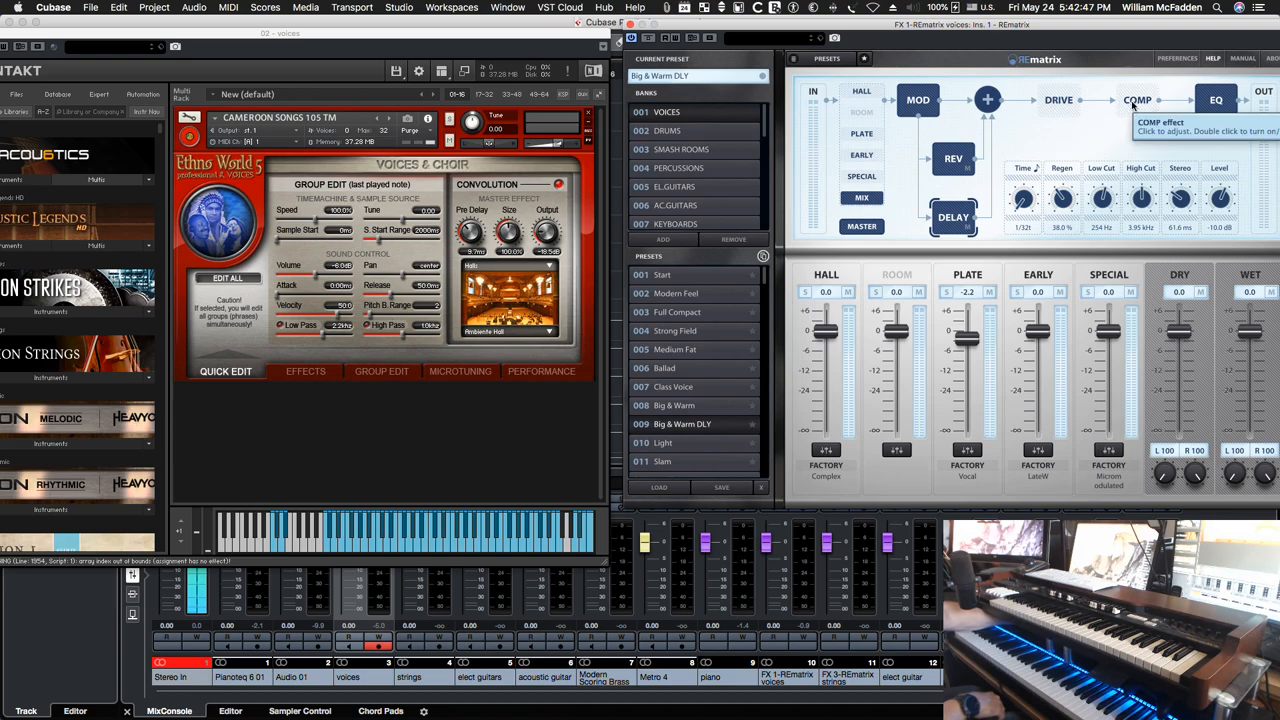
- Review the compressor module, then nudge two knobs of the drive module
{"action": "left_click", "coordinate": [1136, 100]}
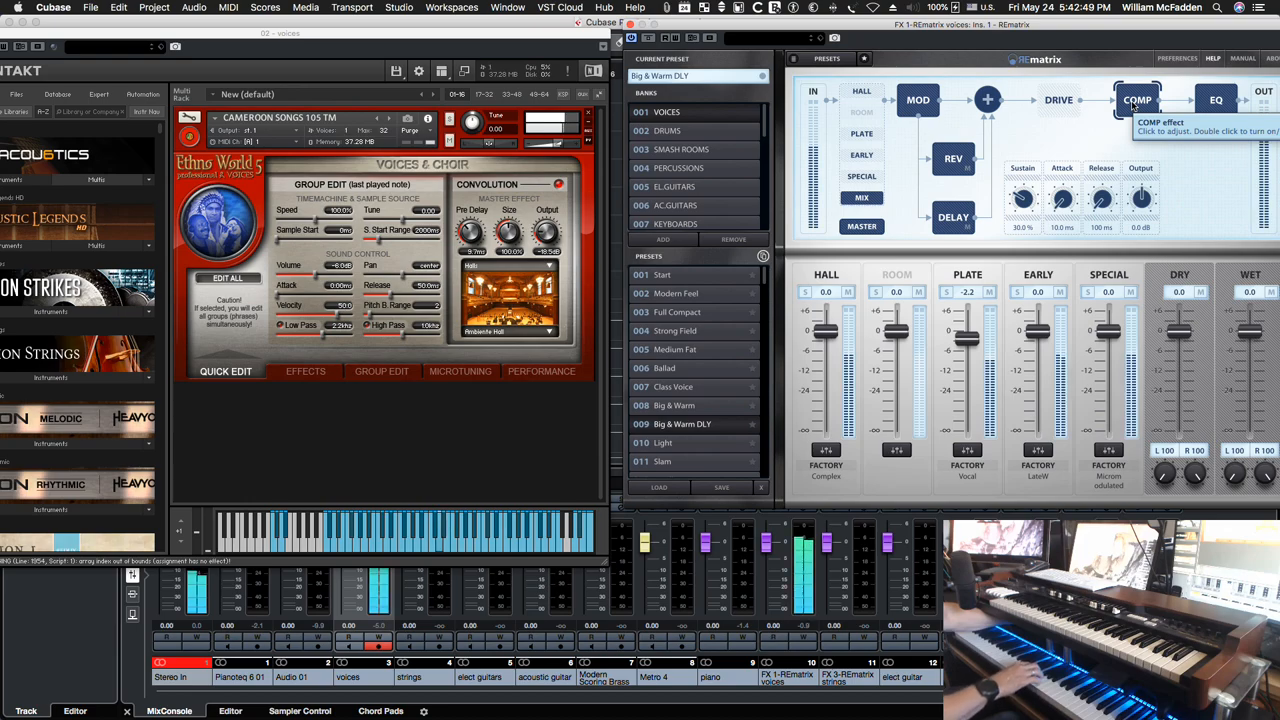
{"action": "mouse_move", "coordinate": [1024, 198]}
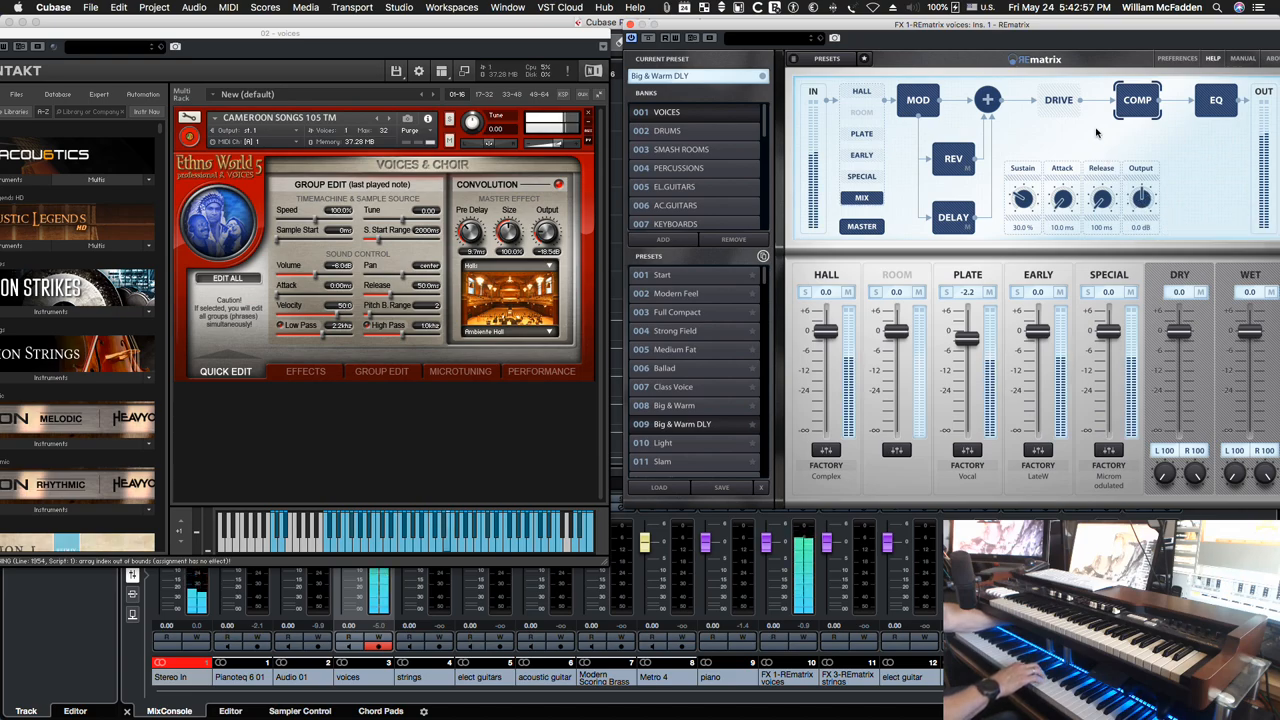
{"action": "left_click", "coordinate": [1058, 100]}
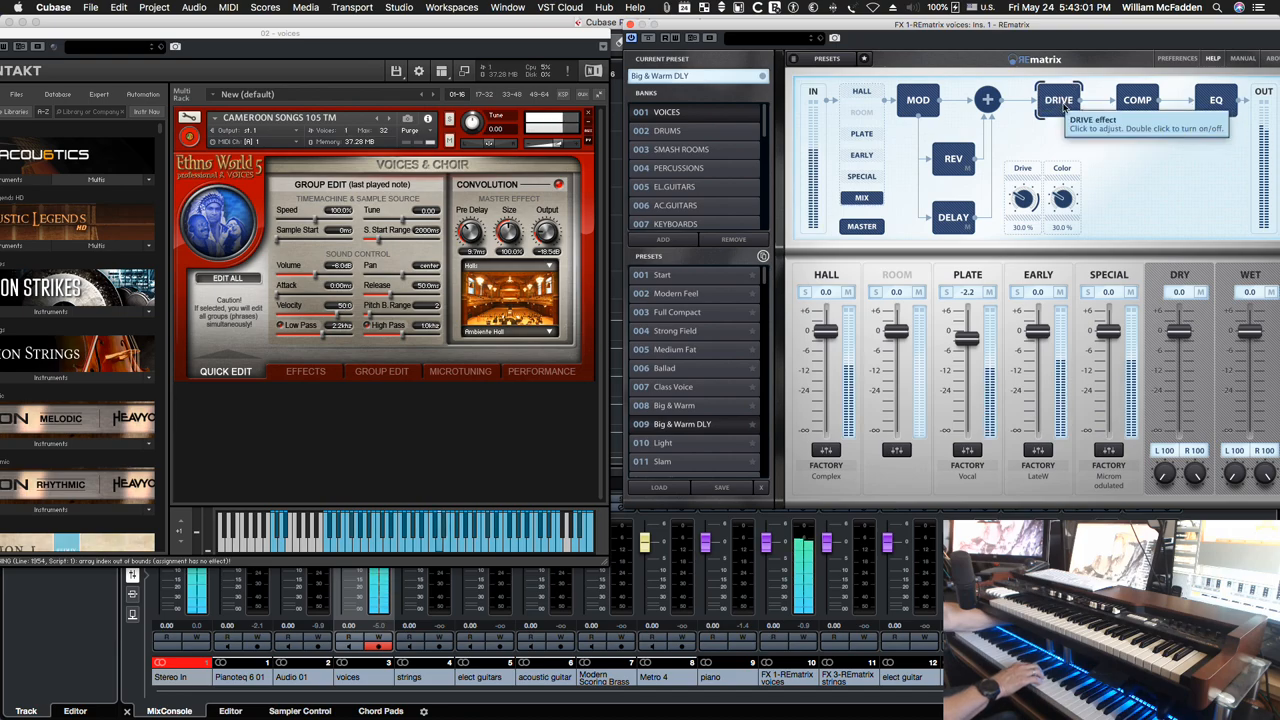
{"action": "left_click_drag", "start_coordinate": [1062, 198], "coordinate": [1068, 180]}
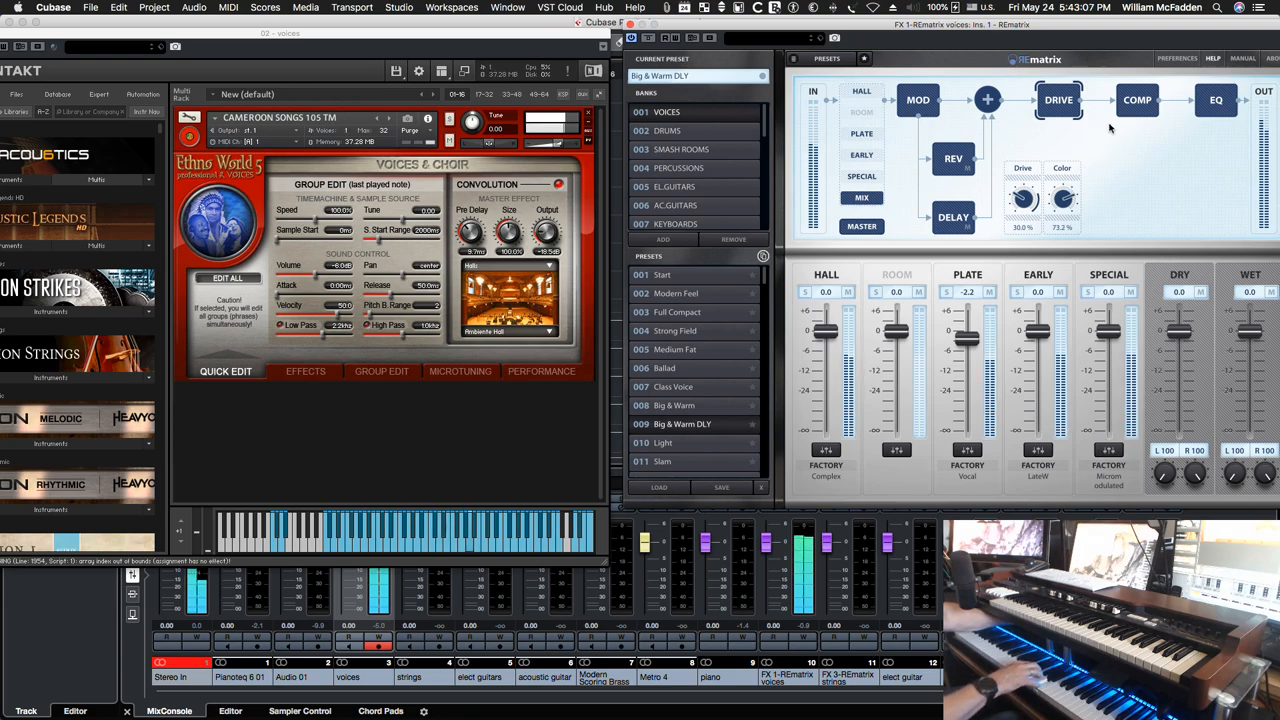
{"action": "left_click_drag", "start_coordinate": [1024, 198], "coordinate": [1024, 180]}
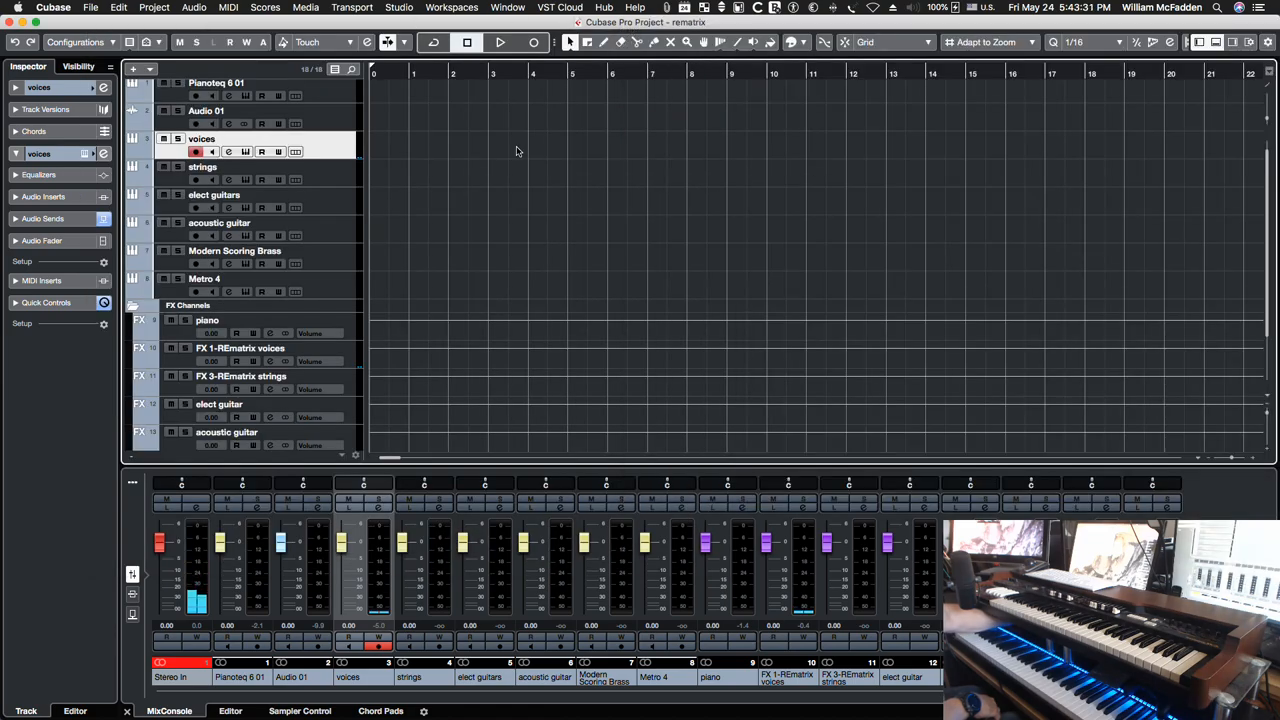
- Select the strings track, bring up its Kontakt instrument and the FX 3 strings REmatrix insert
{"action": "left_click", "coordinate": [202, 168]}
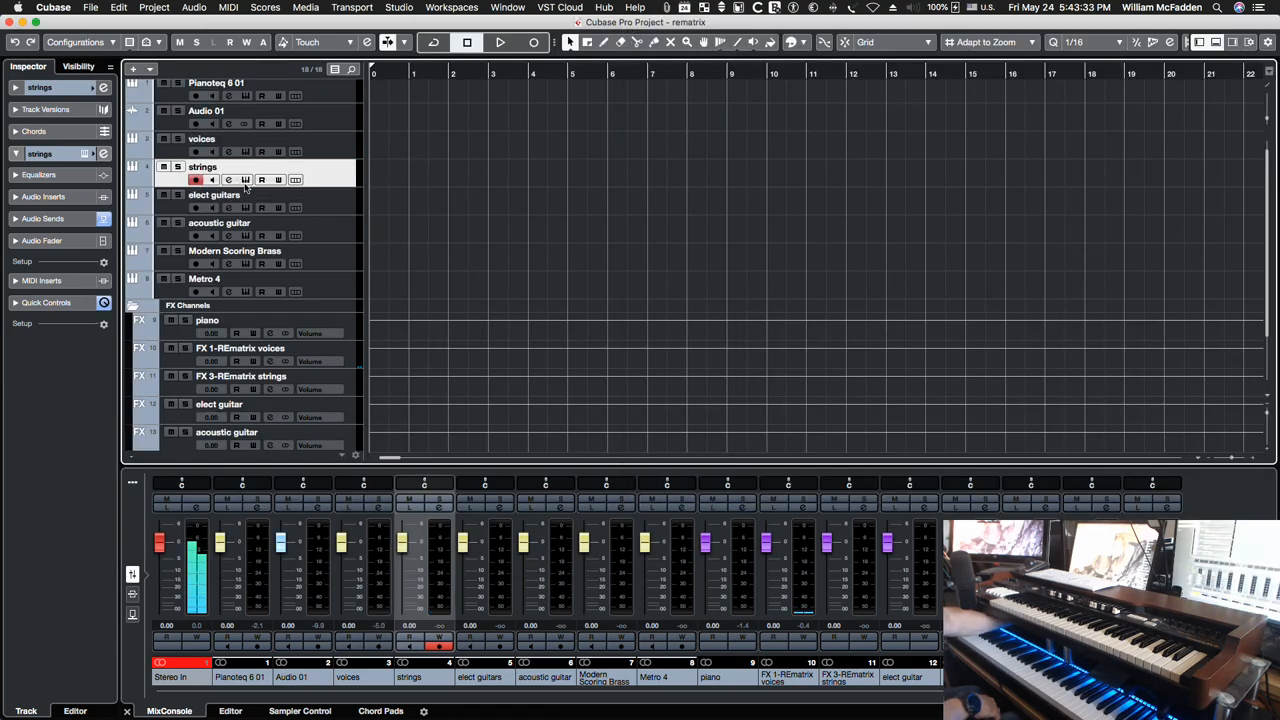
{"action": "mouse_move", "coordinate": [244, 180]}
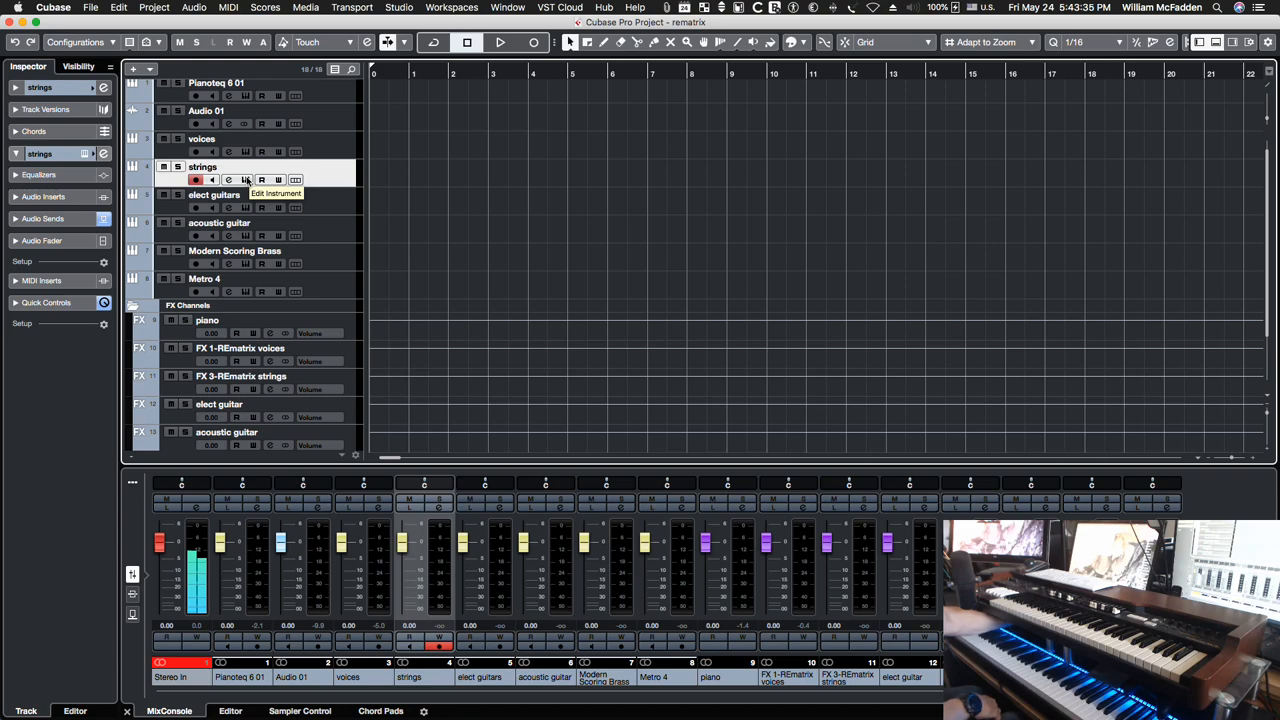
{"action": "left_click", "coordinate": [246, 180]}
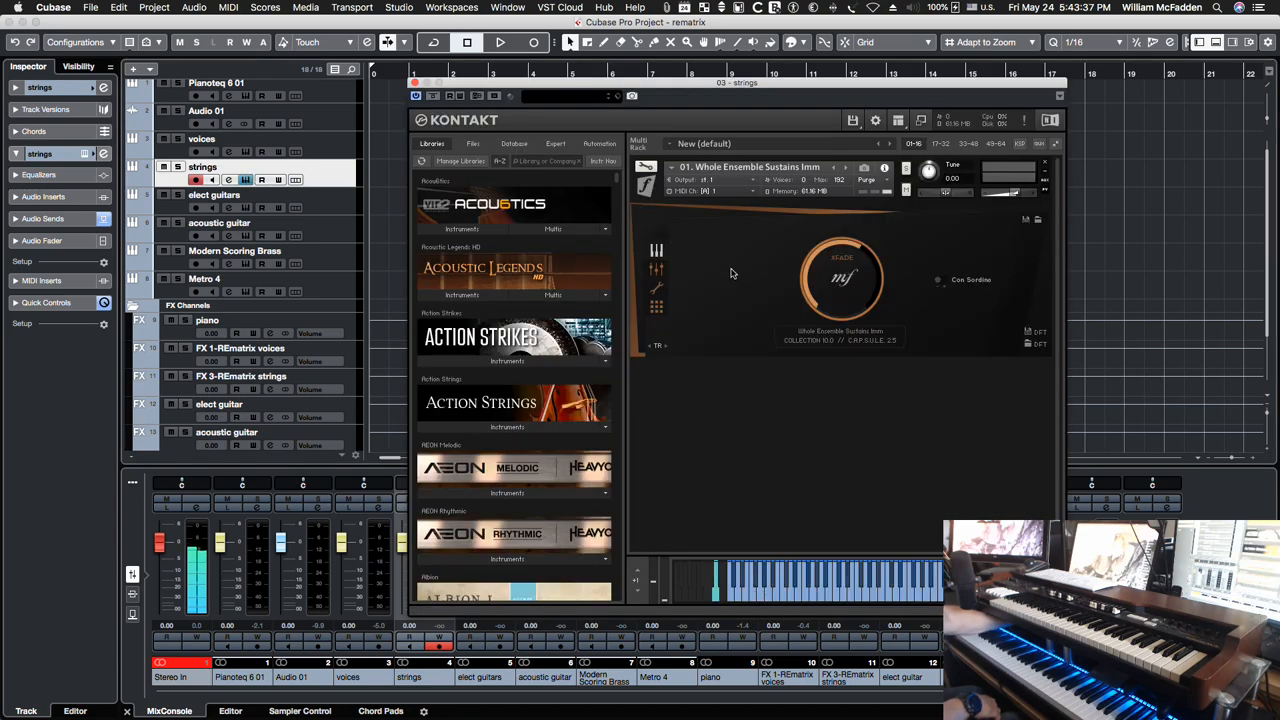
{"action": "mouse_move", "coordinate": [756, 264]}
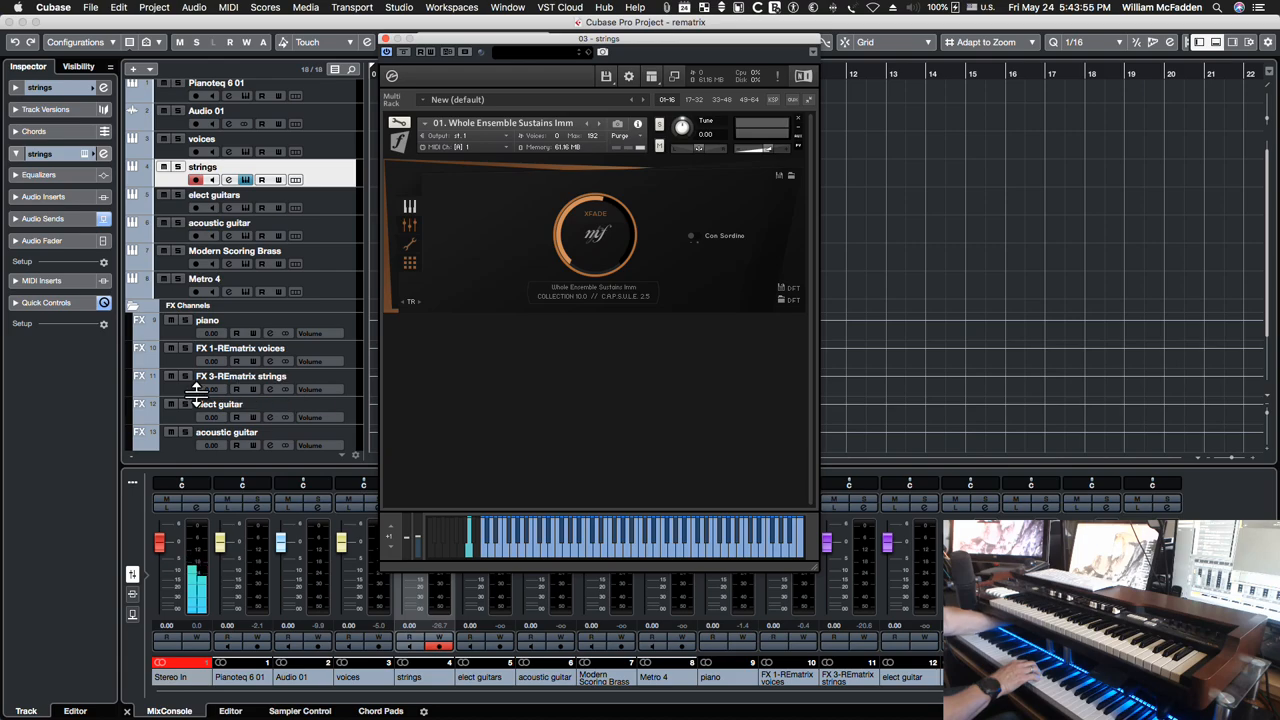
{"action": "left_click", "coordinate": [240, 376]}
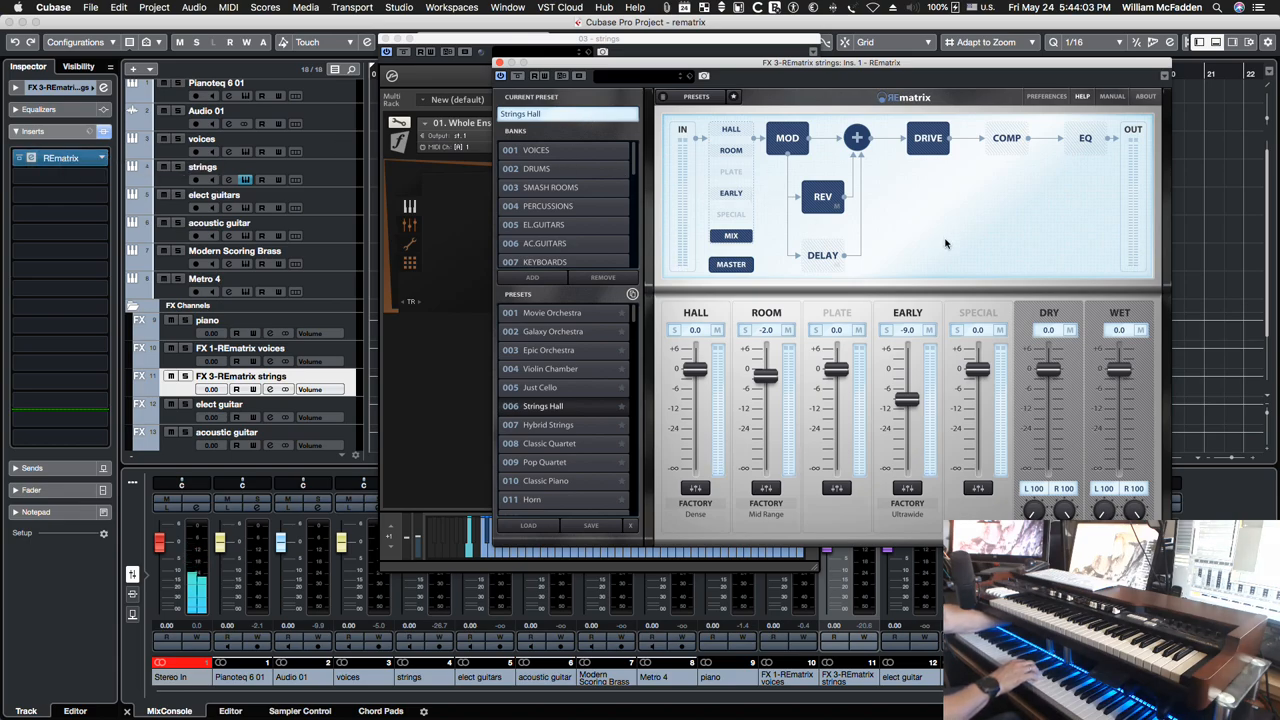
- Raise the MOD module's intensity to about 76 percent and increase its speed and motion
{"action": "left_click", "coordinate": [210, 168]}
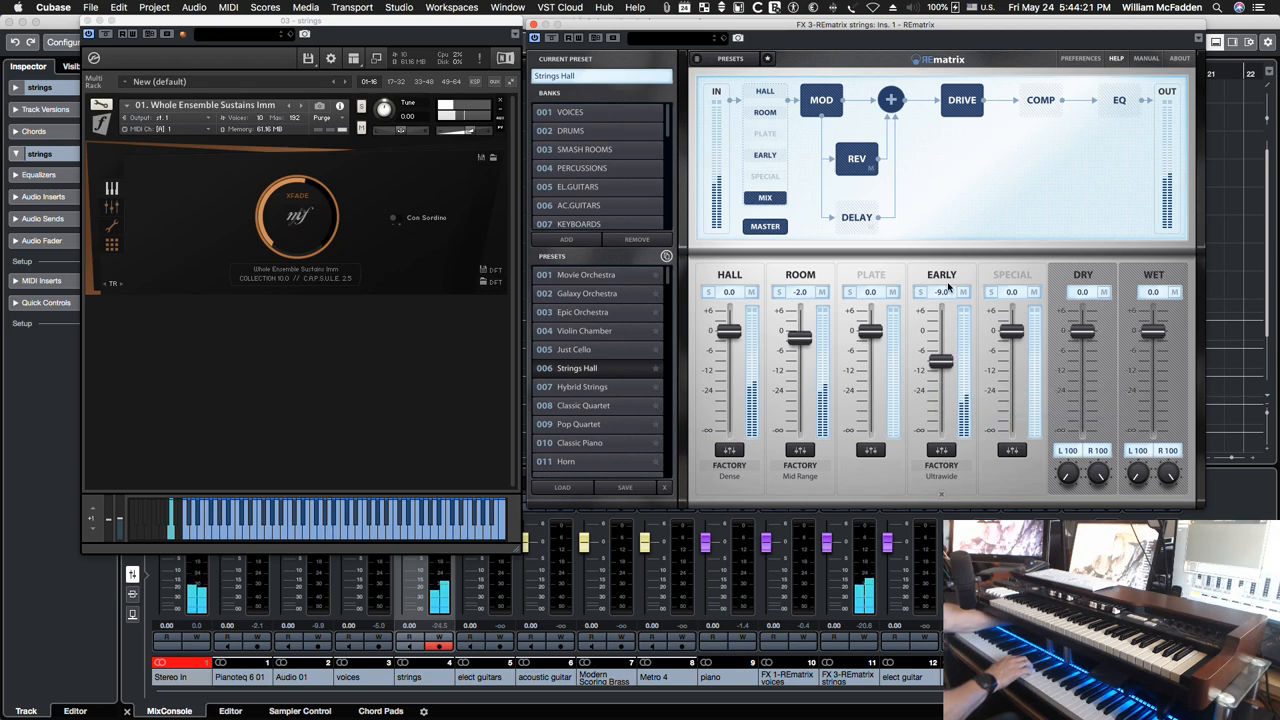
{"action": "mouse_move", "coordinate": [940, 292]}
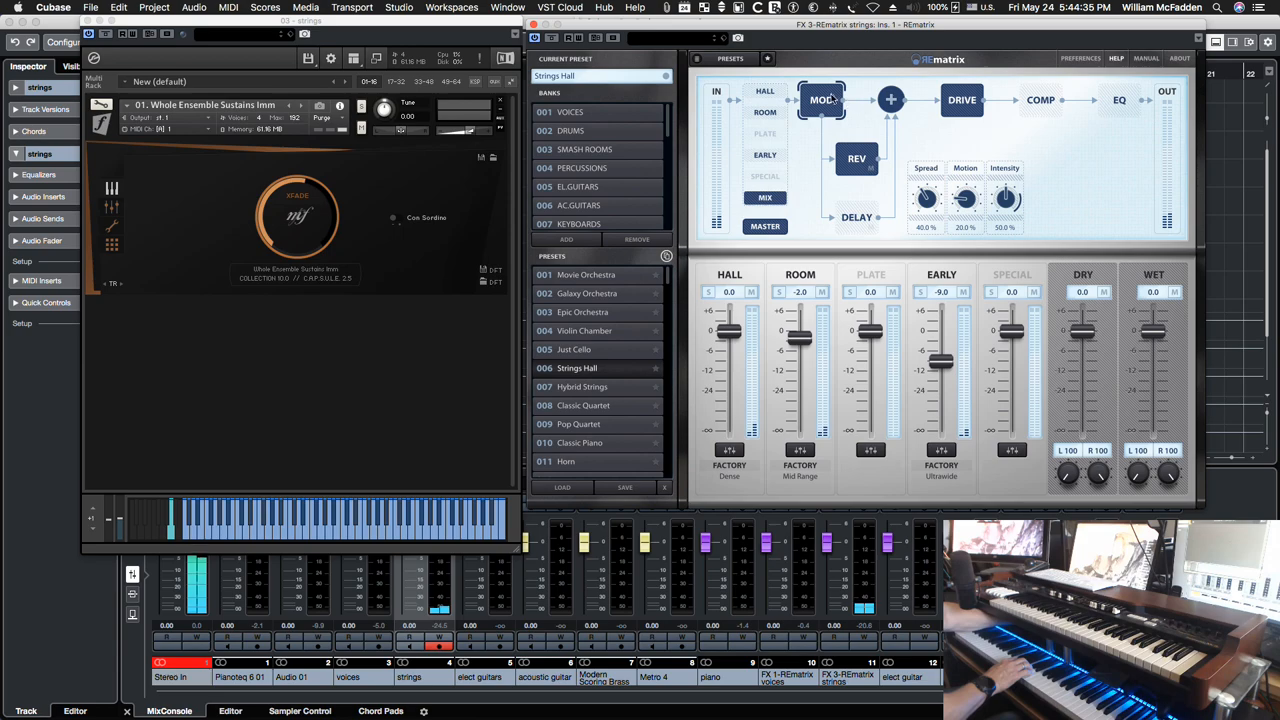
{"action": "left_click", "coordinate": [820, 100]}
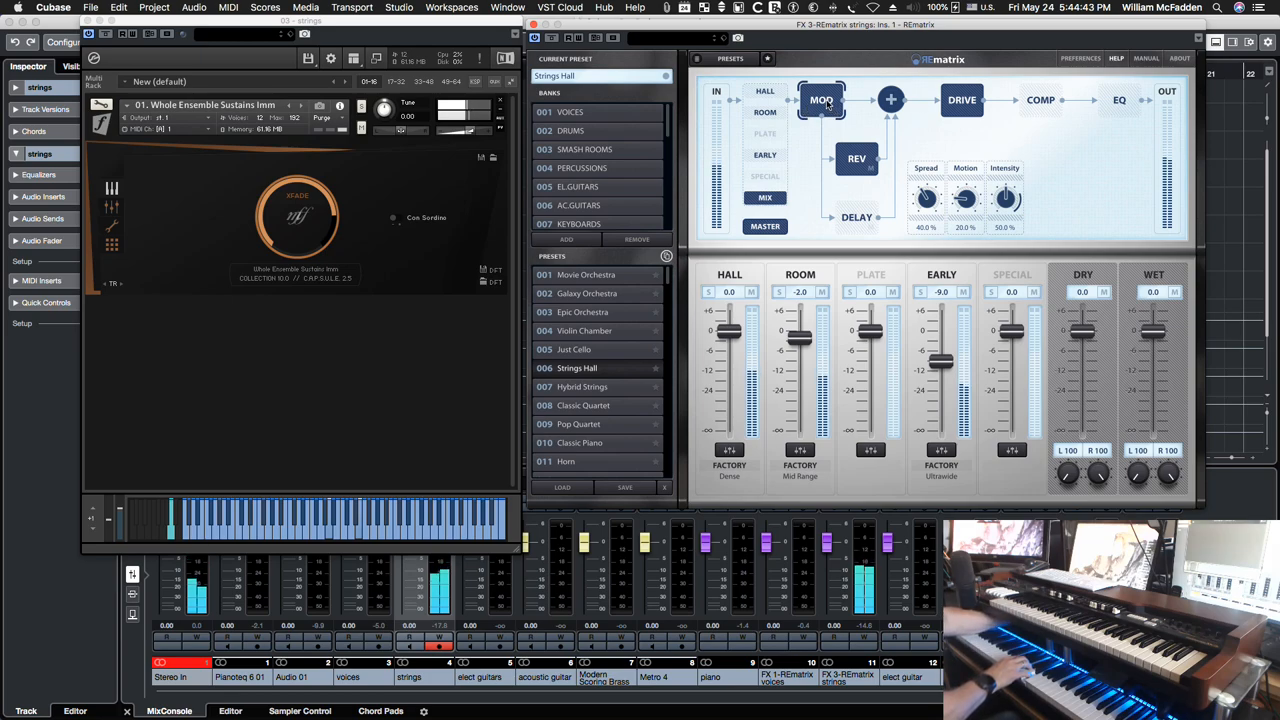
{"action": "left_click", "coordinate": [822, 100]}
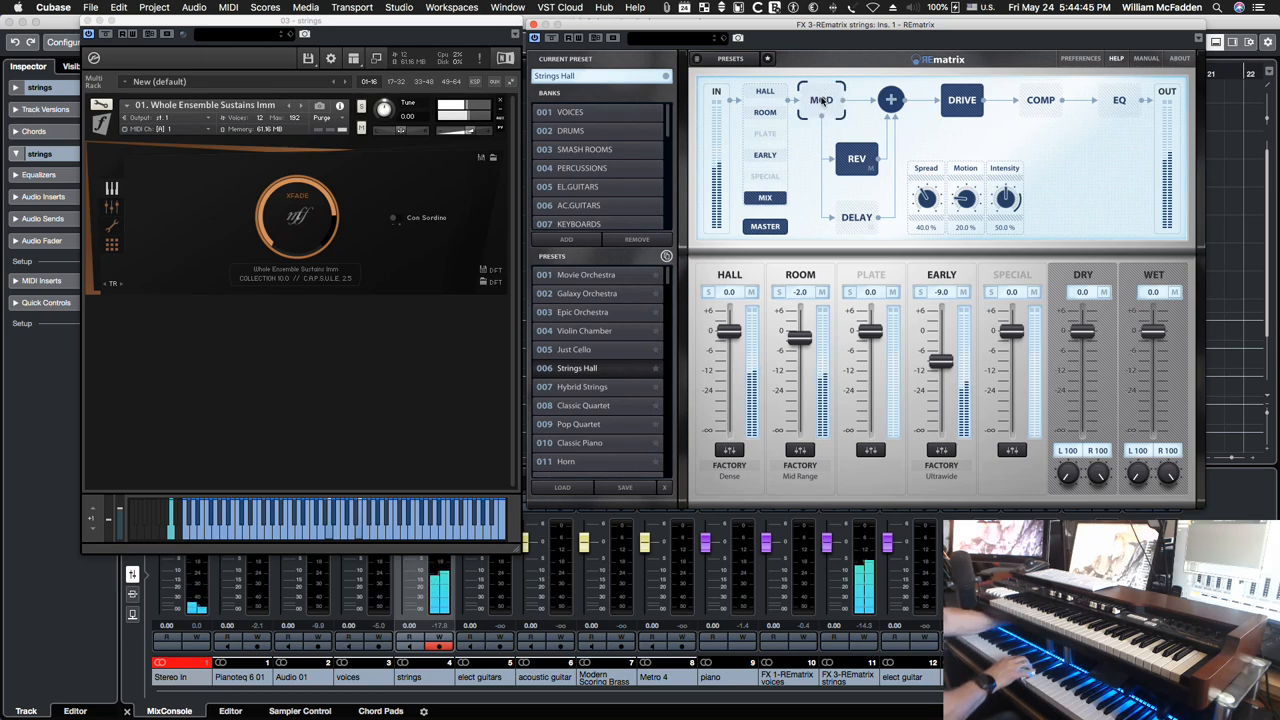
{"action": "mouse_move", "coordinate": [820, 100]}
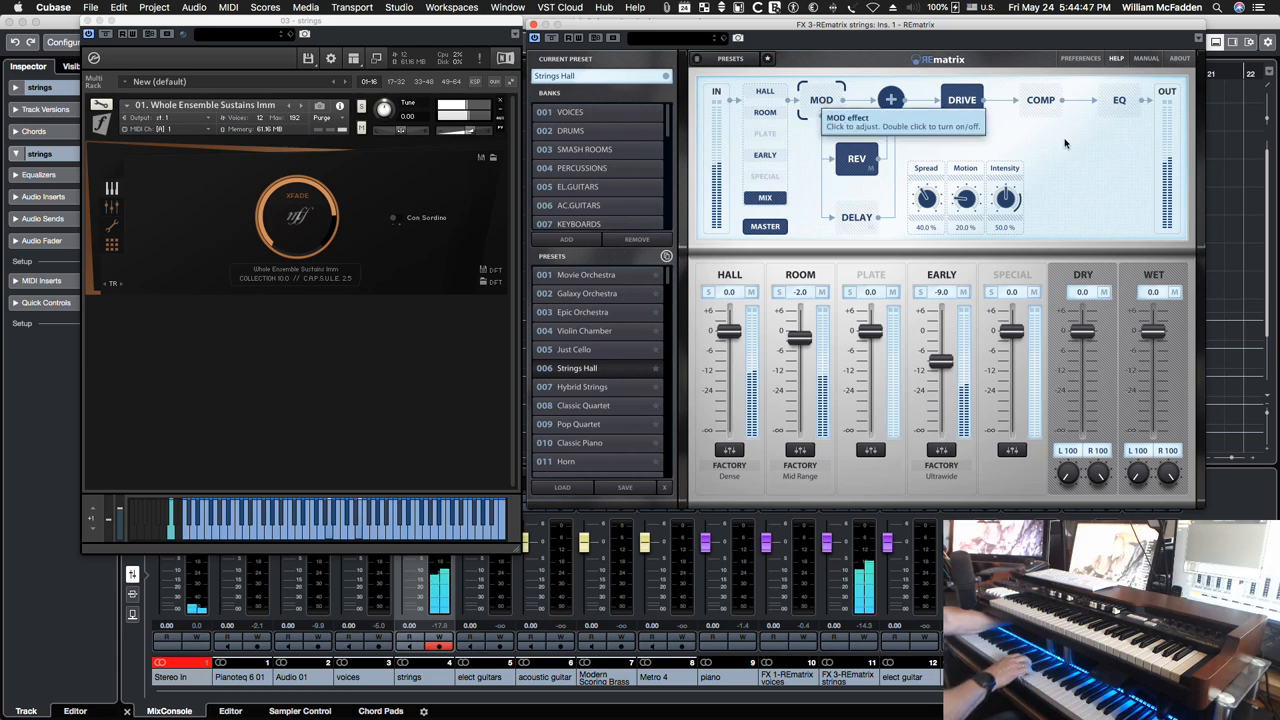
{"action": "mouse_move", "coordinate": [1108, 158]}
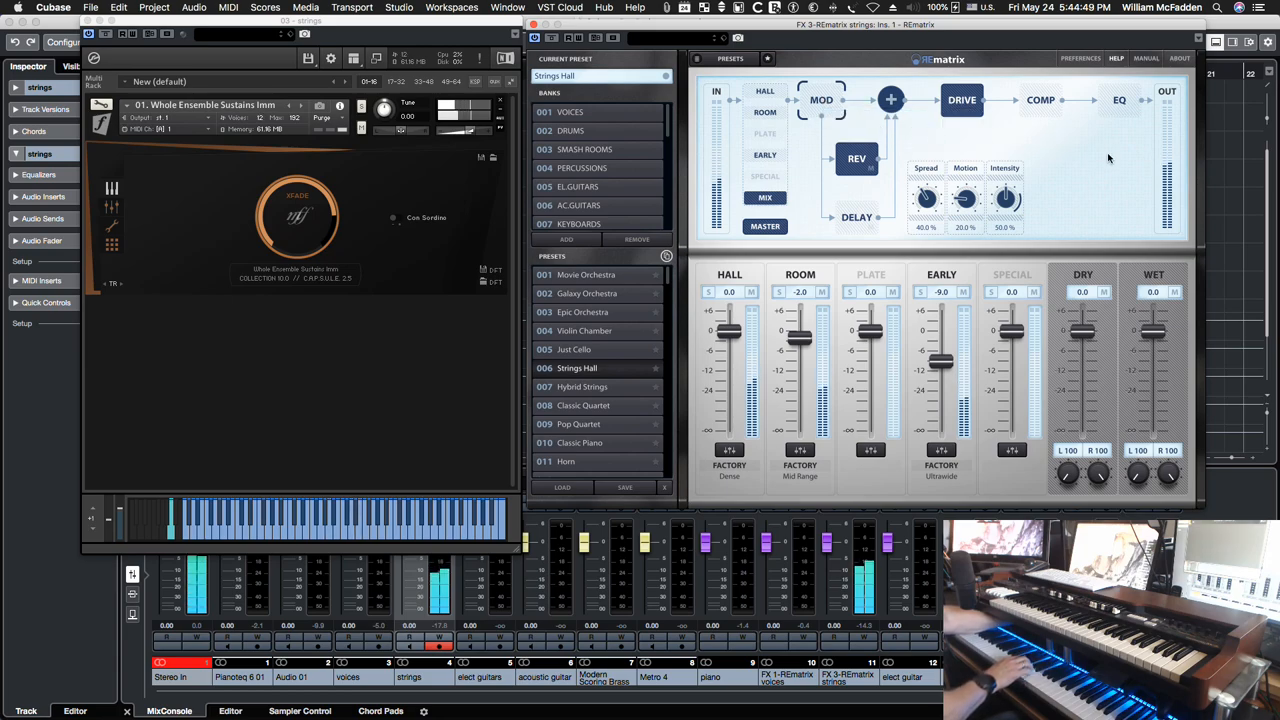
{"action": "left_click", "coordinate": [820, 100]}
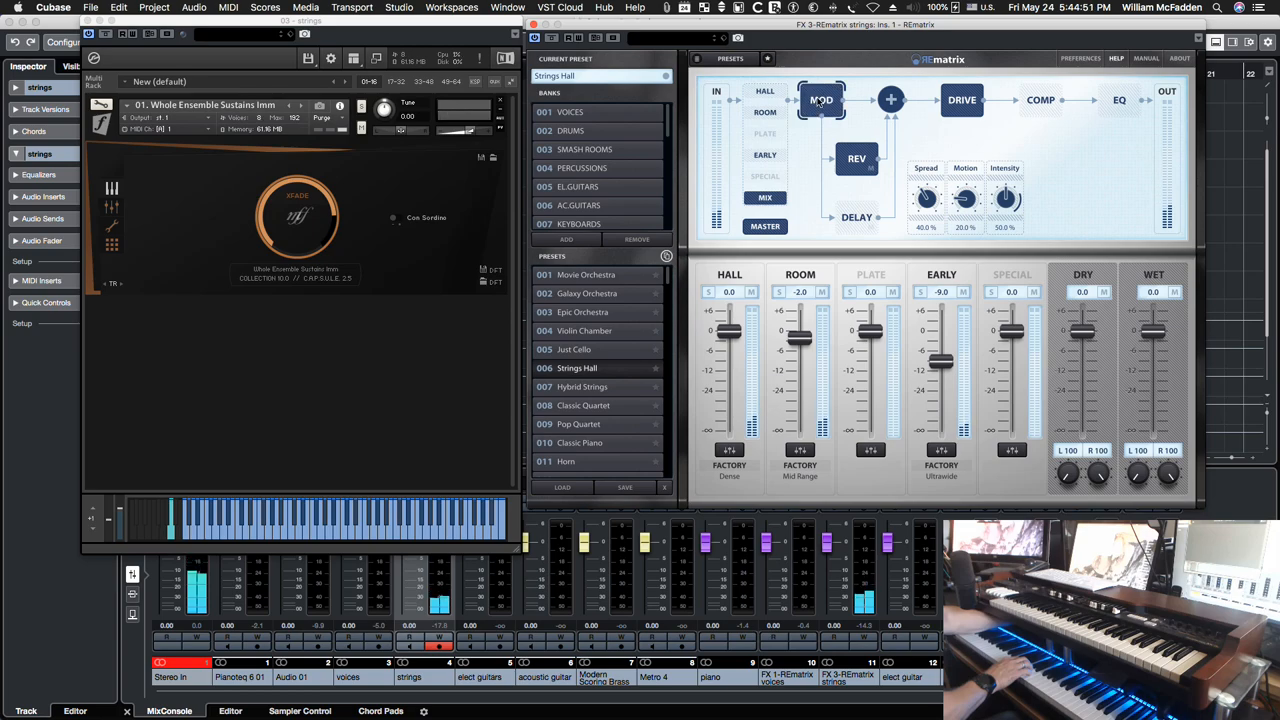
{"action": "left_click_drag", "start_coordinate": [1004, 198], "coordinate": [1008, 180]}
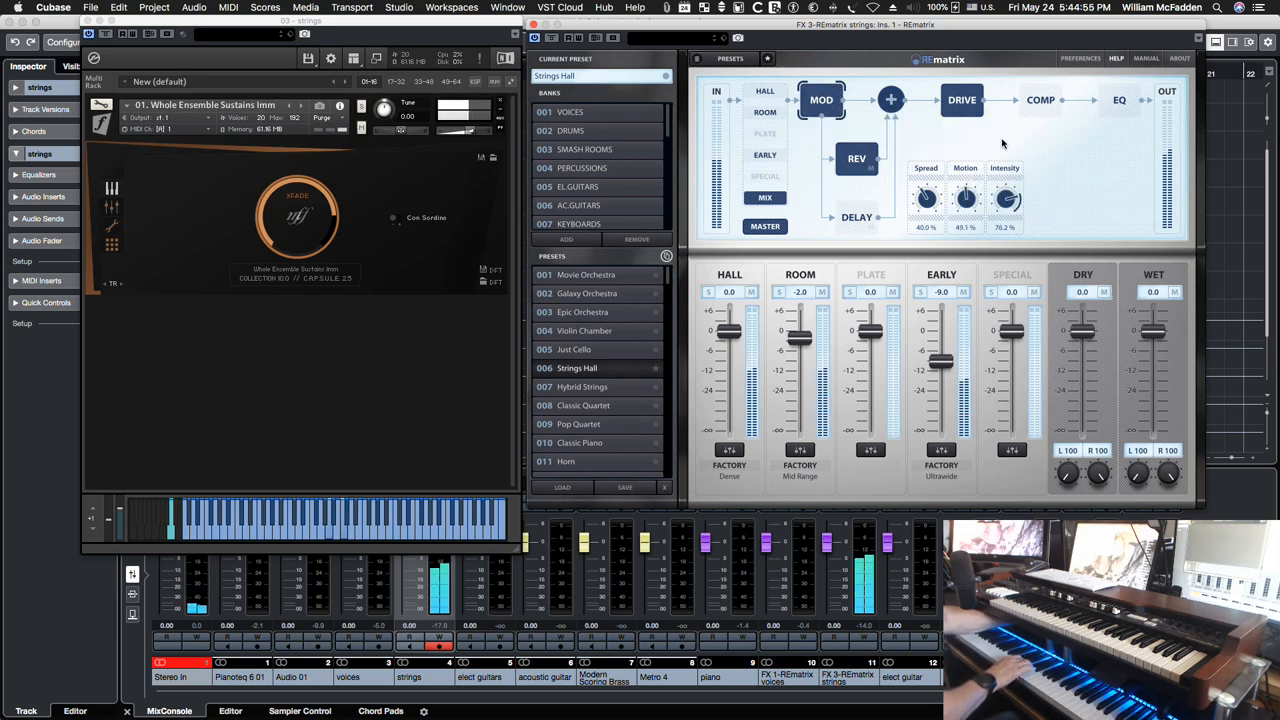
{"action": "left_click_drag", "start_coordinate": [964, 198], "coordinate": [964, 180]}
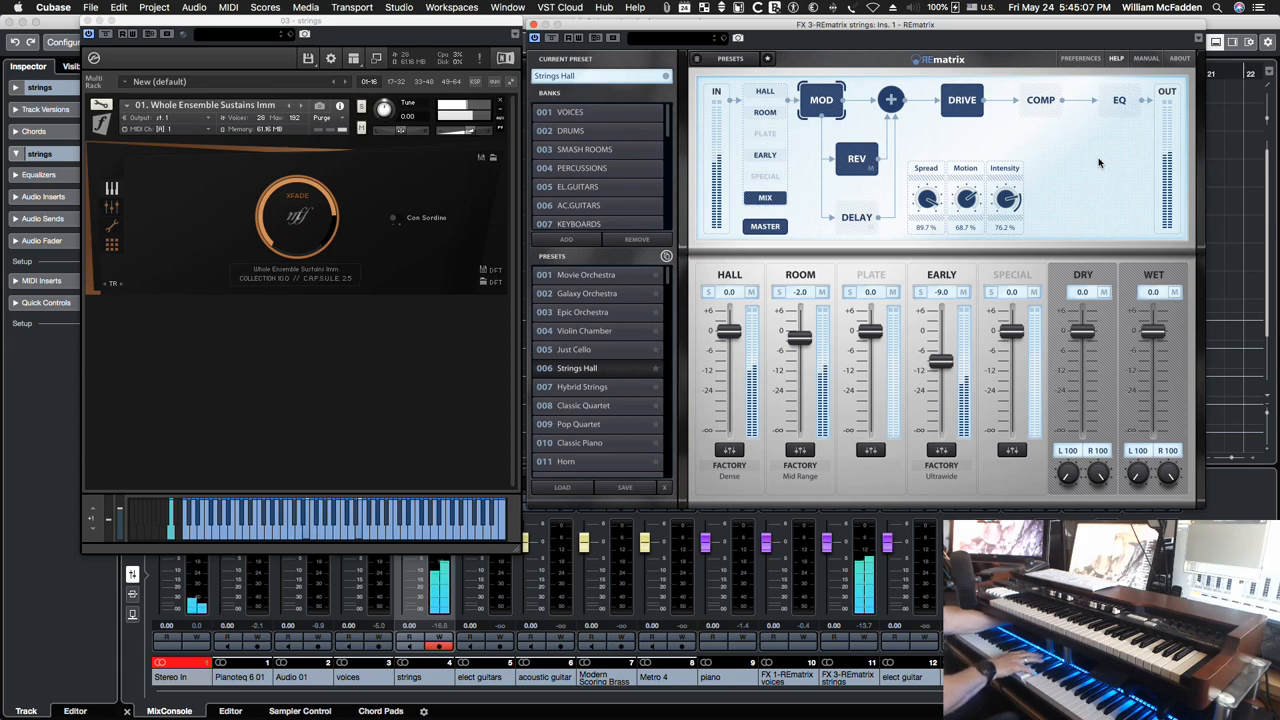
{"action": "mouse_move", "coordinate": [820, 100]}
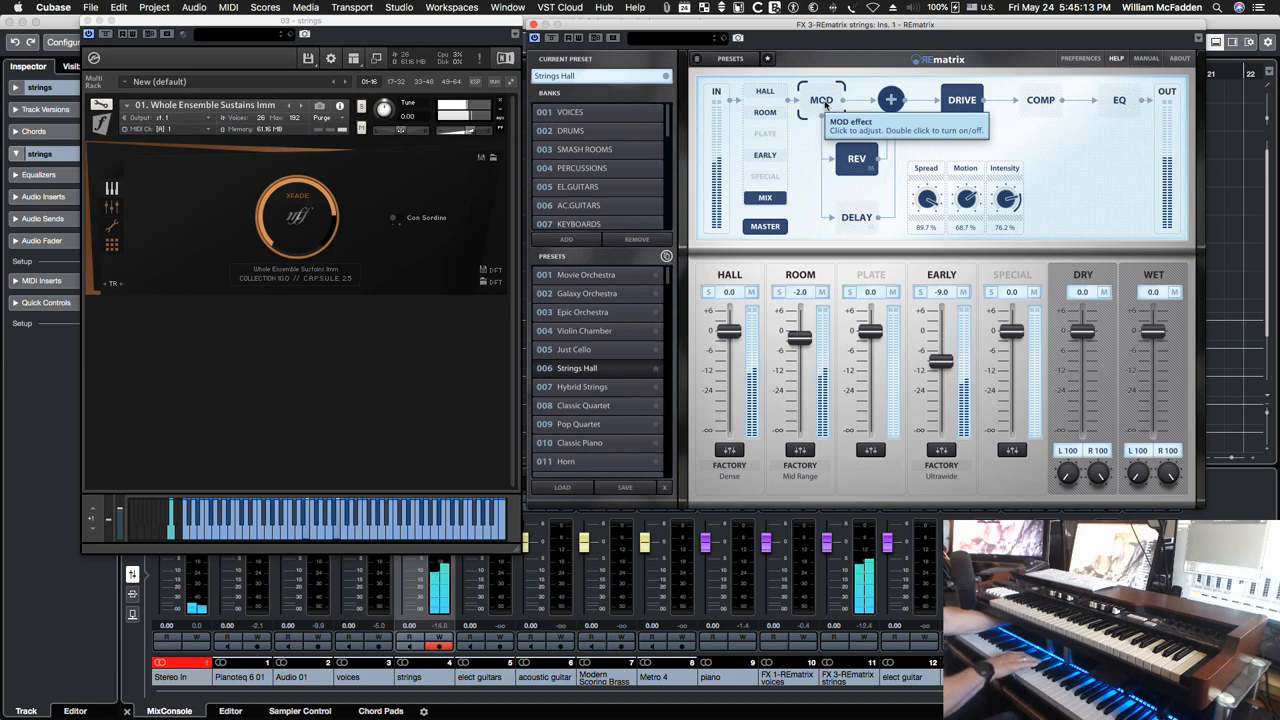
- Review the modulation settings, then solo the EARLY reflections module
{"action": "left_click", "coordinate": [822, 100]}
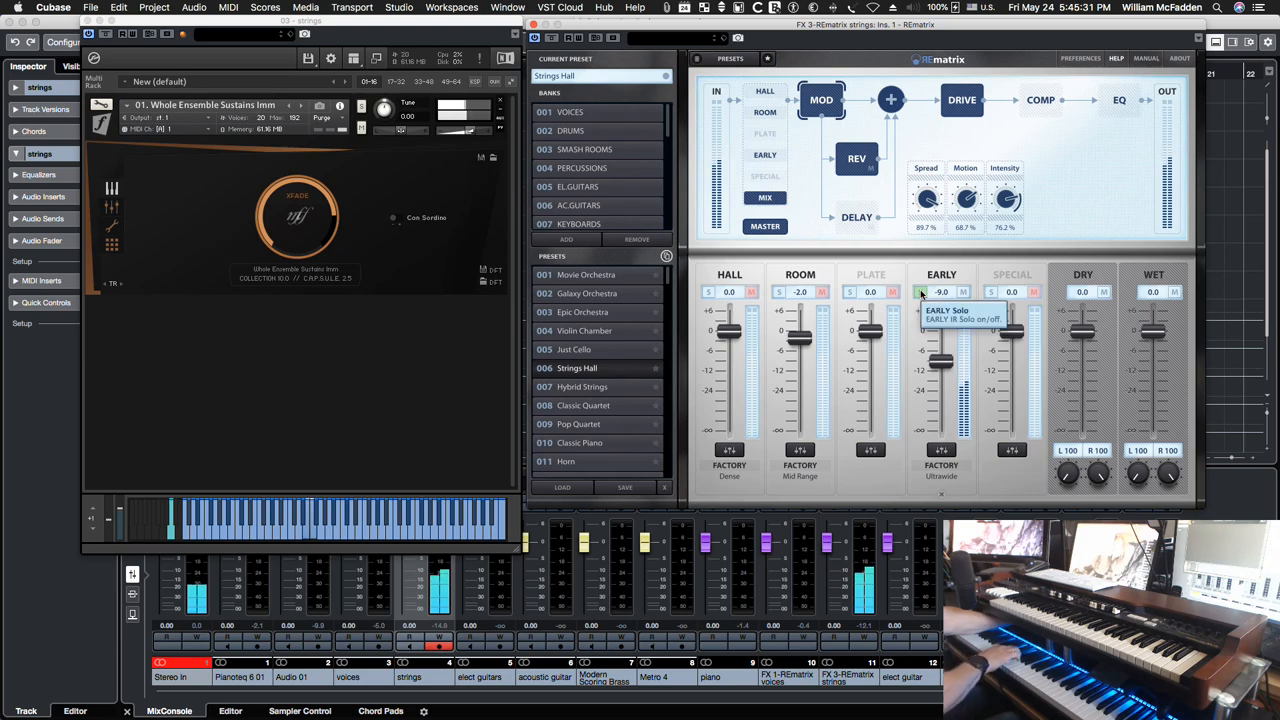
{"action": "left_click", "coordinate": [920, 292]}
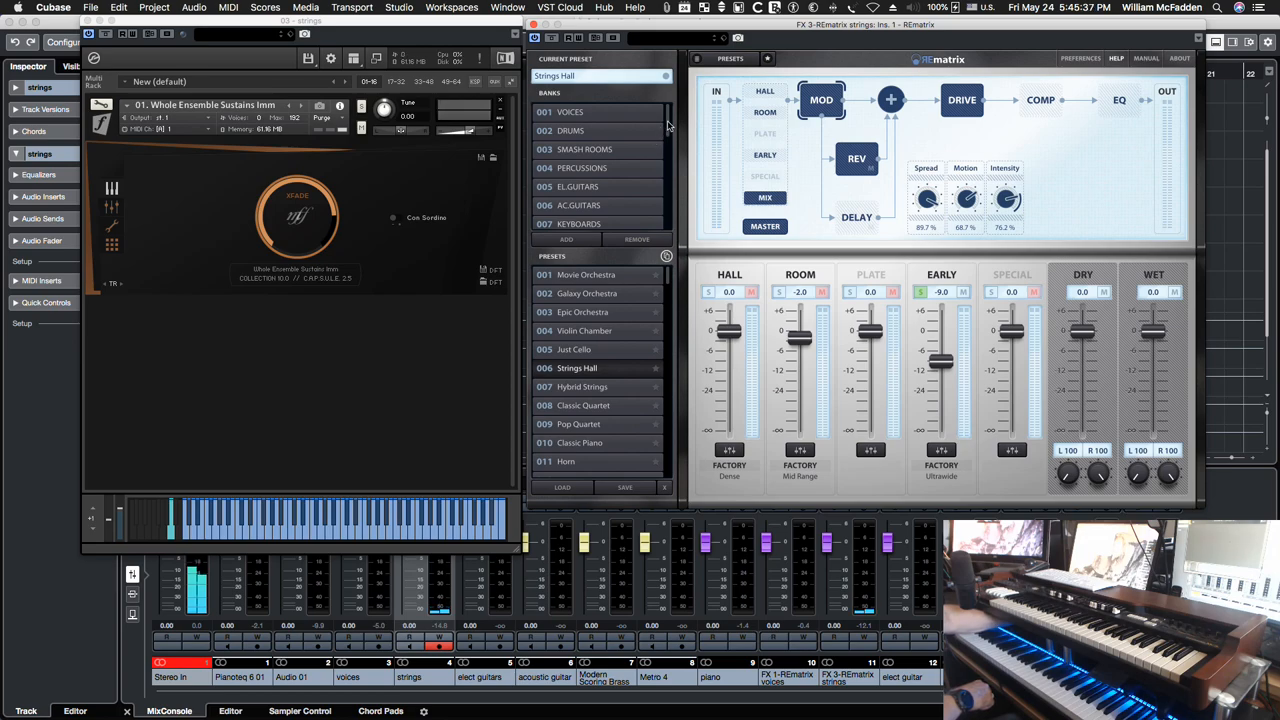
- Load the Hard Ambience preset, discarding the unsaved Strings Hall edits
{"action": "scroll", "scroll_direction": "down", "scroll_amount": 3}
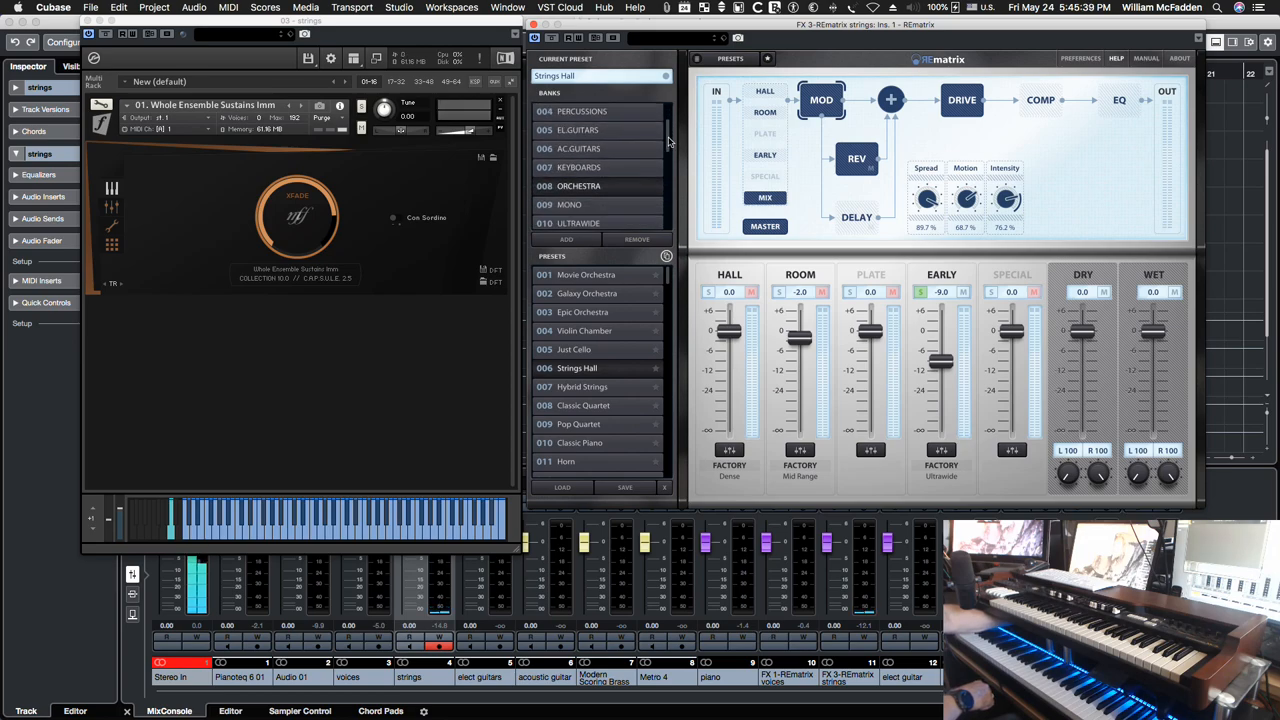
{"action": "scroll", "scroll_direction": "down", "scroll_amount": 3}
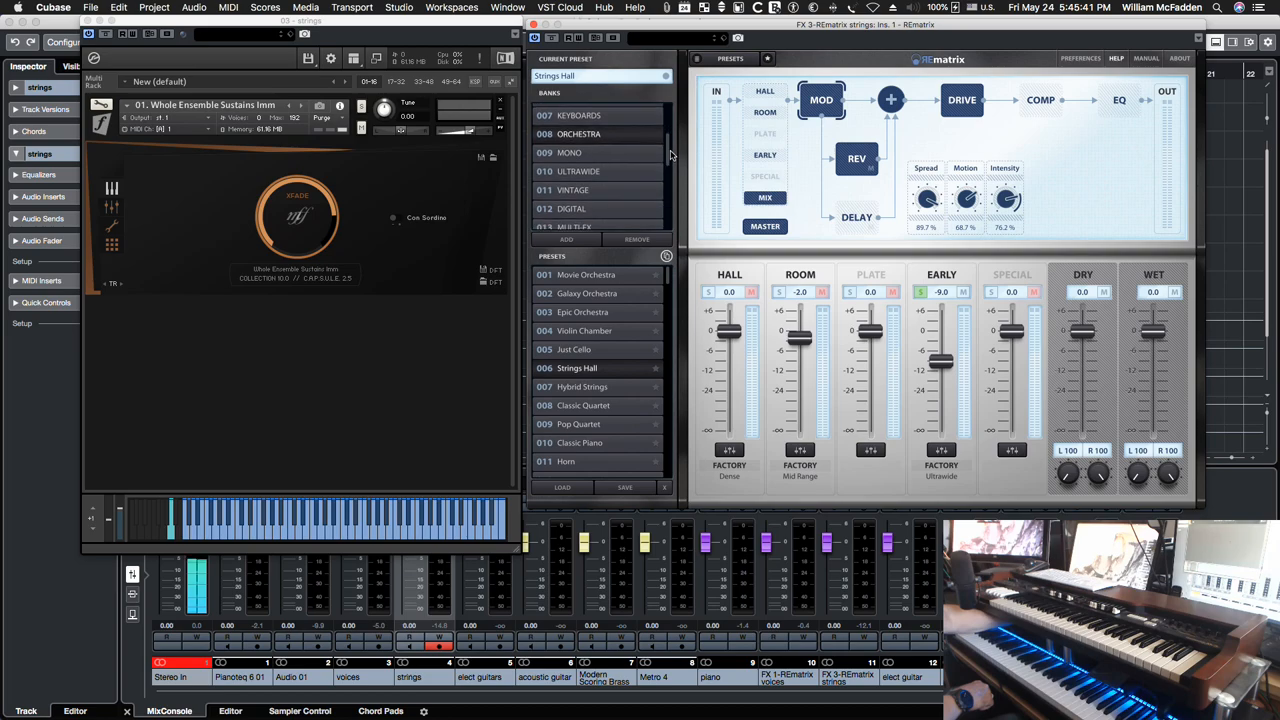
{"action": "scroll", "scroll_direction": "down", "scroll_amount": 3}
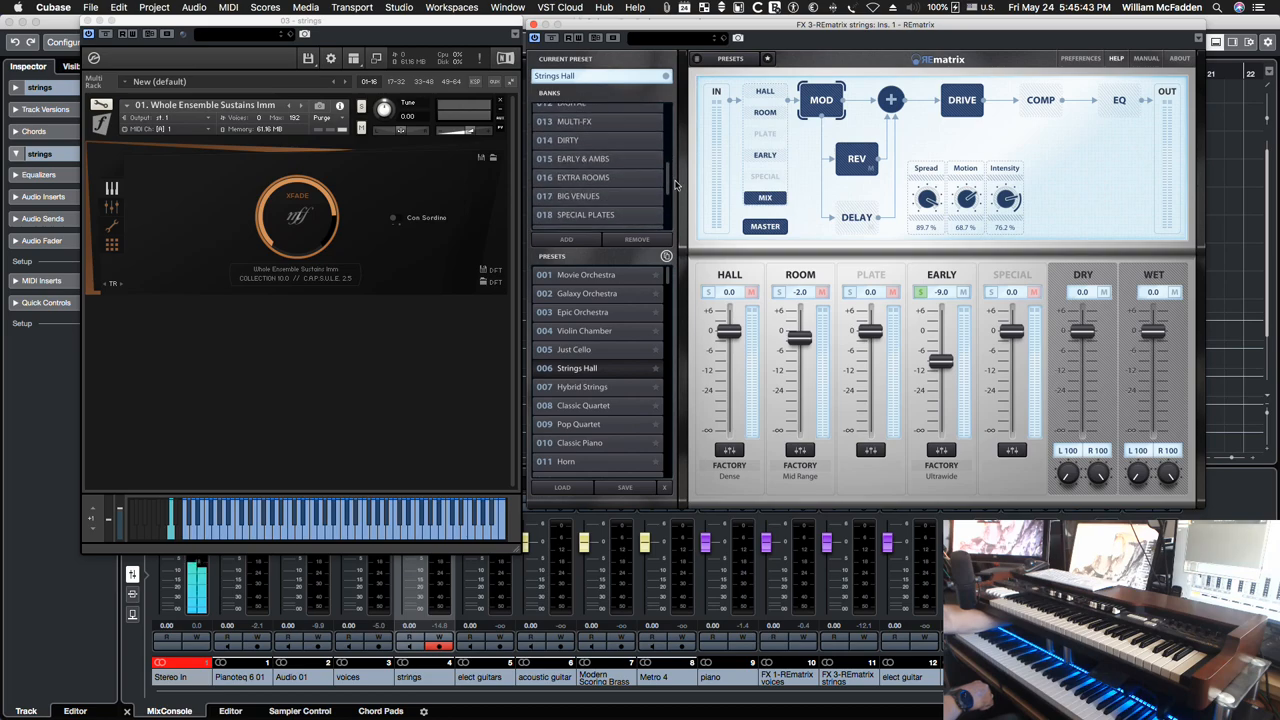
{"action": "scroll", "scroll_direction": "down", "scroll_amount": 3}
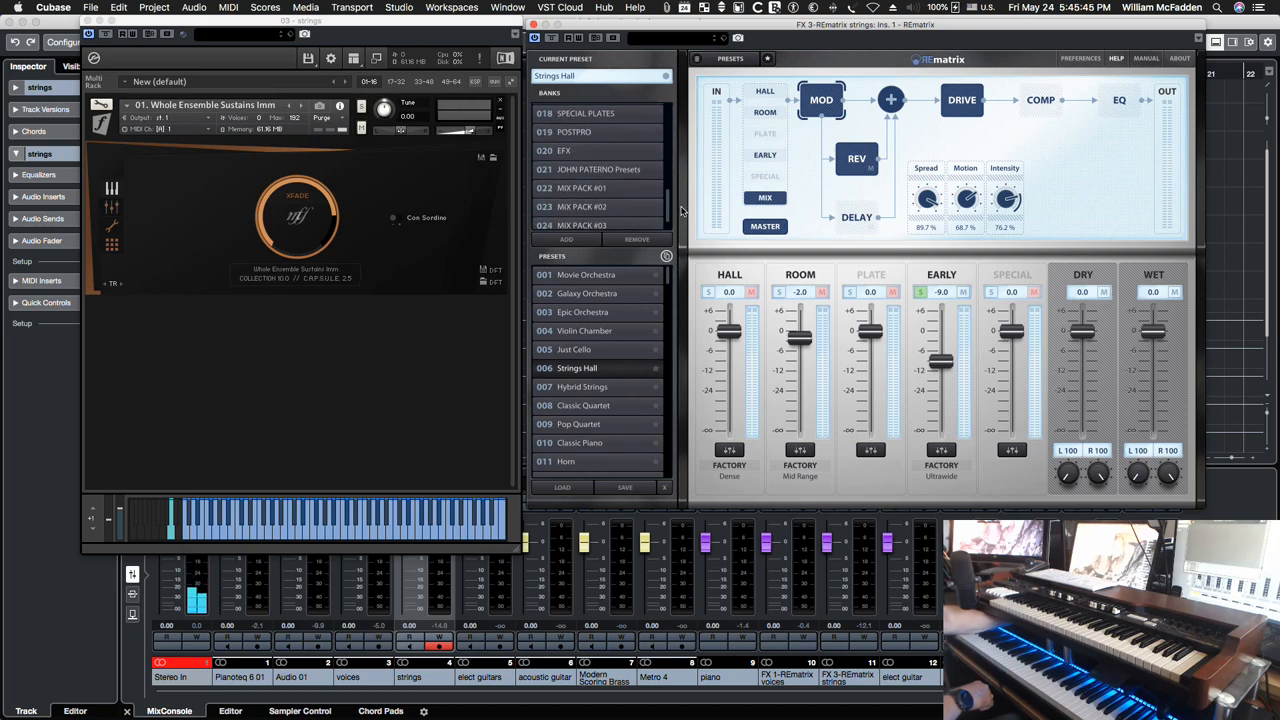
{"action": "scroll", "scroll_direction": "down", "scroll_amount": 3}
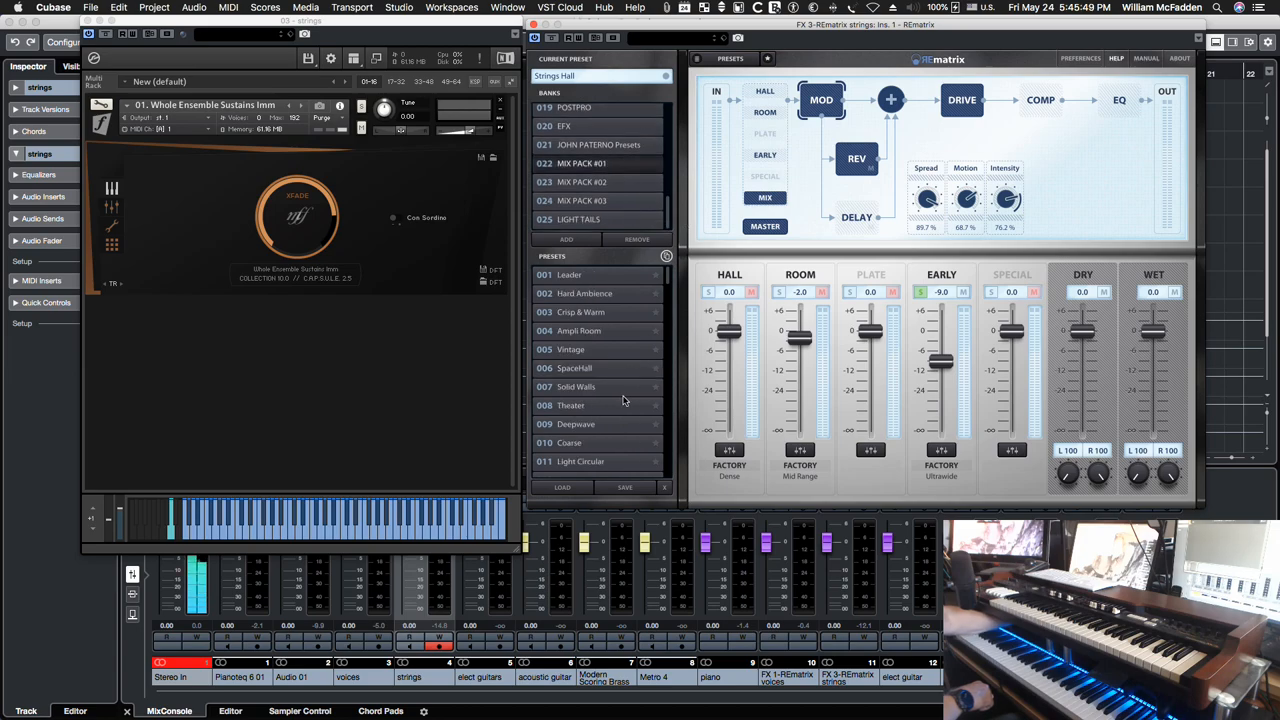
{"action": "mouse_move", "coordinate": [592, 380]}
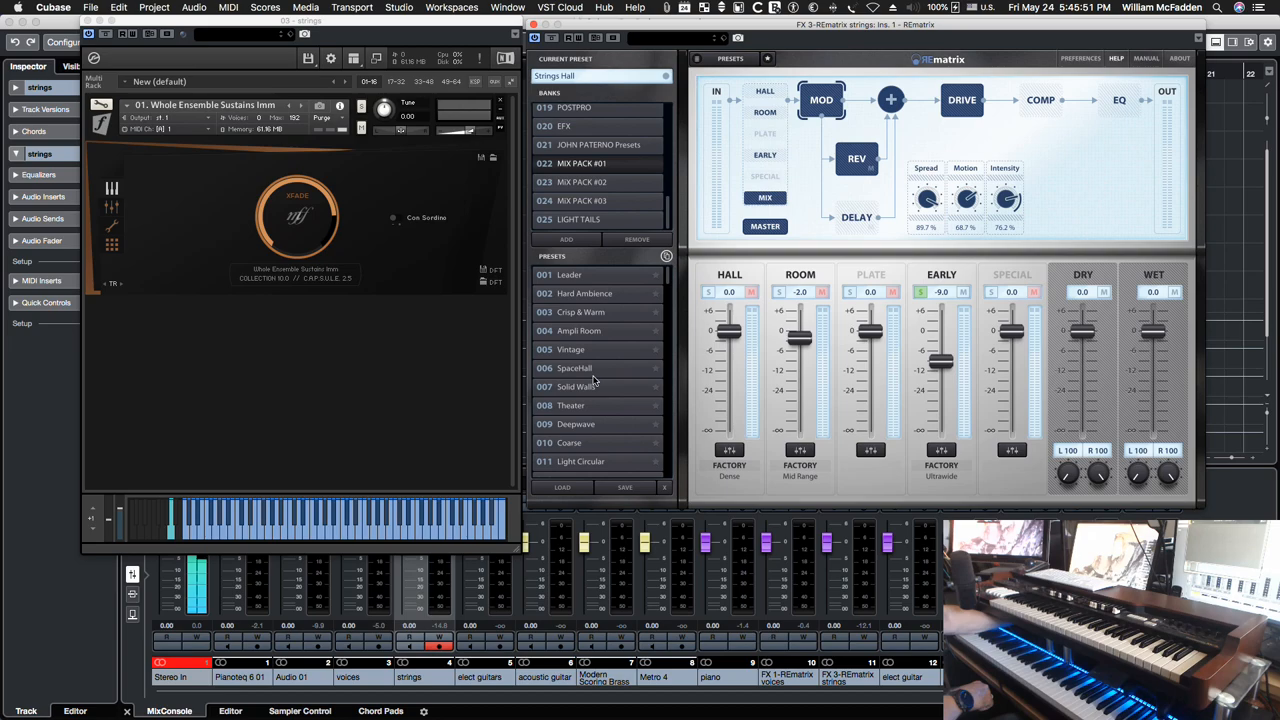
{"action": "mouse_move", "coordinate": [624, 308]}
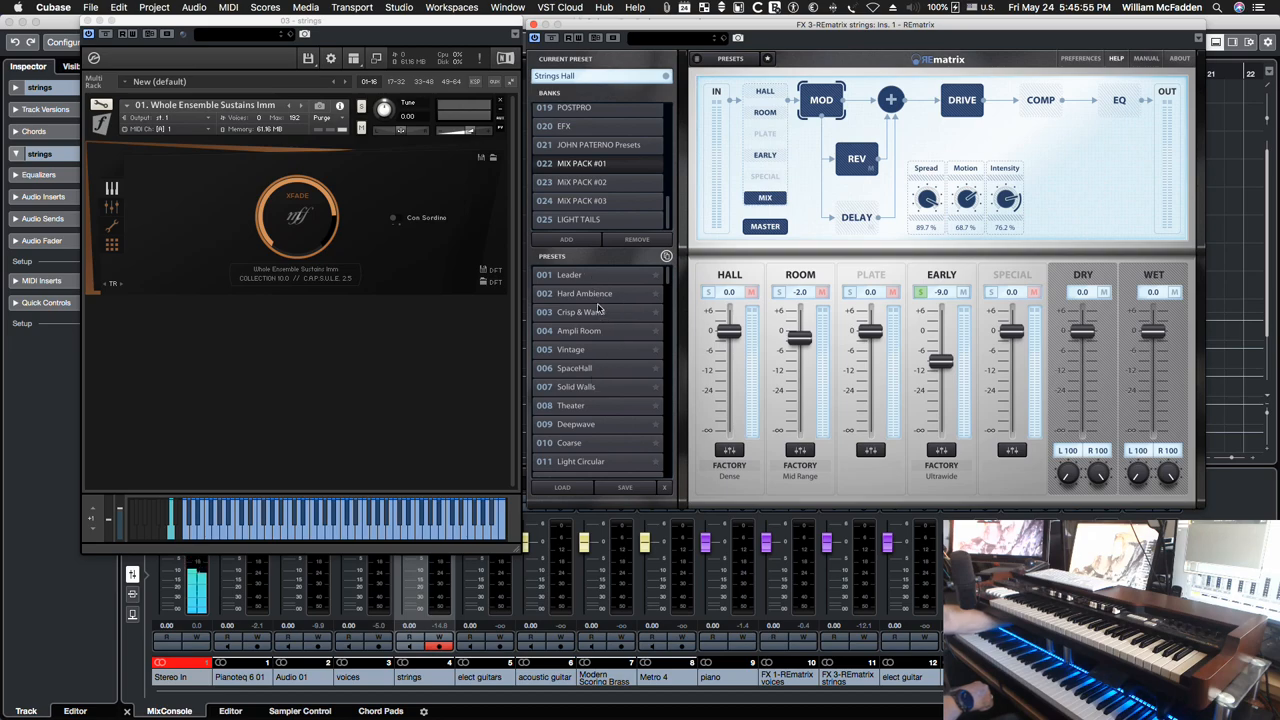
{"action": "left_click", "coordinate": [584, 292]}
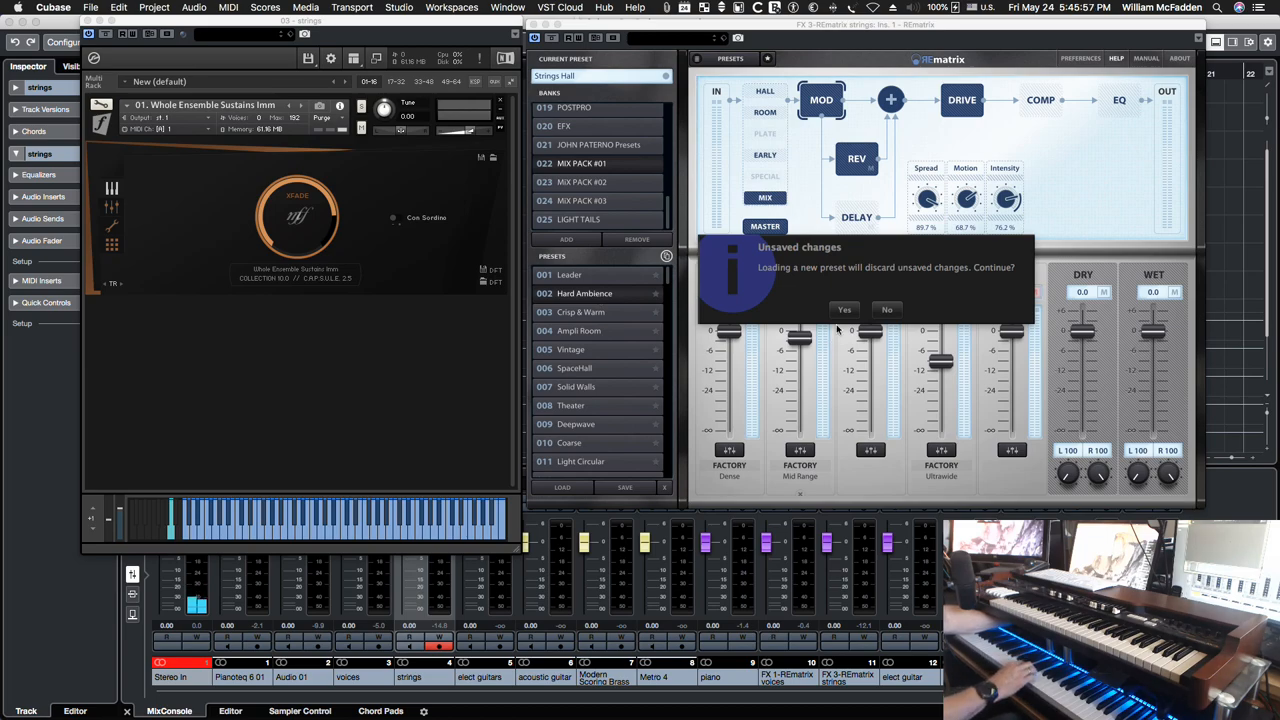
{"action": "left_click", "coordinate": [844, 308]}
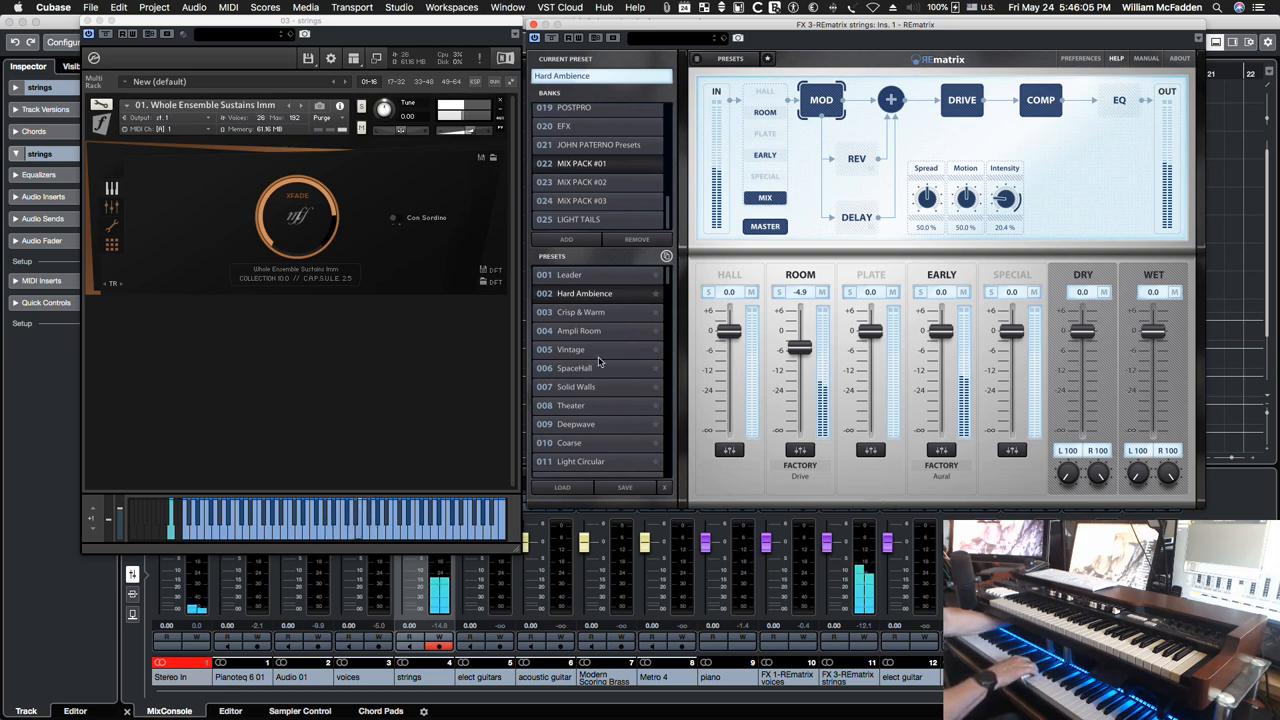
- Try the Vintage preset, then load the Theater preset on the strings reverb
{"action": "left_click", "coordinate": [572, 348]}
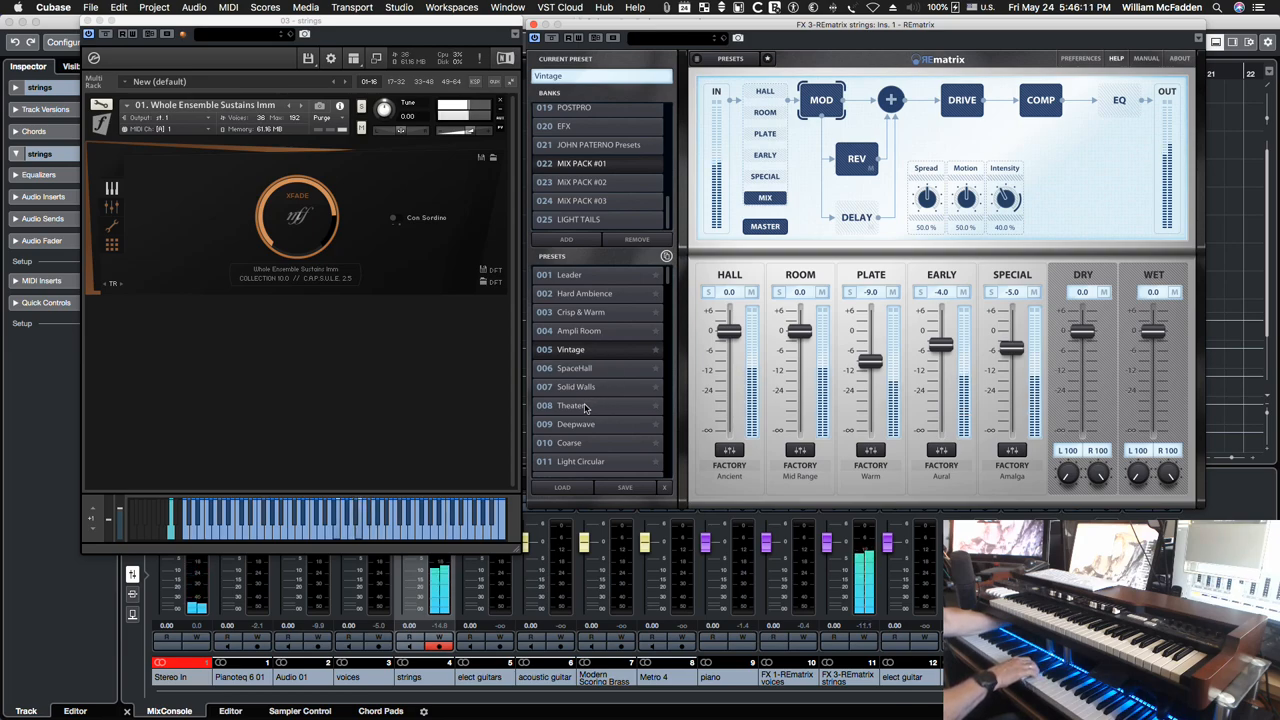
{"action": "left_click", "coordinate": [572, 404]}
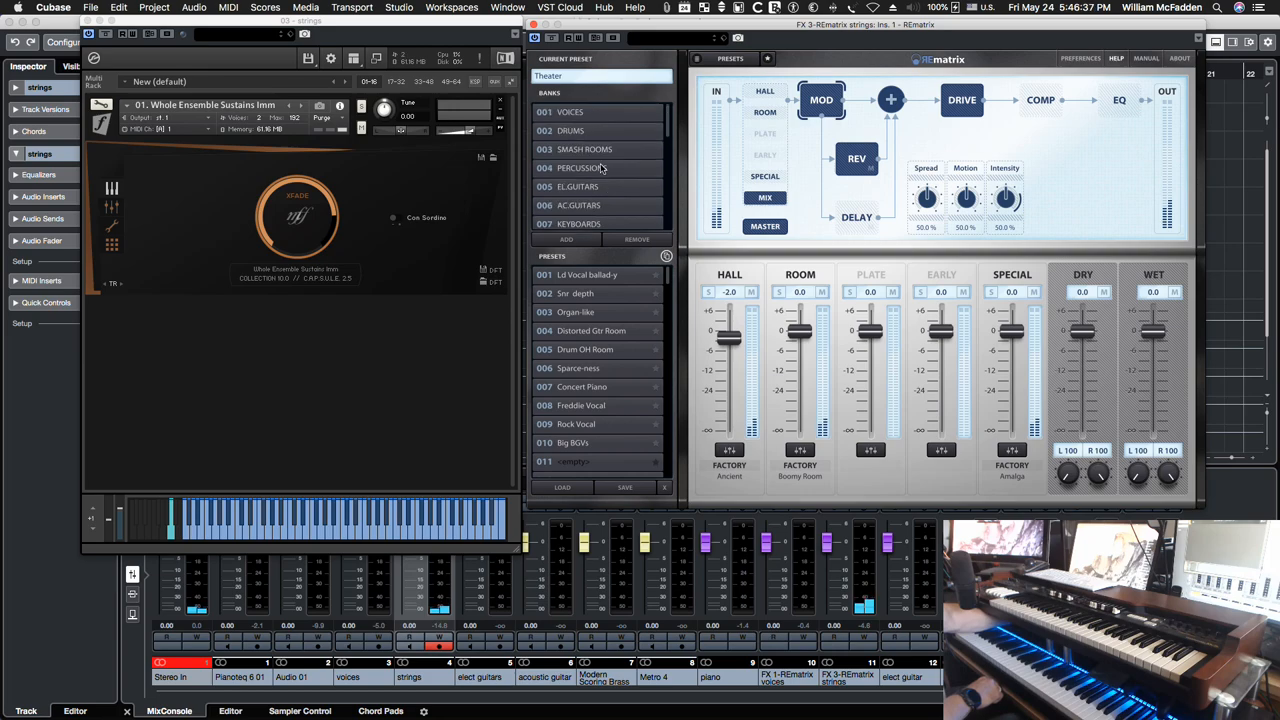
- Load the Hybrid Strings preset from the Orchestra bank on the strings REmatrix
{"action": "scroll", "scroll_direction": "down", "scroll_amount": 3}
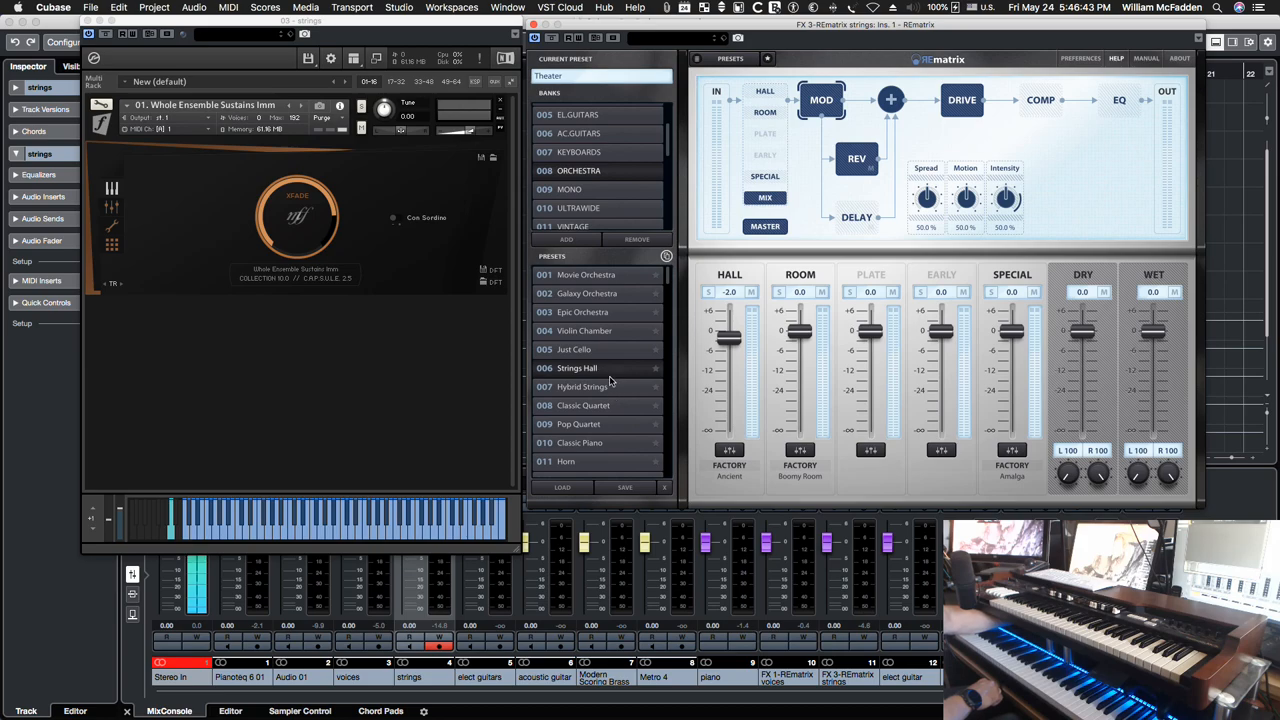
{"action": "left_click", "coordinate": [582, 388]}
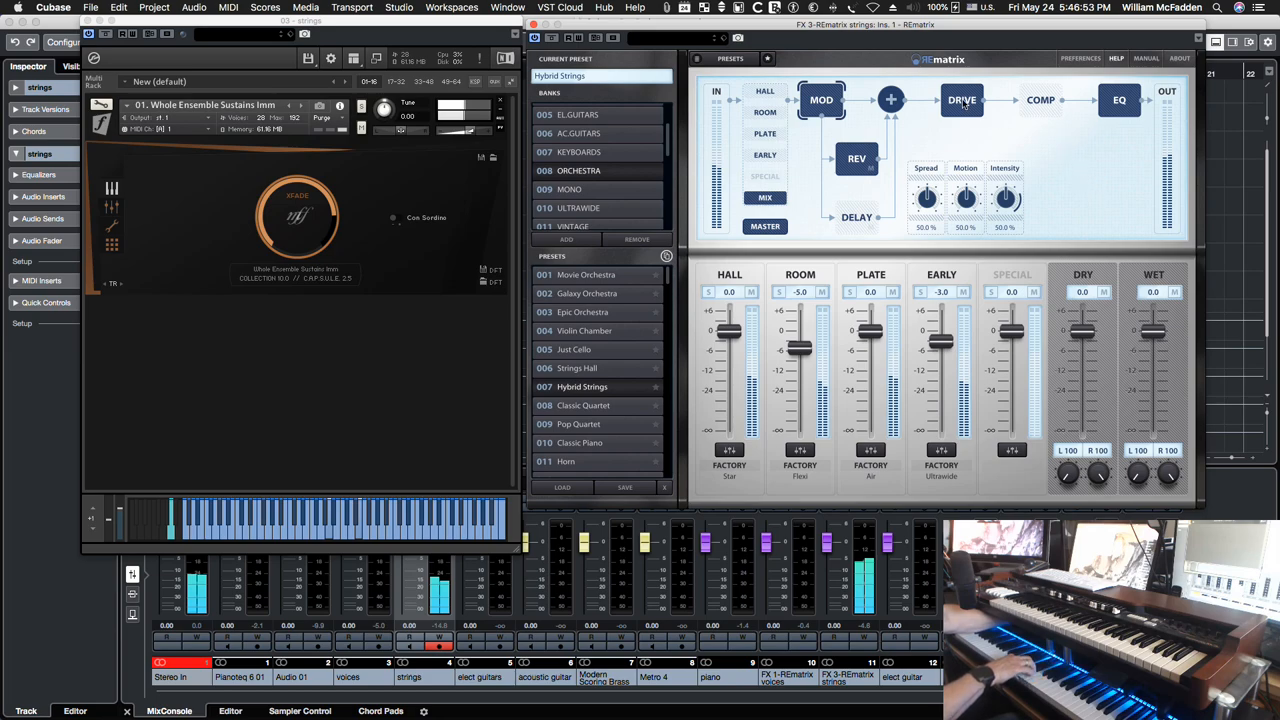
{"action": "mouse_move", "coordinate": [856, 160]}
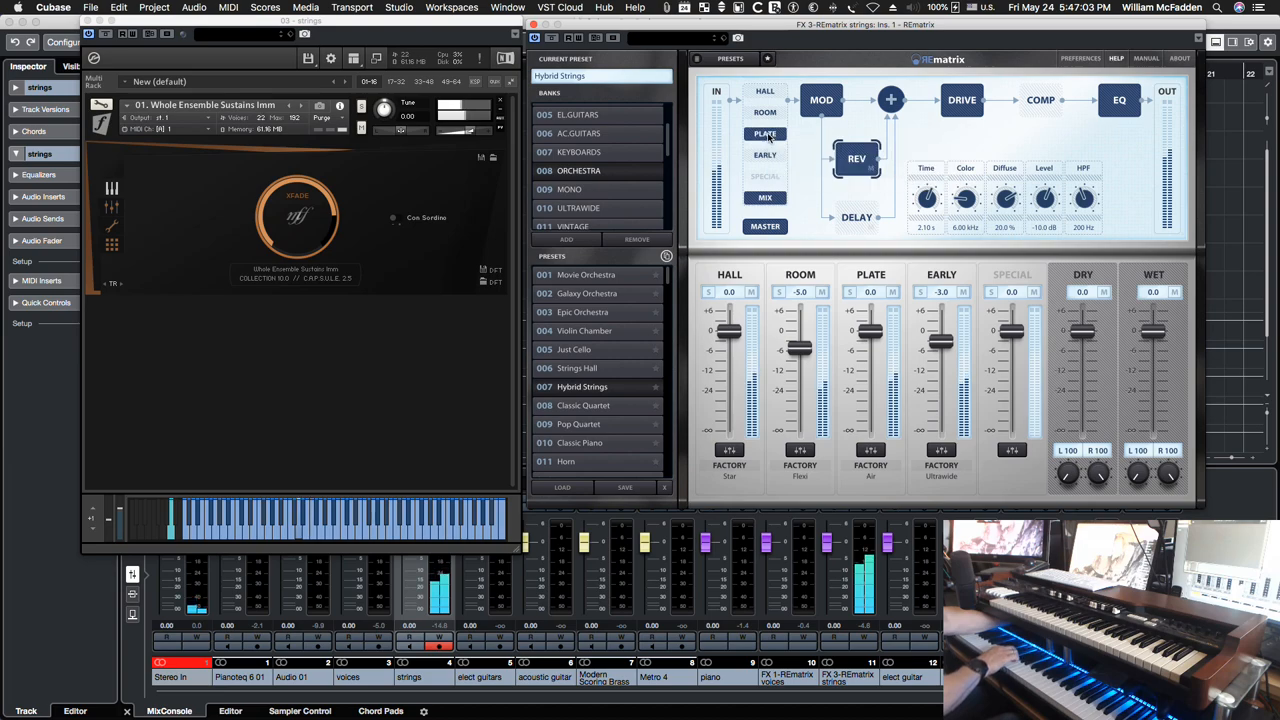
- Shorten the strings reverb decay by dragging the REV TIME scaling handles
{"action": "left_click", "coordinate": [764, 132]}
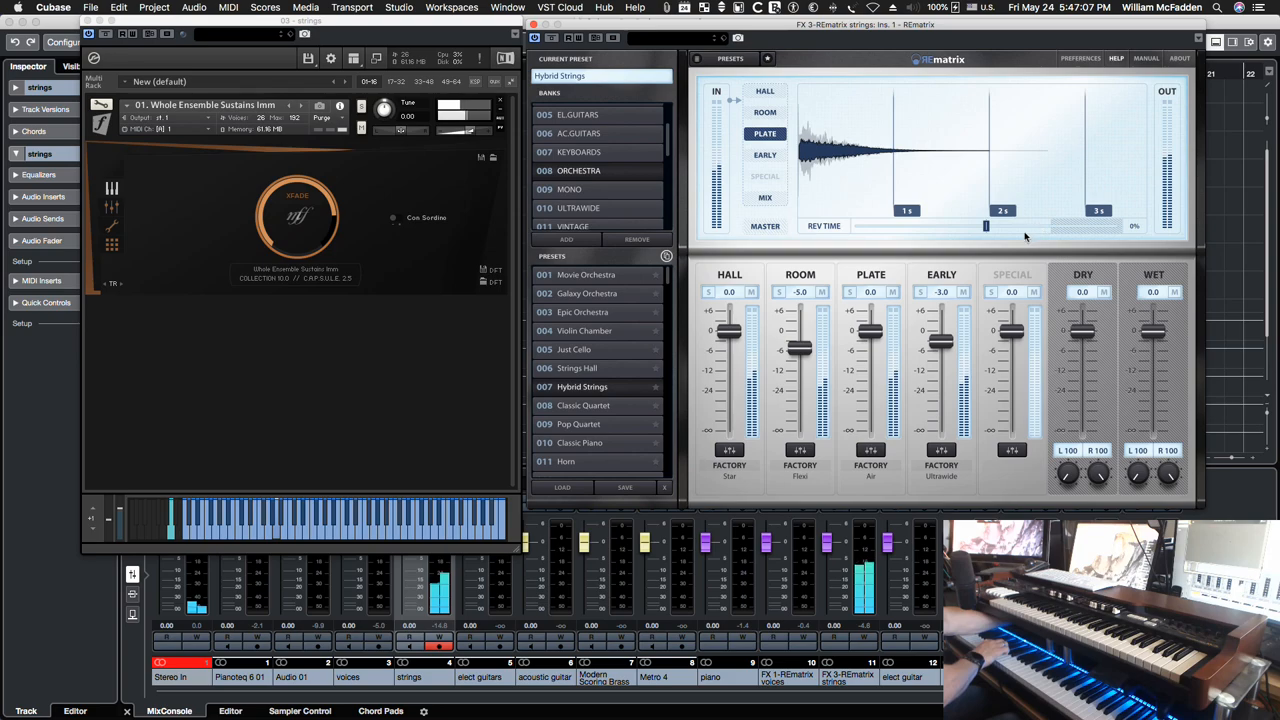
{"action": "left_click_drag", "start_coordinate": [984, 224], "coordinate": [1016, 224]}
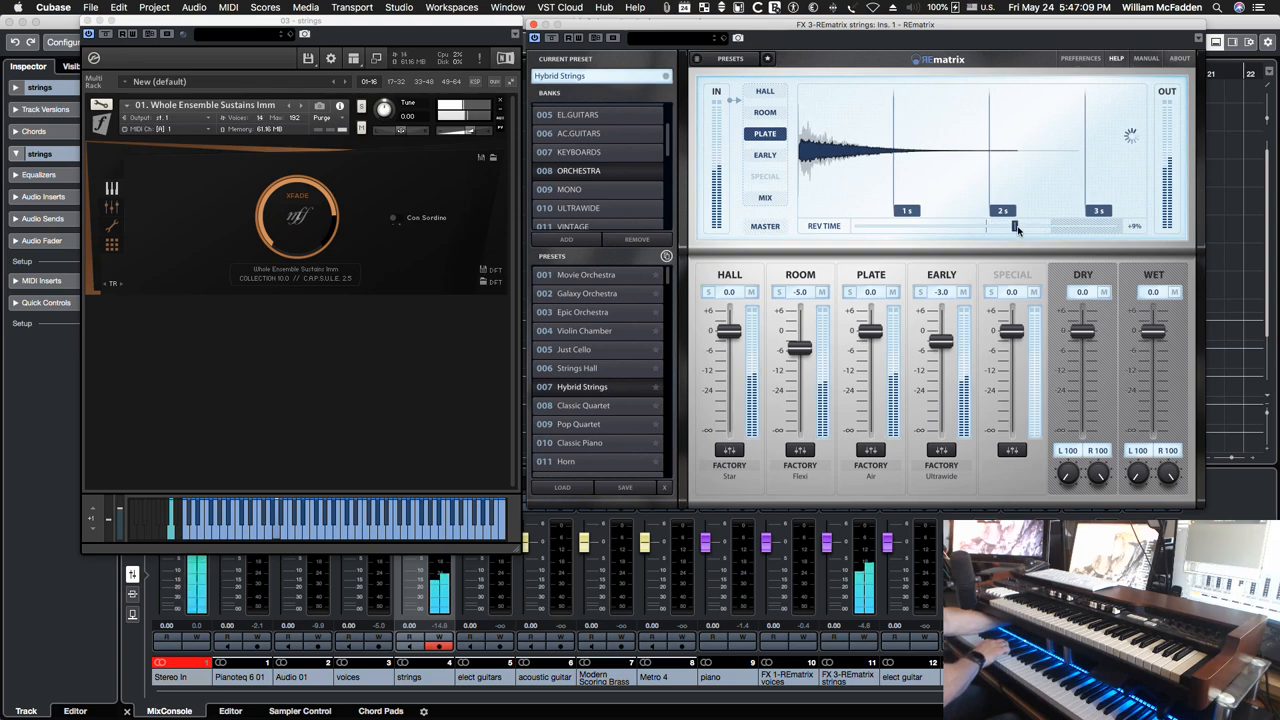
{"action": "left_click_drag", "start_coordinate": [1016, 224], "coordinate": [1088, 224]}
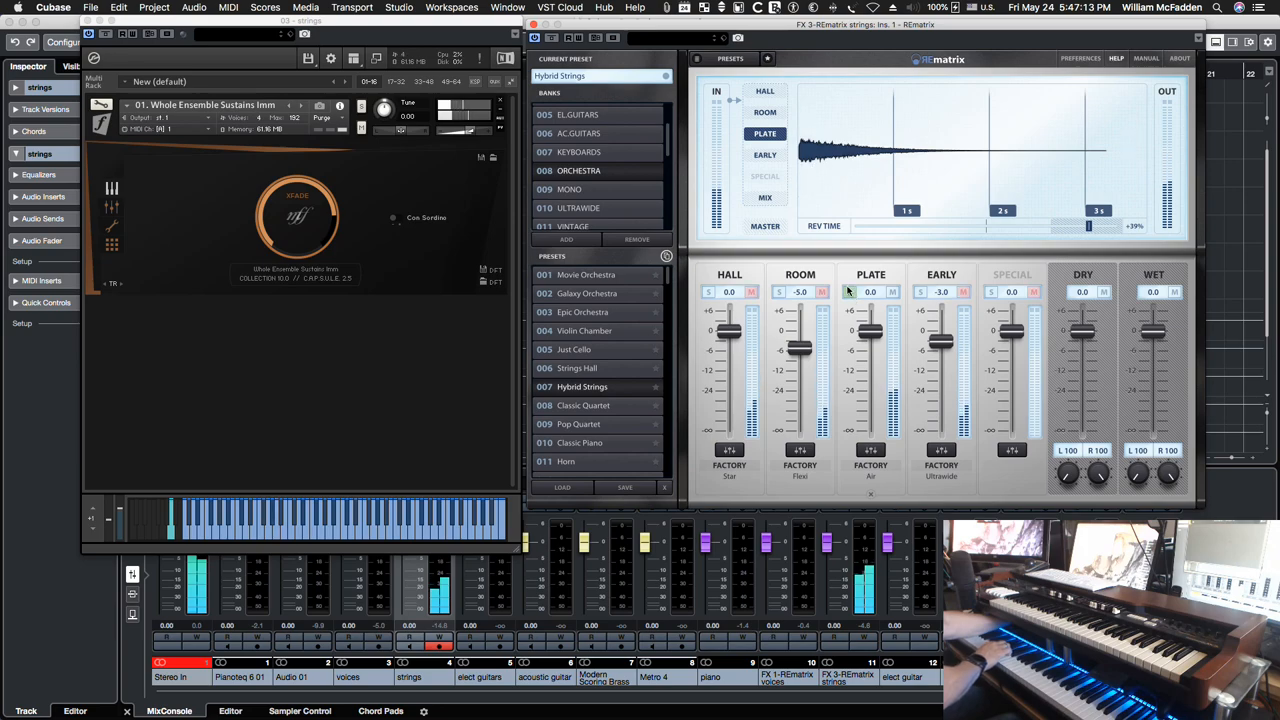
{"action": "mouse_move", "coordinate": [1088, 224]}
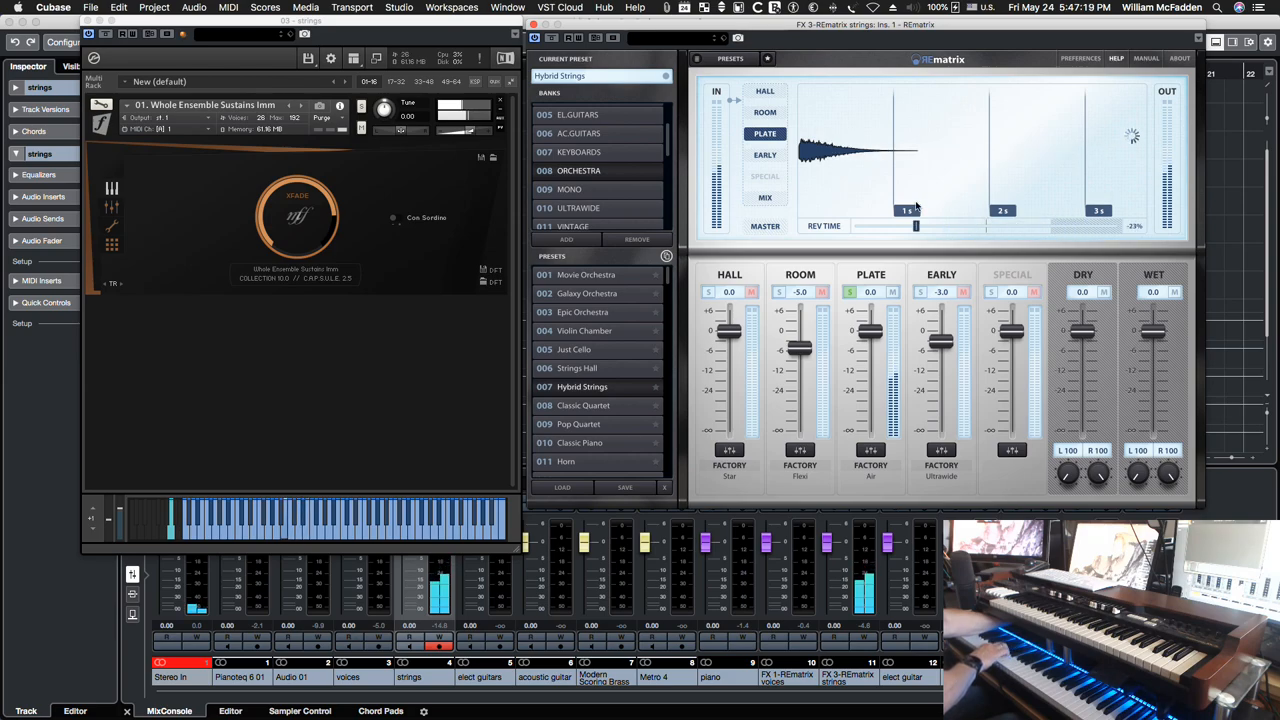
{"action": "left_click_drag", "start_coordinate": [916, 224], "coordinate": [884, 224]}
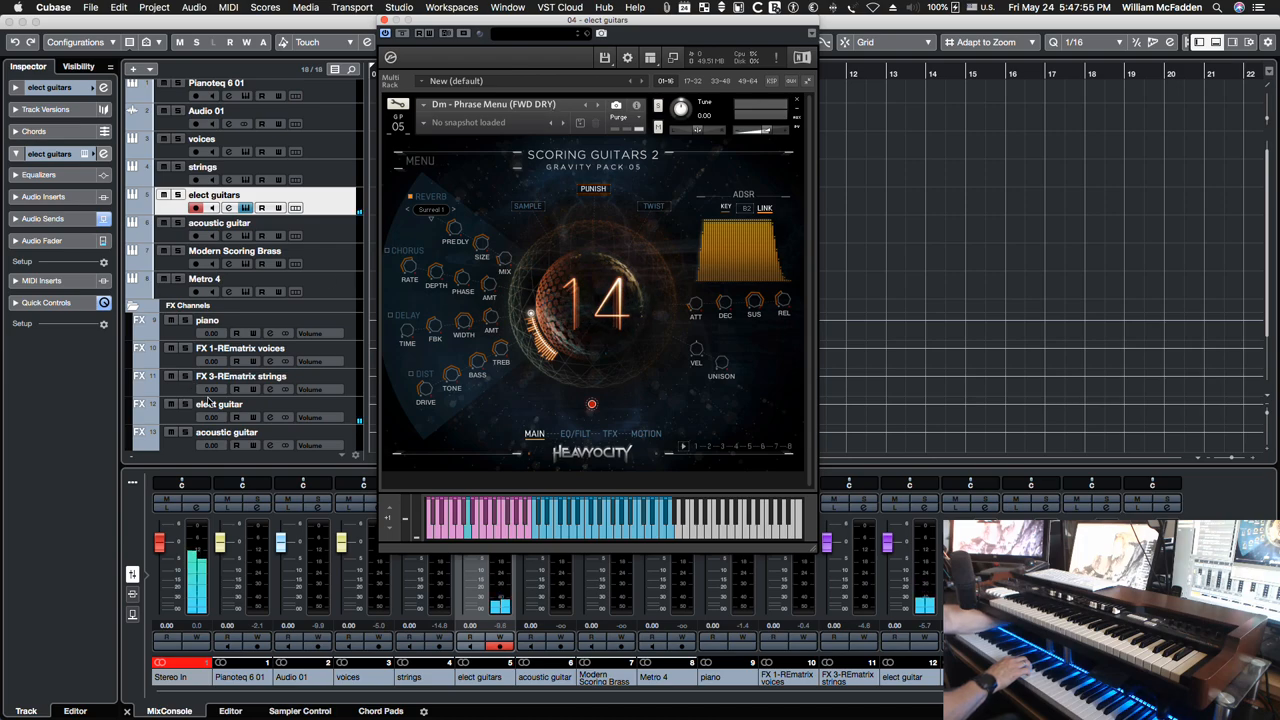
- Open REmatrix on the elect guitar FX channel and browse its hall reverb library
{"action": "left_click", "coordinate": [218, 404]}
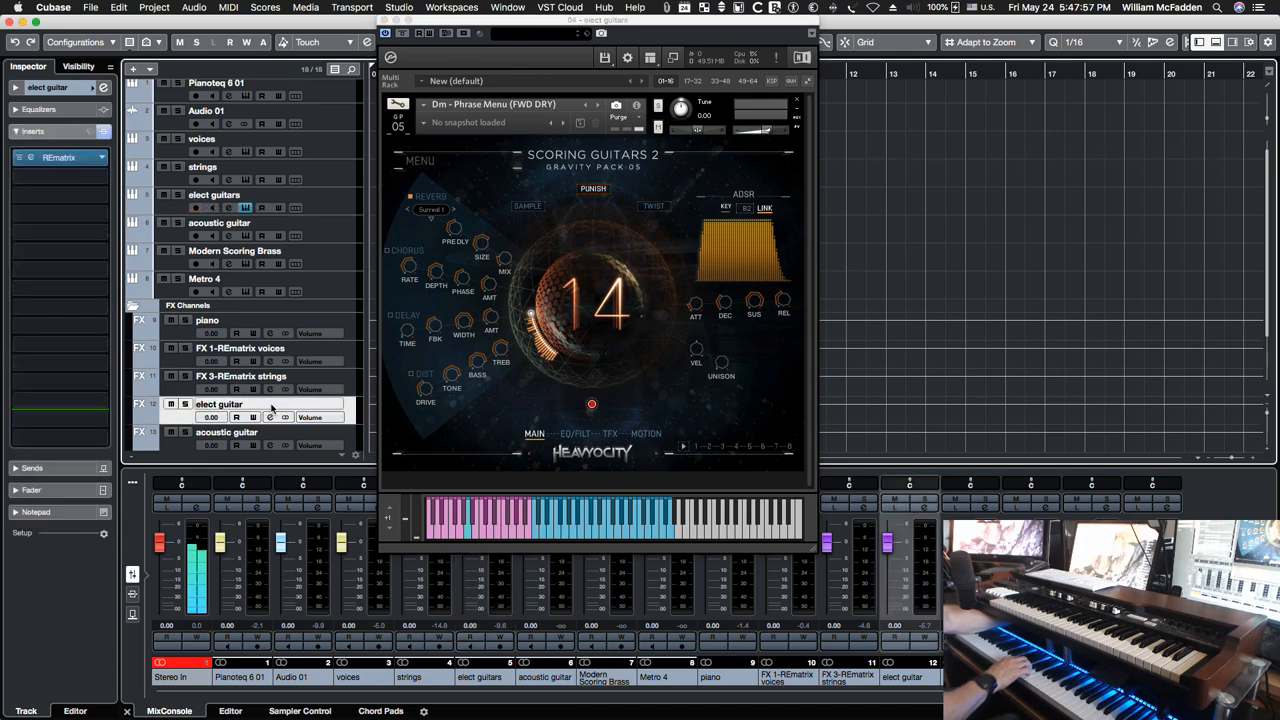
{"action": "left_click", "coordinate": [58, 156]}
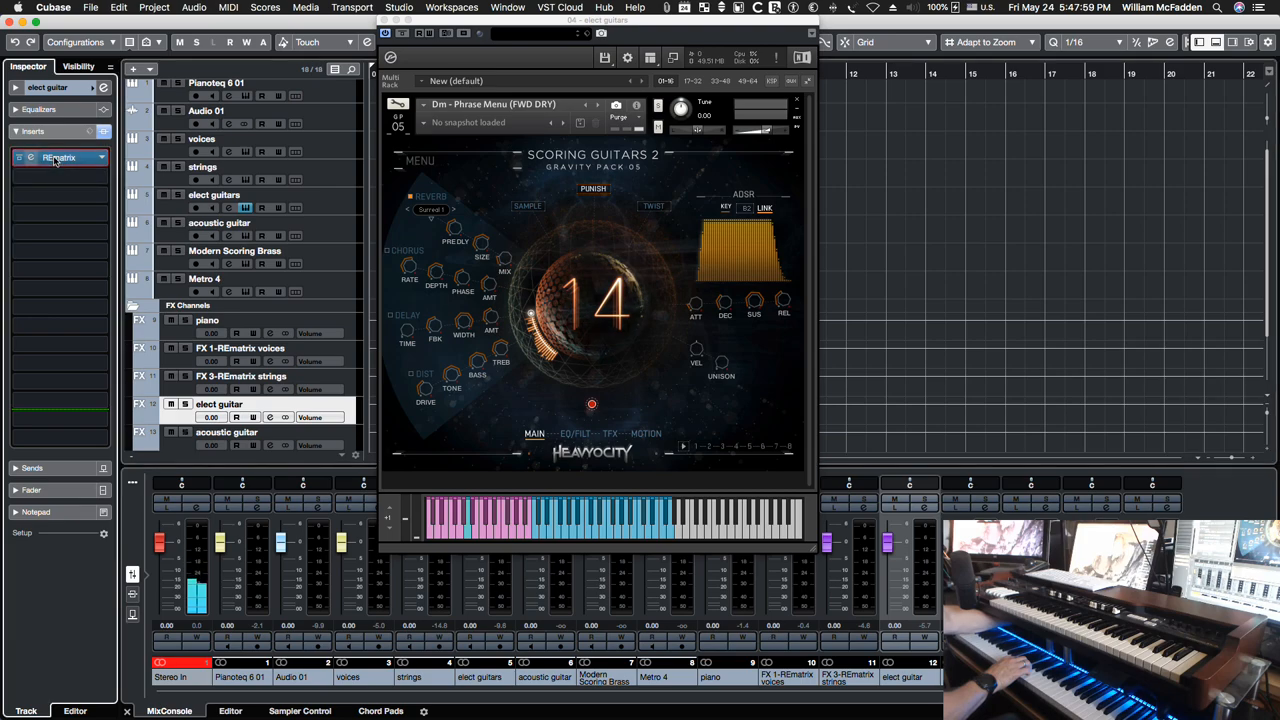
{"action": "left_click", "coordinate": [58, 156]}
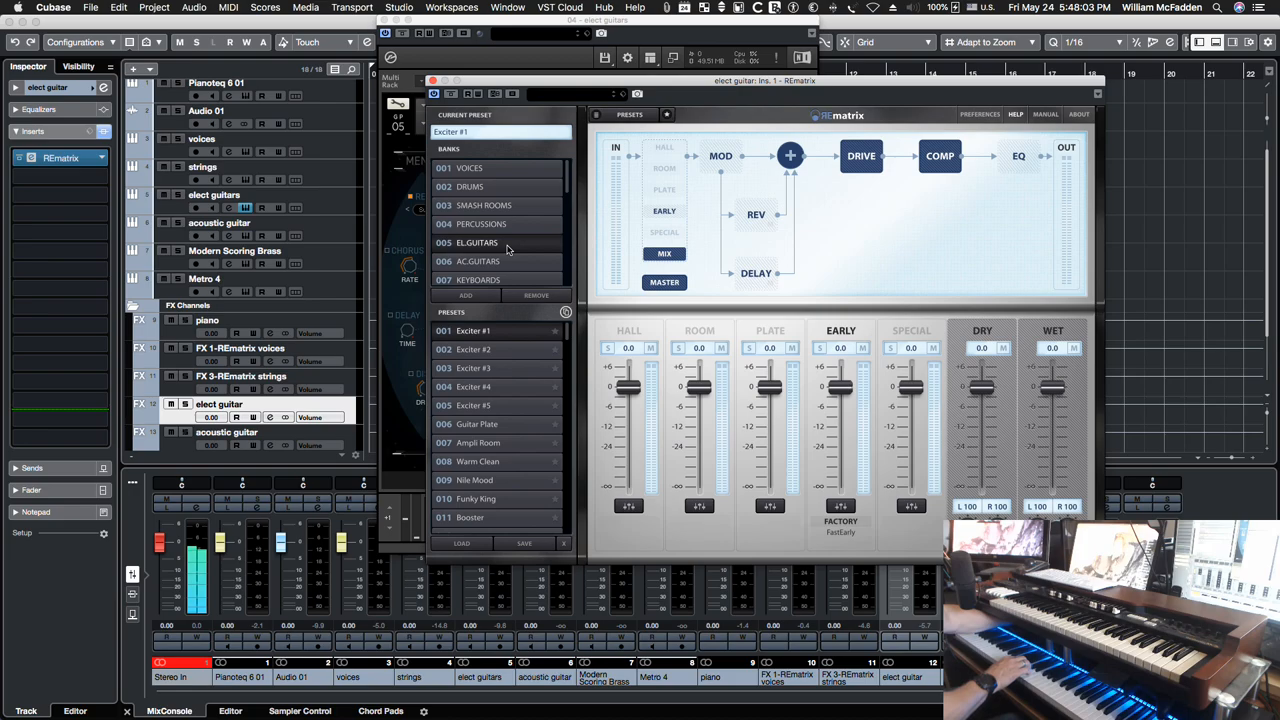
{"action": "mouse_move", "coordinate": [532, 290]}
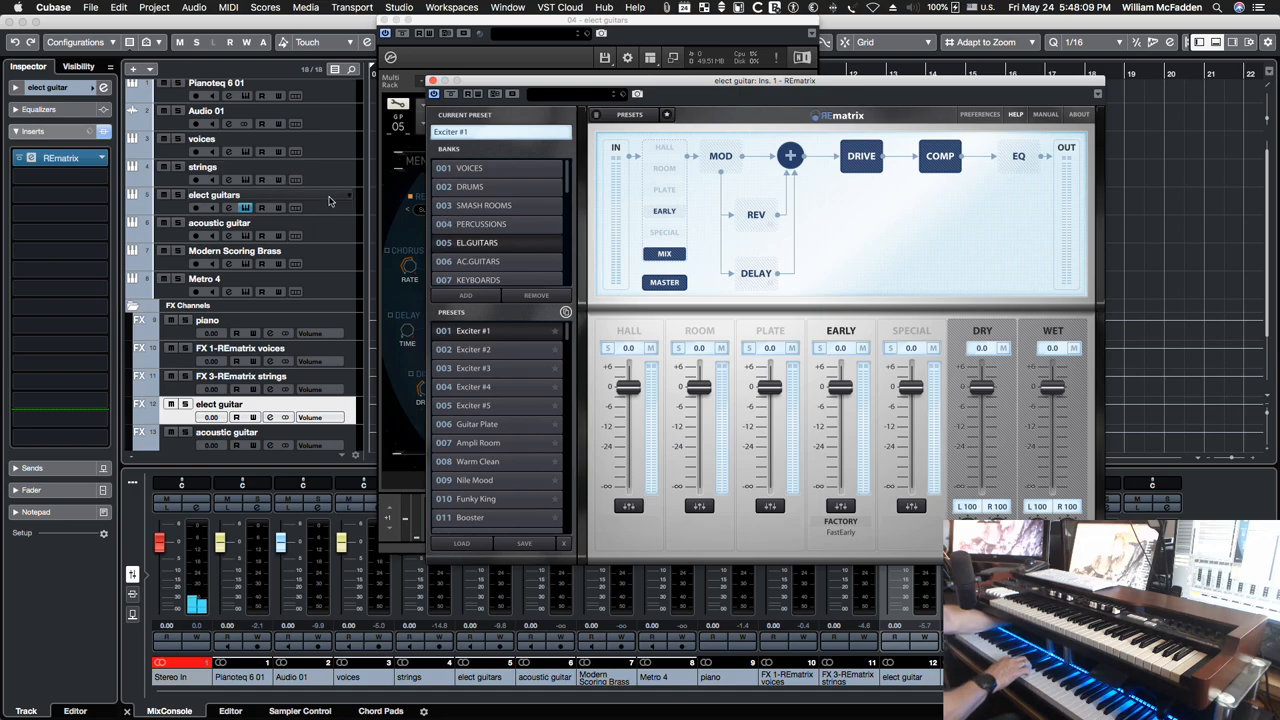
{"action": "left_click", "coordinate": [212, 194]}
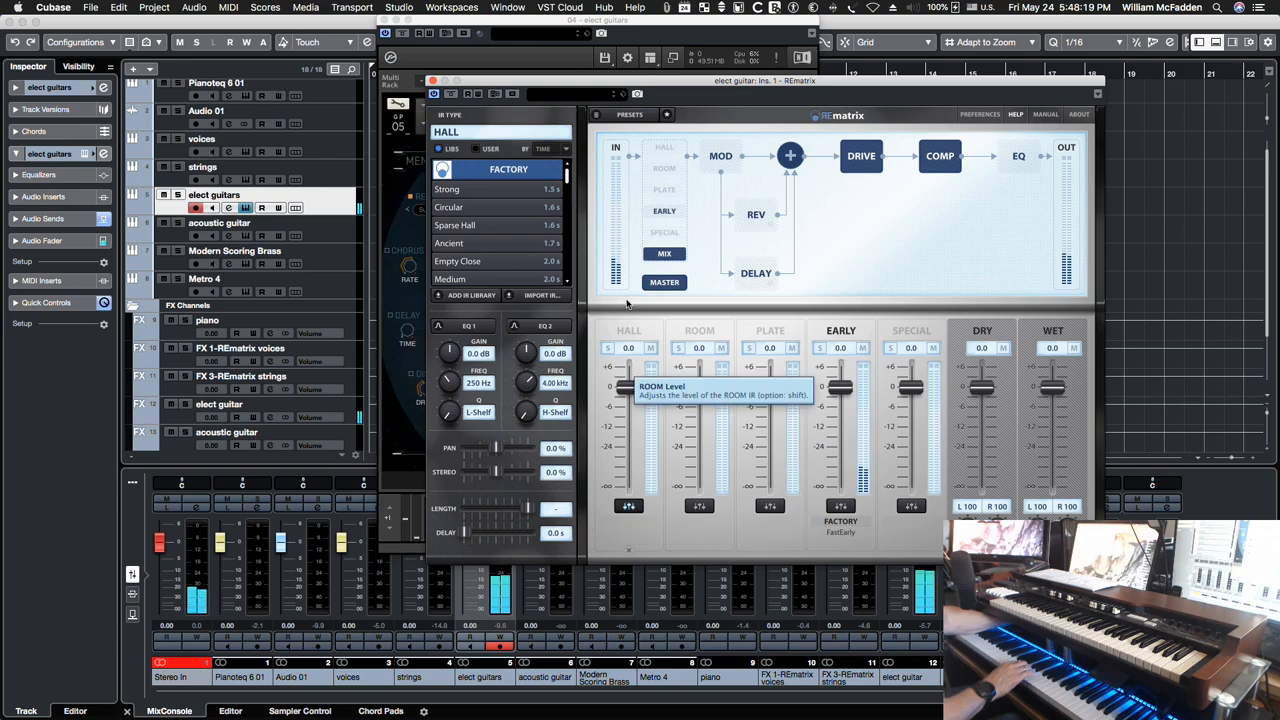
{"action": "left_click", "coordinate": [448, 188]}
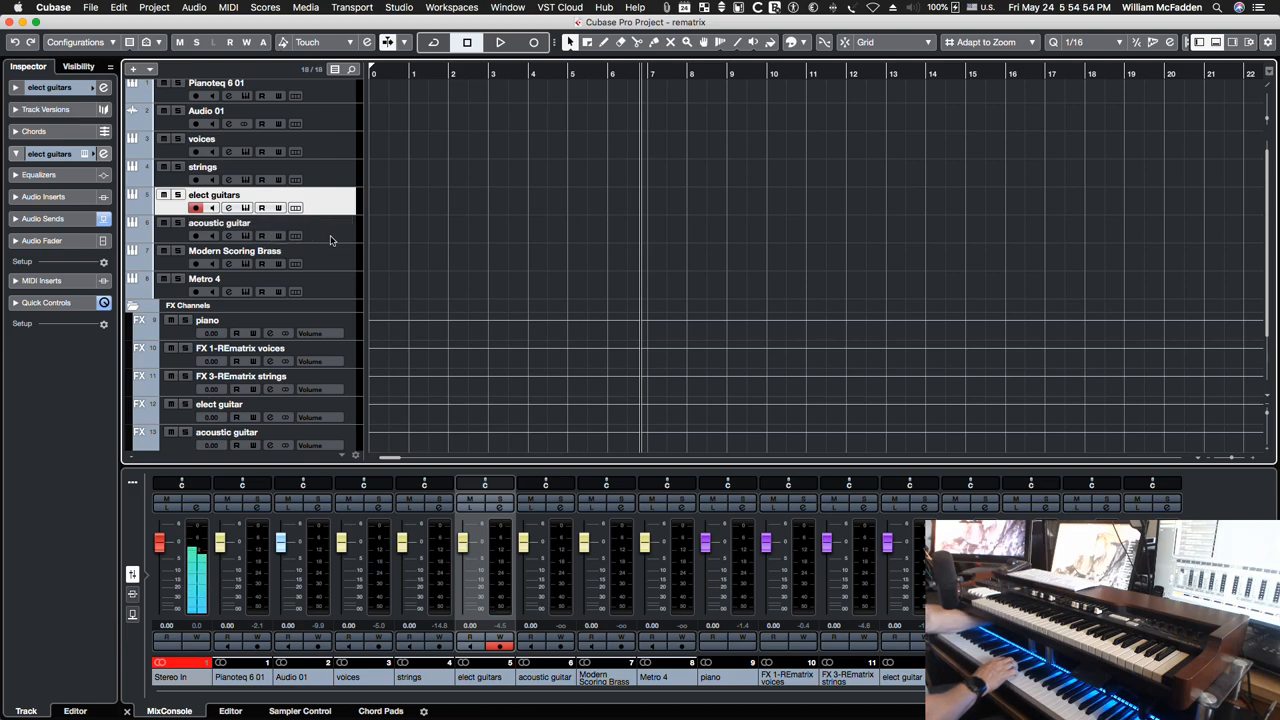
- Open the acoustic guitar's Kontakt instrument beside REmatrix on its FX channel
{"action": "left_click", "coordinate": [220, 222]}
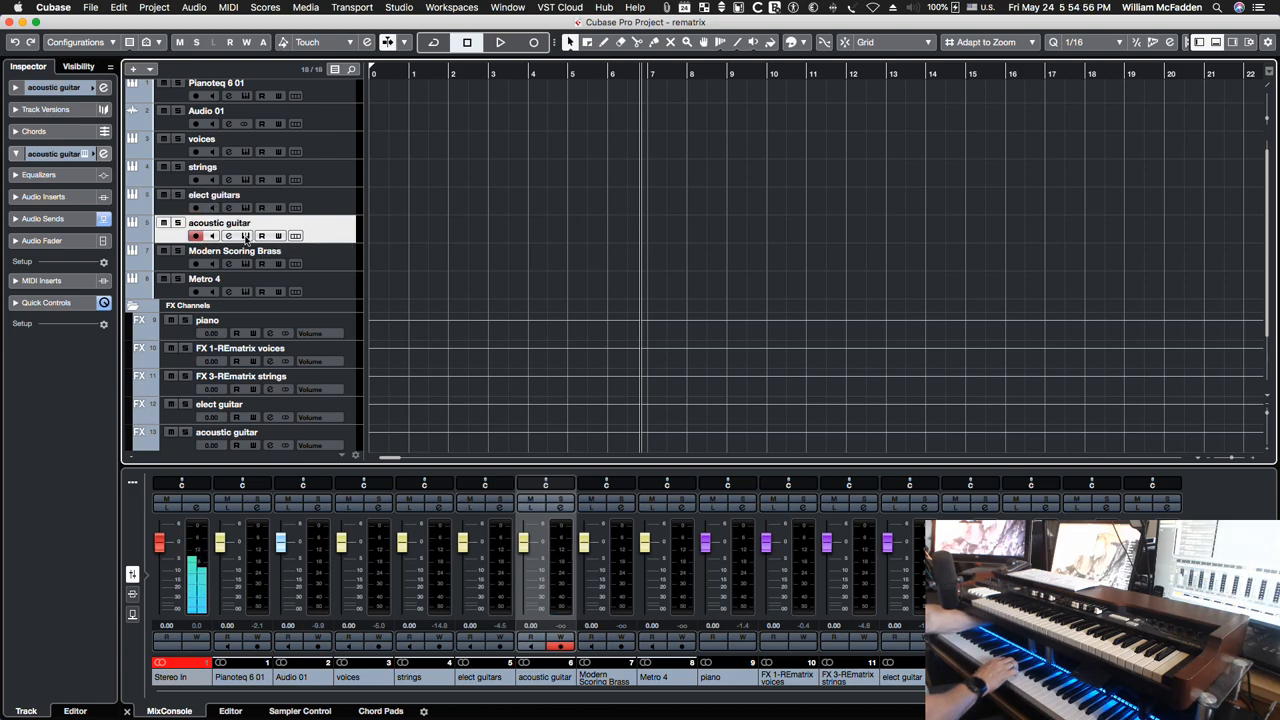
{"action": "left_click", "coordinate": [244, 236]}
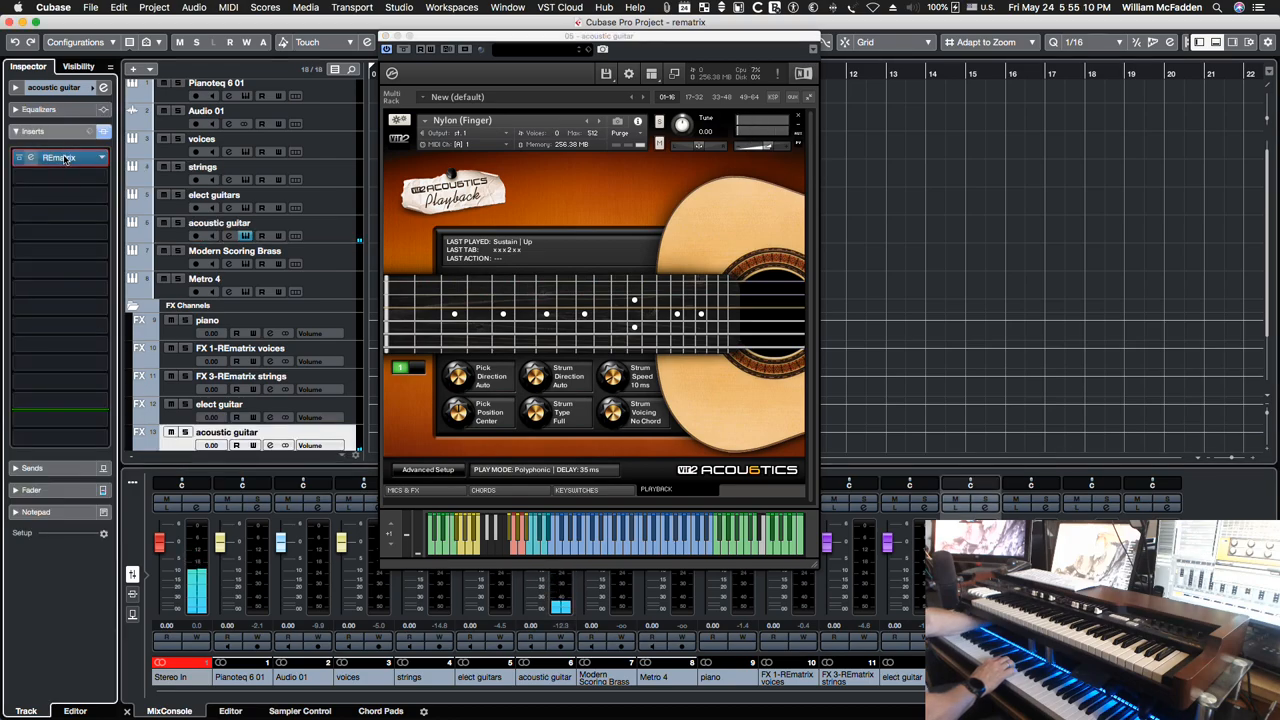
{"action": "left_click", "coordinate": [60, 156]}
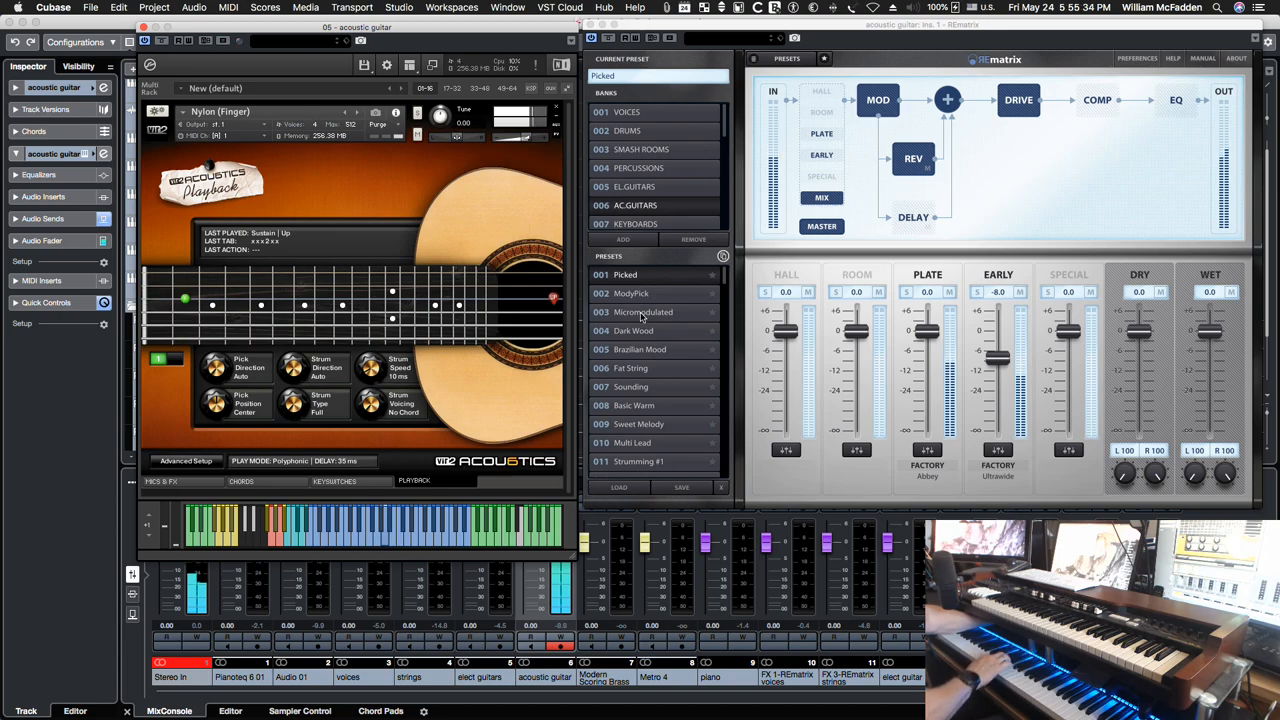
- Audition the Micromodulated, Dark Wood and Fat String presets on acoustic guitar
{"action": "left_click", "coordinate": [644, 312]}
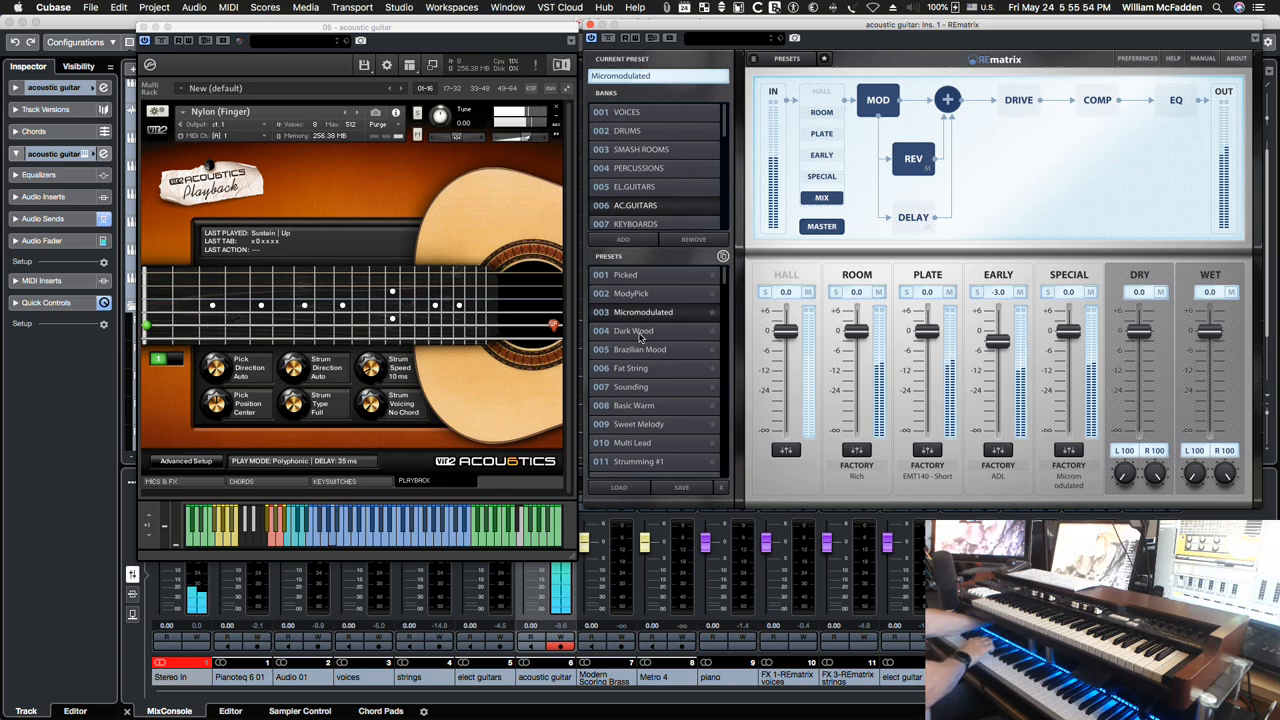
{"action": "left_click", "coordinate": [632, 332]}
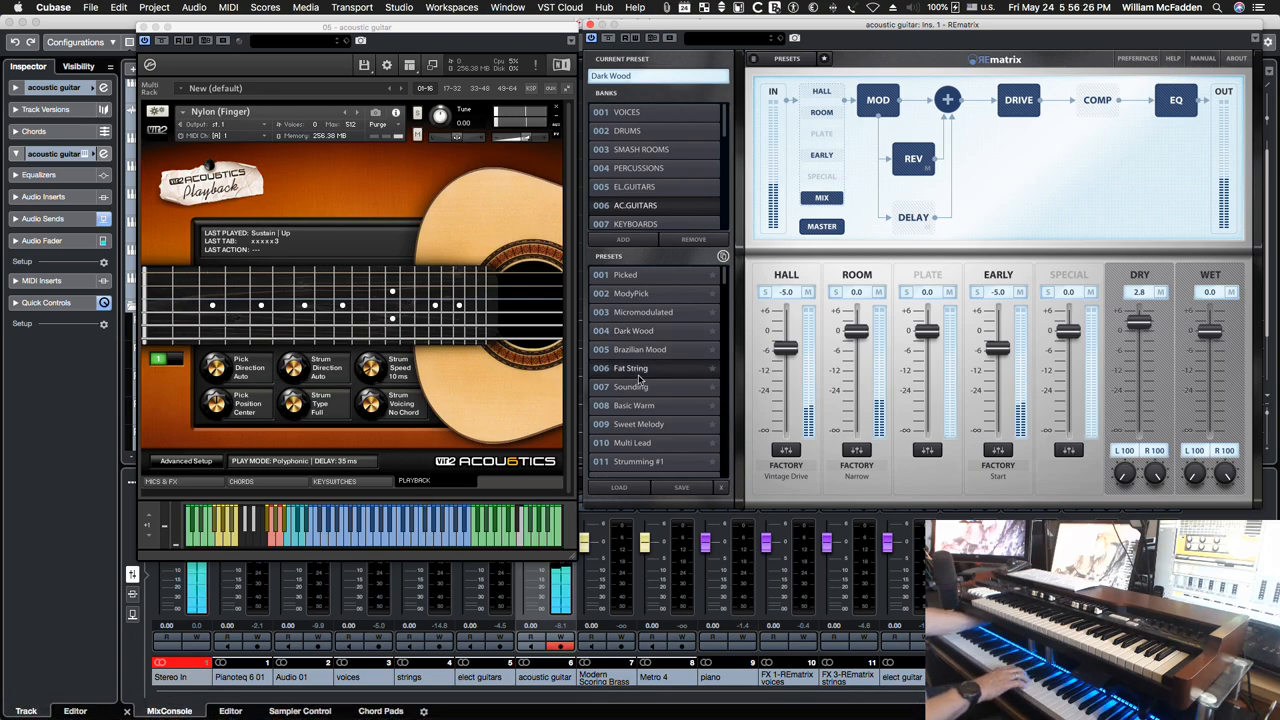
{"action": "left_click", "coordinate": [630, 368]}
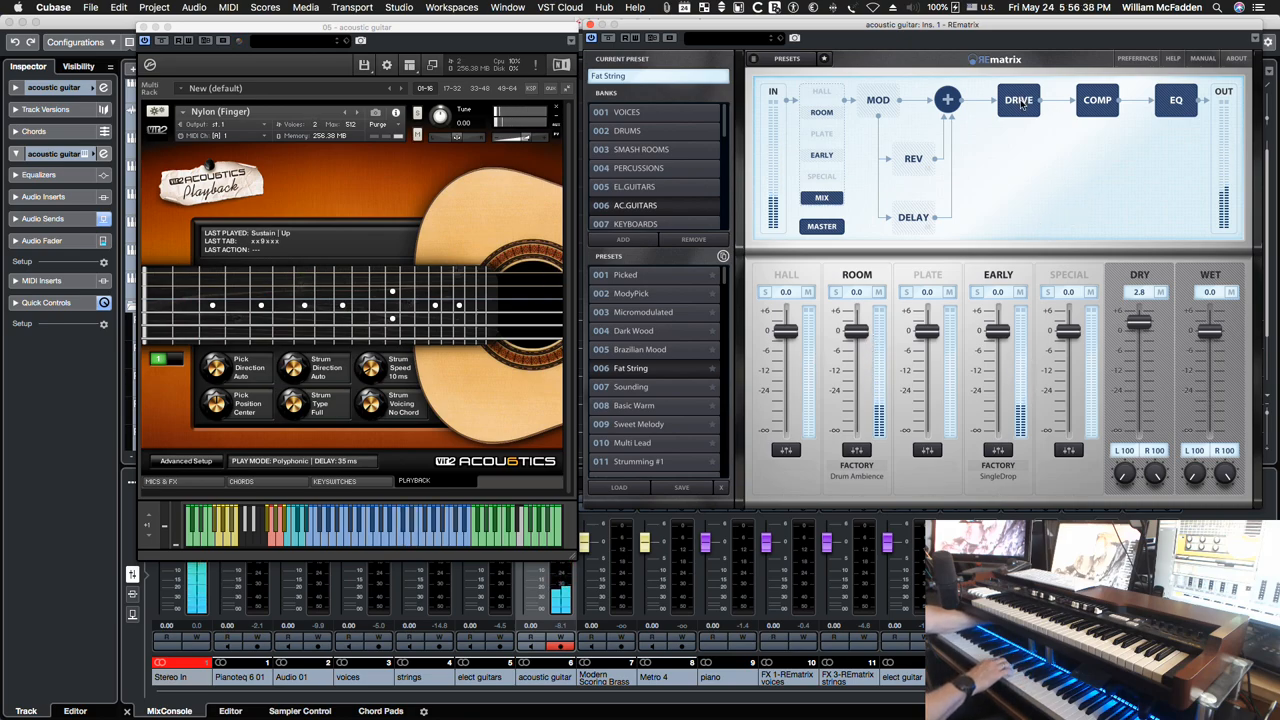
- Adjust an EQ band and a neighbouring module level in REmatrix
{"action": "left_click", "coordinate": [1176, 100]}
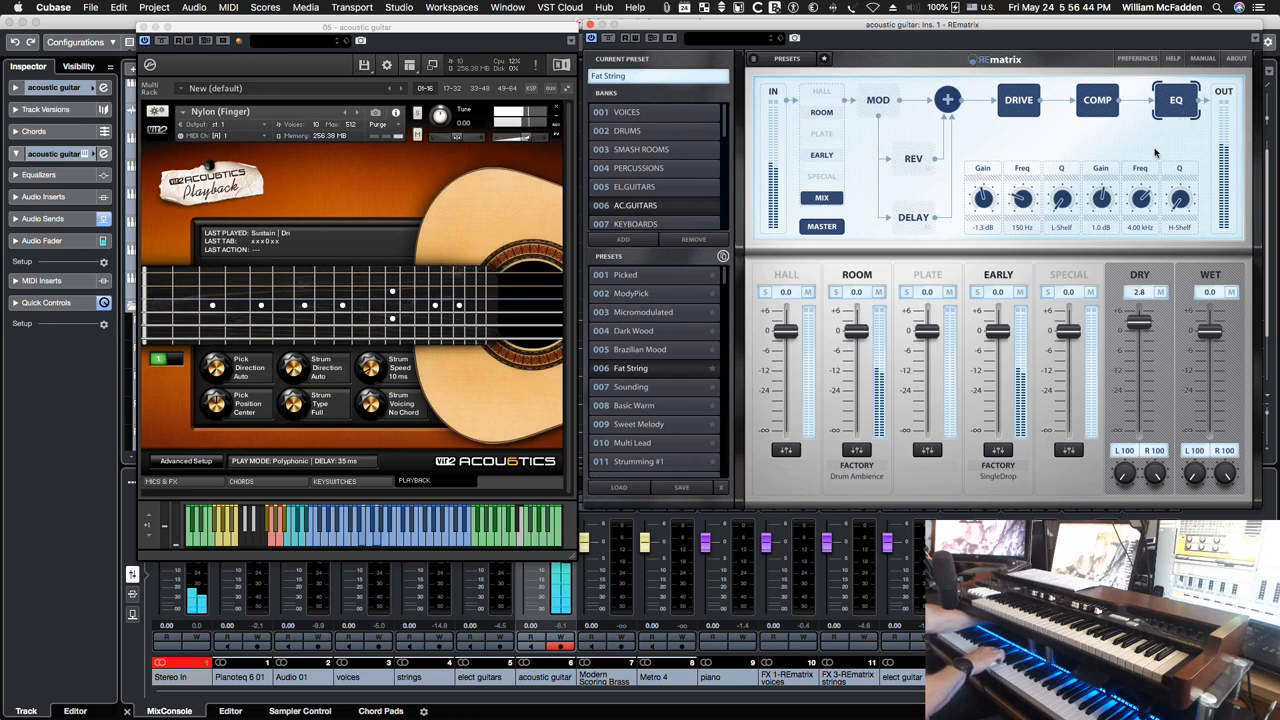
{"action": "left_click_drag", "start_coordinate": [1178, 198], "coordinate": [1178, 190]}
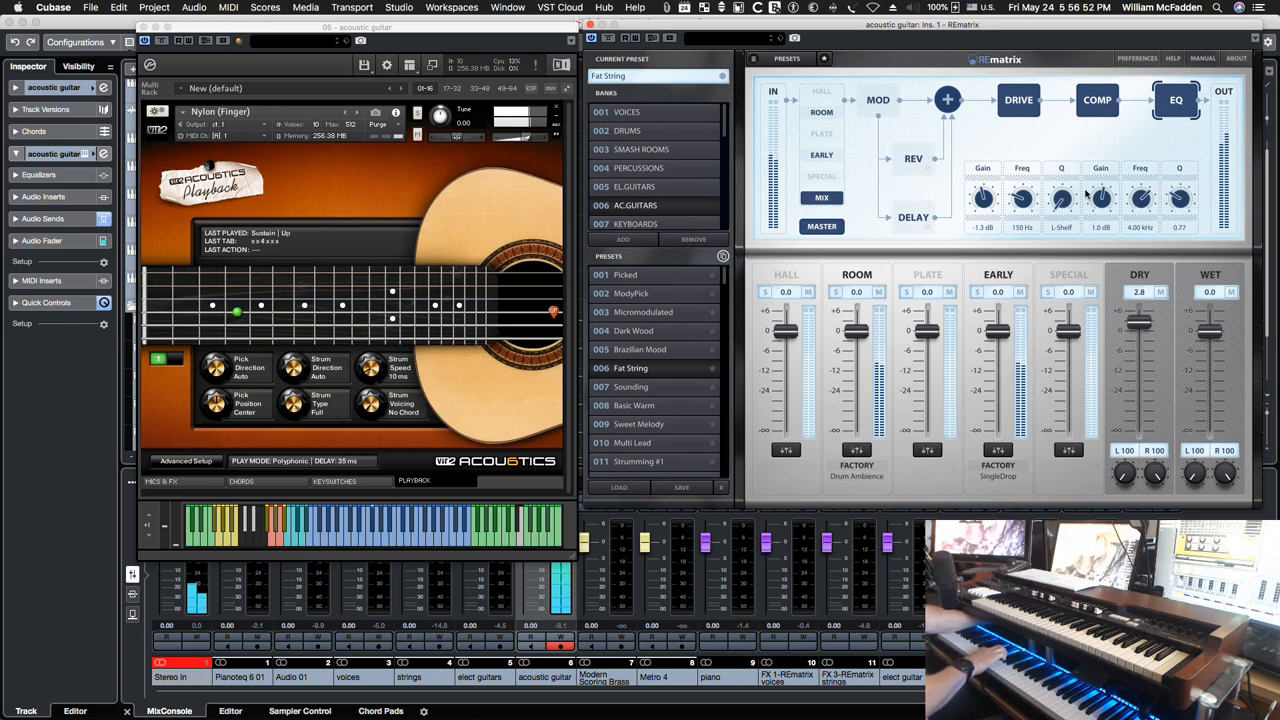
{"action": "left_click_drag", "start_coordinate": [984, 198], "coordinate": [984, 178]}
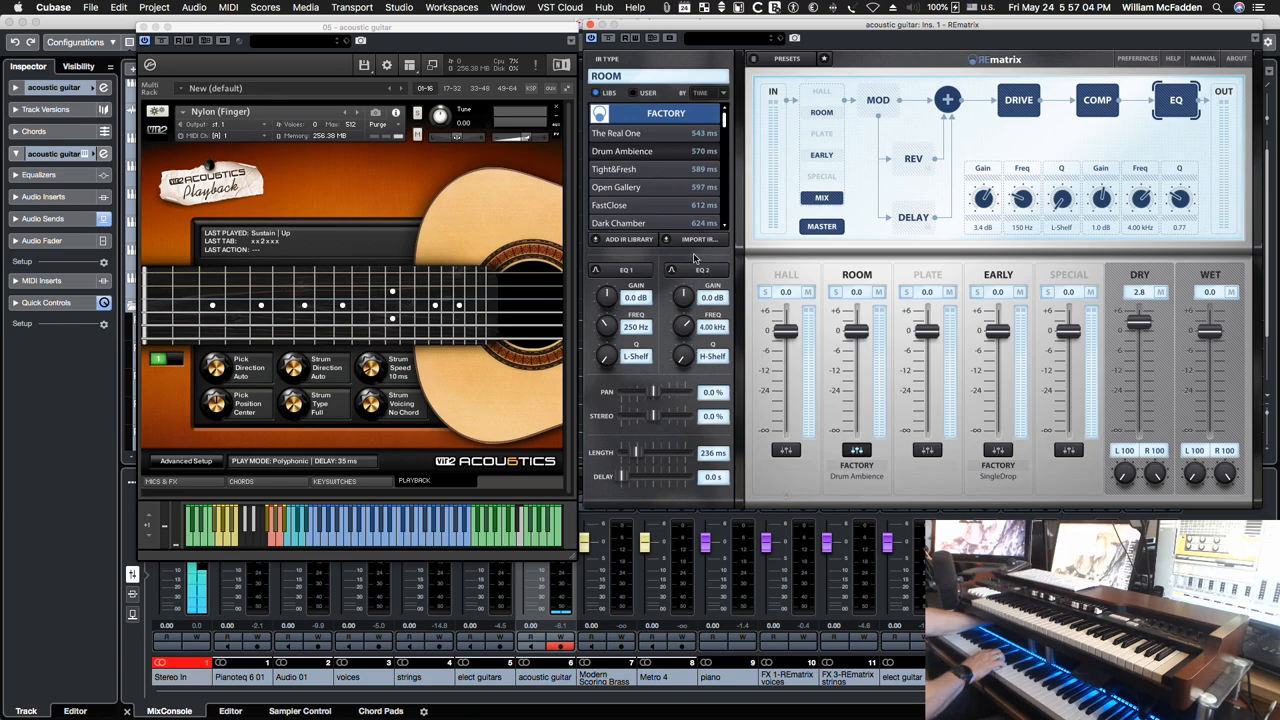
- Load a different Room library impulse, view the EARLY response, then close the plugins
{"action": "left_click", "coordinate": [614, 168]}
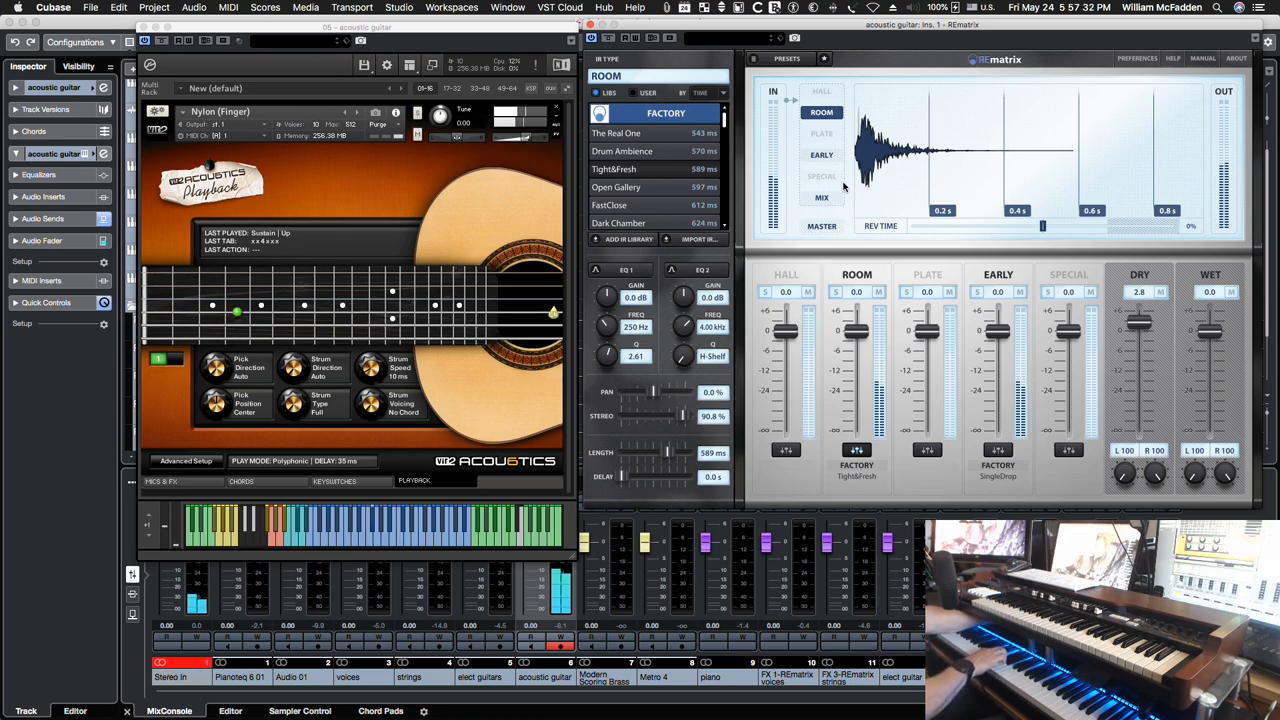
{"action": "left_click", "coordinate": [820, 154]}
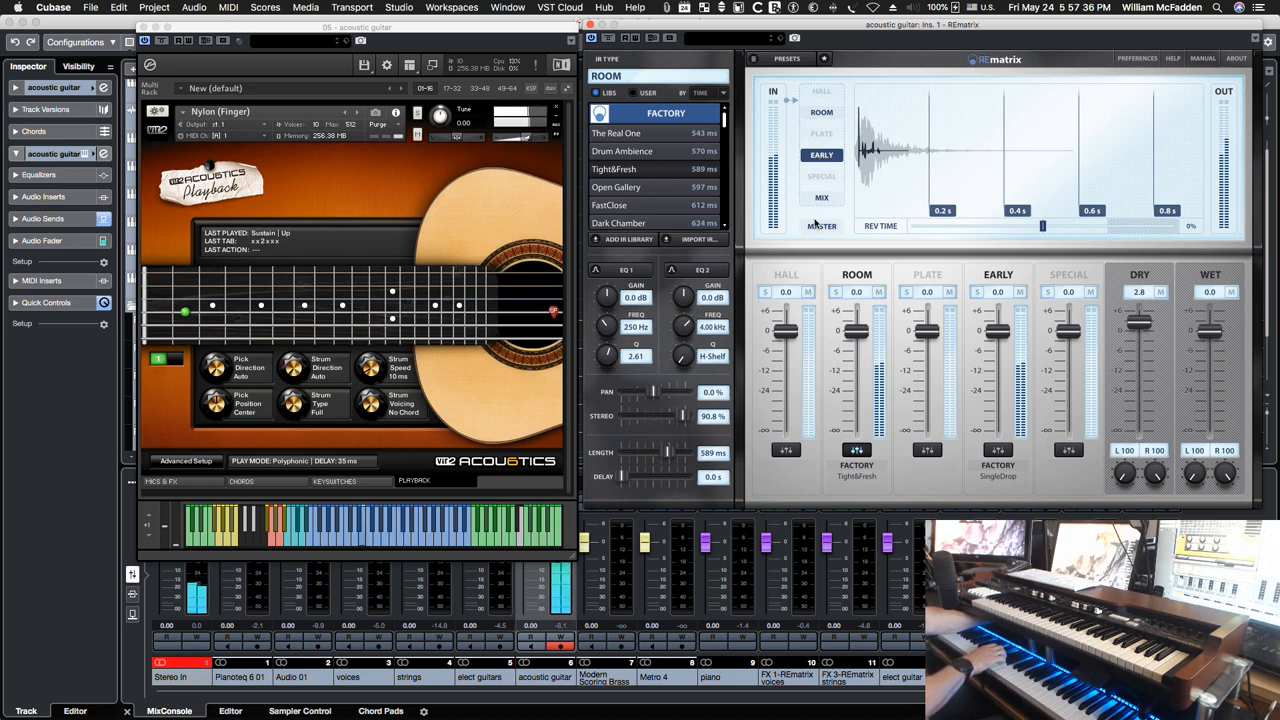
{"action": "left_click", "coordinate": [1176, 100]}
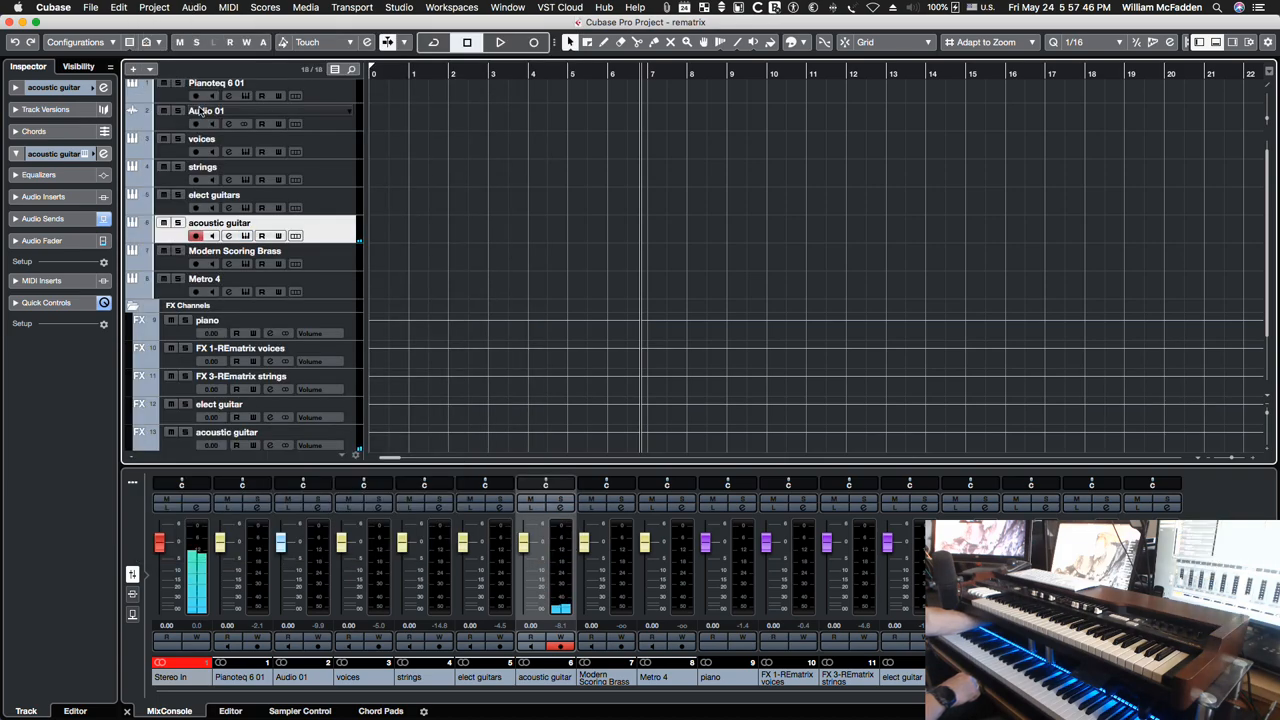
- Open REmatrix with Epic Hans Horns on the brass FX channel beside the brass Kontakt instrument
{"action": "left_click", "coordinate": [234, 250]}
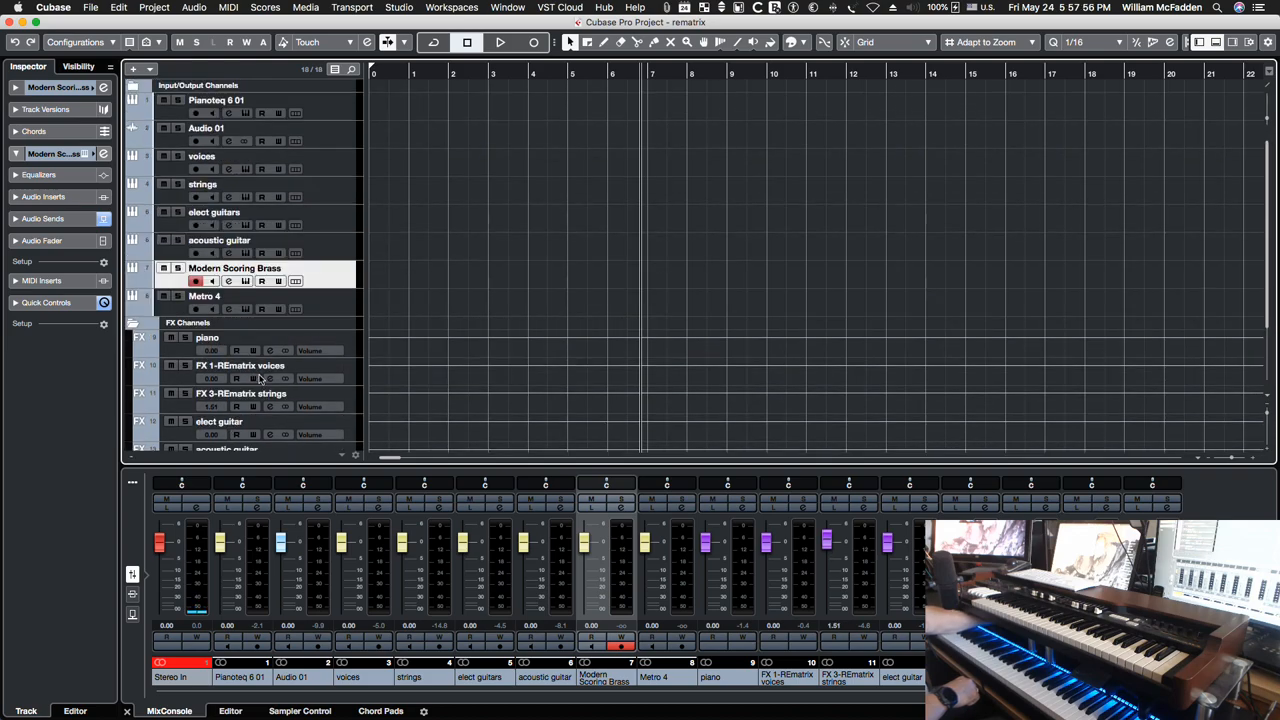
{"action": "scroll", "scroll_direction": "down", "scroll_amount": 3}
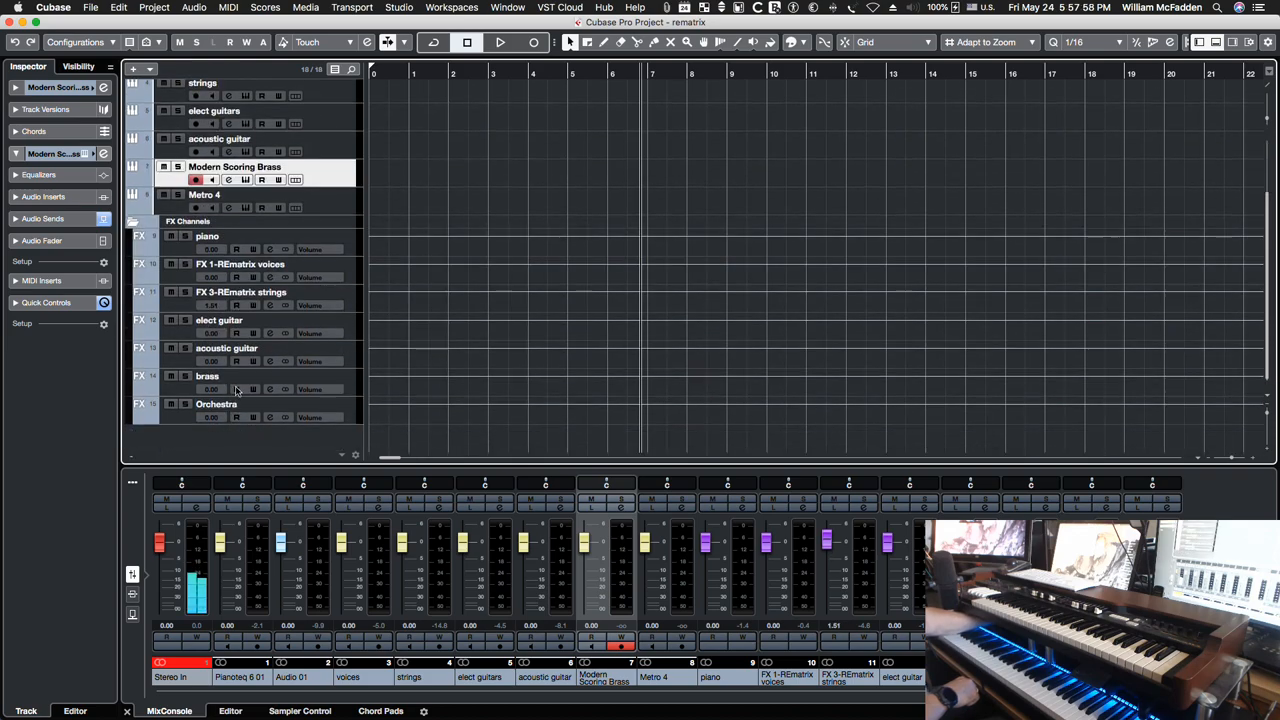
{"action": "left_click", "coordinate": [208, 376]}
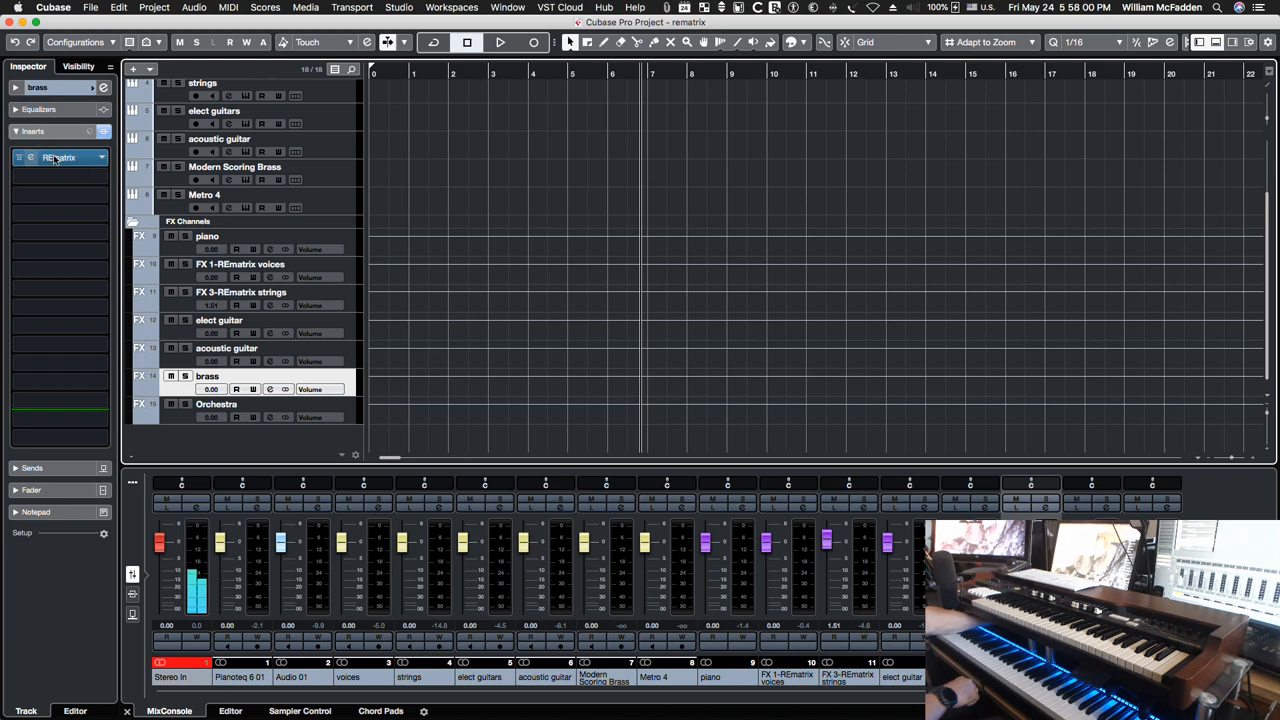
{"action": "left_click", "coordinate": [58, 156]}
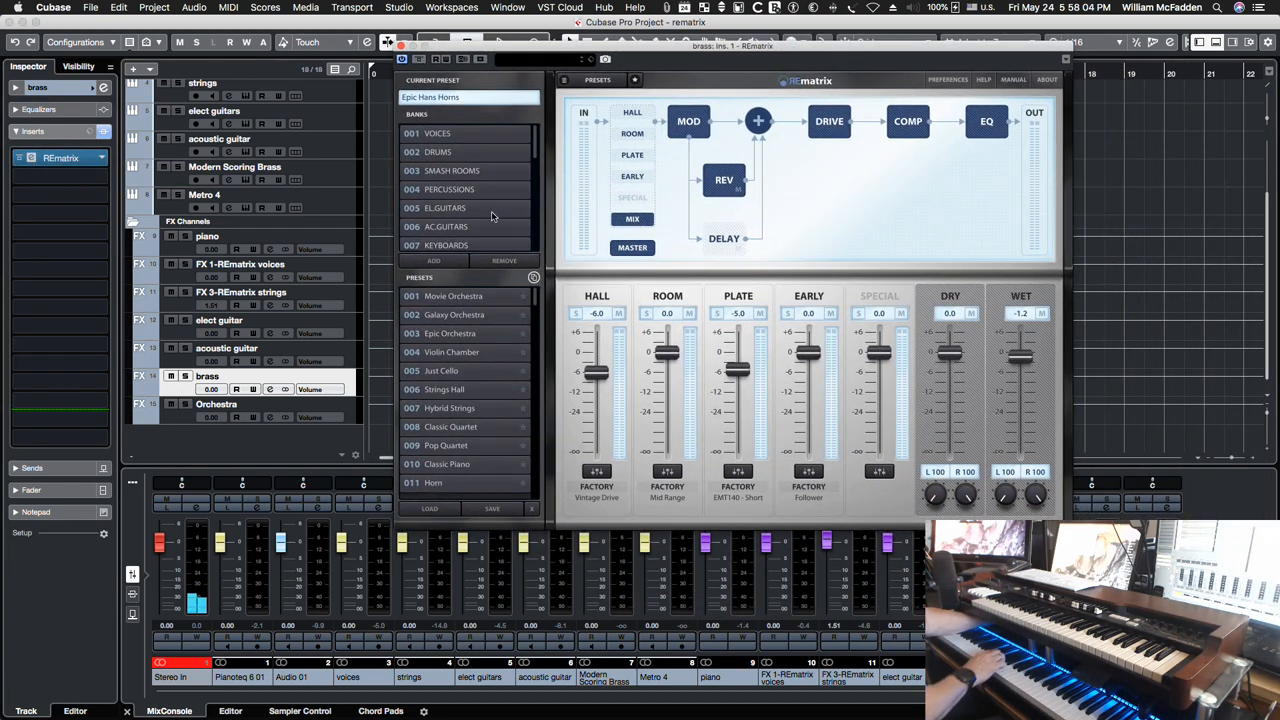
{"action": "left_click", "coordinate": [234, 166]}
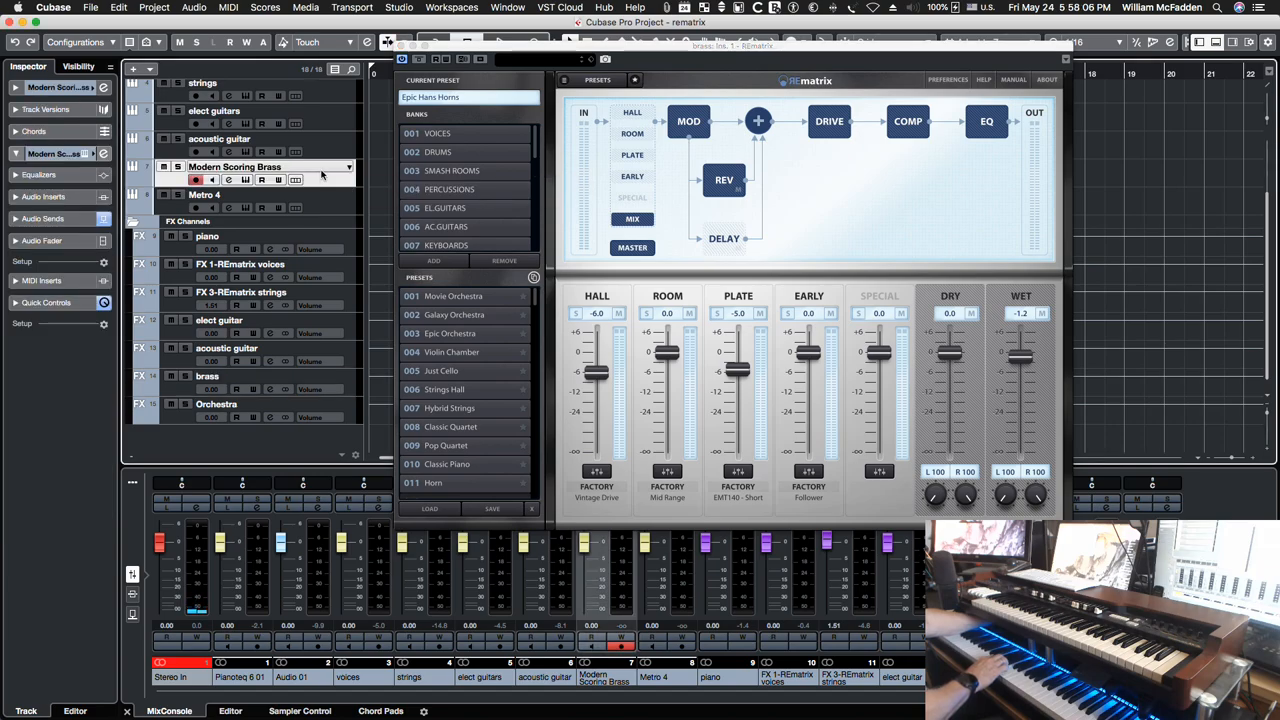
{"action": "mouse_move", "coordinate": [330, 196]}
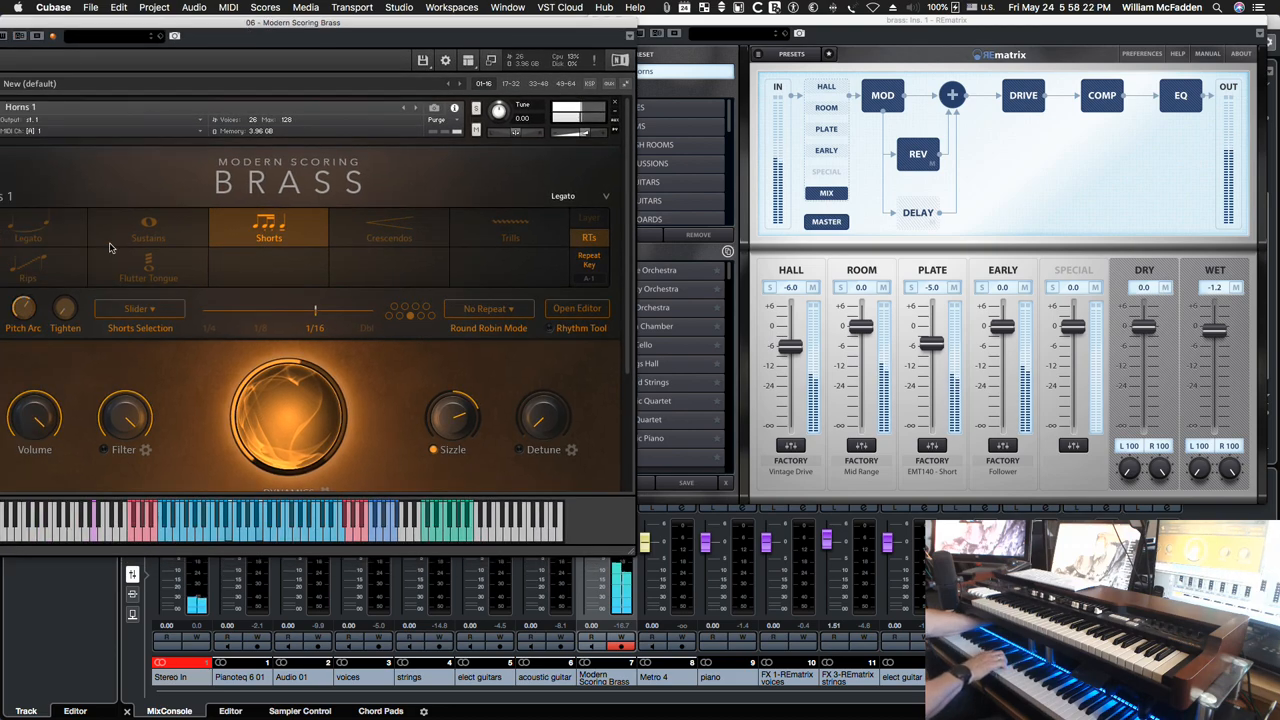
- Set the brass to Sustains articulation and load the Horn reverb preset
{"action": "left_click", "coordinate": [148, 230]}
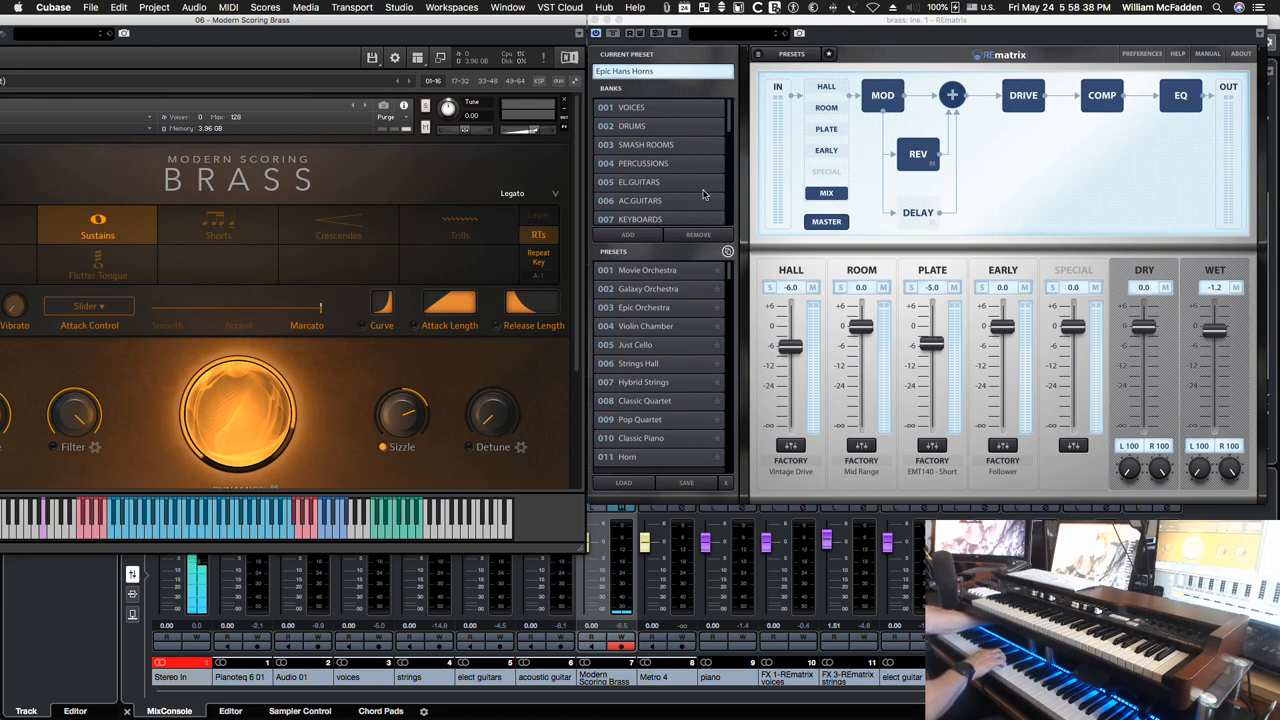
{"action": "scroll", "scroll_direction": "down", "scroll_amount": 3}
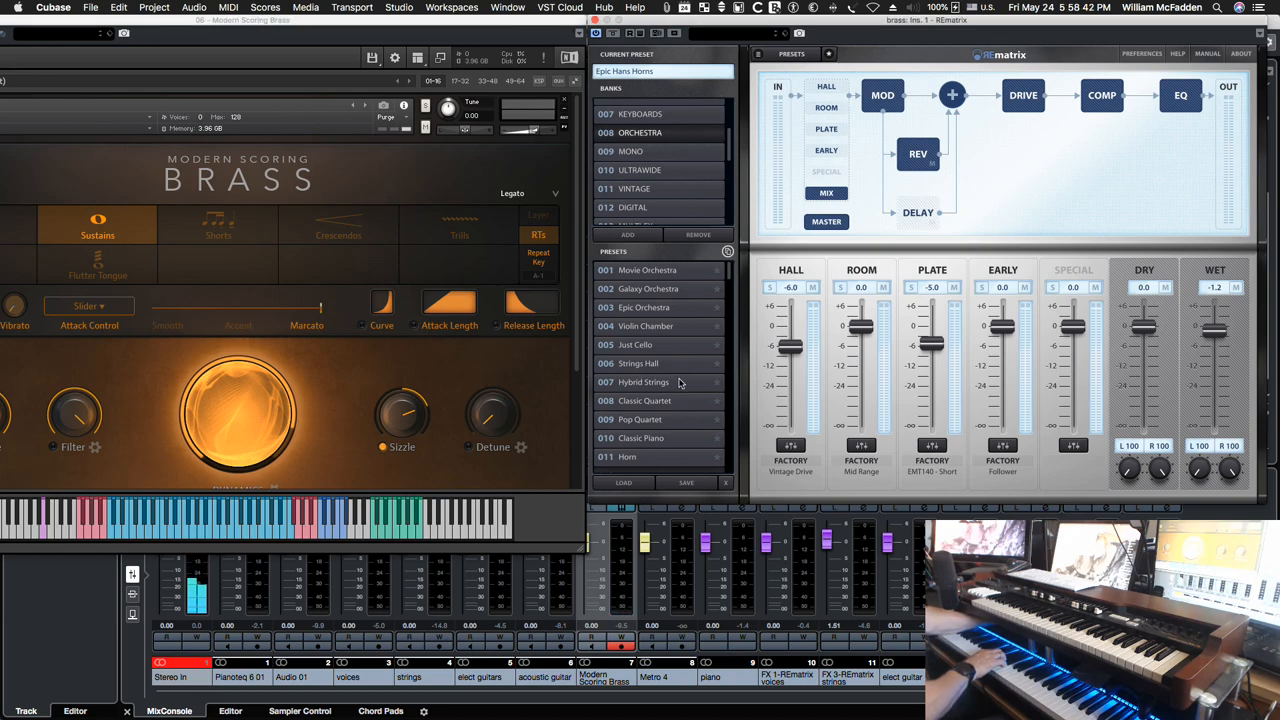
{"action": "scroll", "scroll_direction": "down", "scroll_amount": 3}
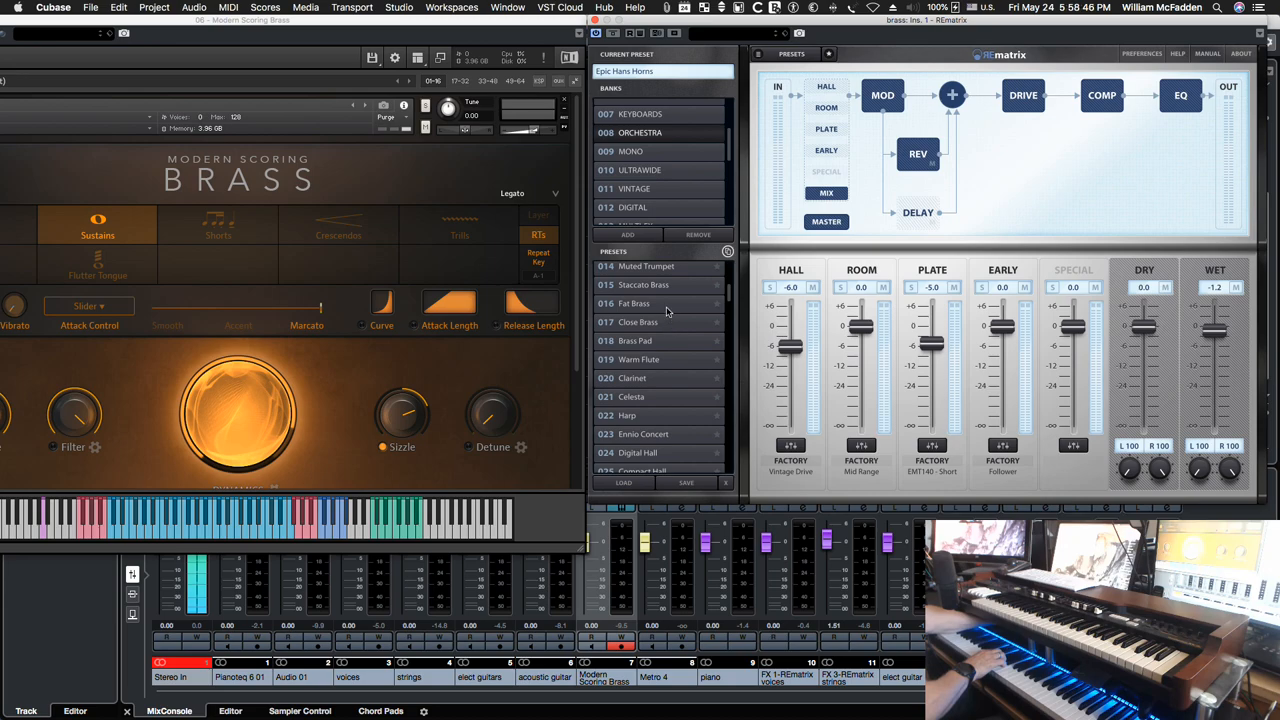
{"action": "mouse_move", "coordinate": [672, 350]}
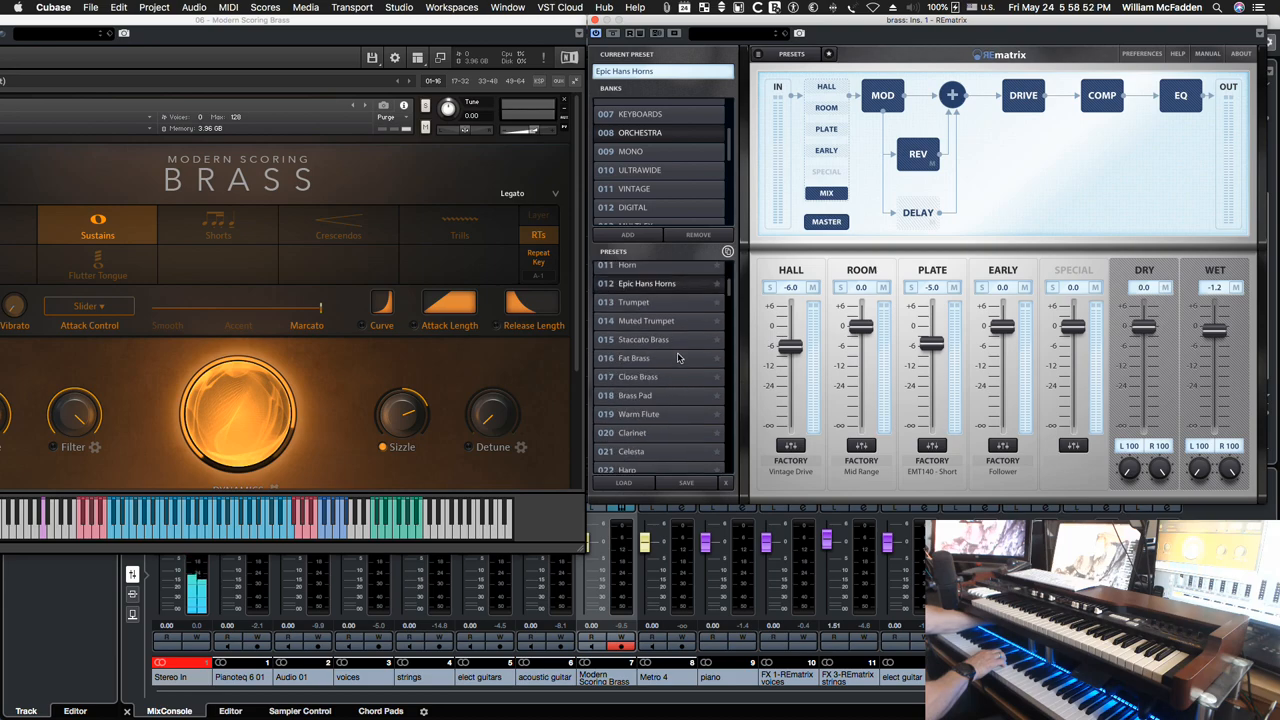
{"action": "scroll", "scroll_direction": "up", "scroll_amount": 3}
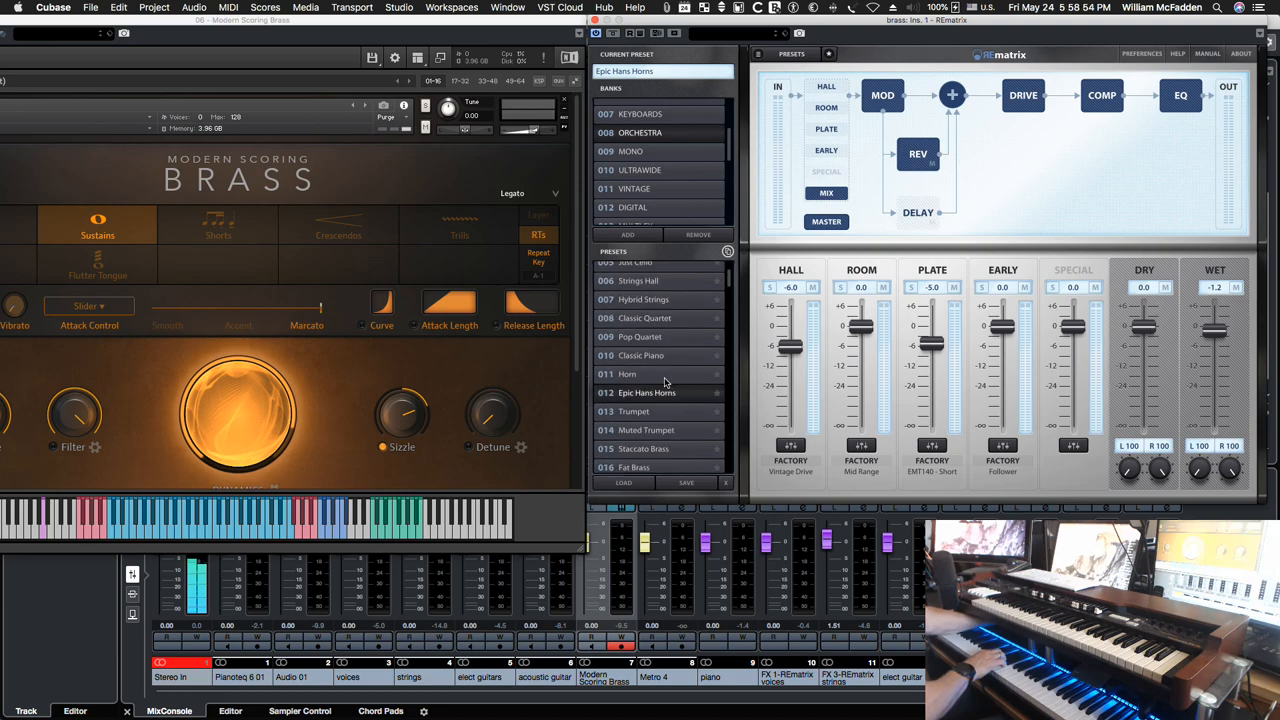
{"action": "left_click", "coordinate": [628, 374]}
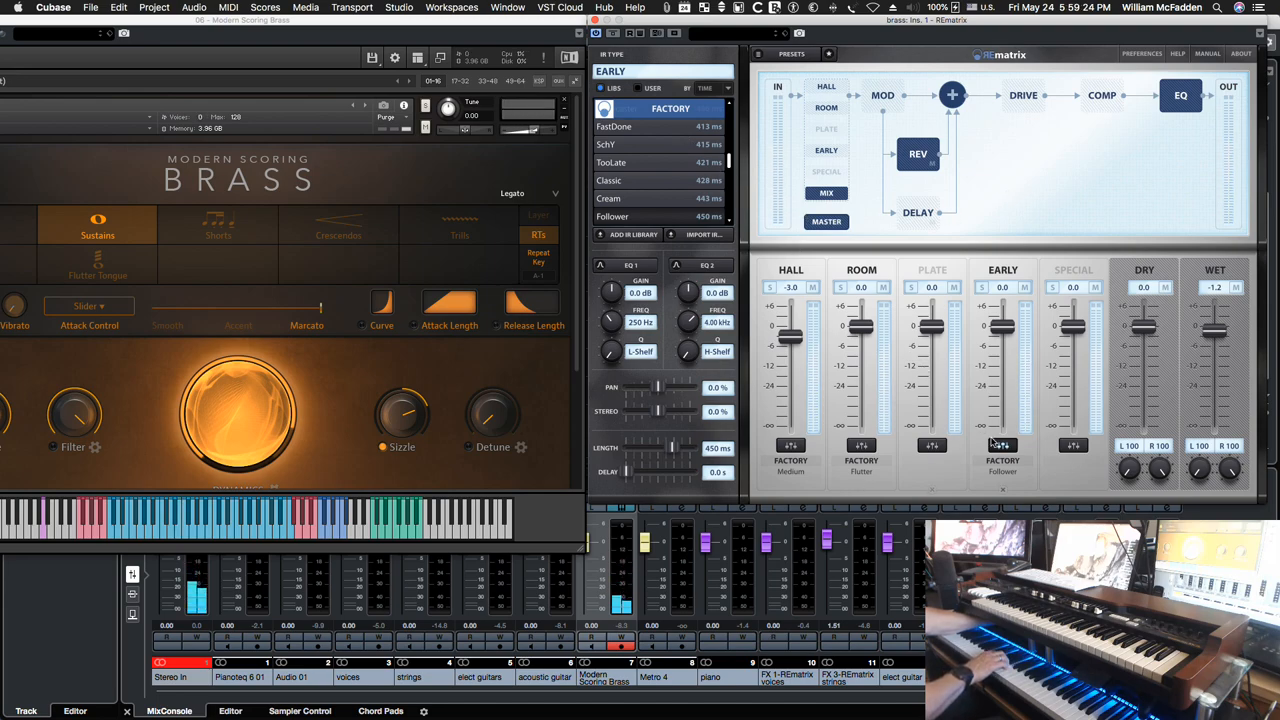
{"action": "mouse_move", "coordinate": [1004, 444]}
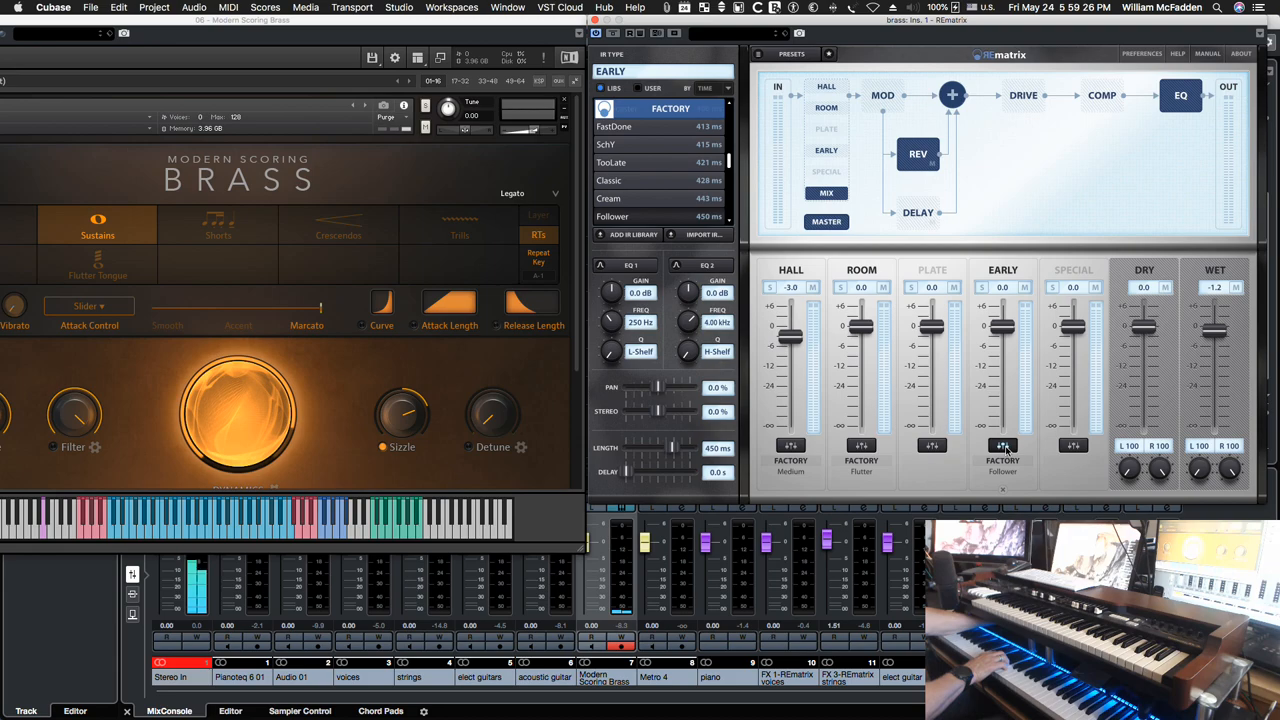
- Browse the Room module's factory reverb types for the Horn preset
{"action": "left_click", "coordinate": [792, 54]}
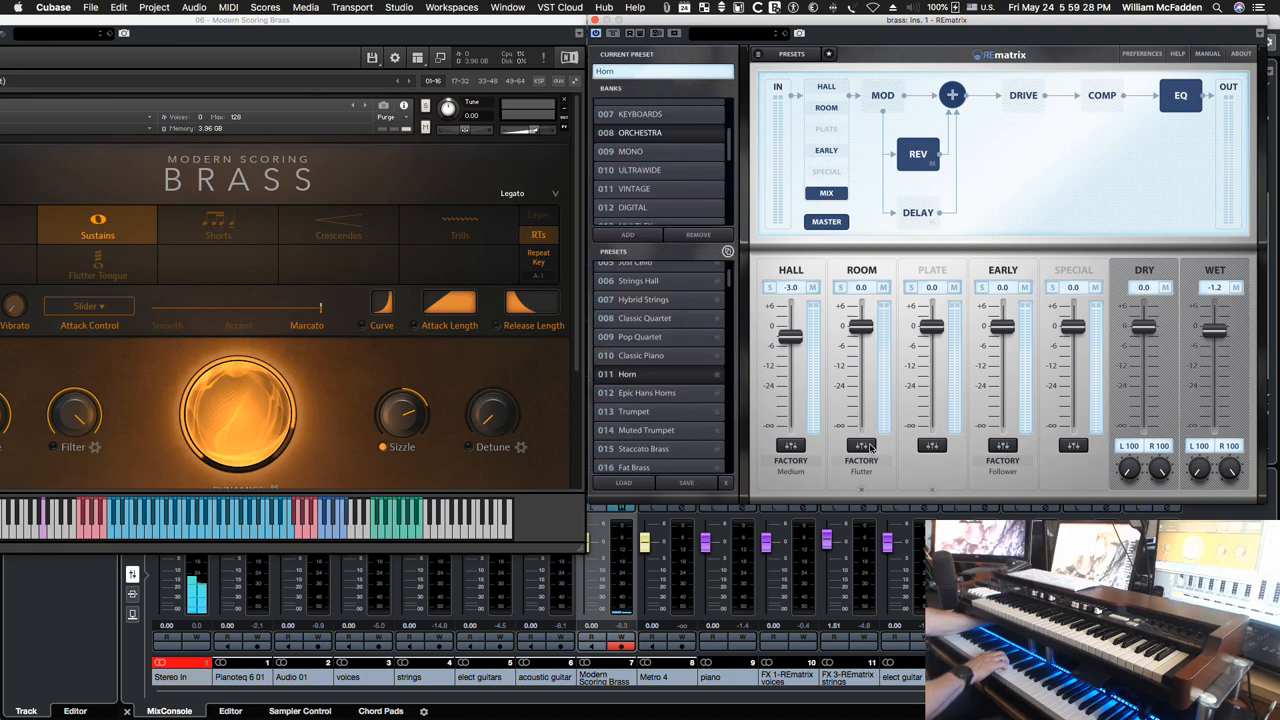
{"action": "left_click", "coordinate": [862, 448]}
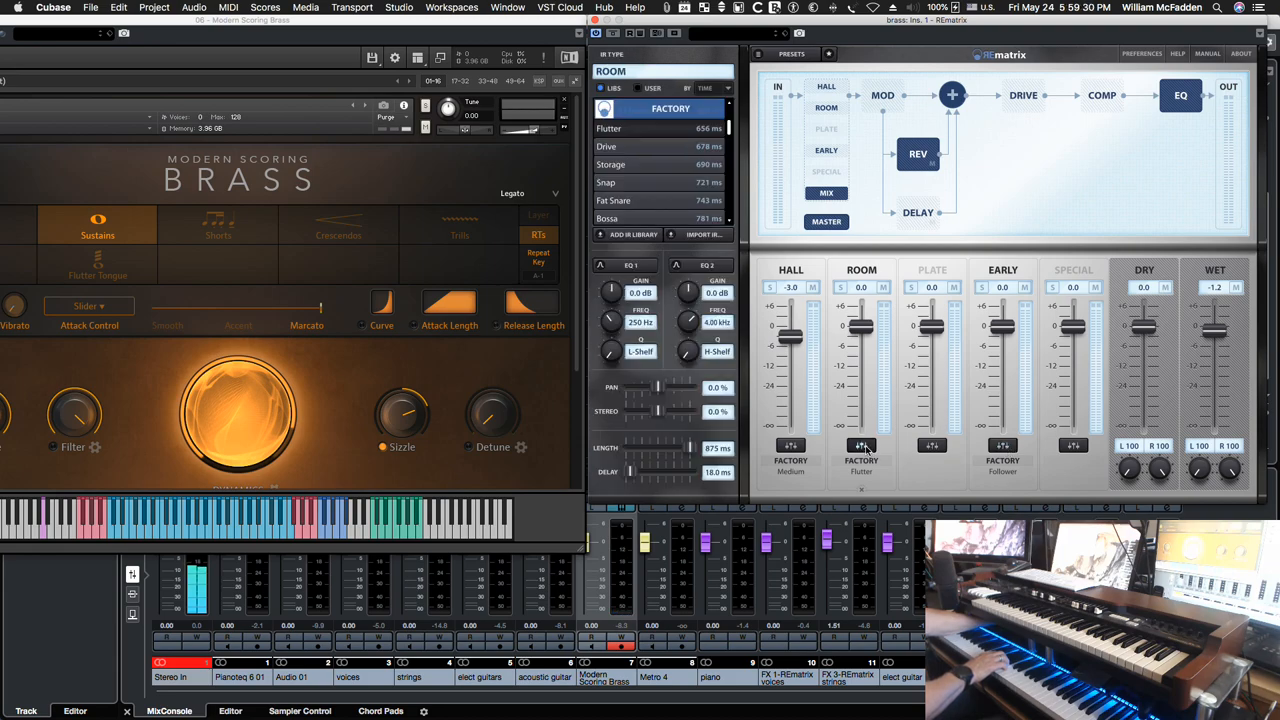
{"action": "scroll", "scroll_direction": "down", "scroll_amount": 3}
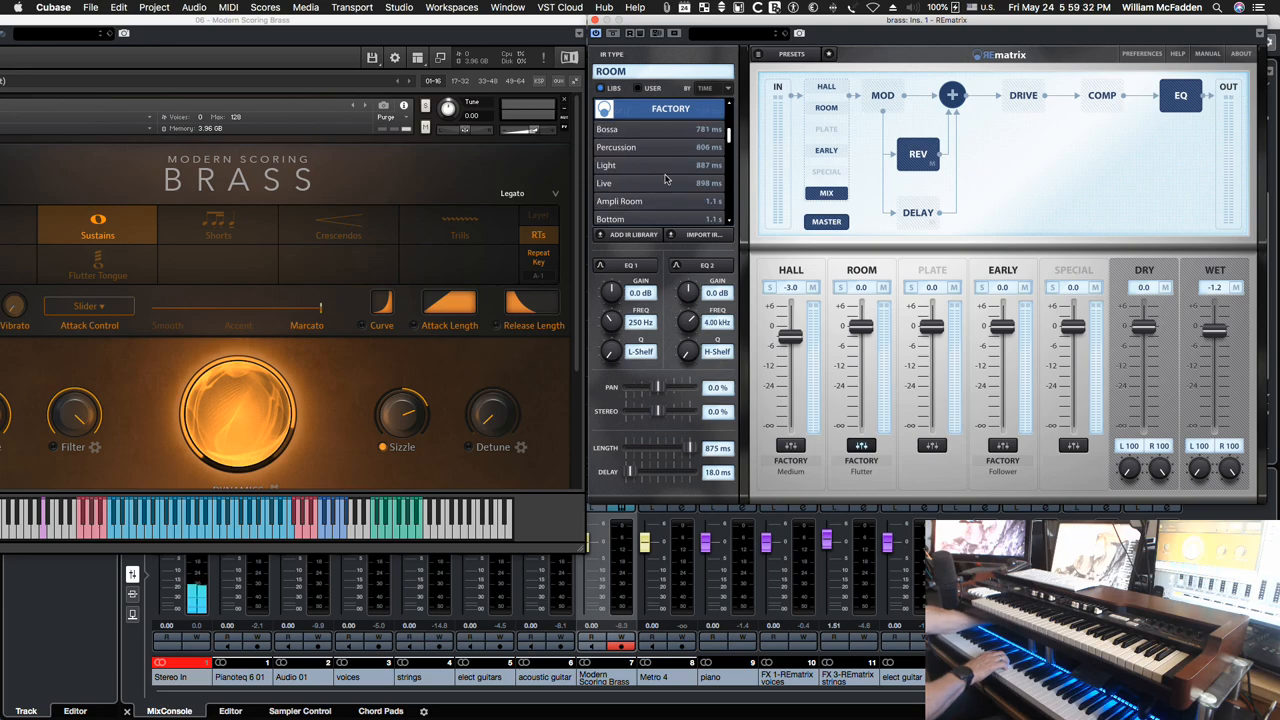
{"action": "mouse_move", "coordinate": [678, 160]}
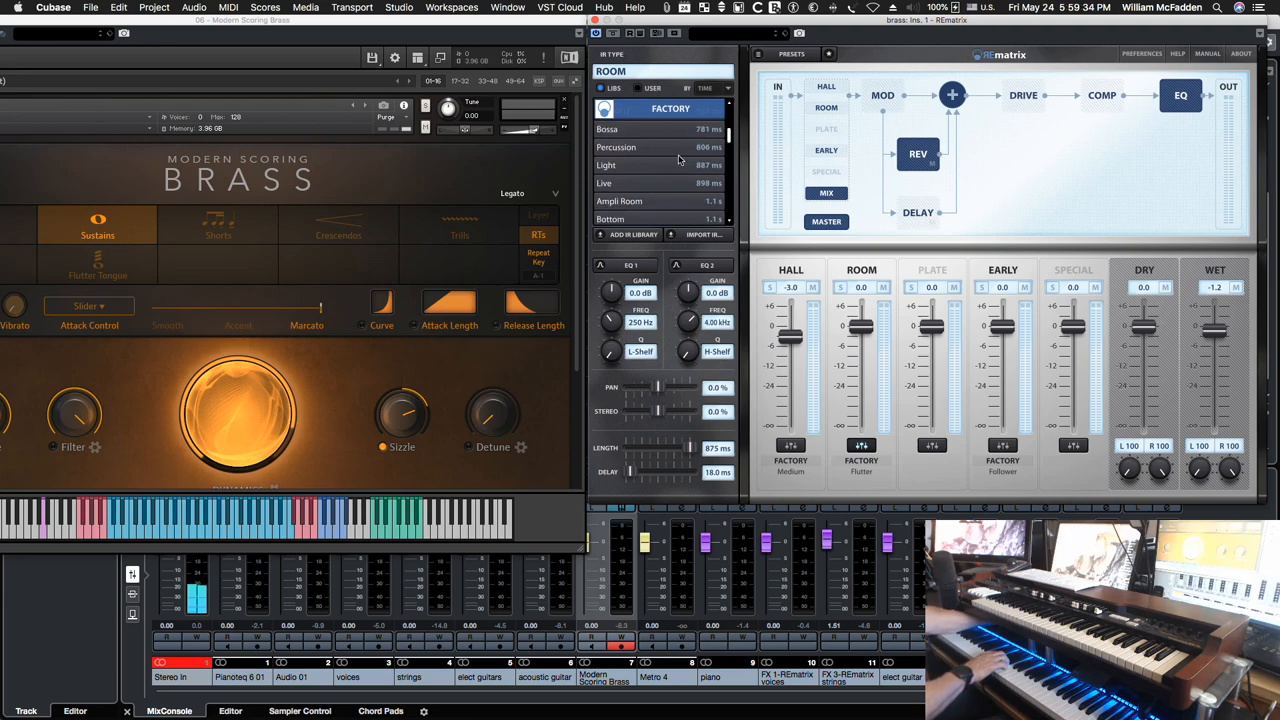
{"action": "scroll", "scroll_direction": "down", "scroll_amount": 3}
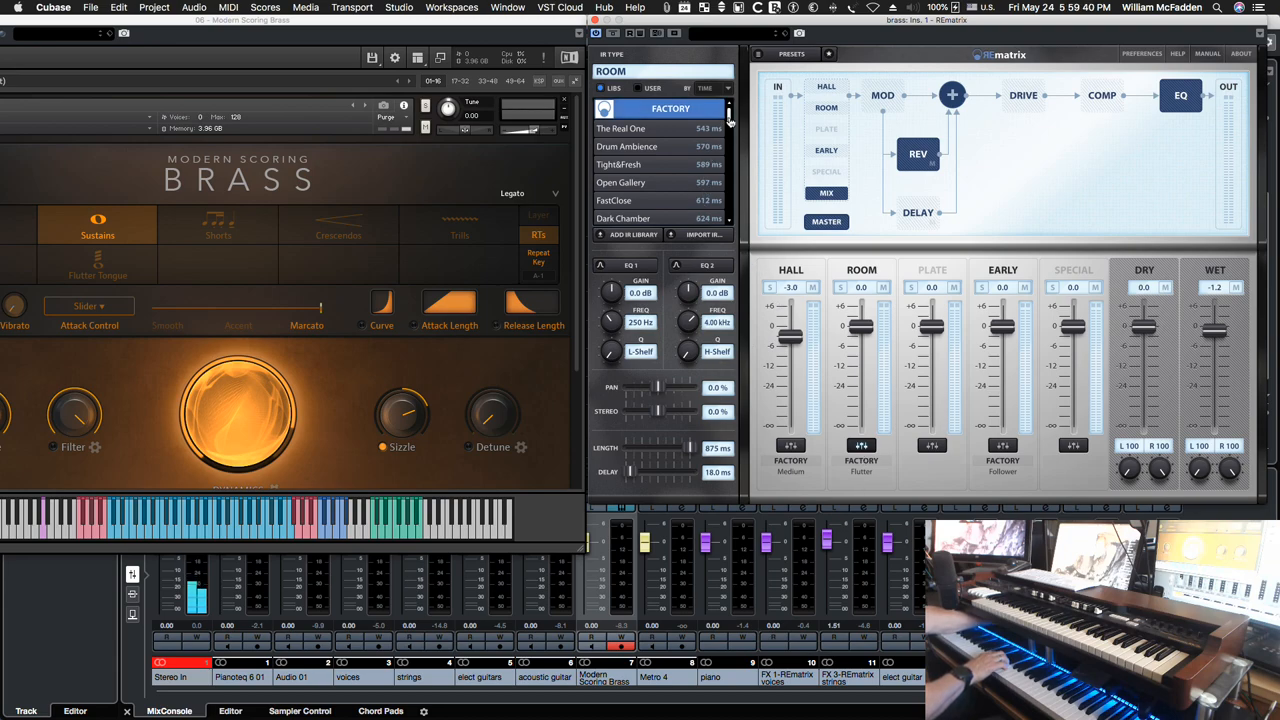
{"action": "scroll", "scroll_direction": "down", "scroll_amount": 3}
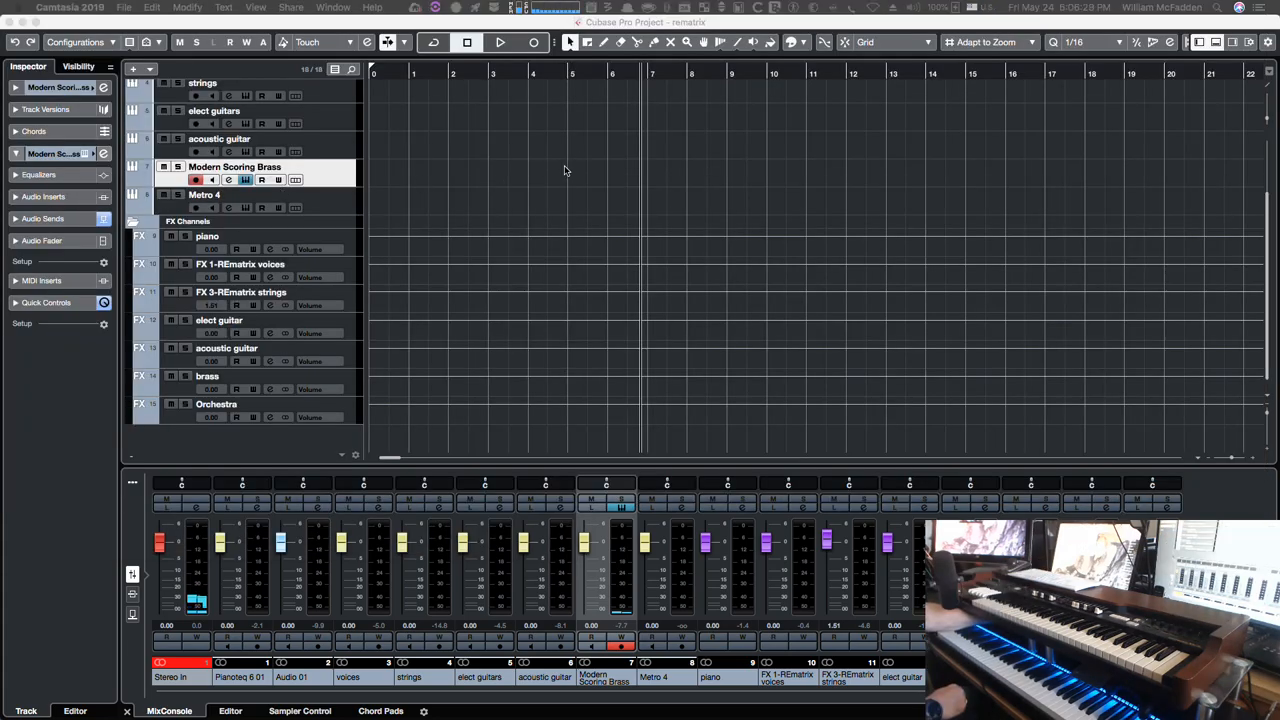
{"action": "mouse_move", "coordinate": [518, 184]}
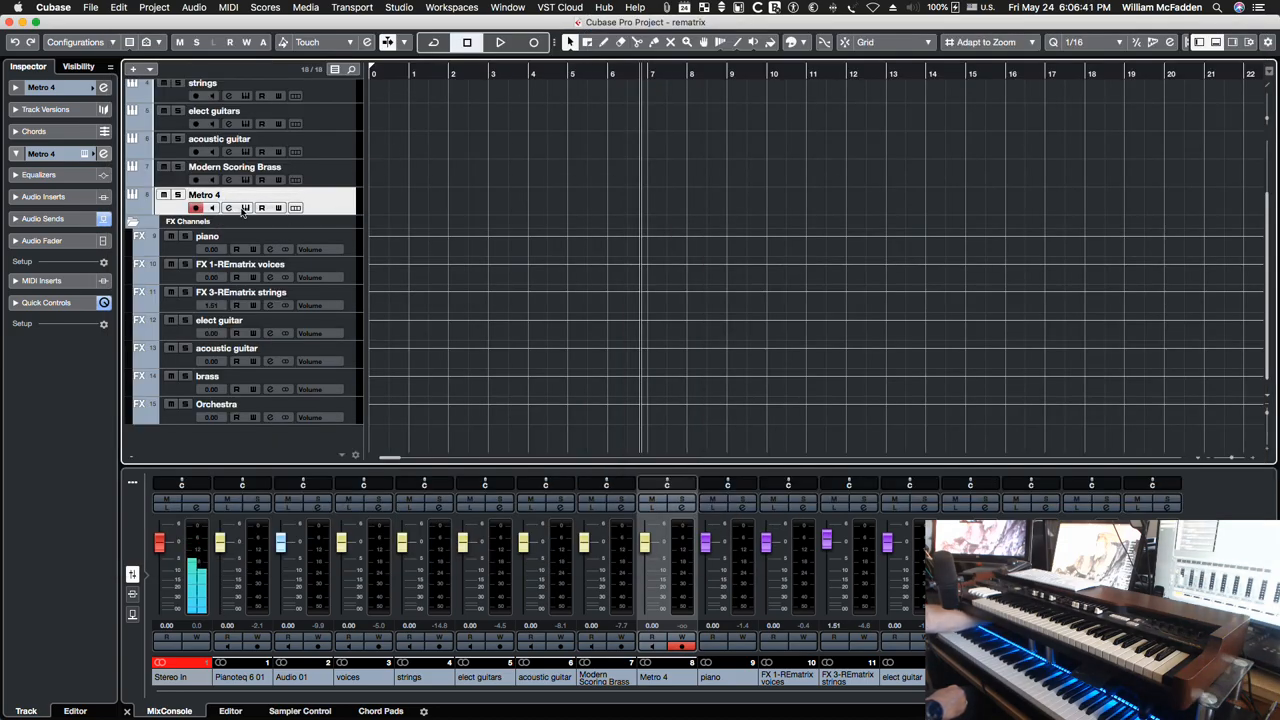
{"action": "mouse_move", "coordinate": [244, 206]}
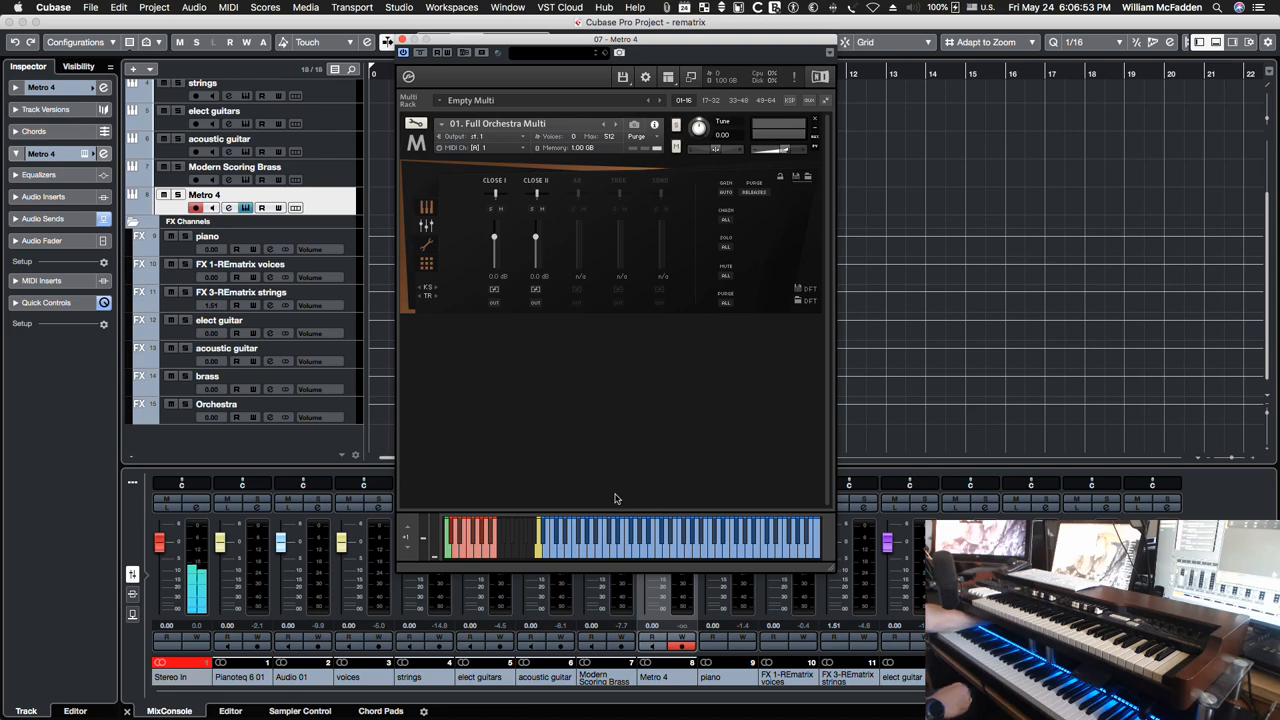
{"action": "mouse_move", "coordinate": [460, 328]}
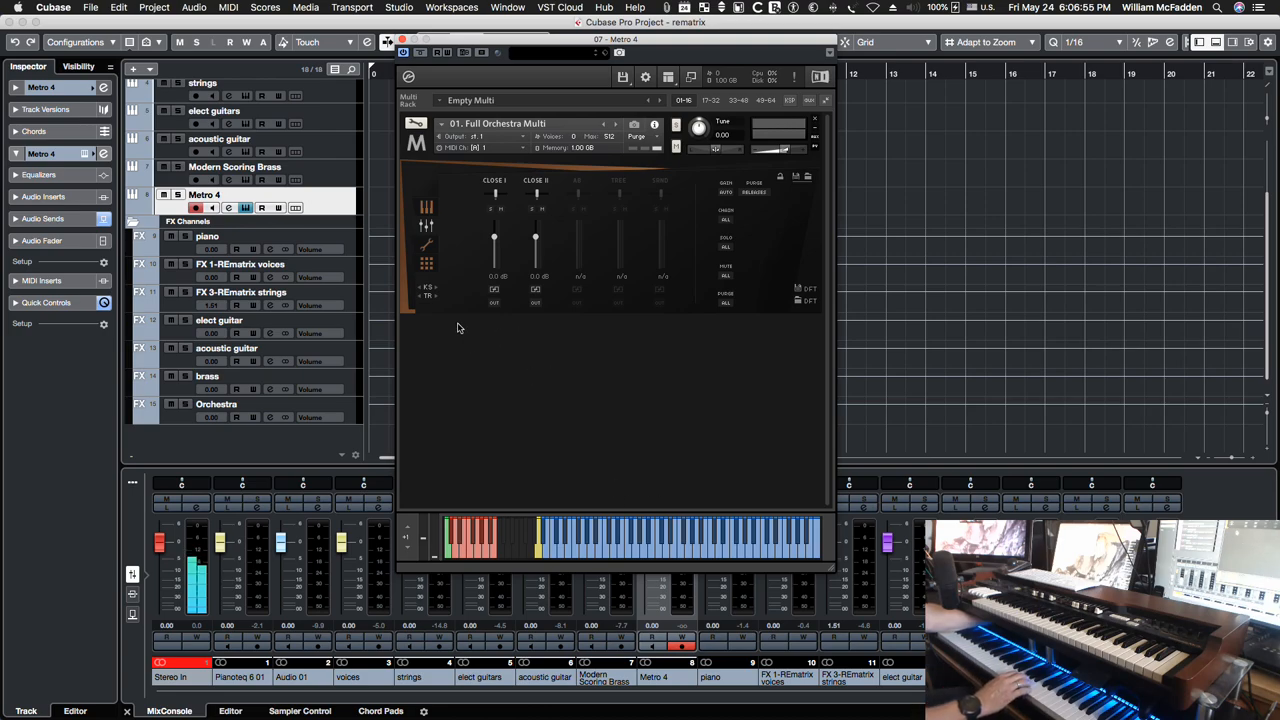
- Bring up REmatrix from the Orchestra FX channel's inserts
{"action": "left_click", "coordinate": [216, 404]}
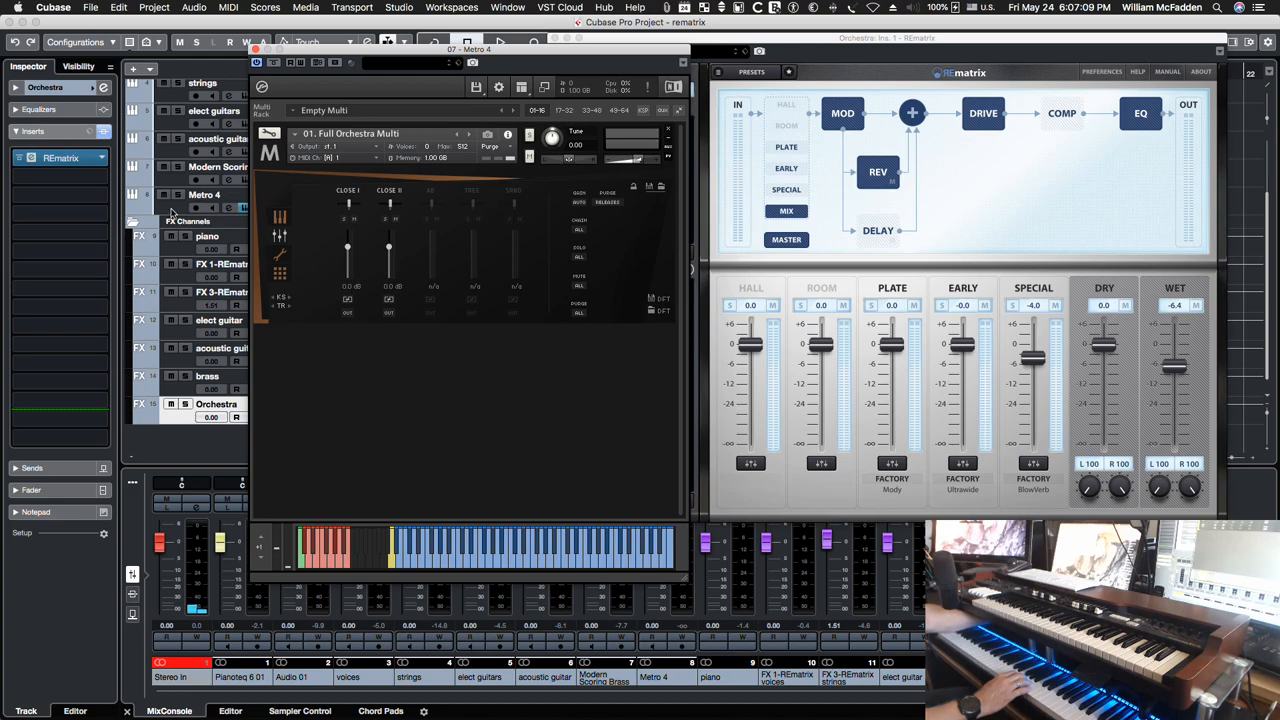
- Load the 001 Movie Orchestra preset from the REmatrix preset list
{"action": "left_click", "coordinate": [204, 194]}
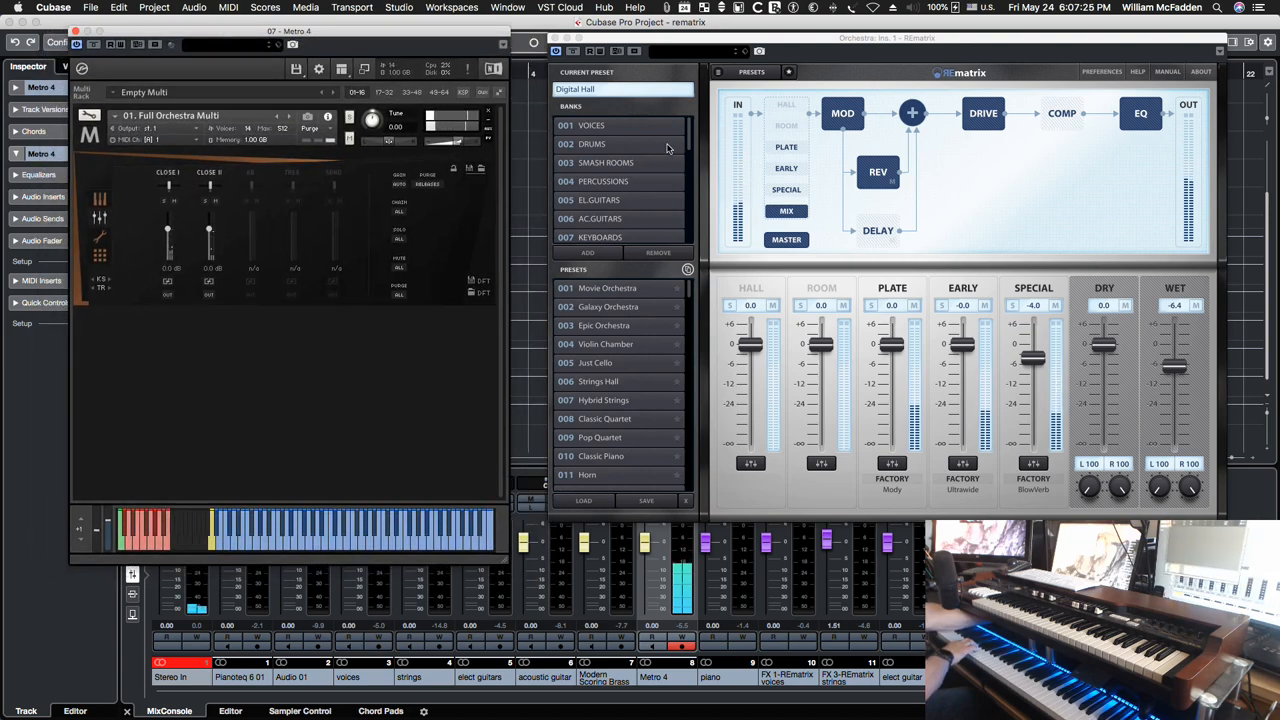
{"action": "scroll", "scroll_direction": "down", "scroll_amount": 3}
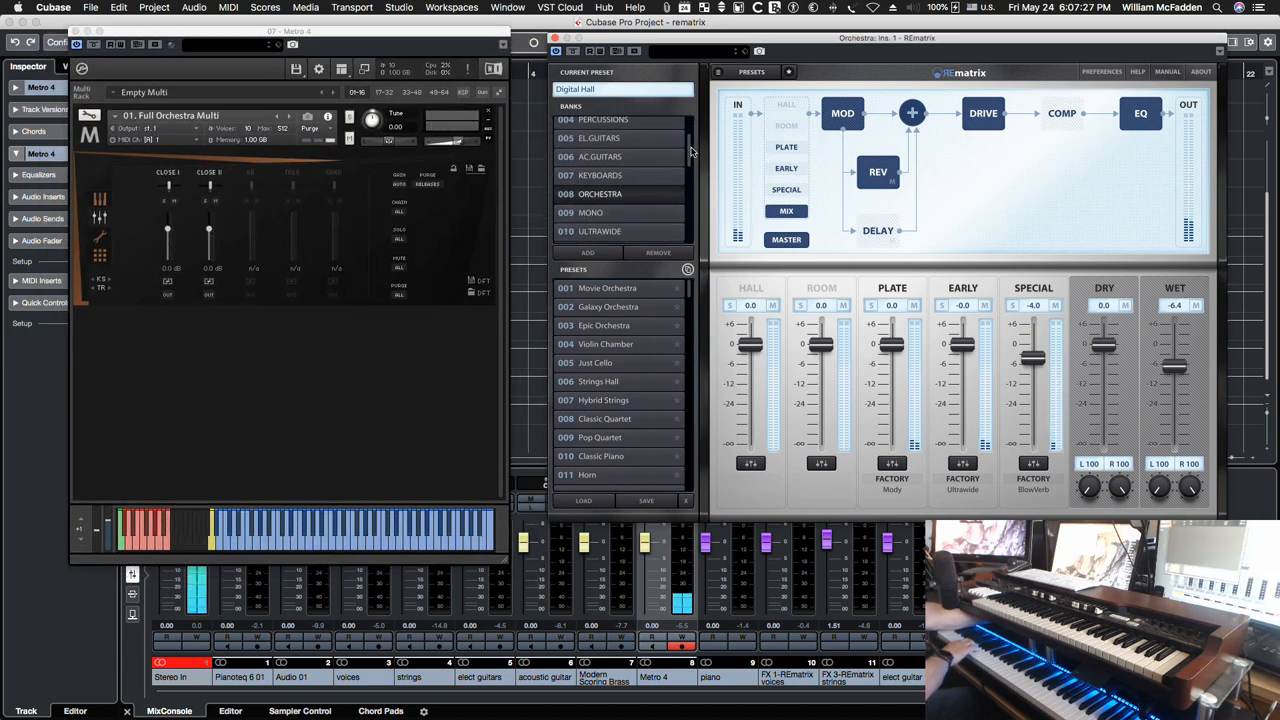
{"action": "scroll", "scroll_direction": "down", "scroll_amount": 3}
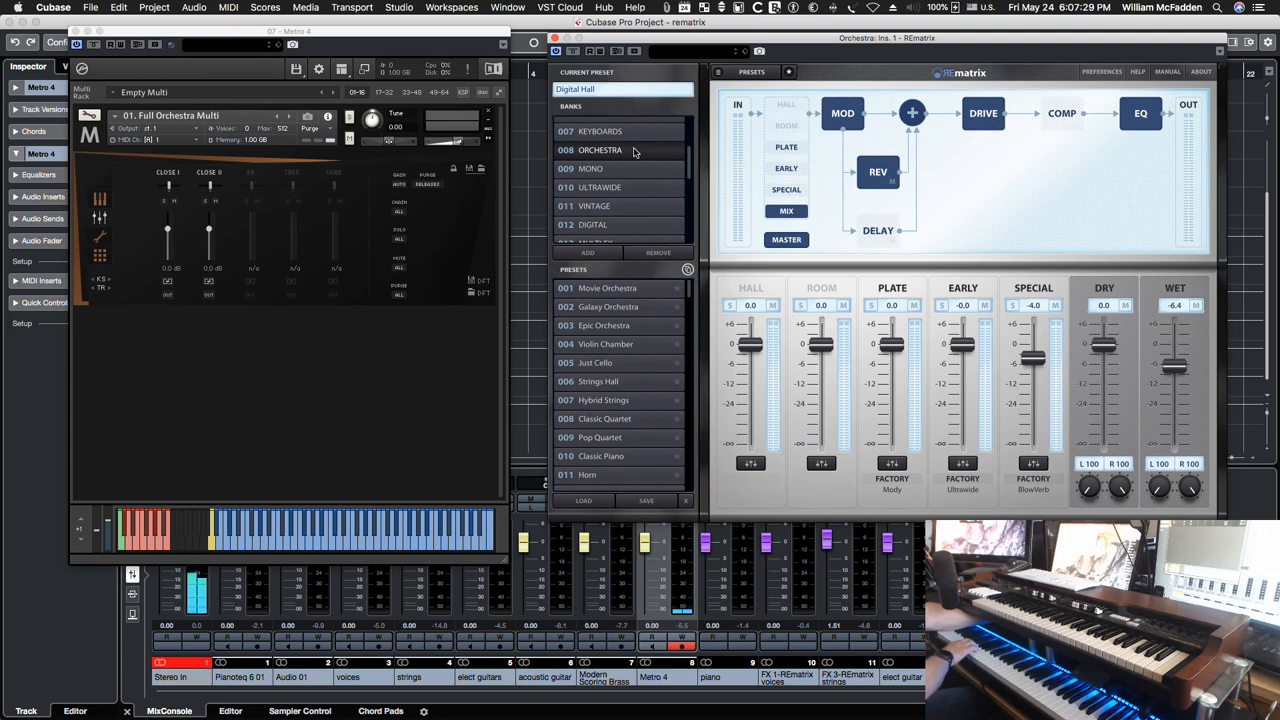
{"action": "mouse_move", "coordinate": [672, 390]}
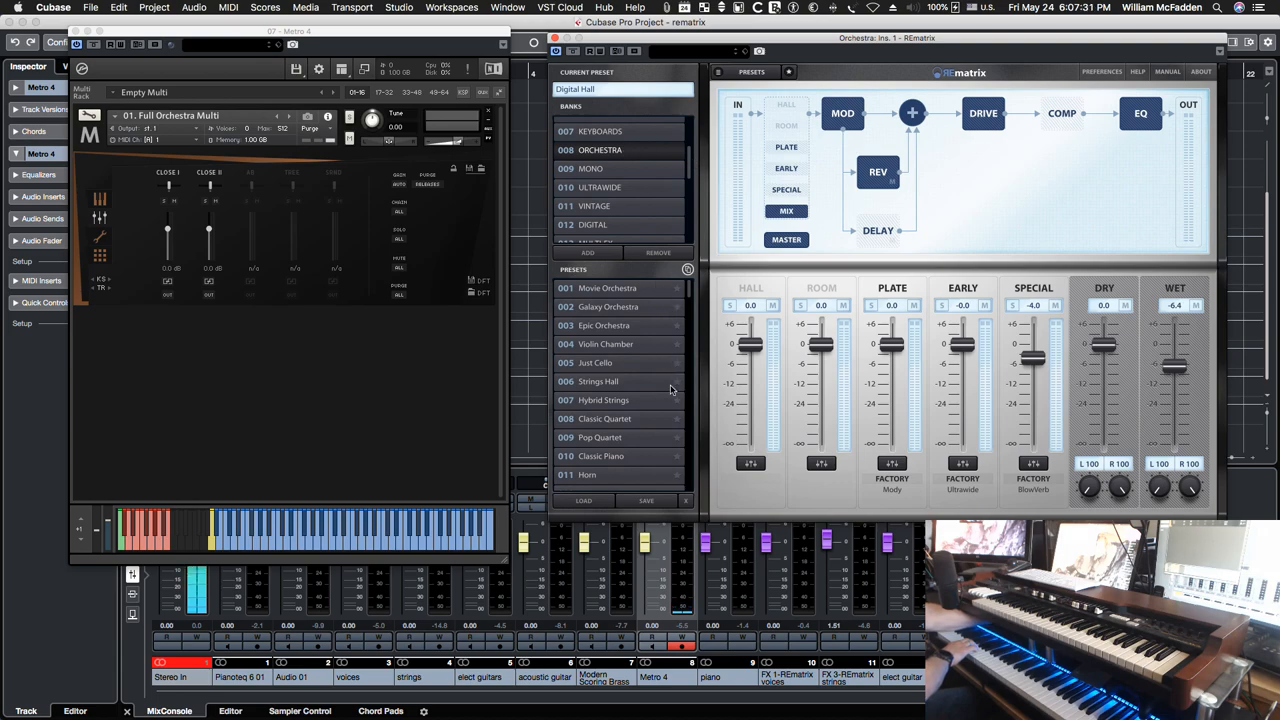
{"action": "scroll", "scroll_direction": "up", "scroll_amount": 3}
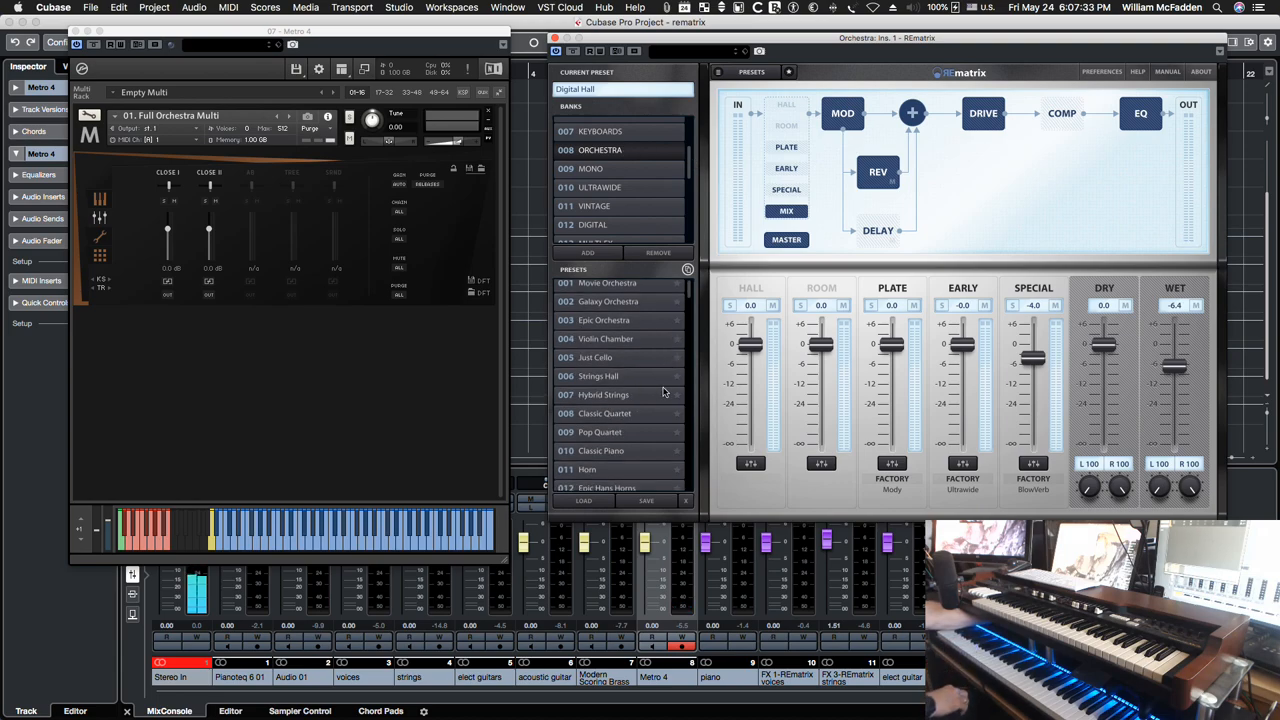
{"action": "scroll", "scroll_direction": "up", "scroll_amount": 3}
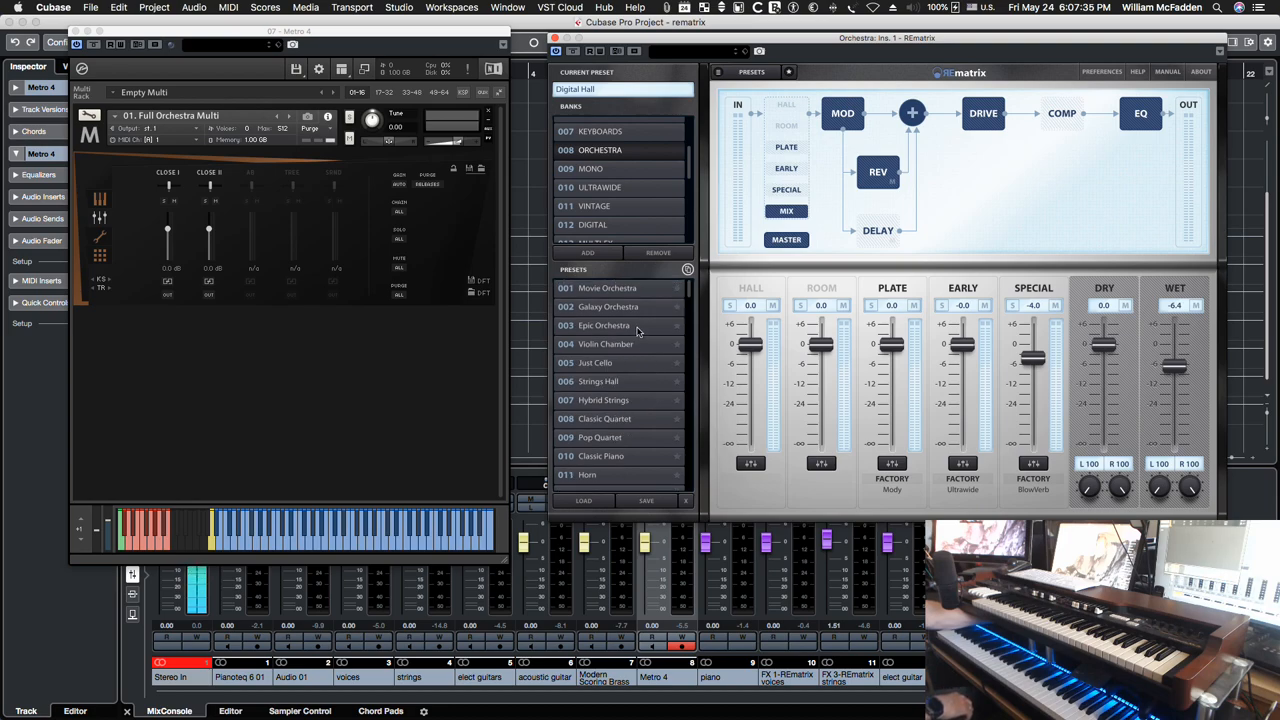
{"action": "left_click", "coordinate": [608, 288]}
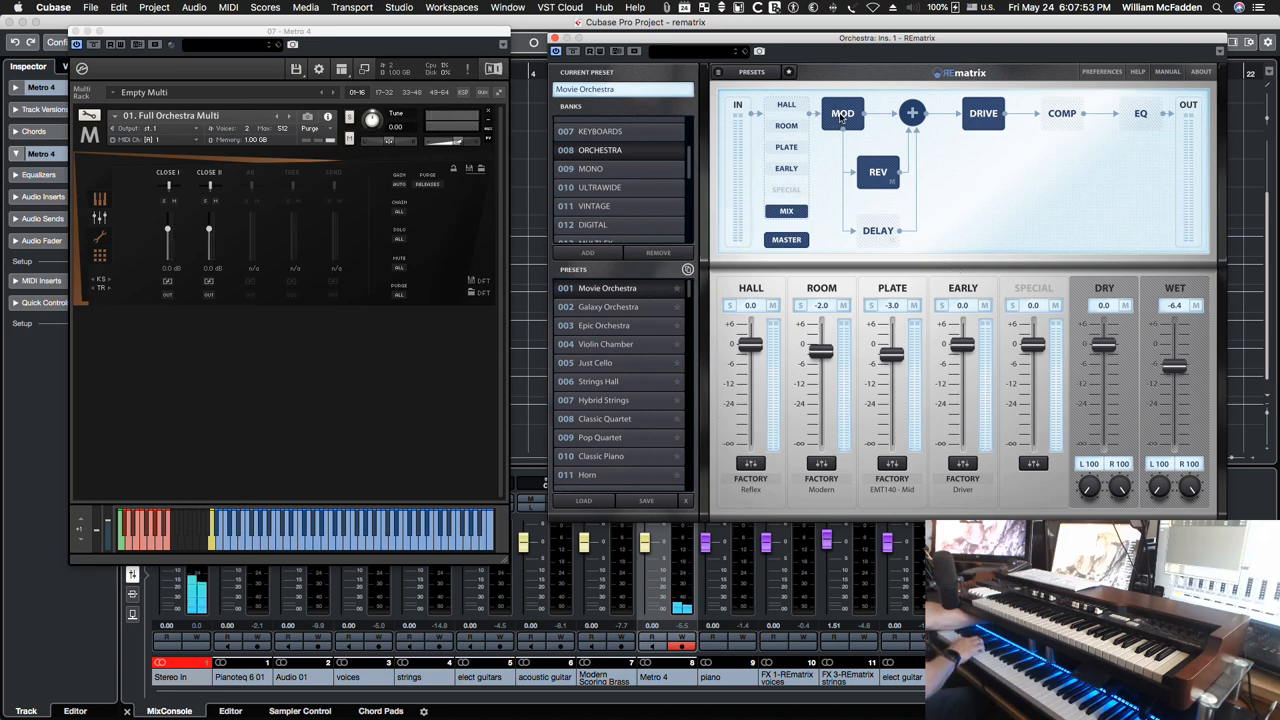
- Review the modulation and reverb modules, then bypass the modulation module
{"action": "left_click", "coordinate": [842, 112]}
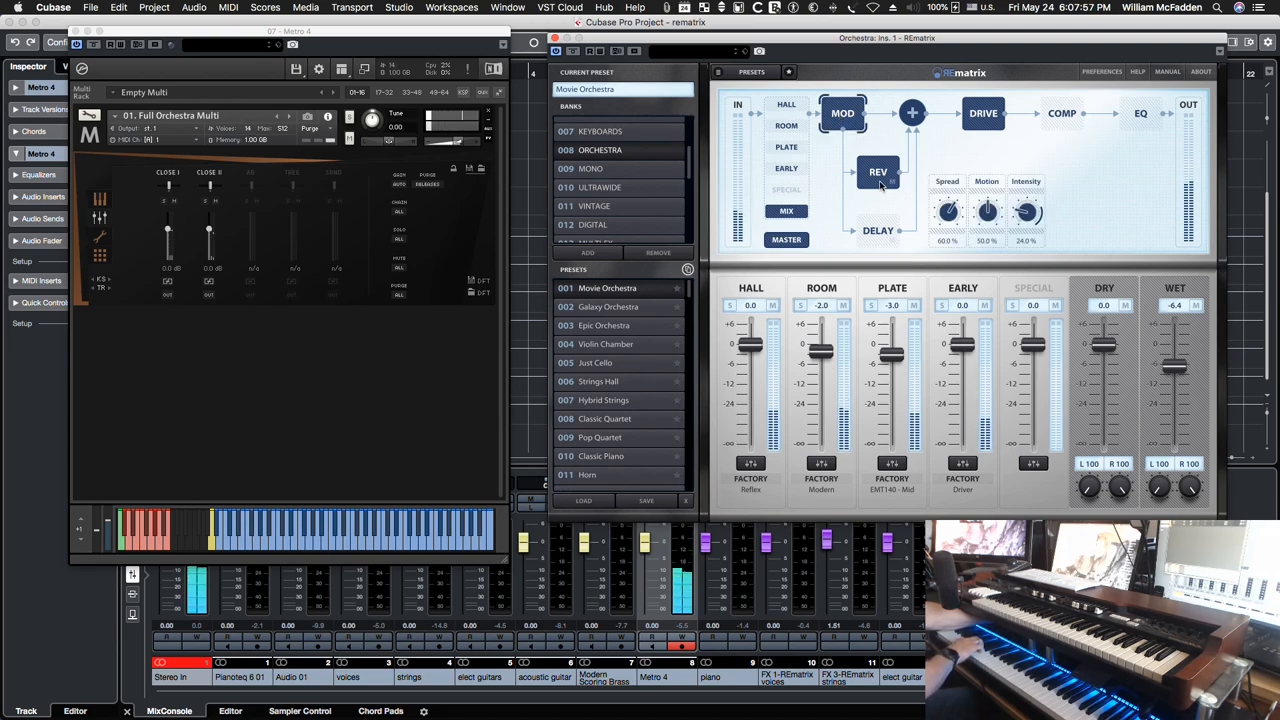
{"action": "left_click", "coordinate": [878, 172]}
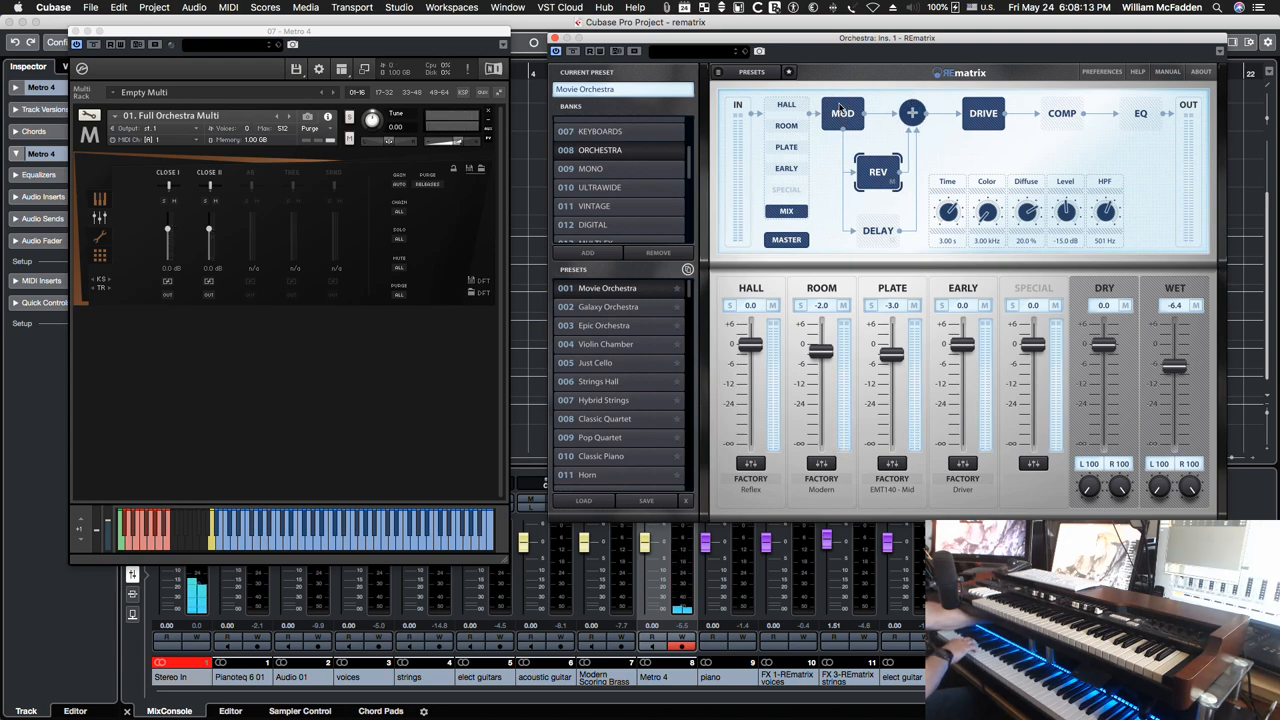
{"action": "left_click", "coordinate": [844, 112]}
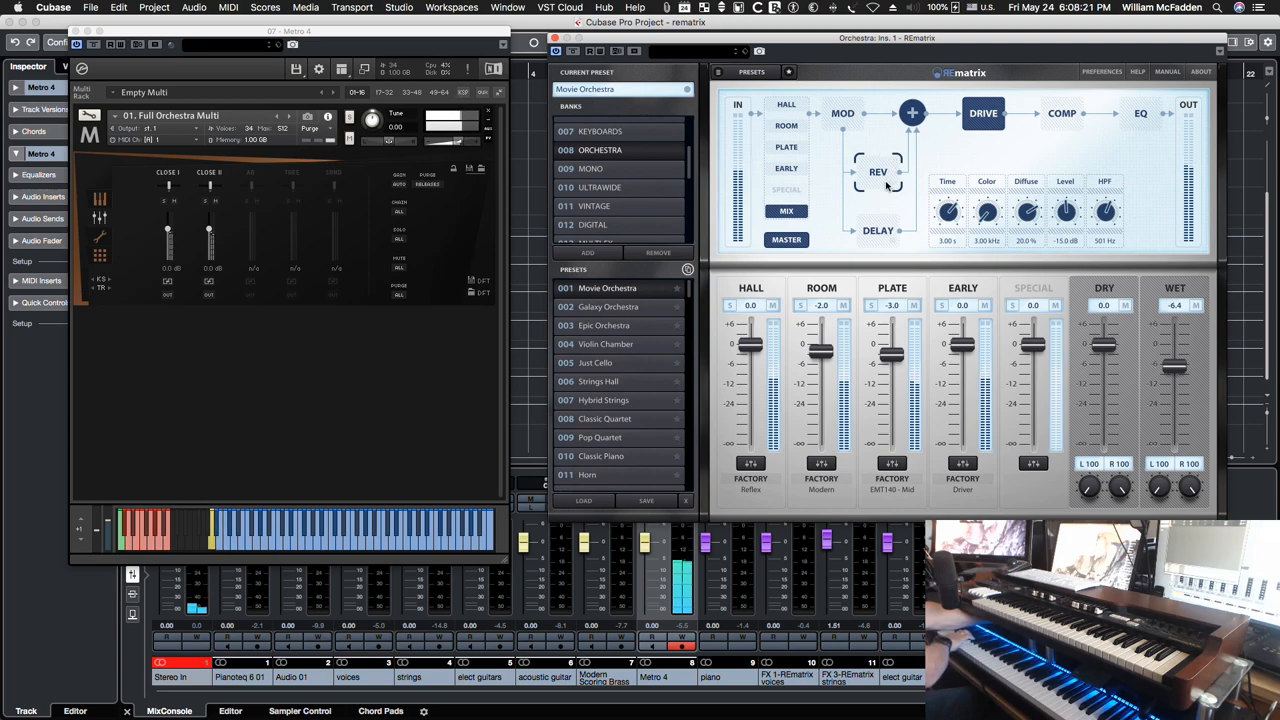
- Review the drive module and end on the Hall reverb's decay-time waveform
{"action": "left_click", "coordinate": [786, 212]}
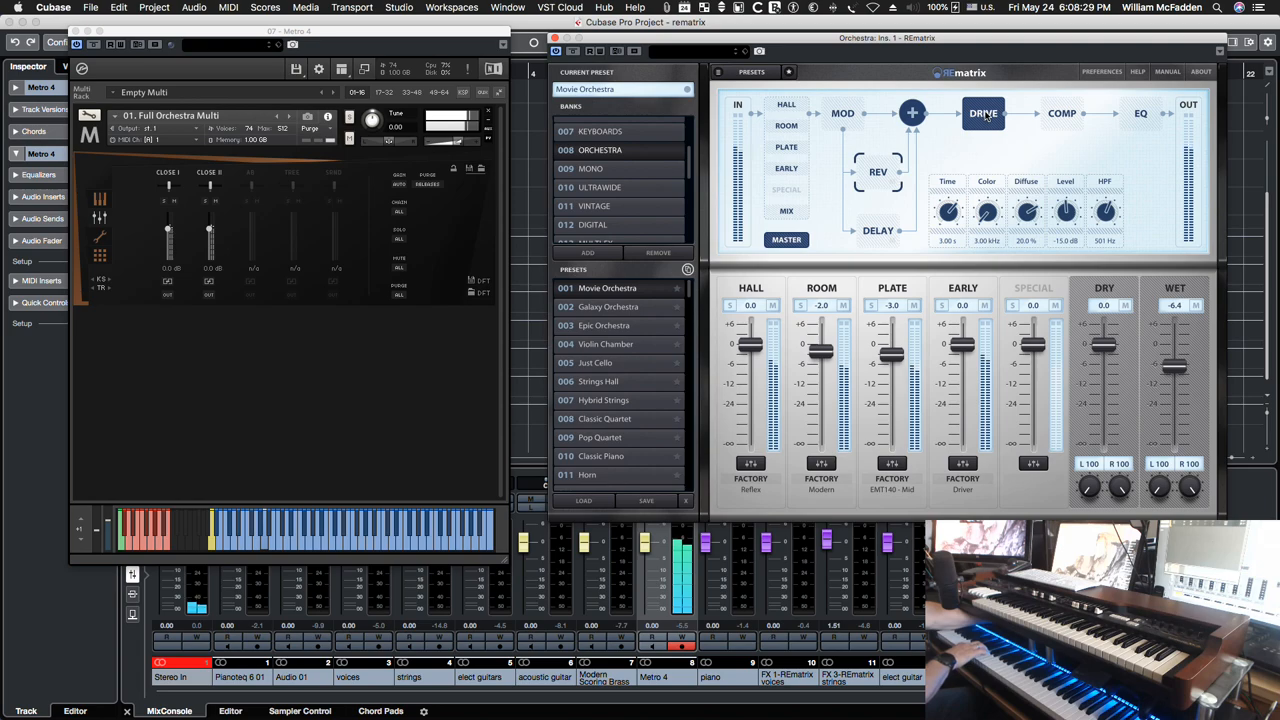
{"action": "left_click", "coordinate": [984, 112]}
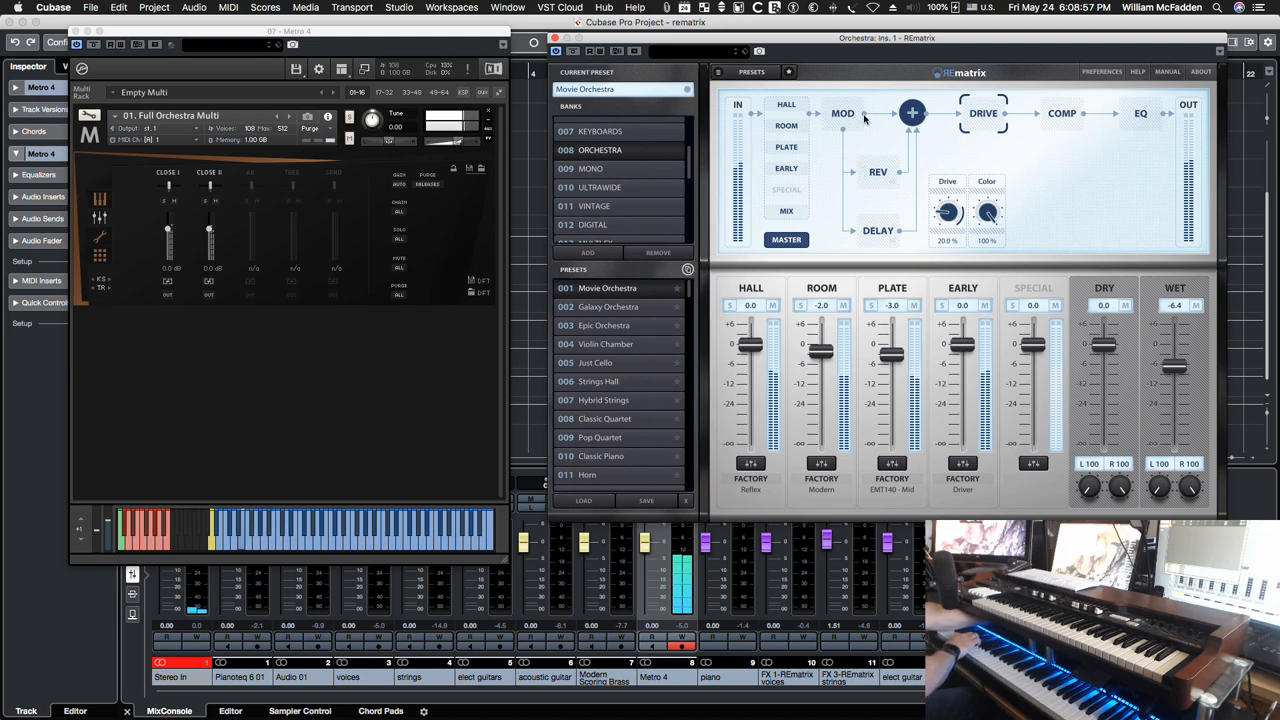
{"action": "left_click", "coordinate": [786, 104]}
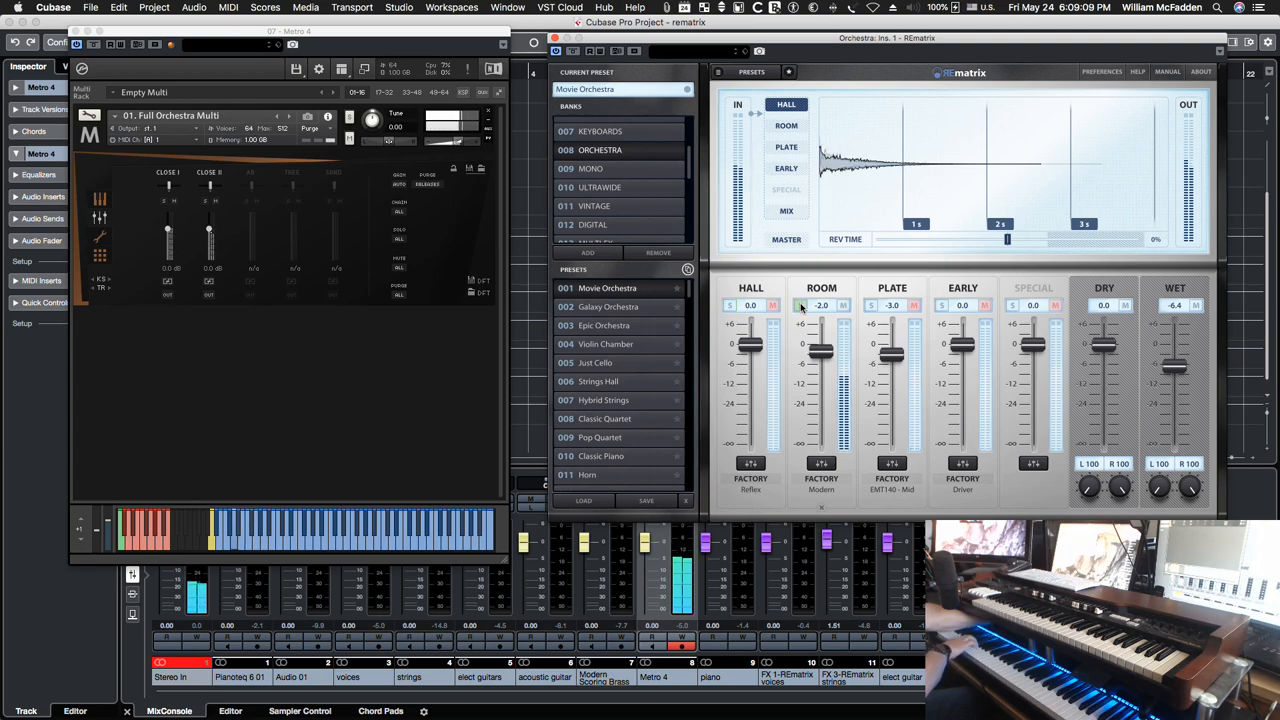
- View the plate slot, then pick Galaxy Orchestra, raising the unsaved-changes warning
{"action": "left_click", "coordinate": [872, 304]}
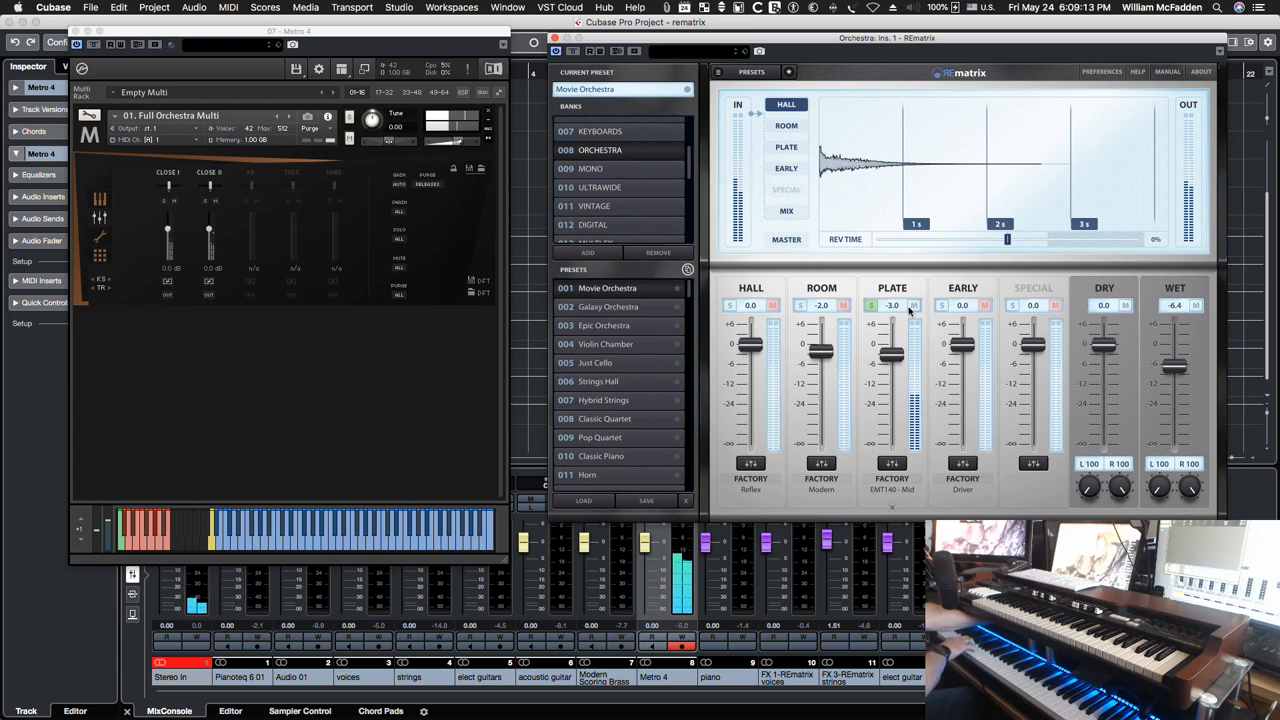
{"action": "left_click", "coordinate": [940, 304]}
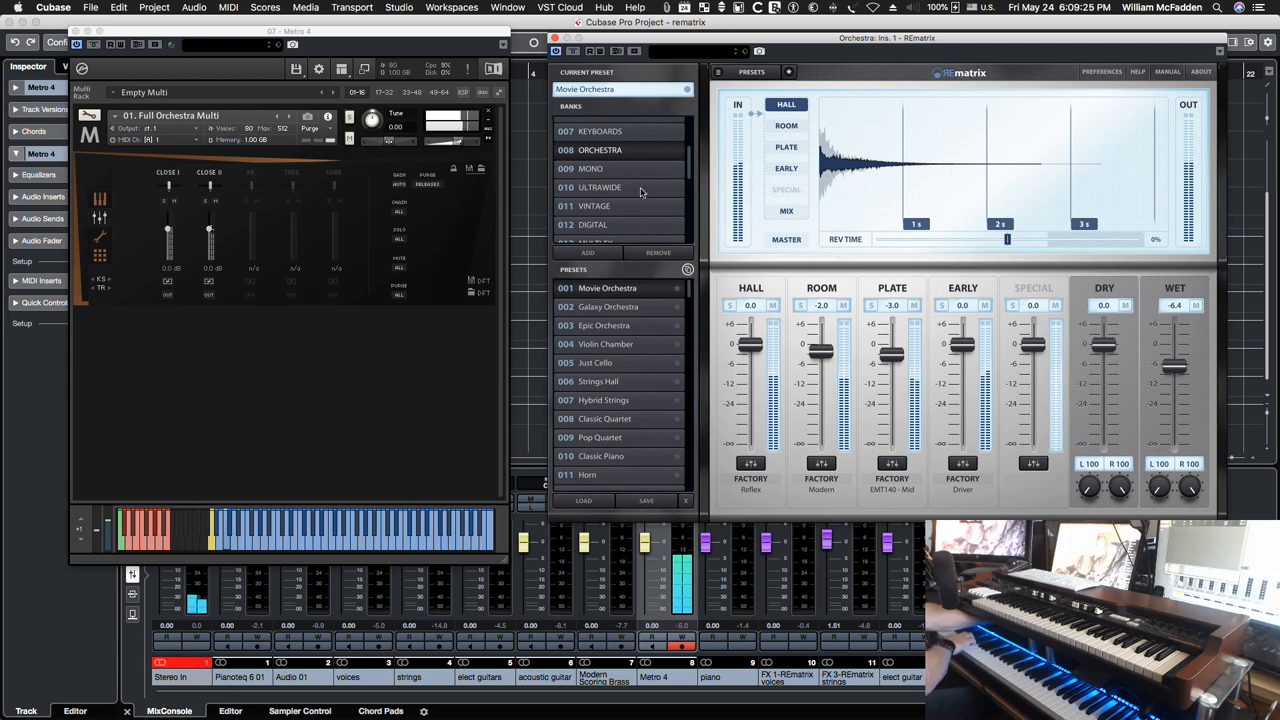
{"action": "left_click", "coordinate": [608, 306]}
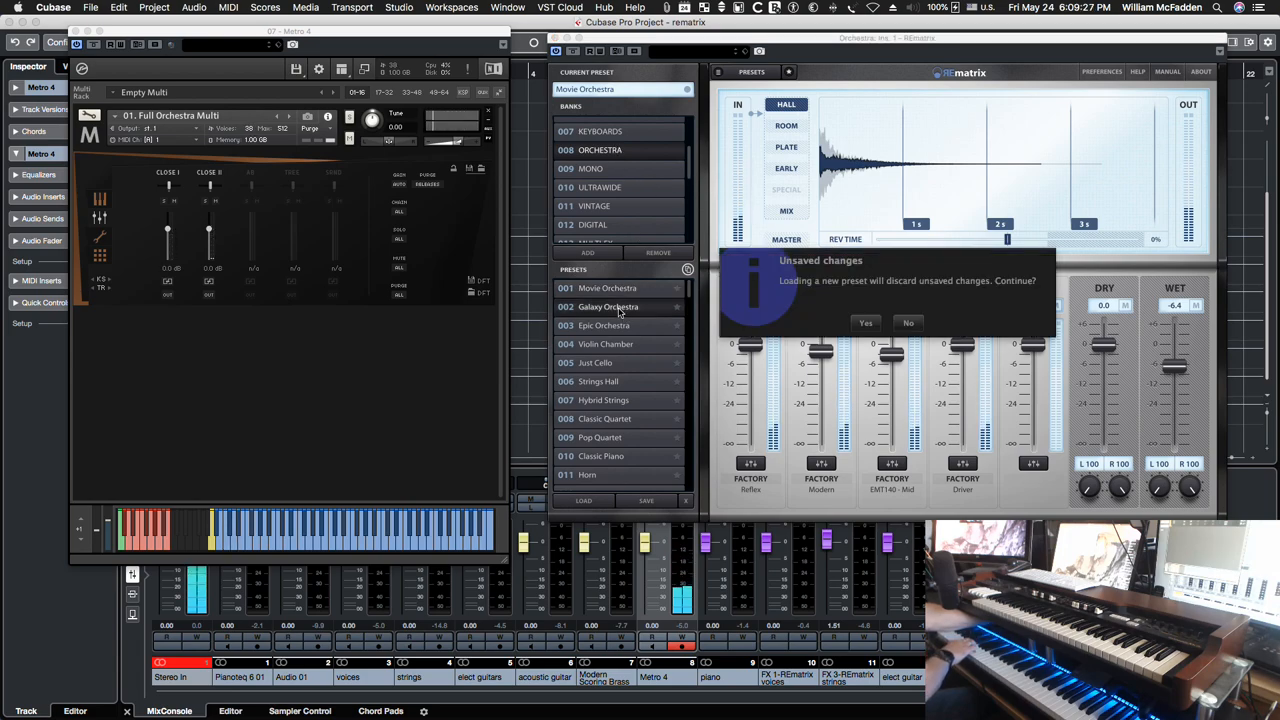
- Discard changes to load Galaxy Orchestra and review its mix, drive and modulation modules
{"action": "left_click", "coordinate": [864, 322]}
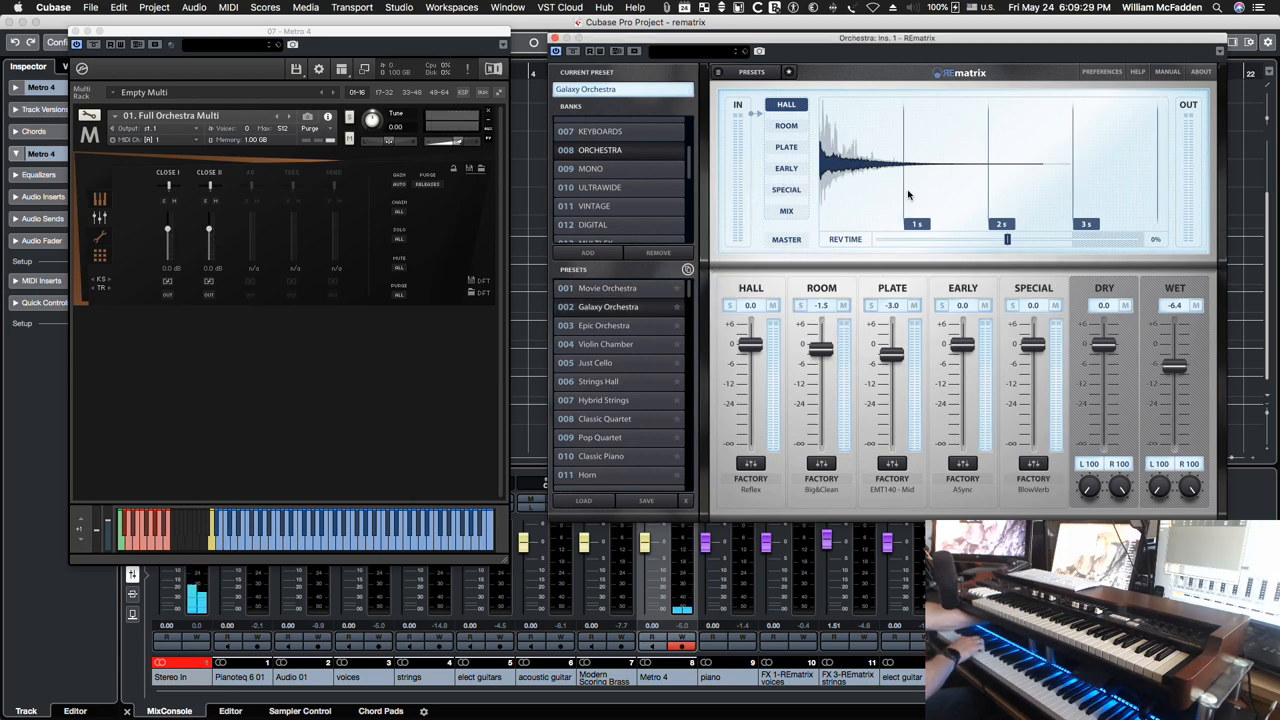
{"action": "left_click", "coordinate": [786, 212]}
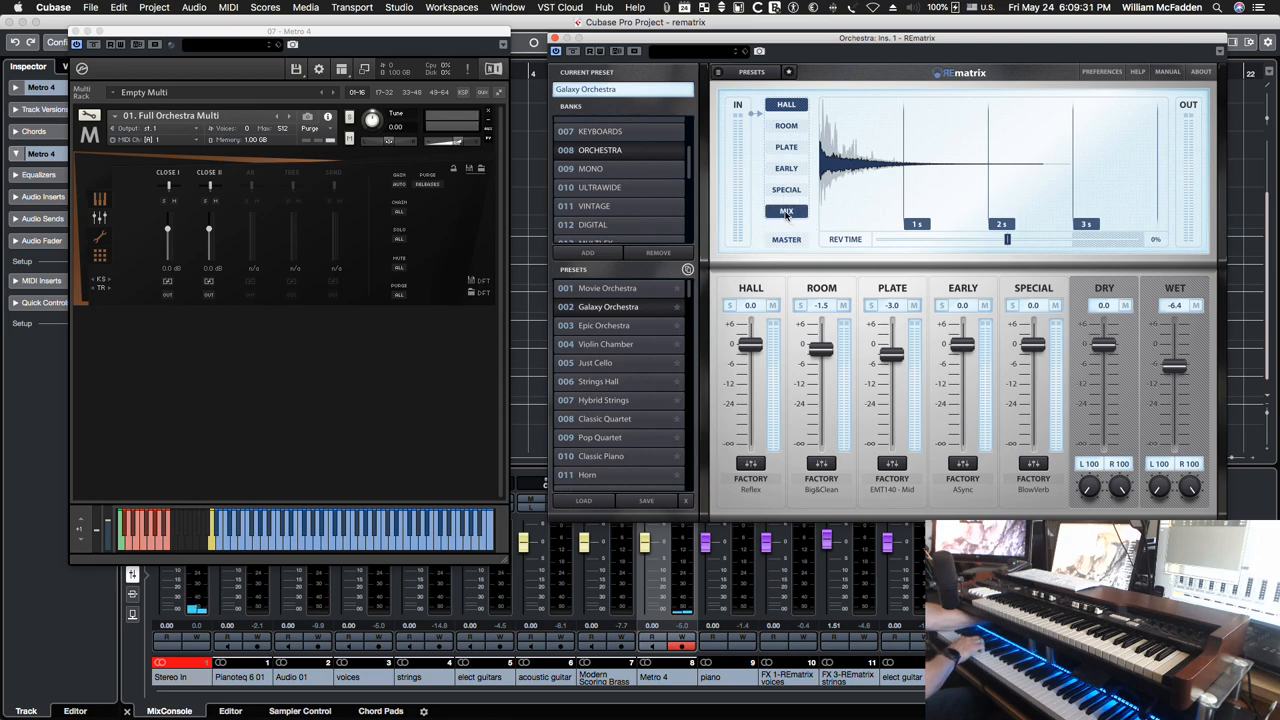
{"action": "left_click", "coordinate": [788, 240]}
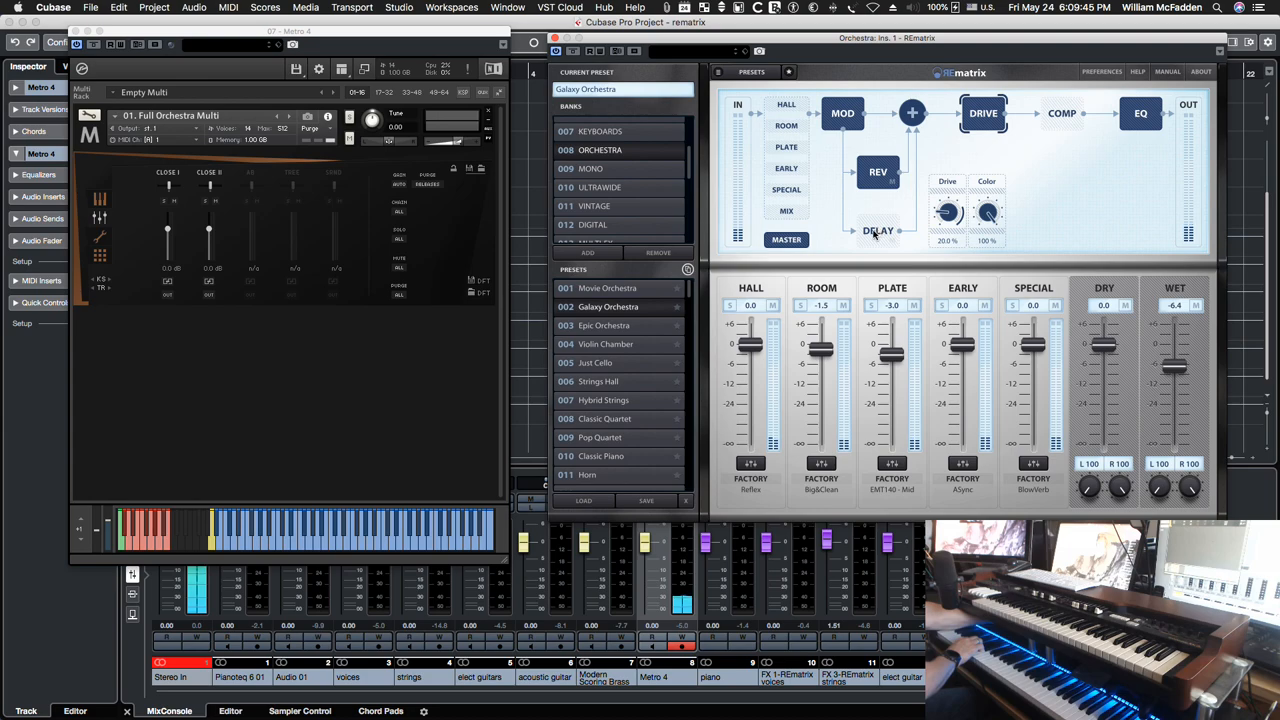
{"action": "left_click", "coordinate": [844, 112]}
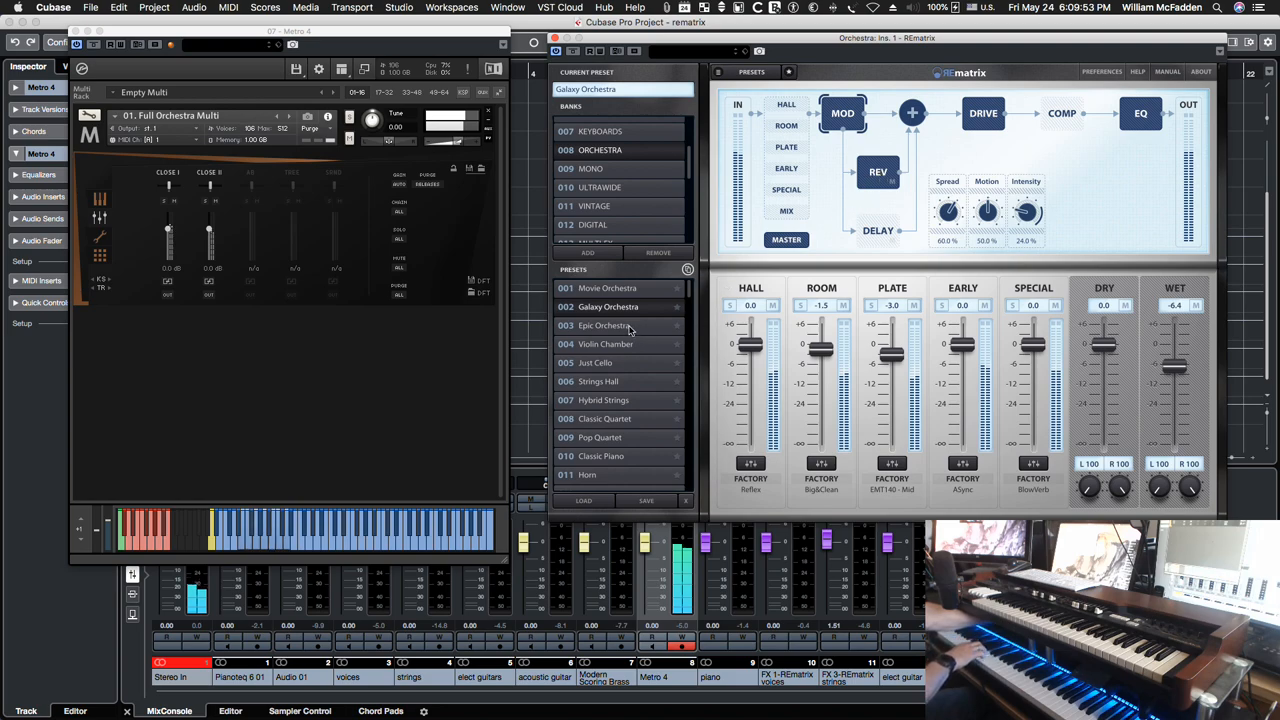
- Switch the orchestra reverb to the Epic Orchestra preset
{"action": "left_click", "coordinate": [608, 324]}
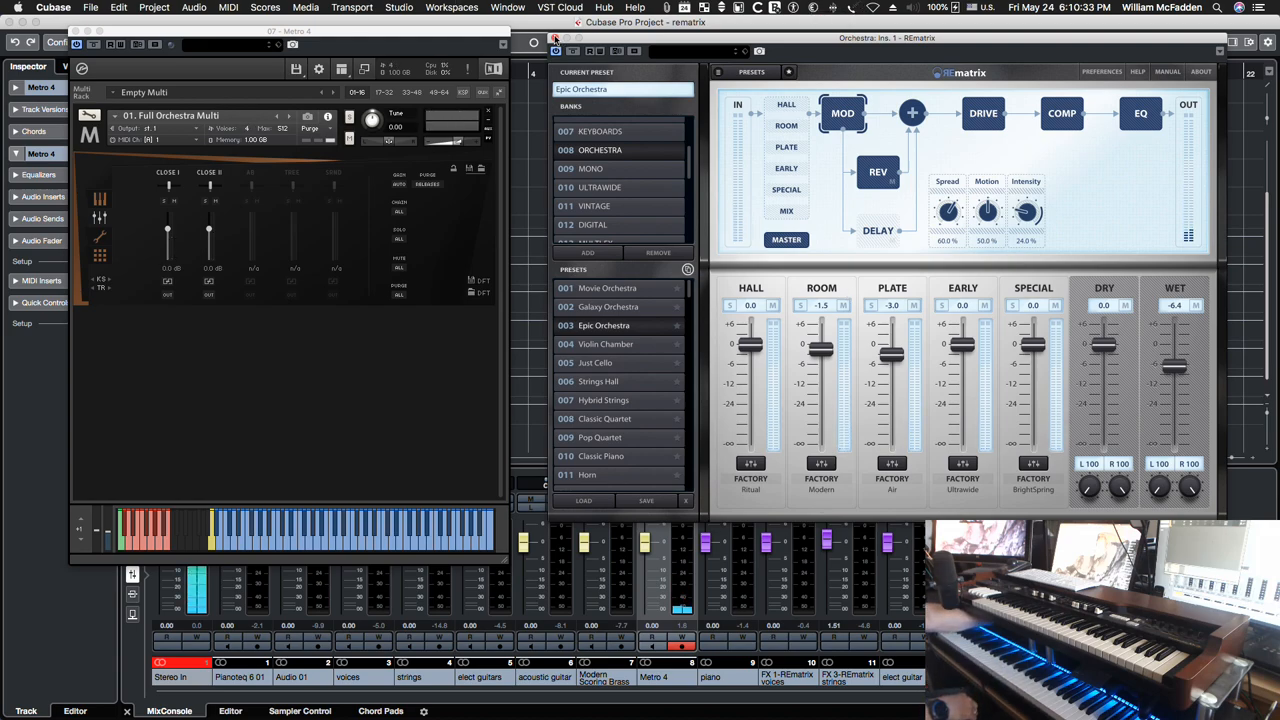
- Close the plug-in windows and scroll the track list down to the FX channels
{"action": "scroll", "scroll_direction": "up", "scroll_amount": 3}
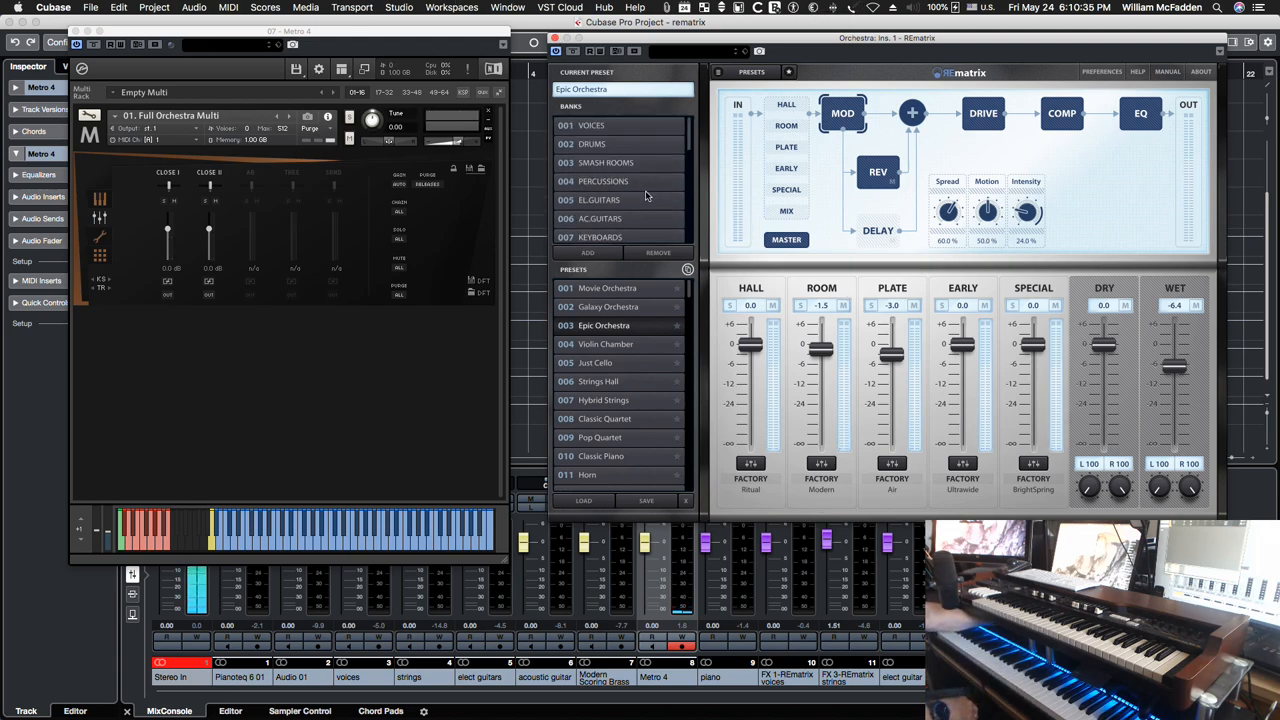
{"action": "scroll", "scroll_direction": "down", "scroll_amount": 3}
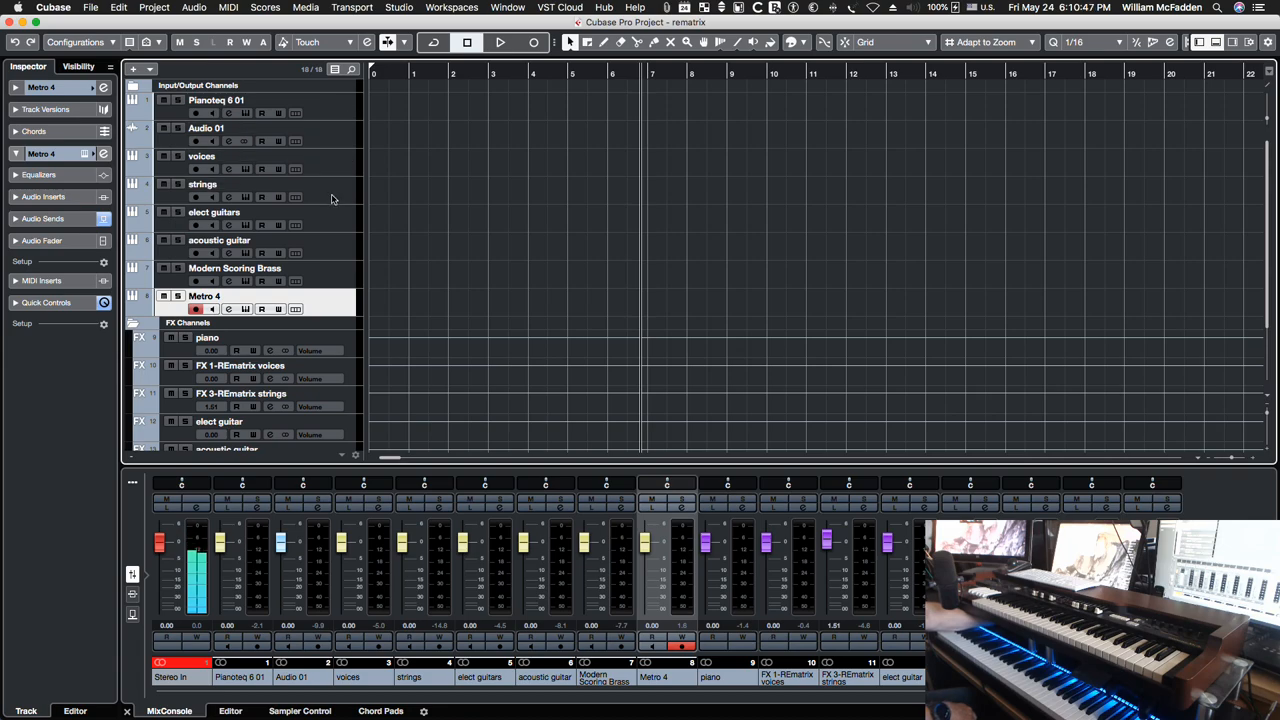
{"action": "mouse_move", "coordinate": [316, 254]}
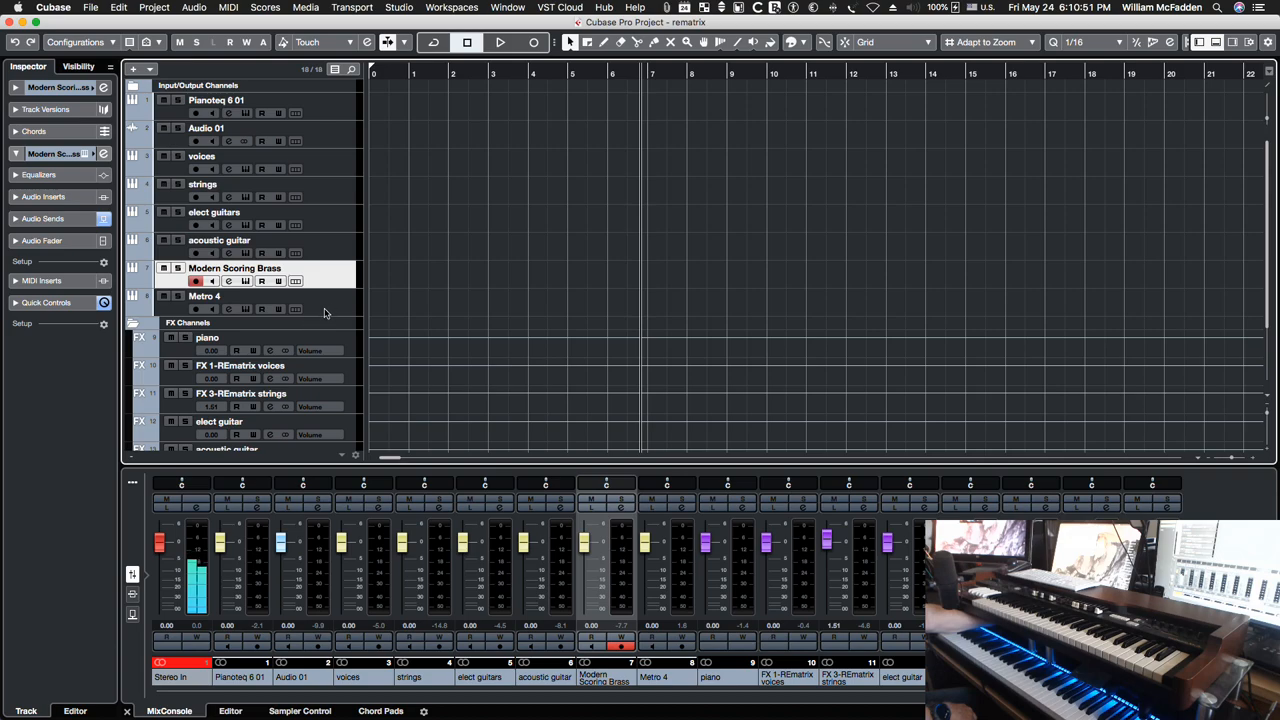
{"action": "left_click", "coordinate": [204, 296]}
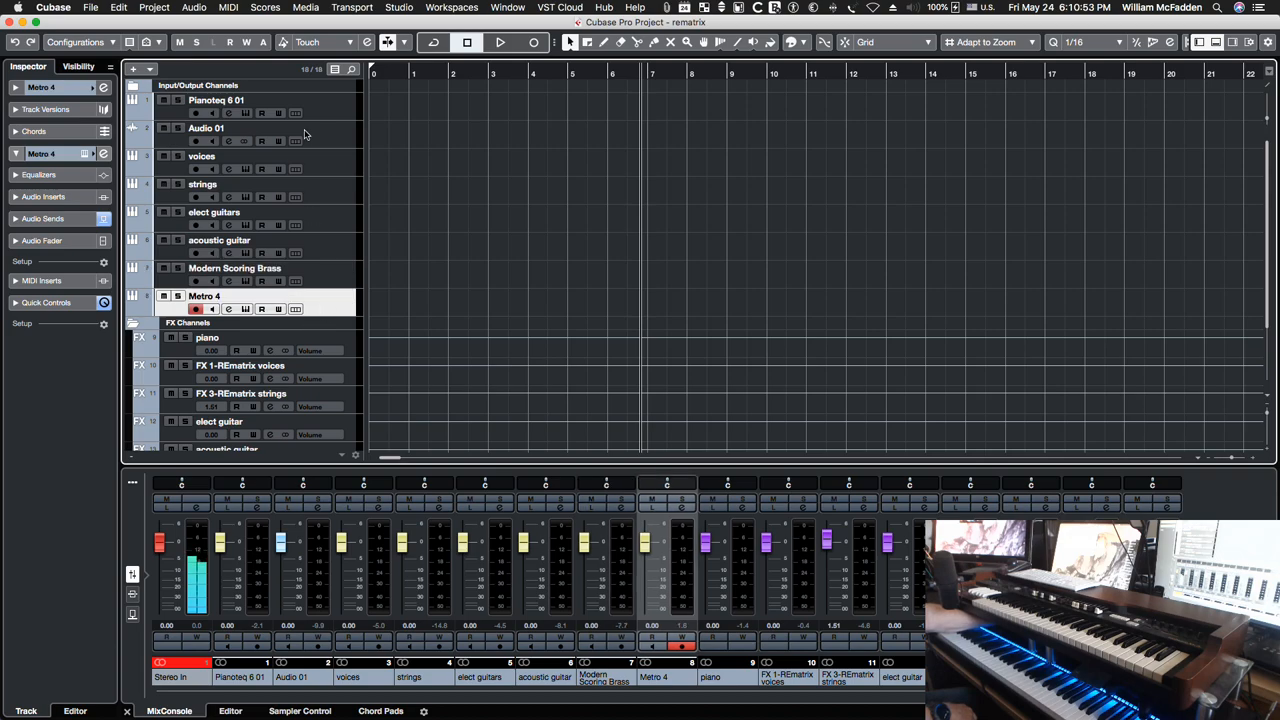
{"action": "mouse_move", "coordinate": [326, 136]}
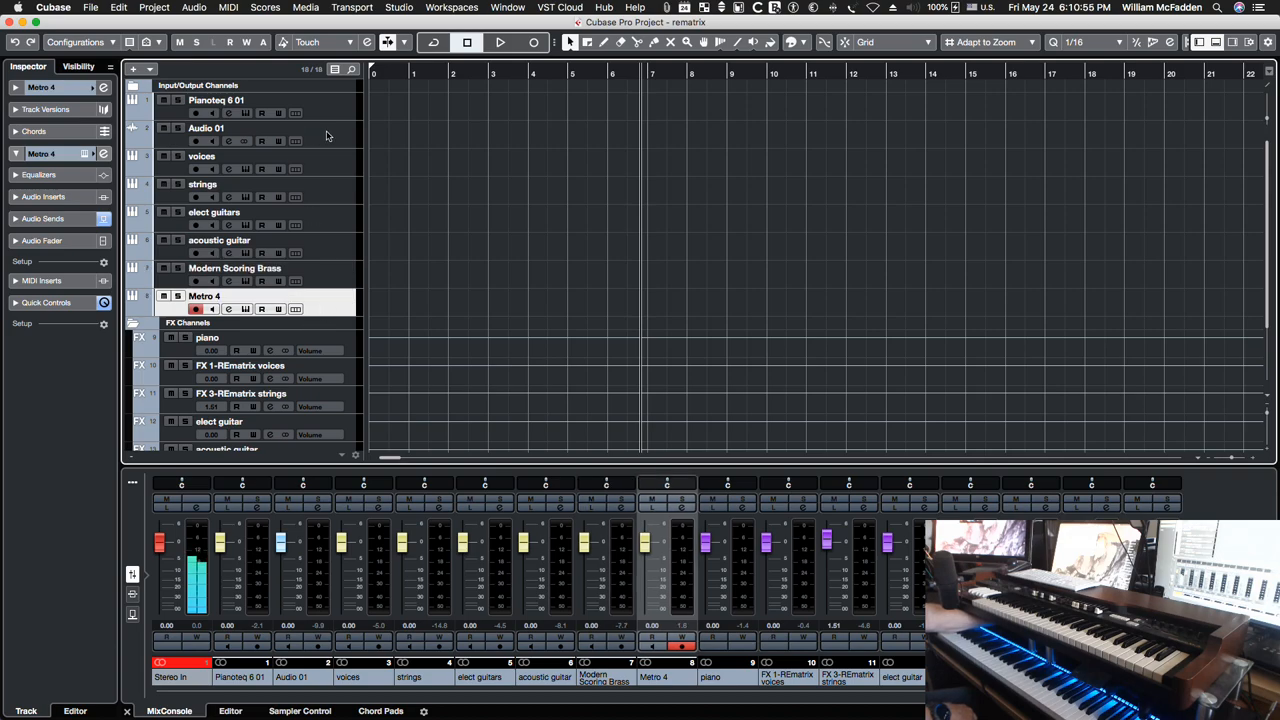
{"action": "left_click", "coordinate": [206, 128]}
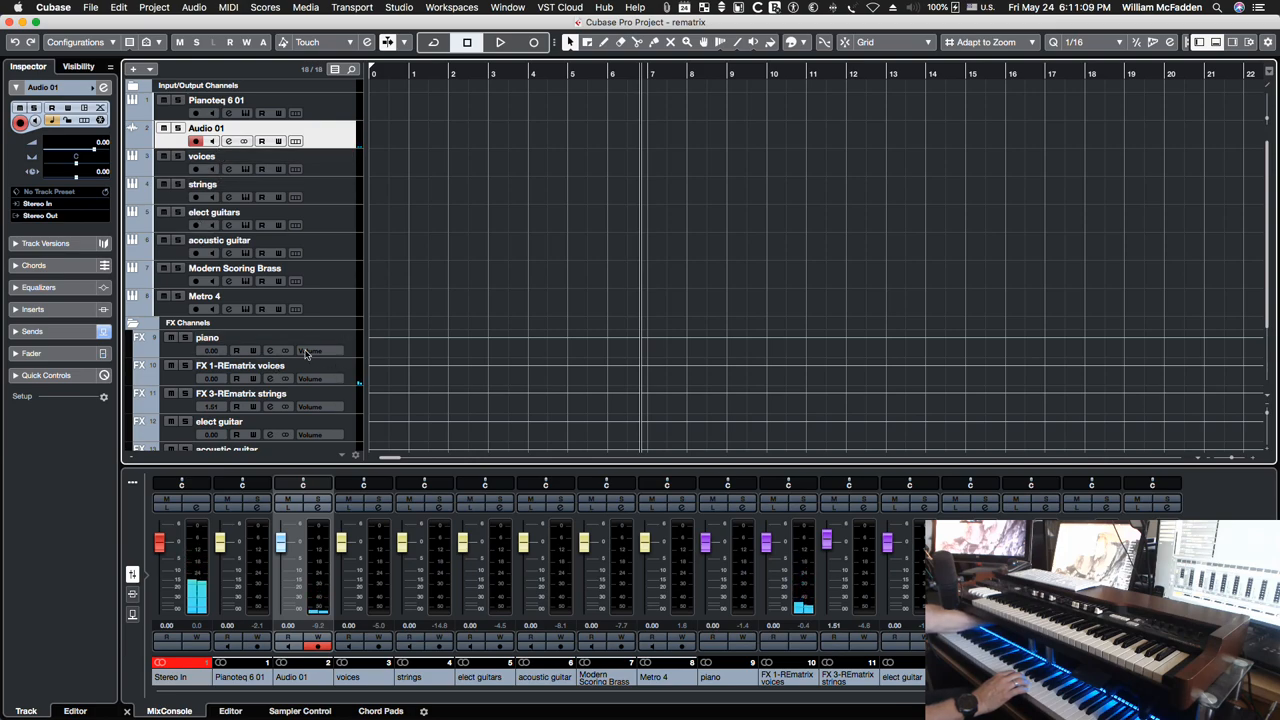
{"action": "scroll", "scroll_direction": "down", "scroll_amount": 3}
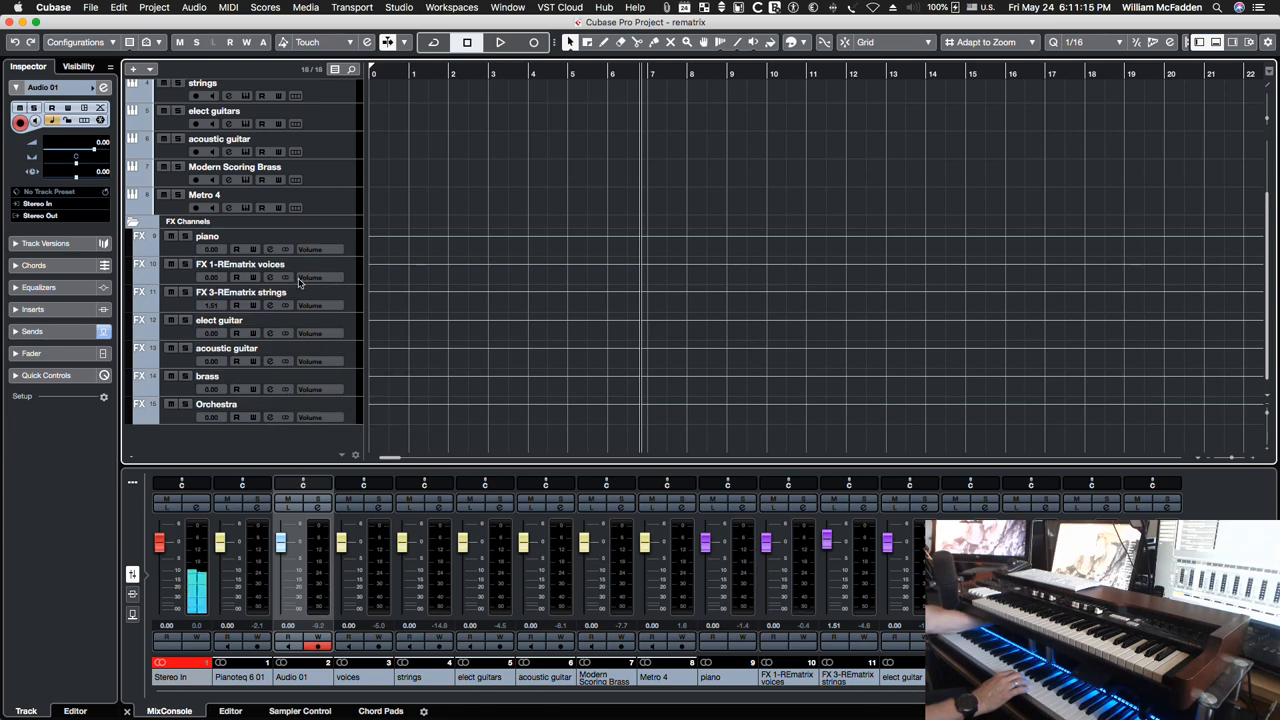
- Reopen REmatrix on the voices FX track with Big & Warm DLY and view its modulation module
{"action": "left_click", "coordinate": [240, 264]}
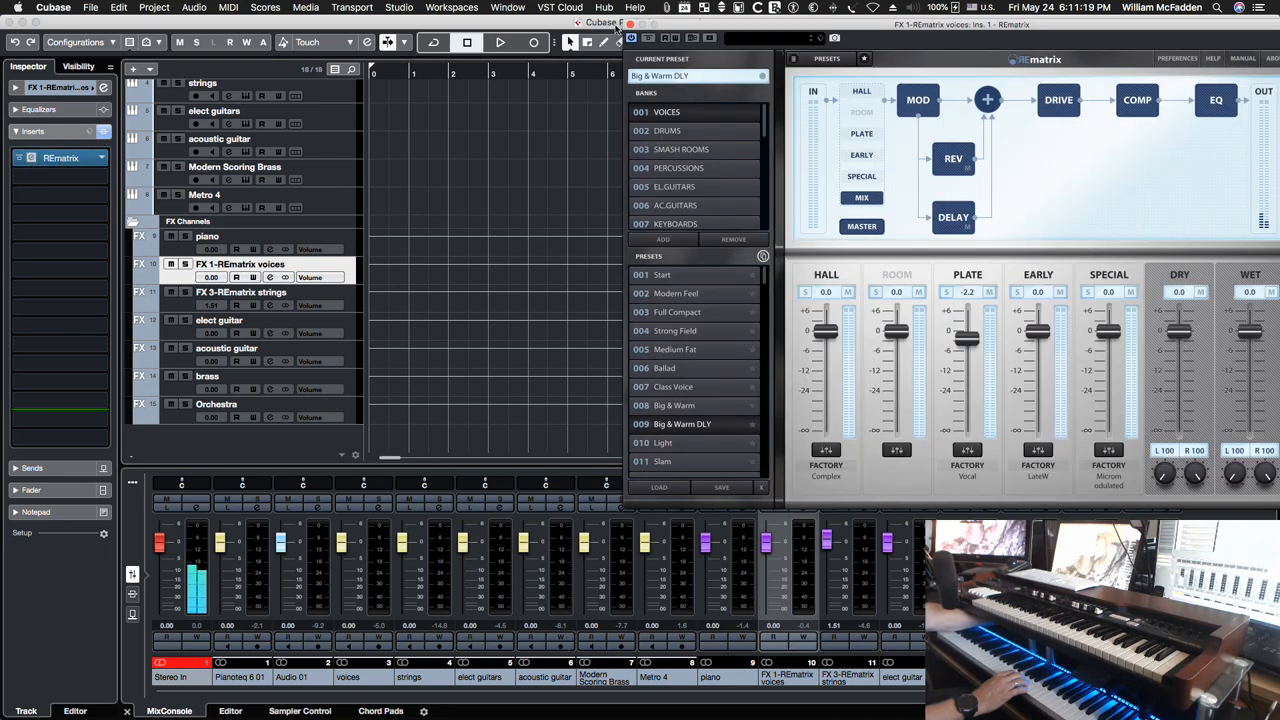
{"action": "scroll", "scroll_direction": "up", "scroll_amount": 3}
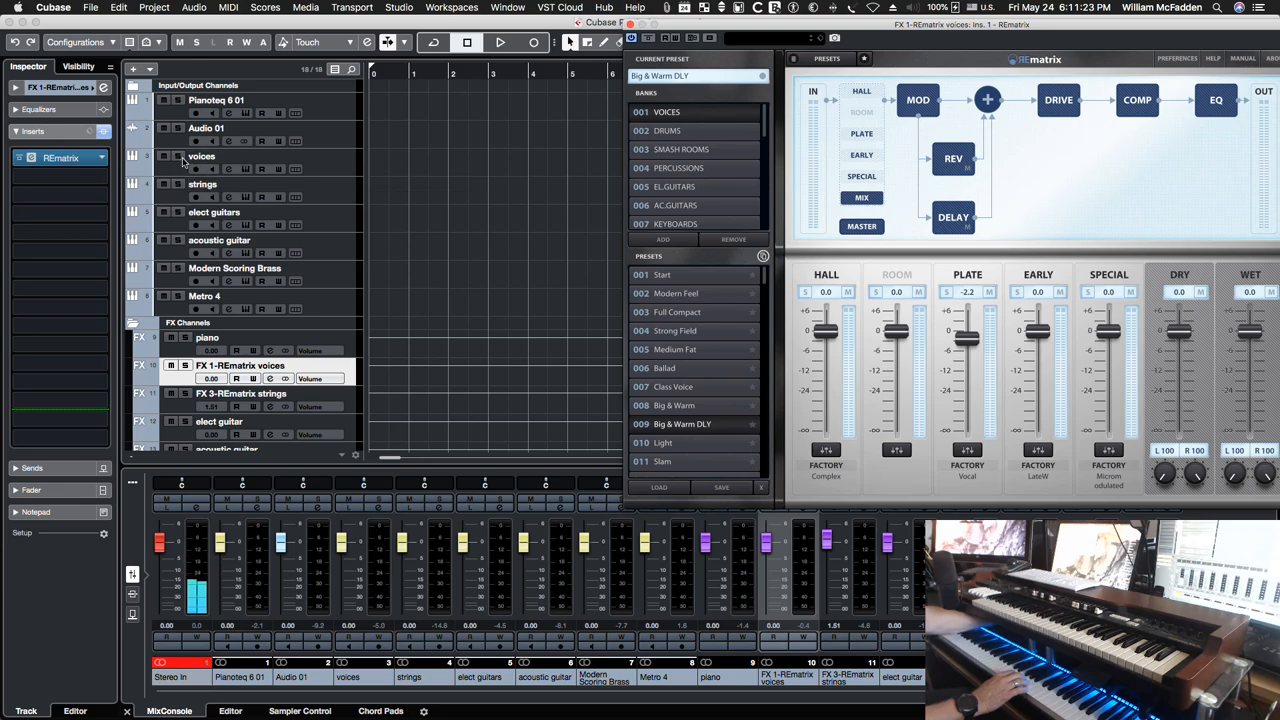
{"action": "left_click", "coordinate": [204, 128]}
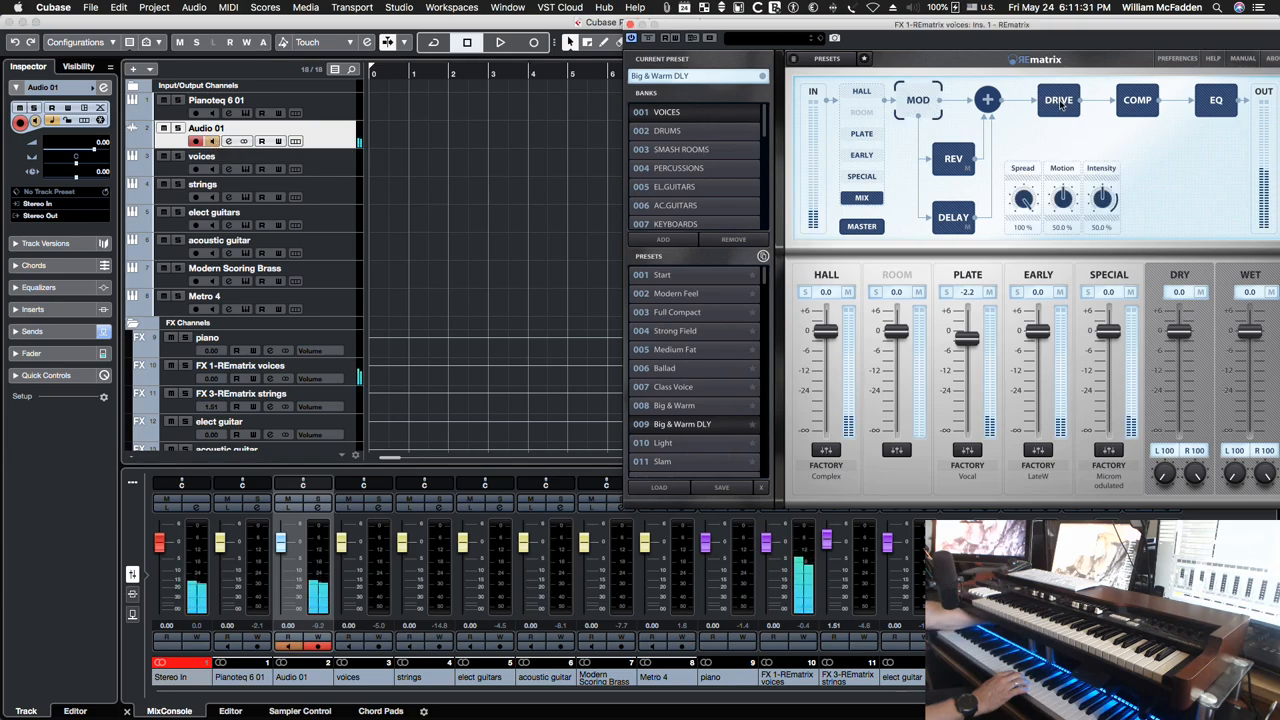
- Review the compressor and reverb modules, ending on the delay module settings
{"action": "left_click", "coordinate": [1136, 100]}
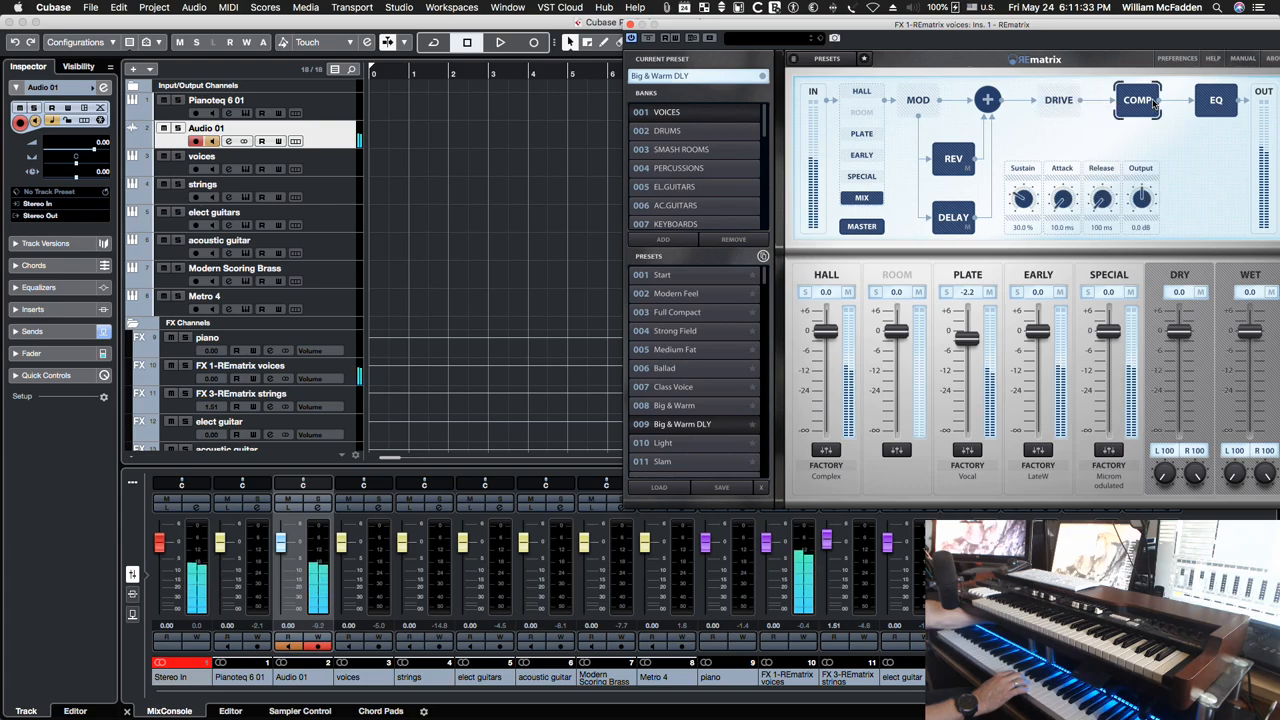
{"action": "left_click", "coordinate": [1216, 100]}
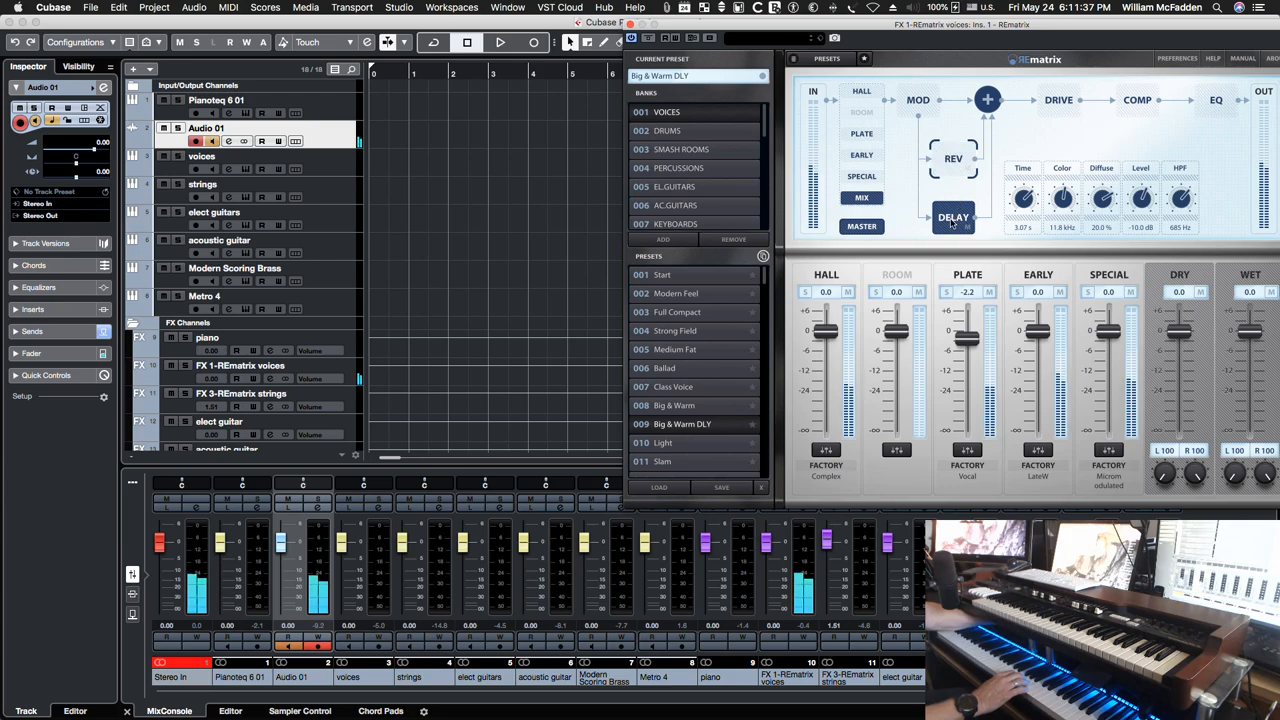
{"action": "left_click", "coordinate": [952, 216]}
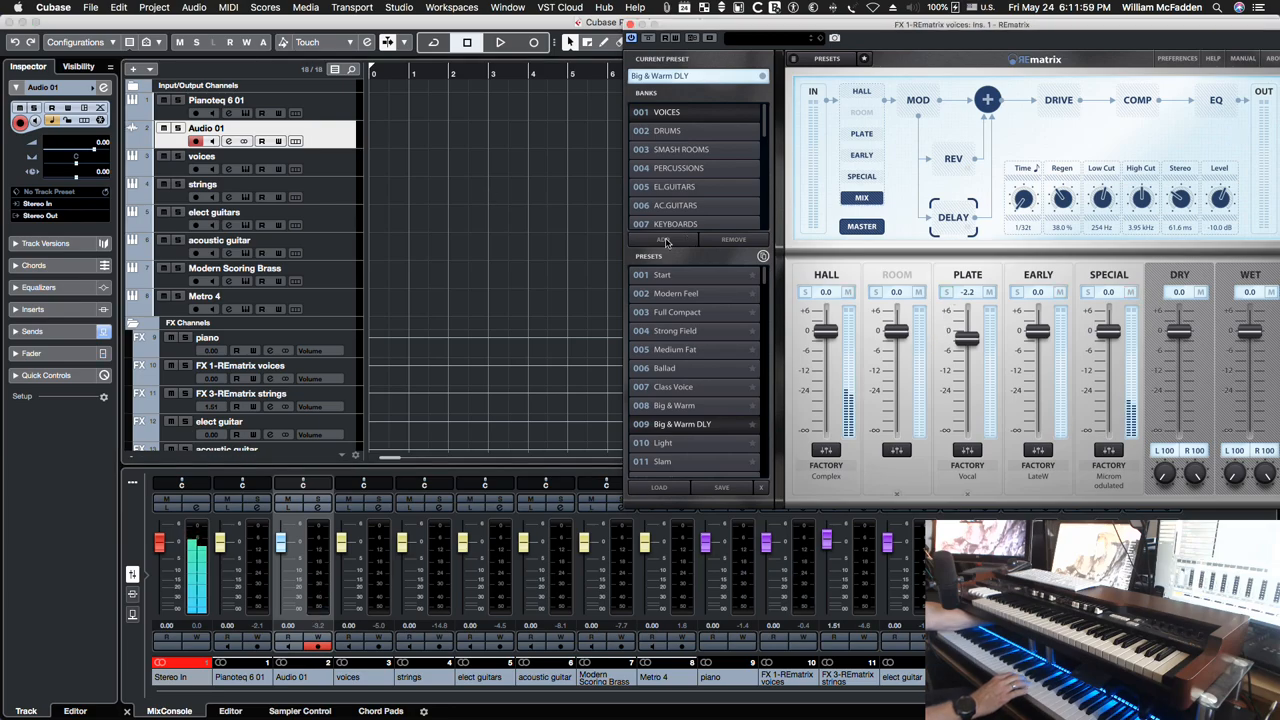
{"action": "mouse_move", "coordinate": [576, 192]}
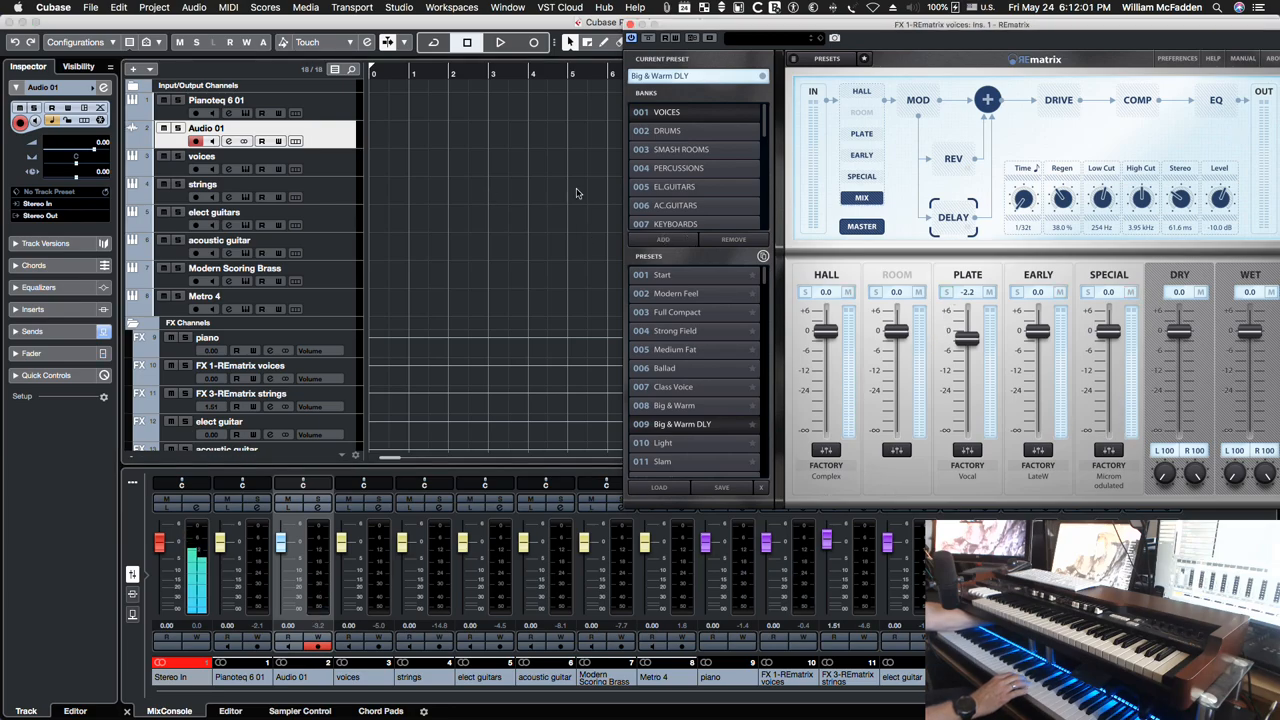
{"action": "mouse_move", "coordinate": [468, 190]}
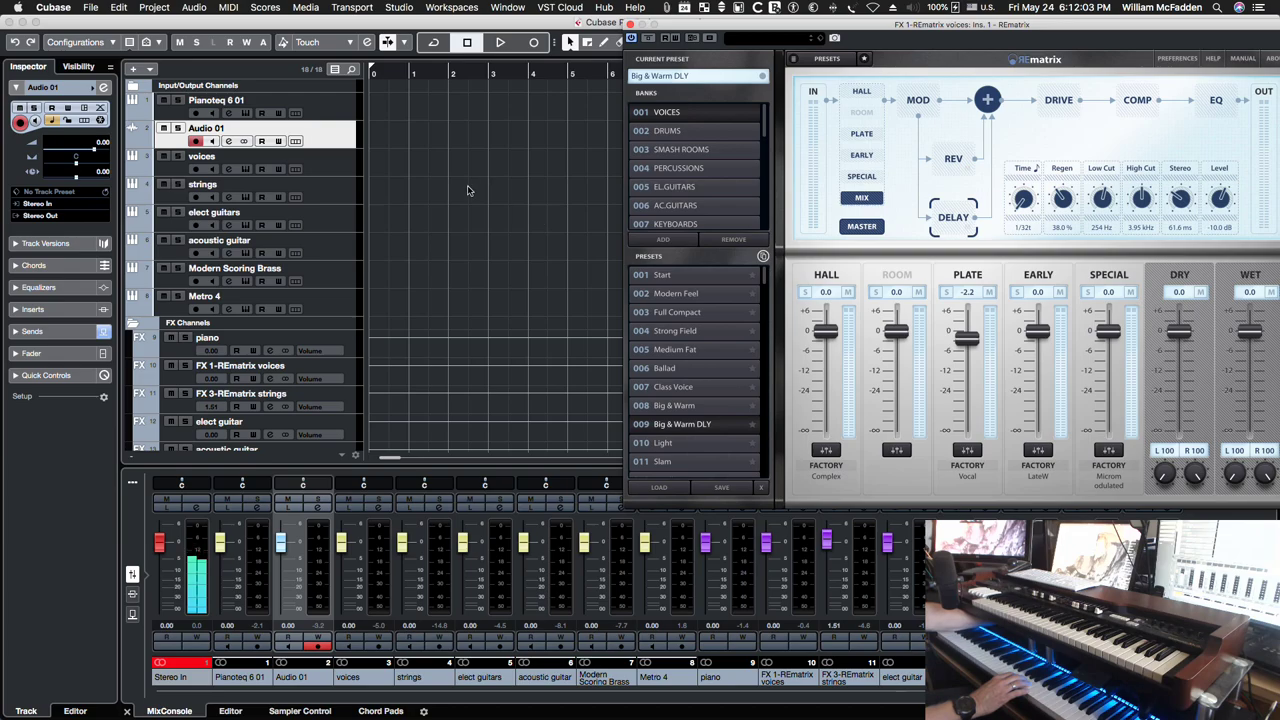